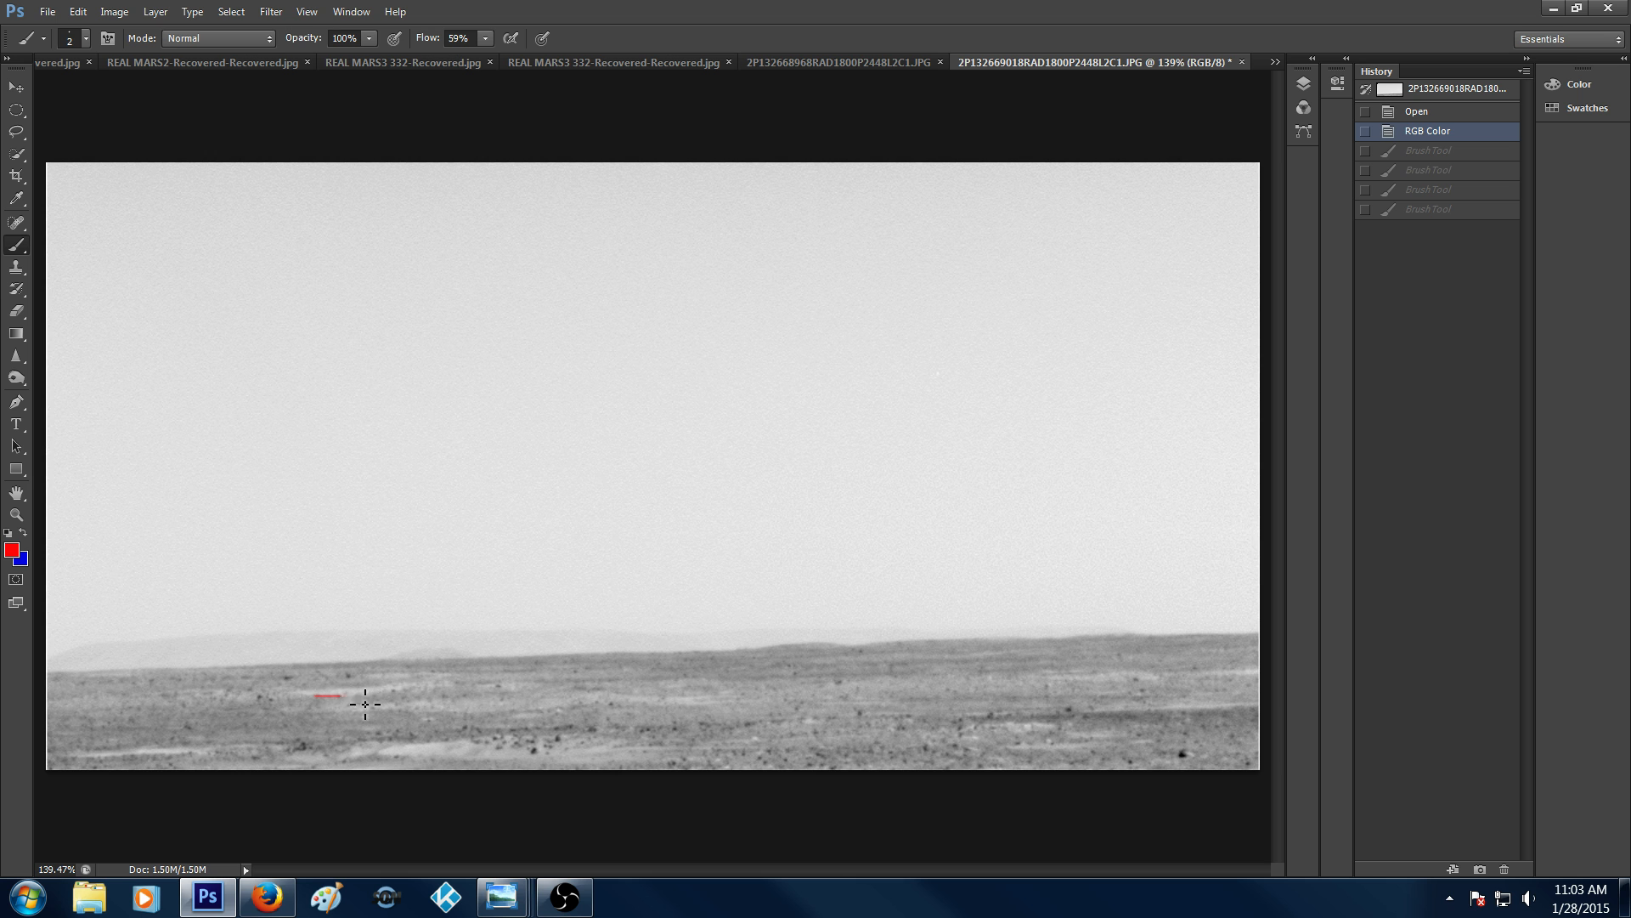
Paint a red curve and a second short red stroke on the ground left of centre
{"action": "left_click_drag", "start_coordinate": [323, 691], "coordinate": [416, 676]}
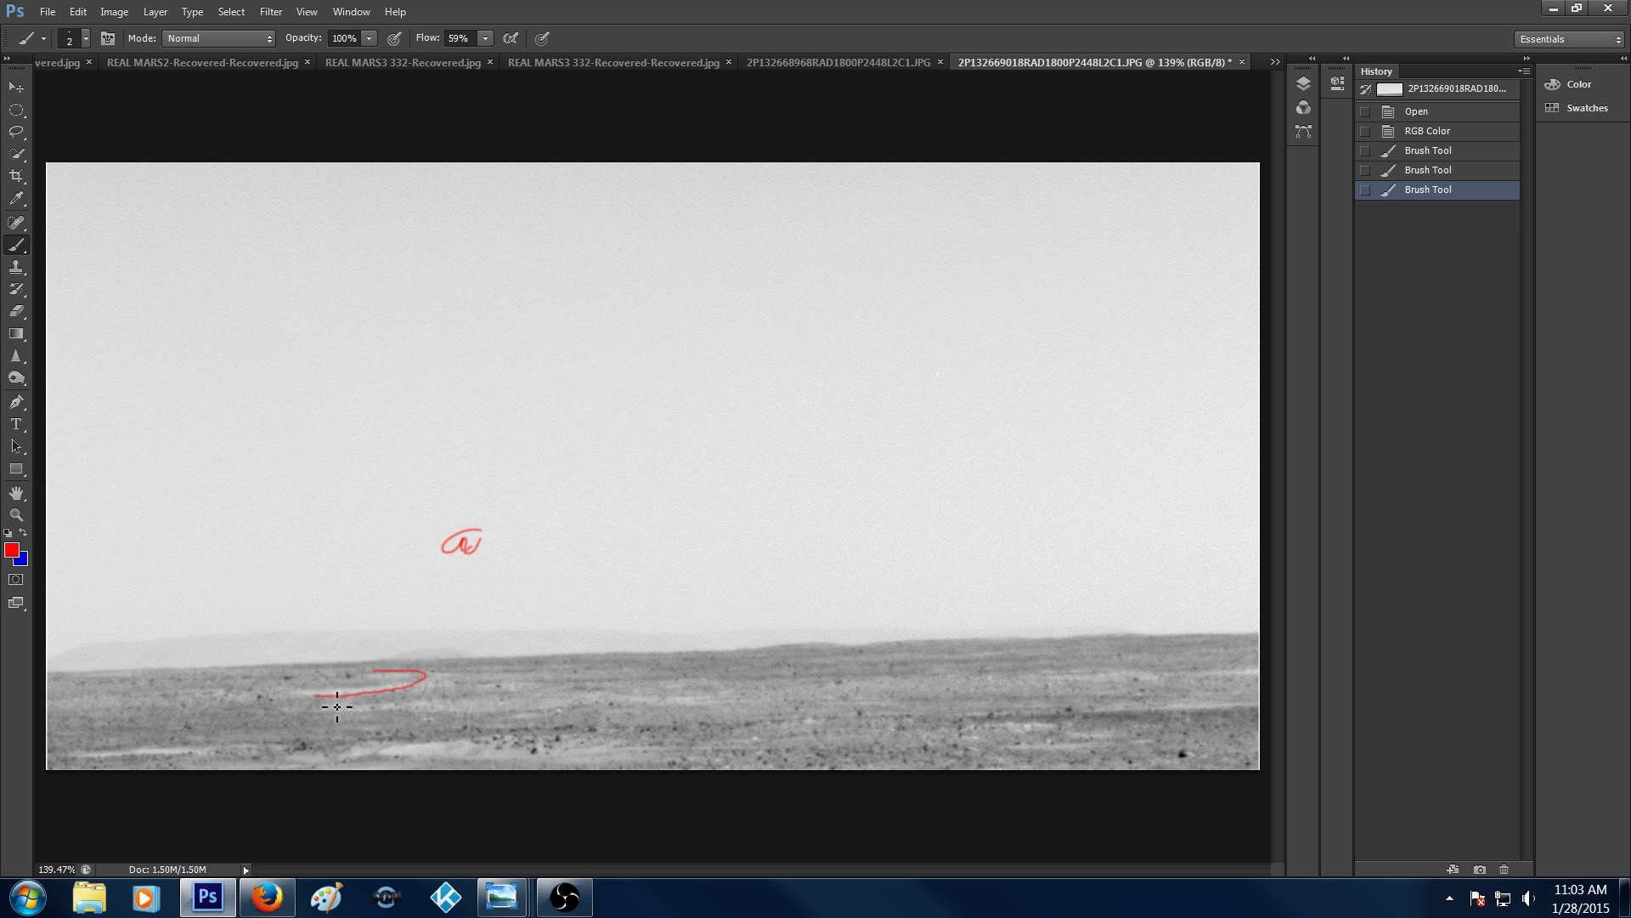
{"action": "left_click_drag", "start_coordinate": [333, 695], "coordinate": [368, 699]}
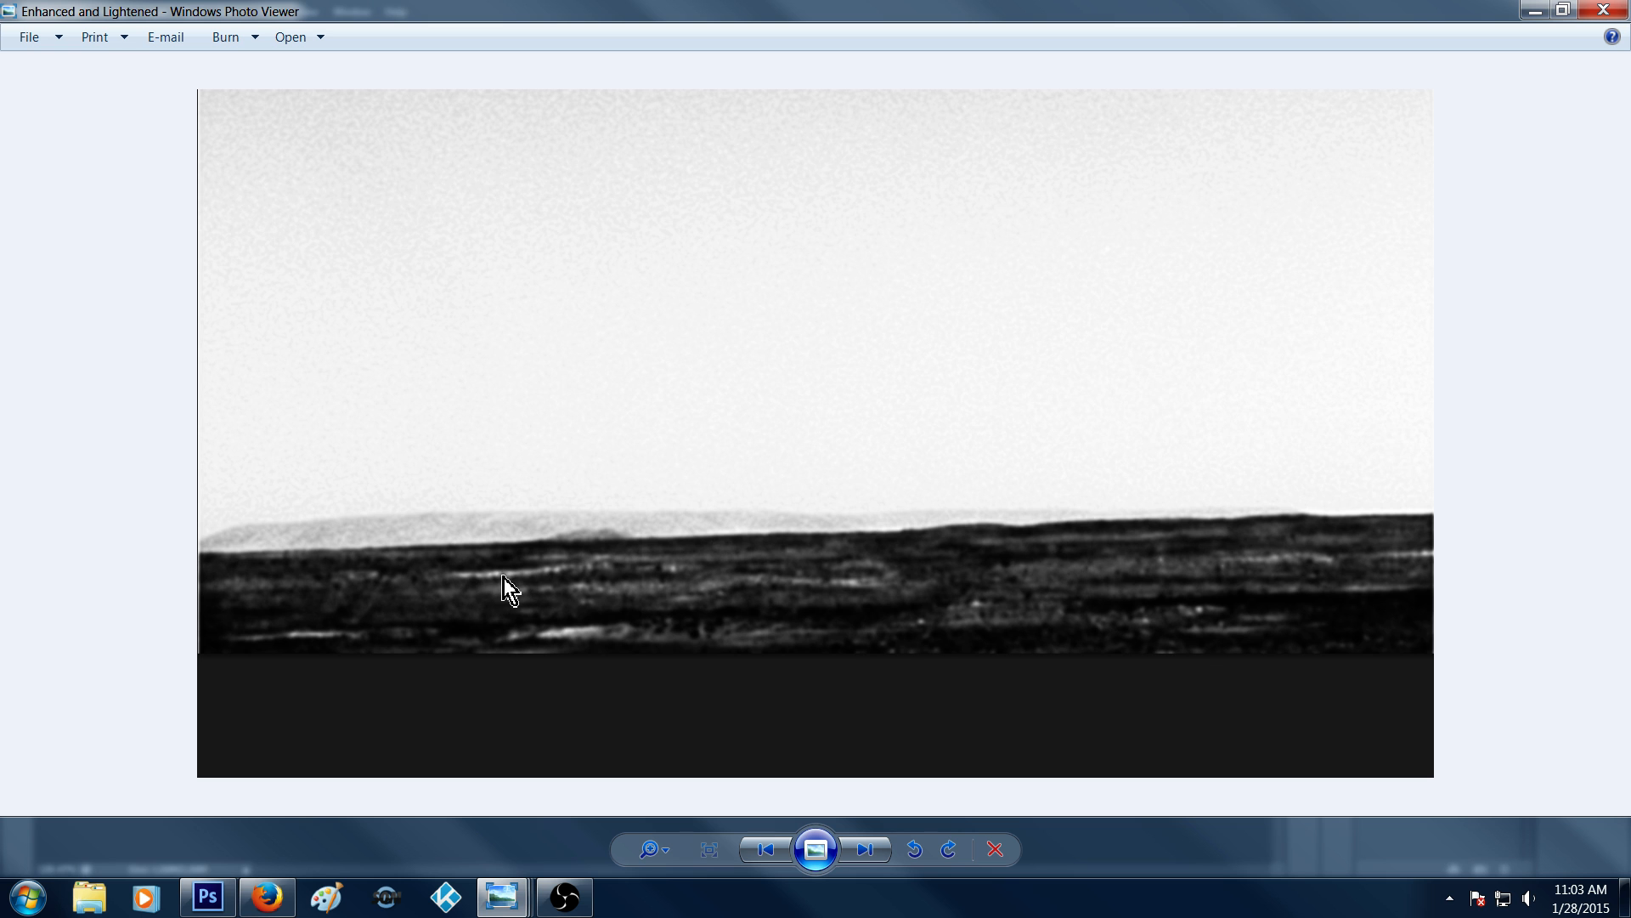
{"action": "mouse_move", "coordinate": [490, 594]}
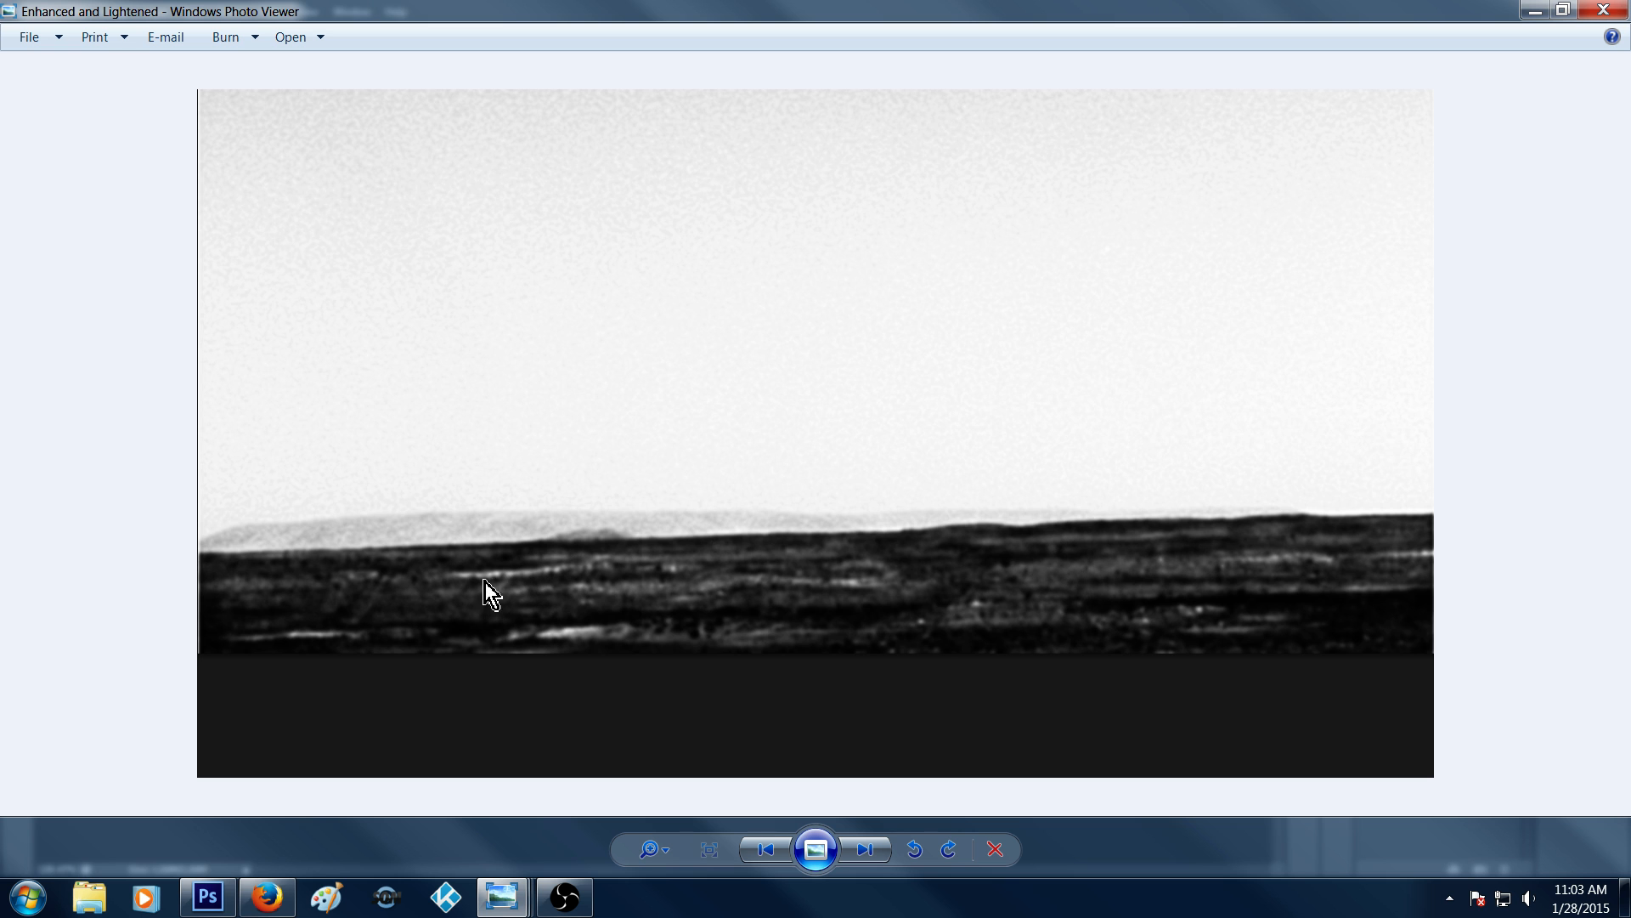
{"action": "mouse_move", "coordinate": [260, 636]}
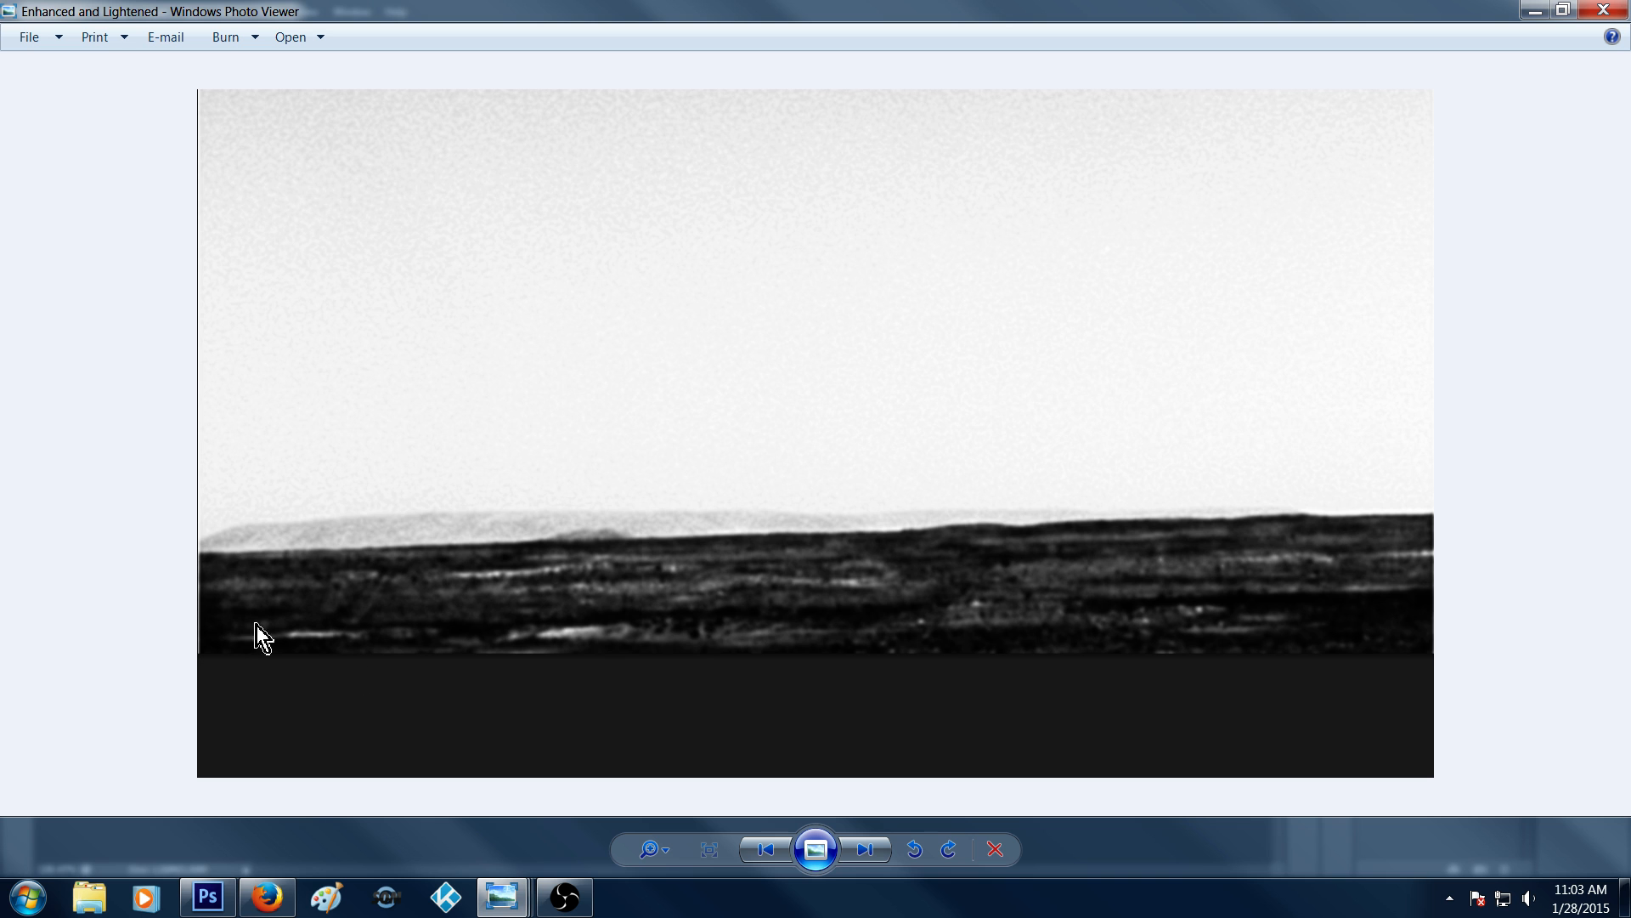
{"action": "mouse_move", "coordinate": [1606, 362]}
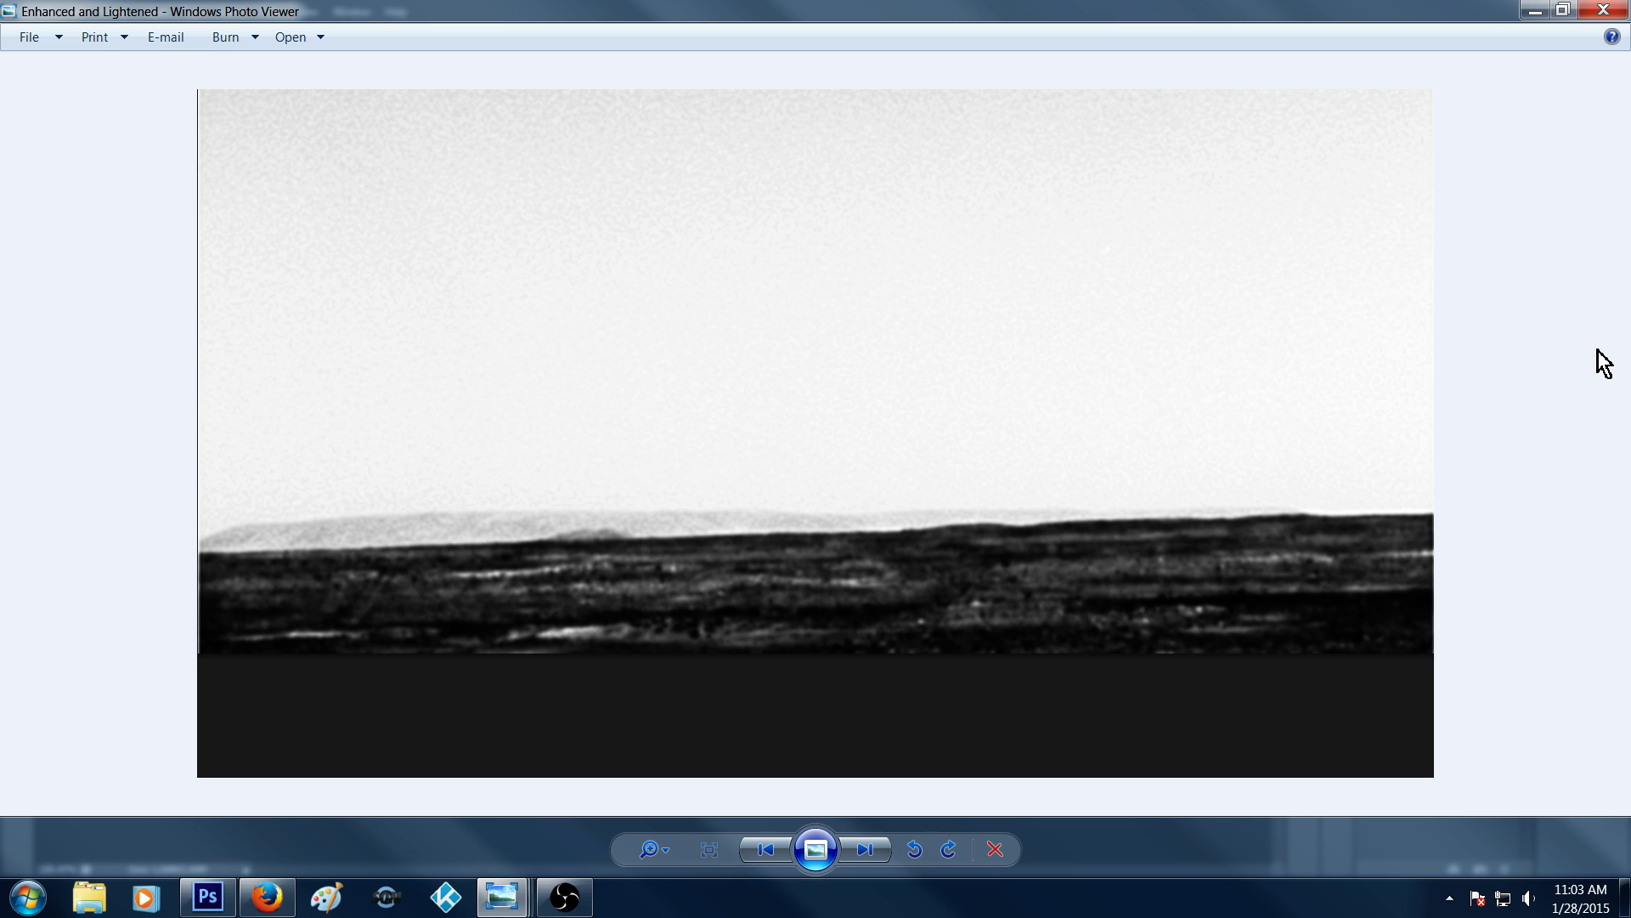
{"action": "mouse_move", "coordinate": [608, 542]}
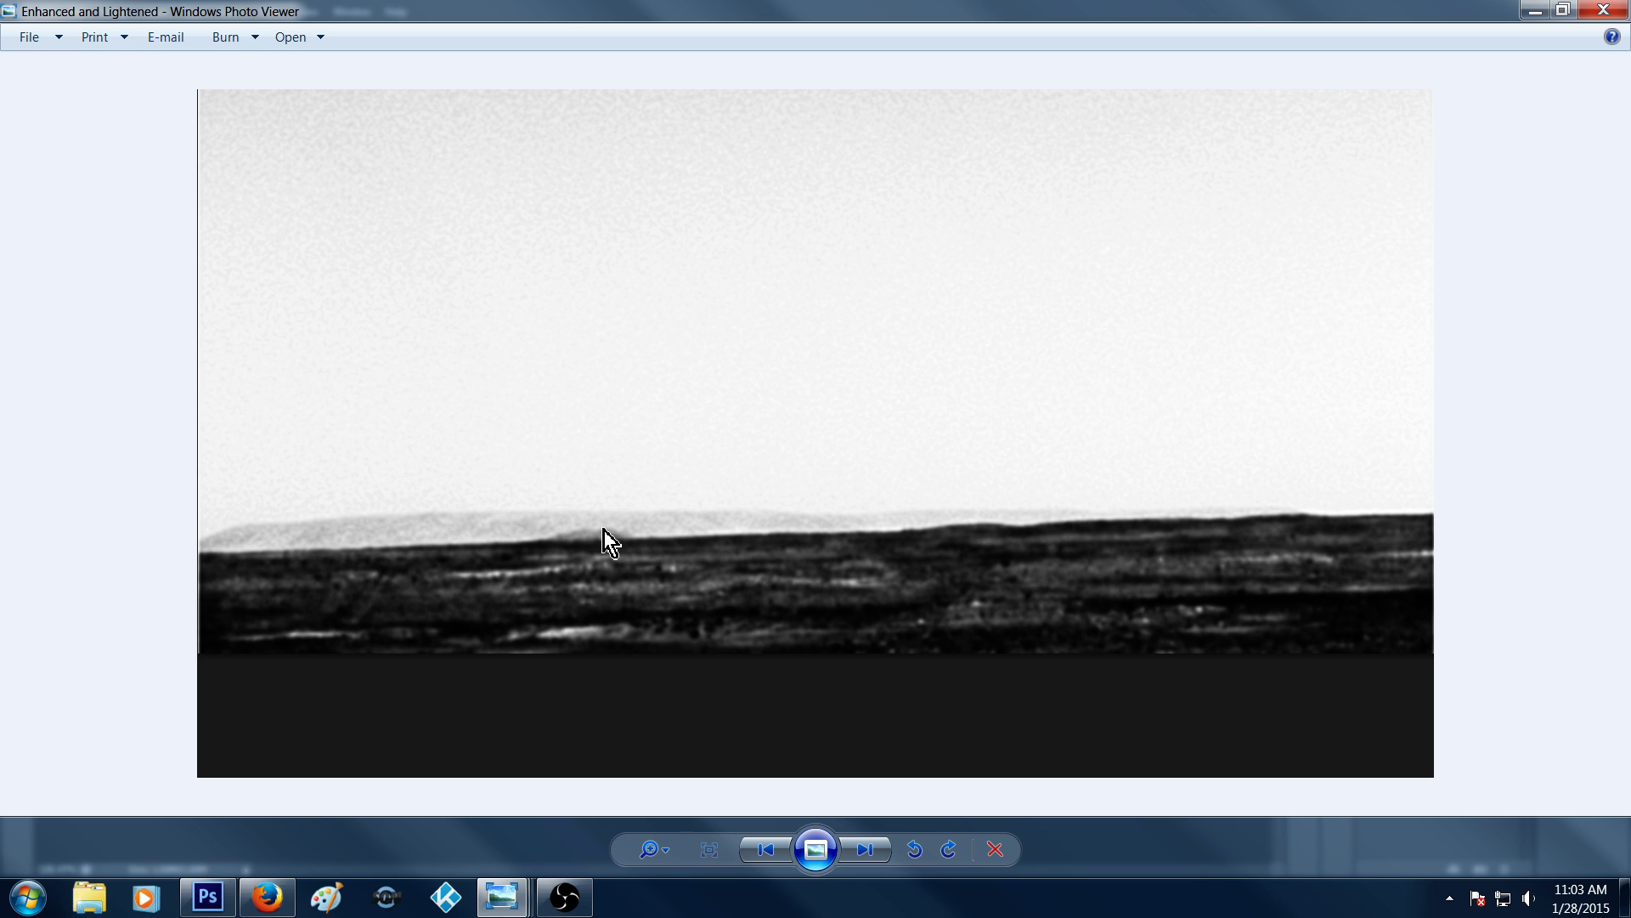
{"action": "mouse_move", "coordinate": [610, 571]}
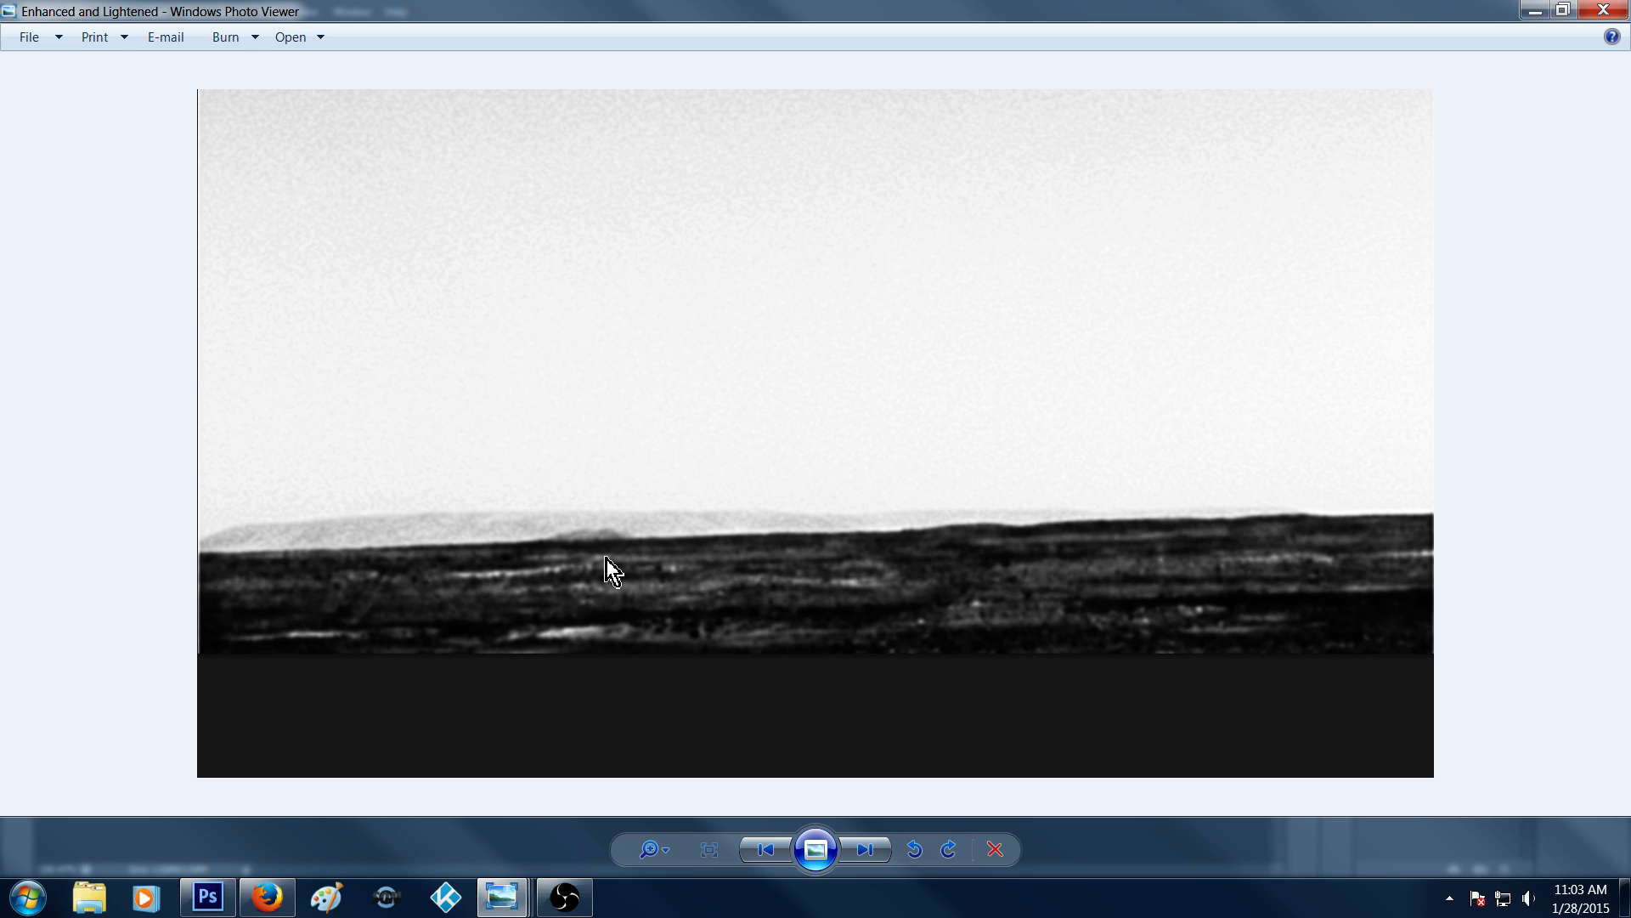
{"action": "mouse_move", "coordinate": [656, 666]}
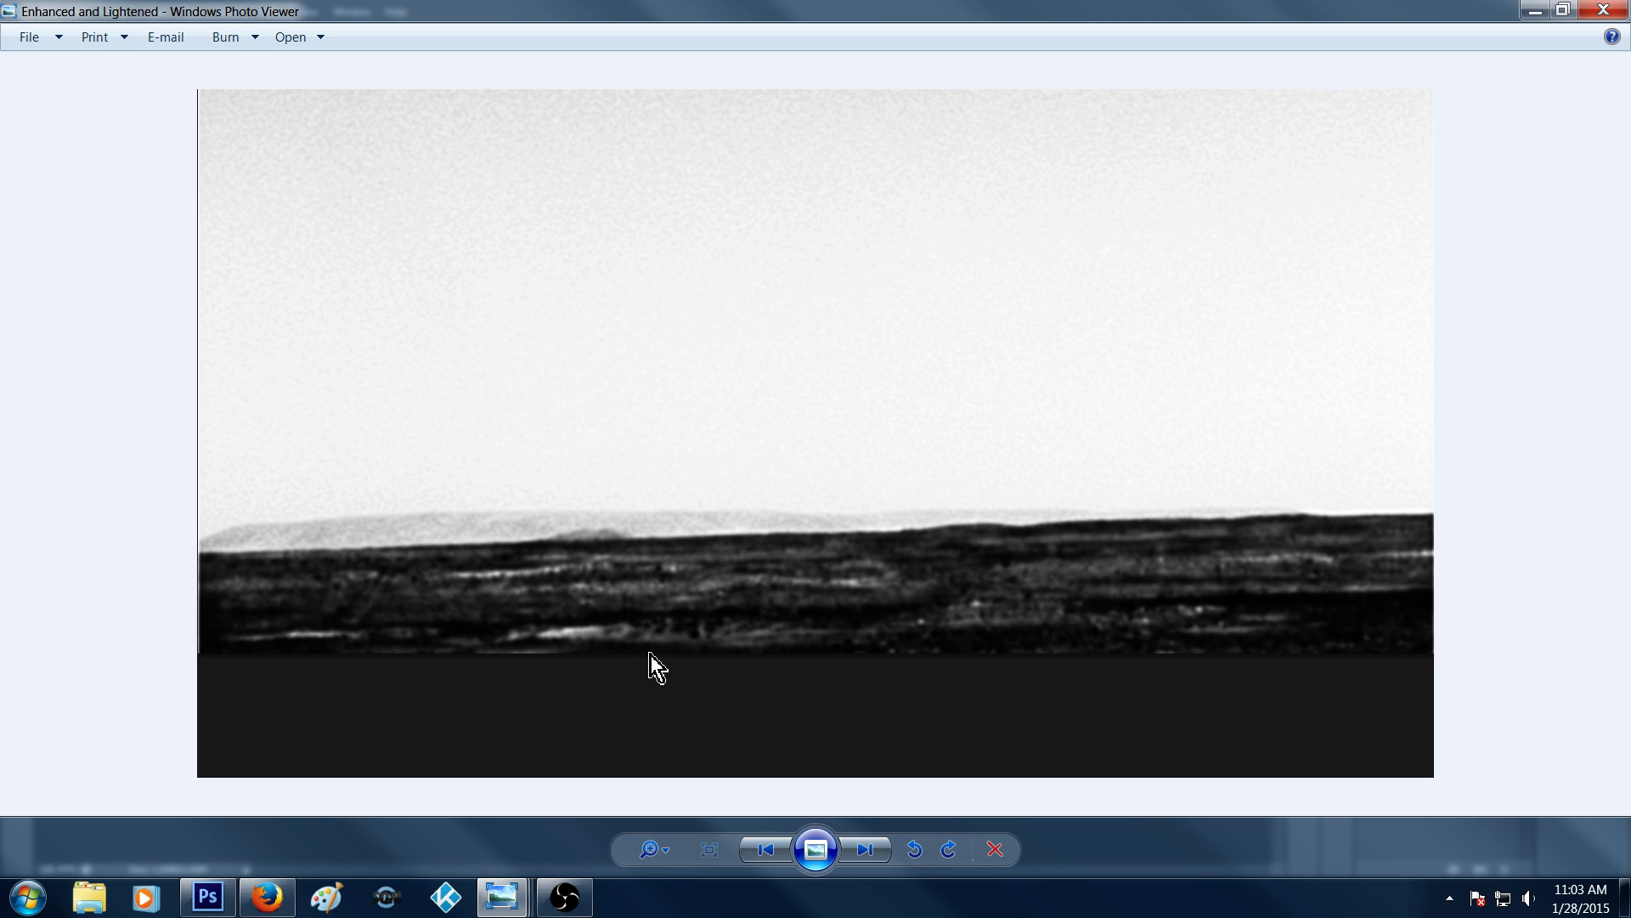
{"action": "mouse_move", "coordinate": [666, 668]}
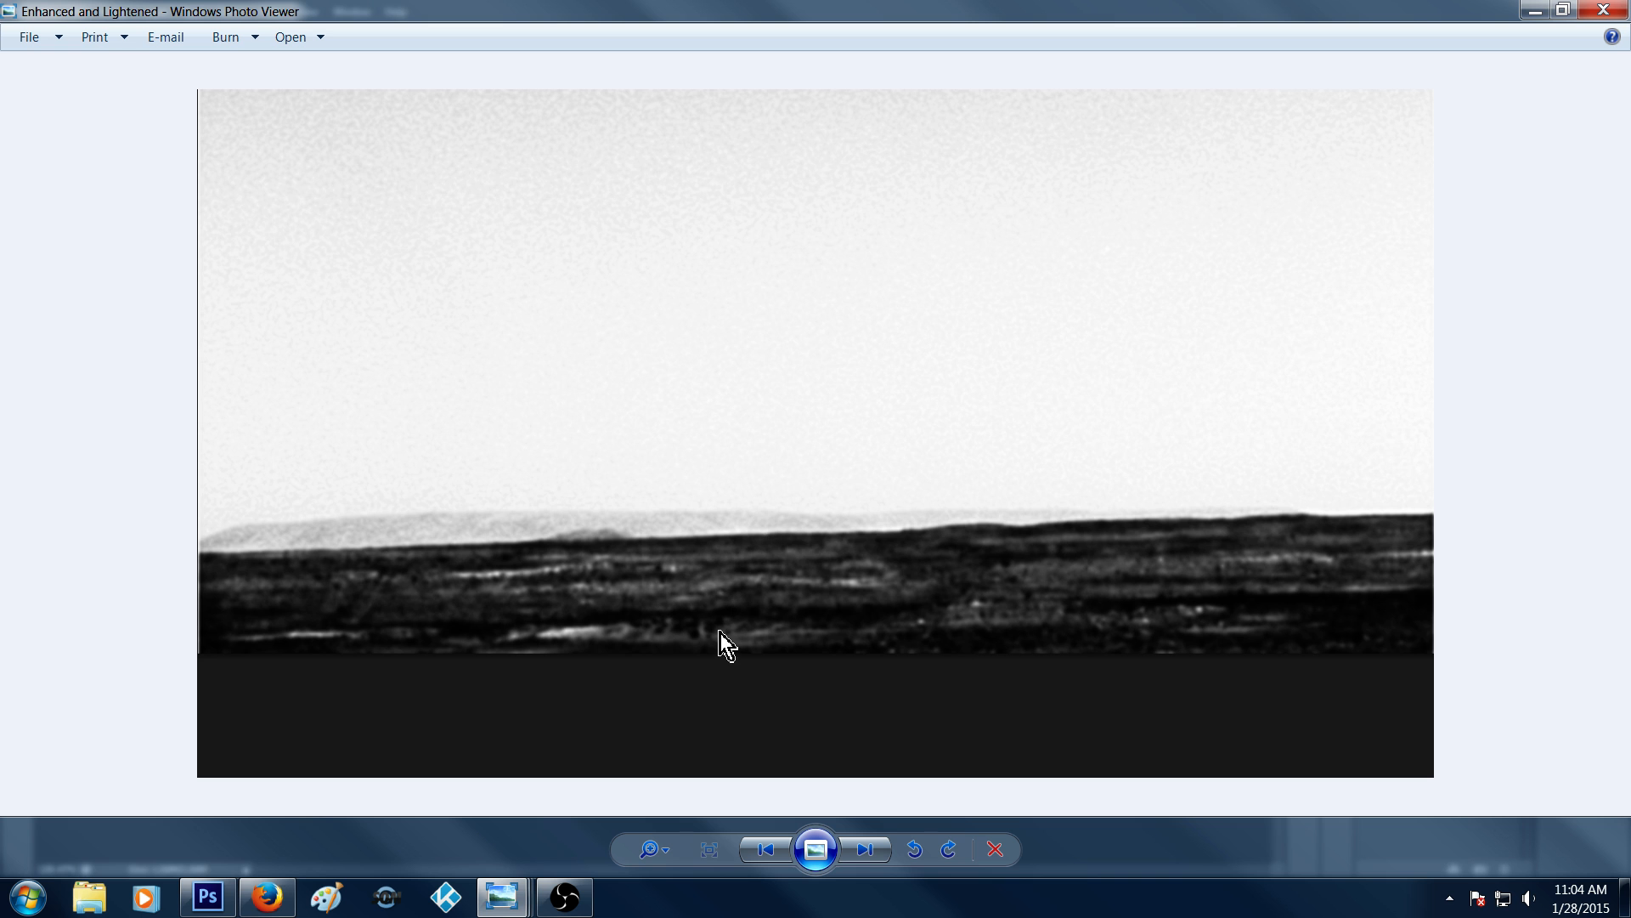
{"action": "mouse_move", "coordinate": [487, 586]}
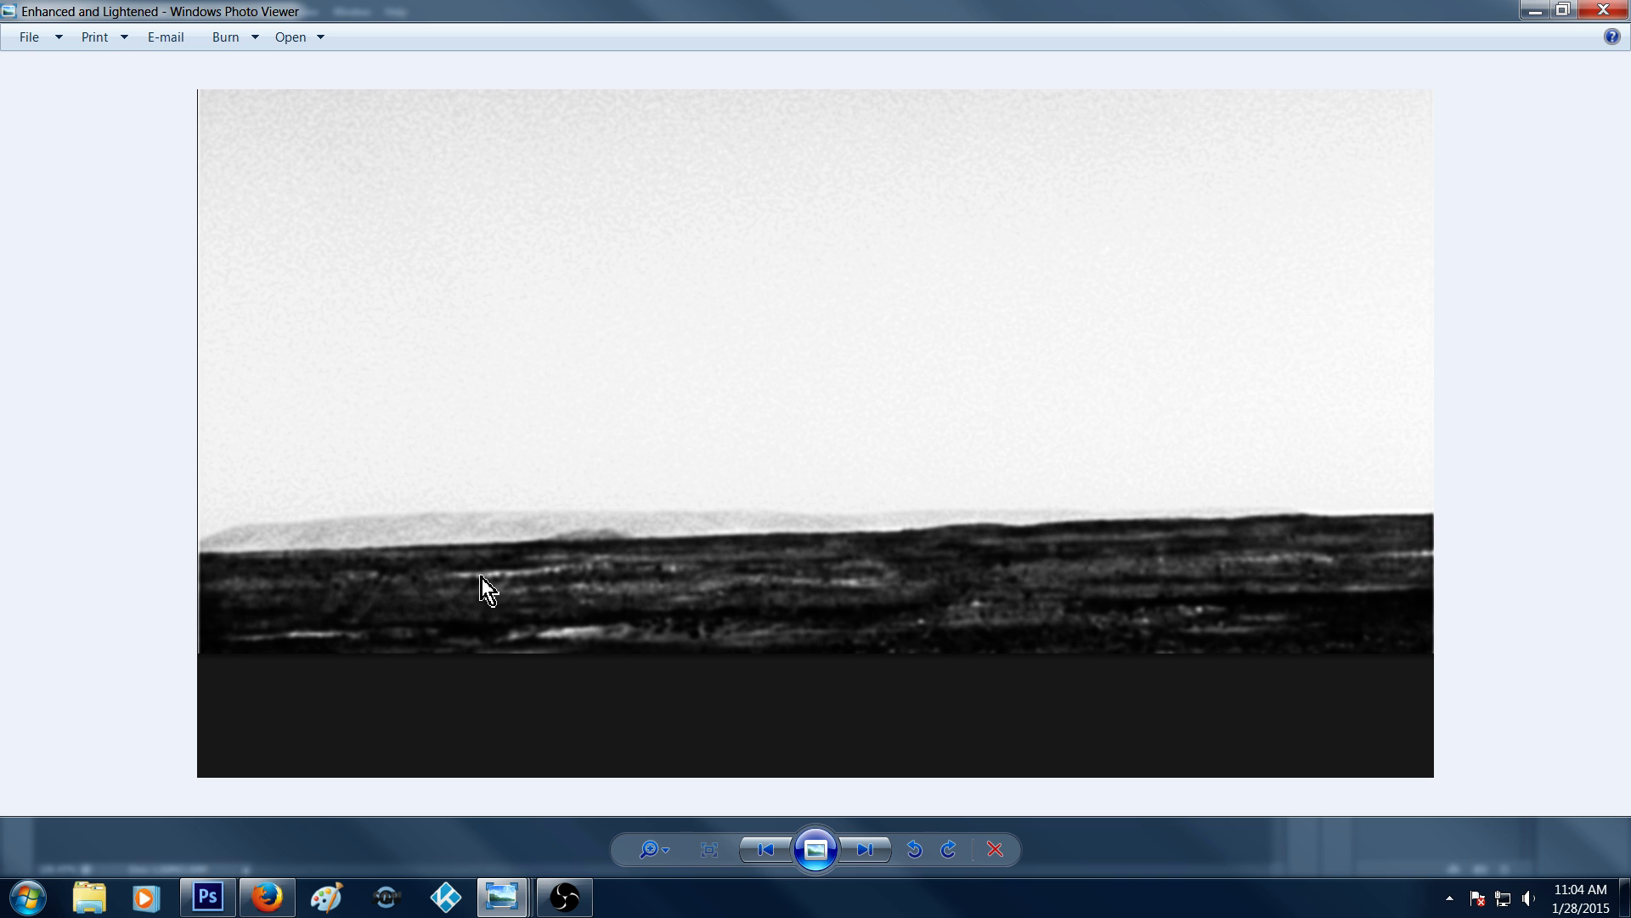
{"action": "mouse_move", "coordinate": [420, 610]}
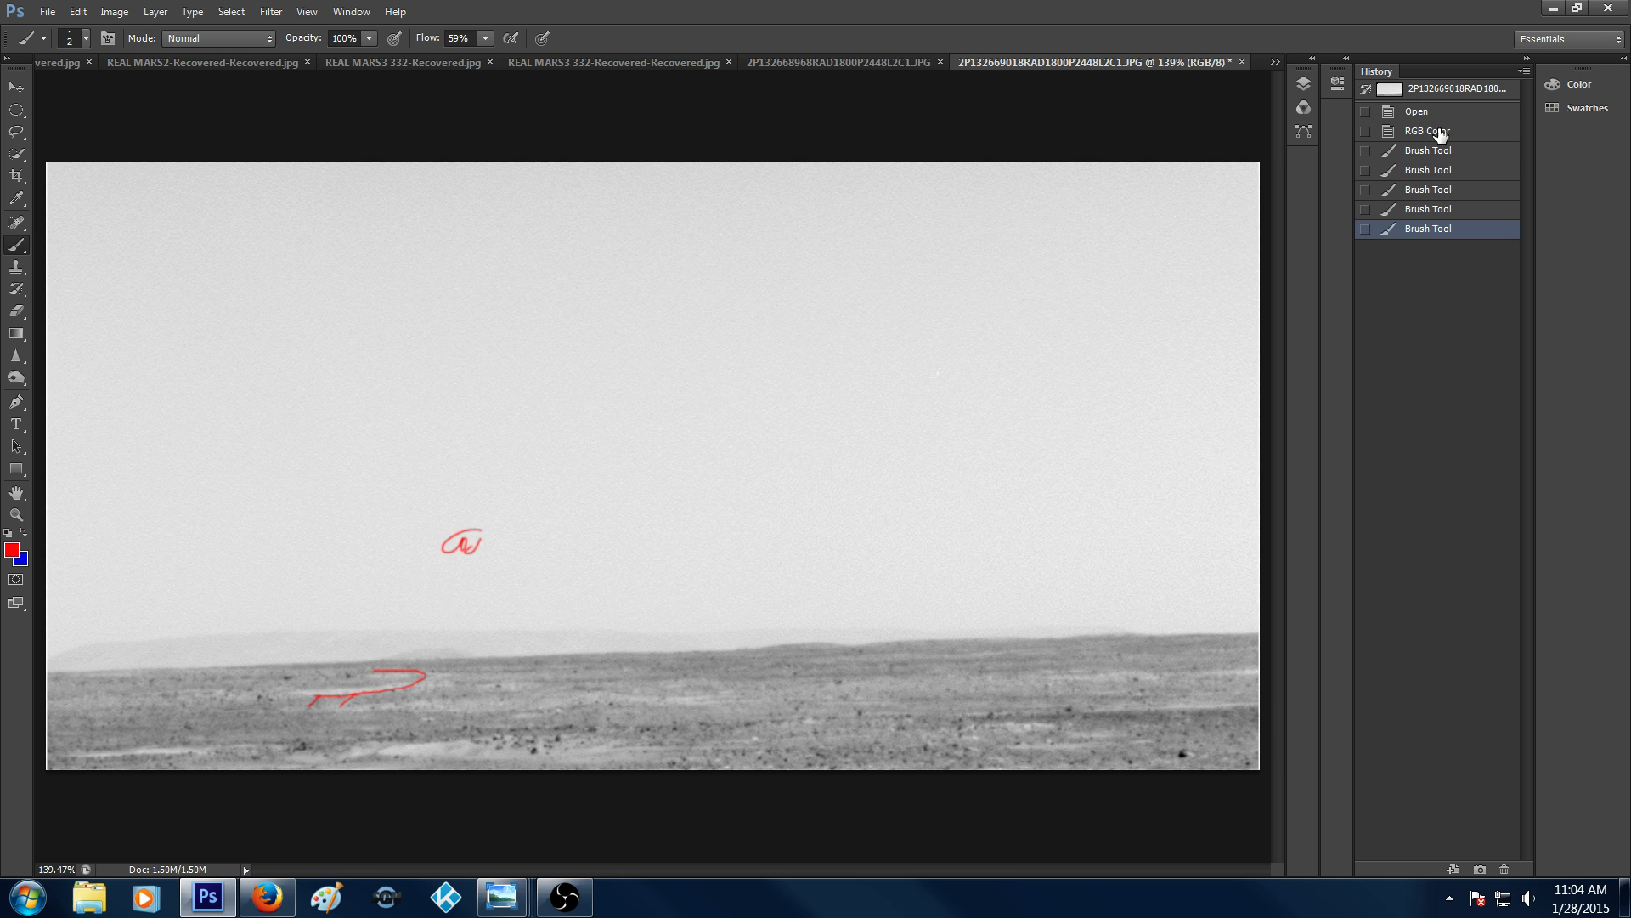
Revert to the RGB Color history state, then brush one new red curve on the ground
{"action": "left_click", "coordinate": [1427, 130]}
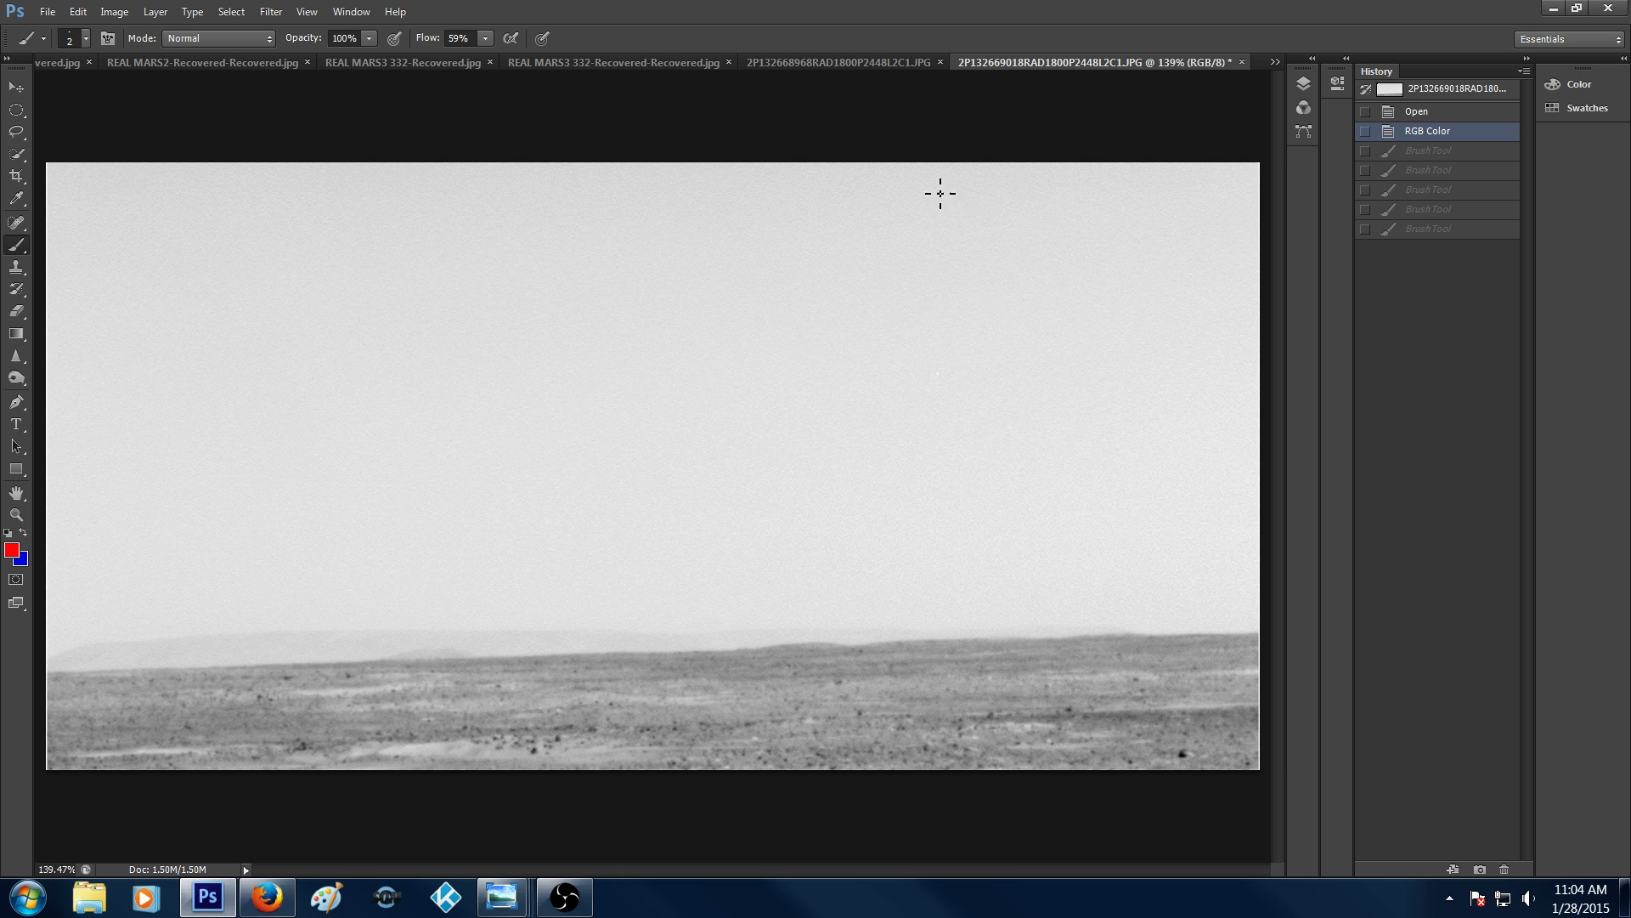
{"action": "mouse_move", "coordinate": [289, 726]}
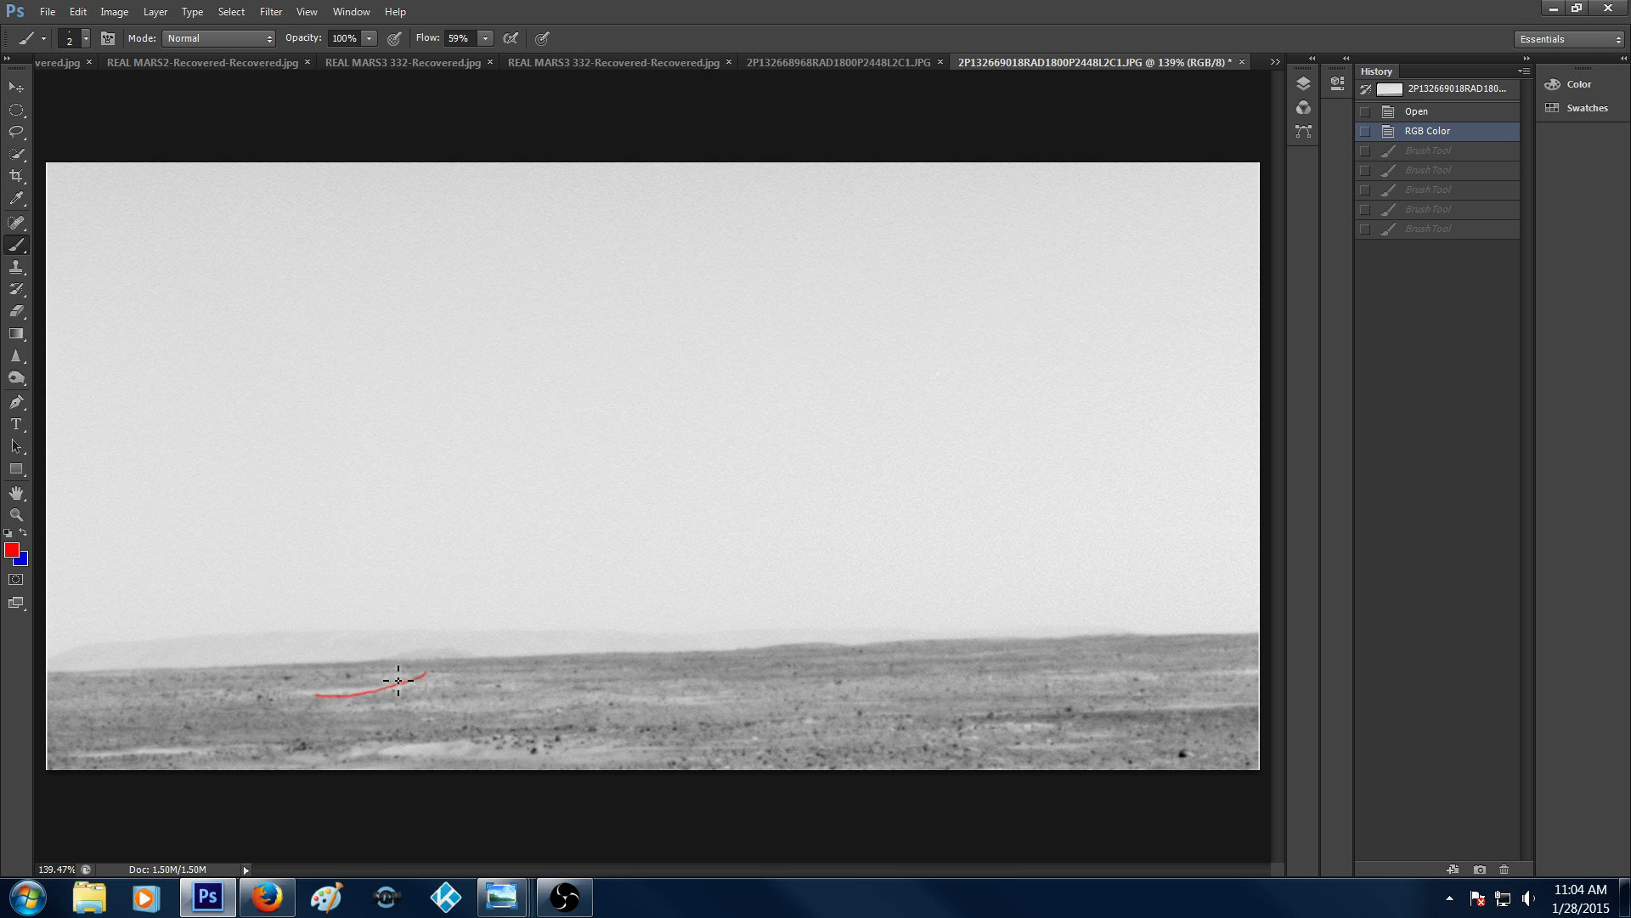
{"action": "left_click_drag", "start_coordinate": [359, 674], "coordinate": [422, 668]}
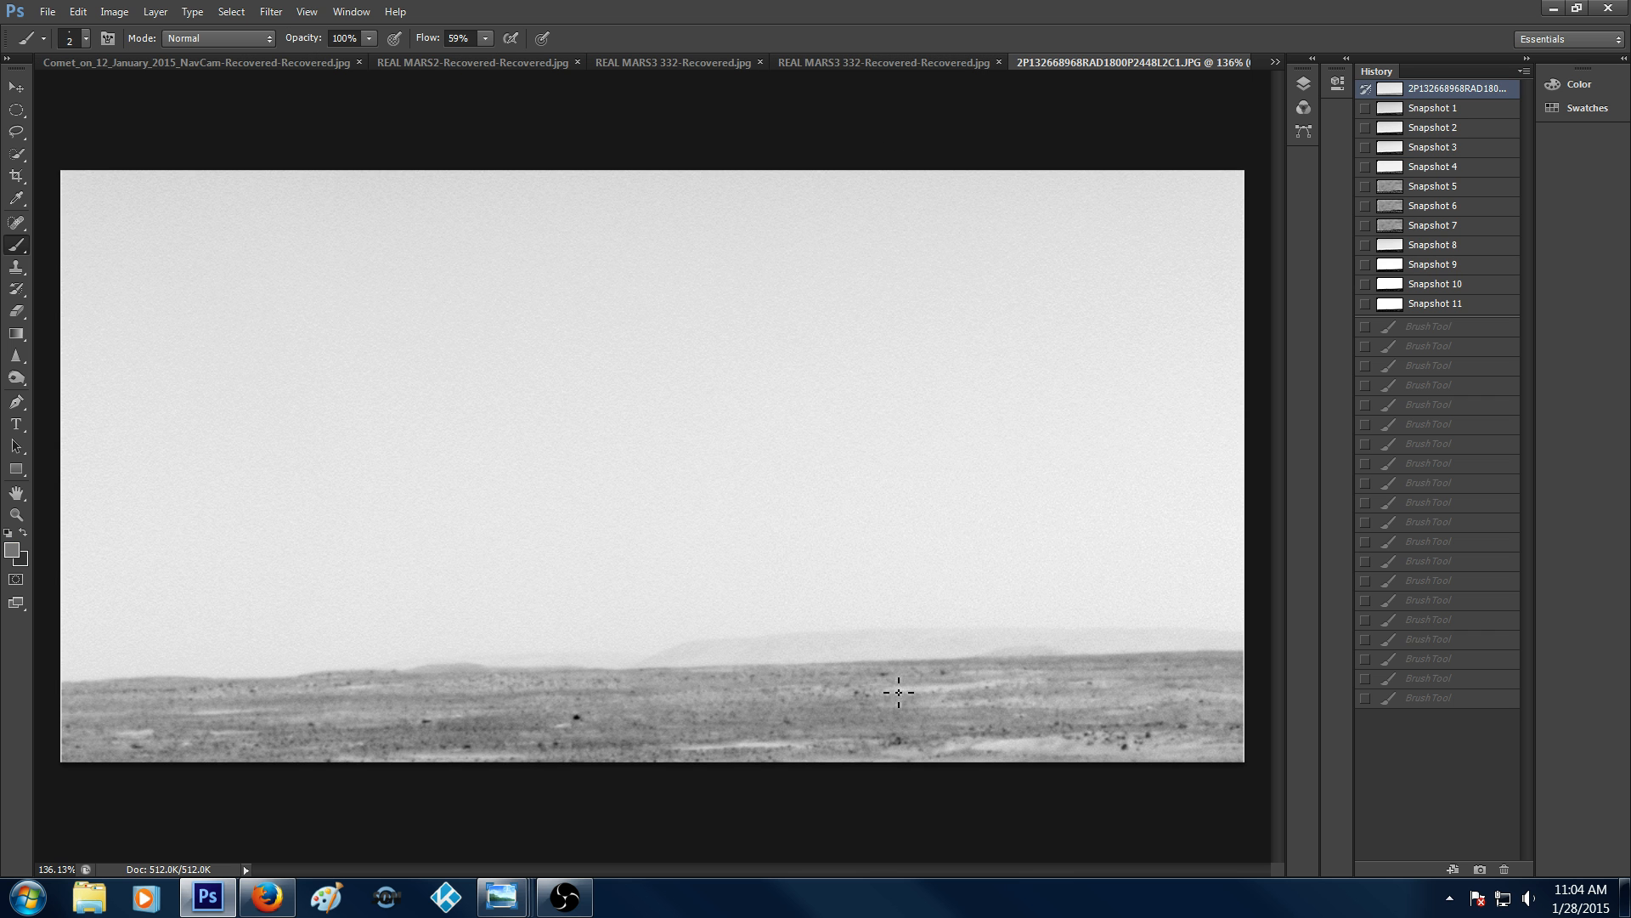
{"action": "mouse_move", "coordinate": [17, 260]}
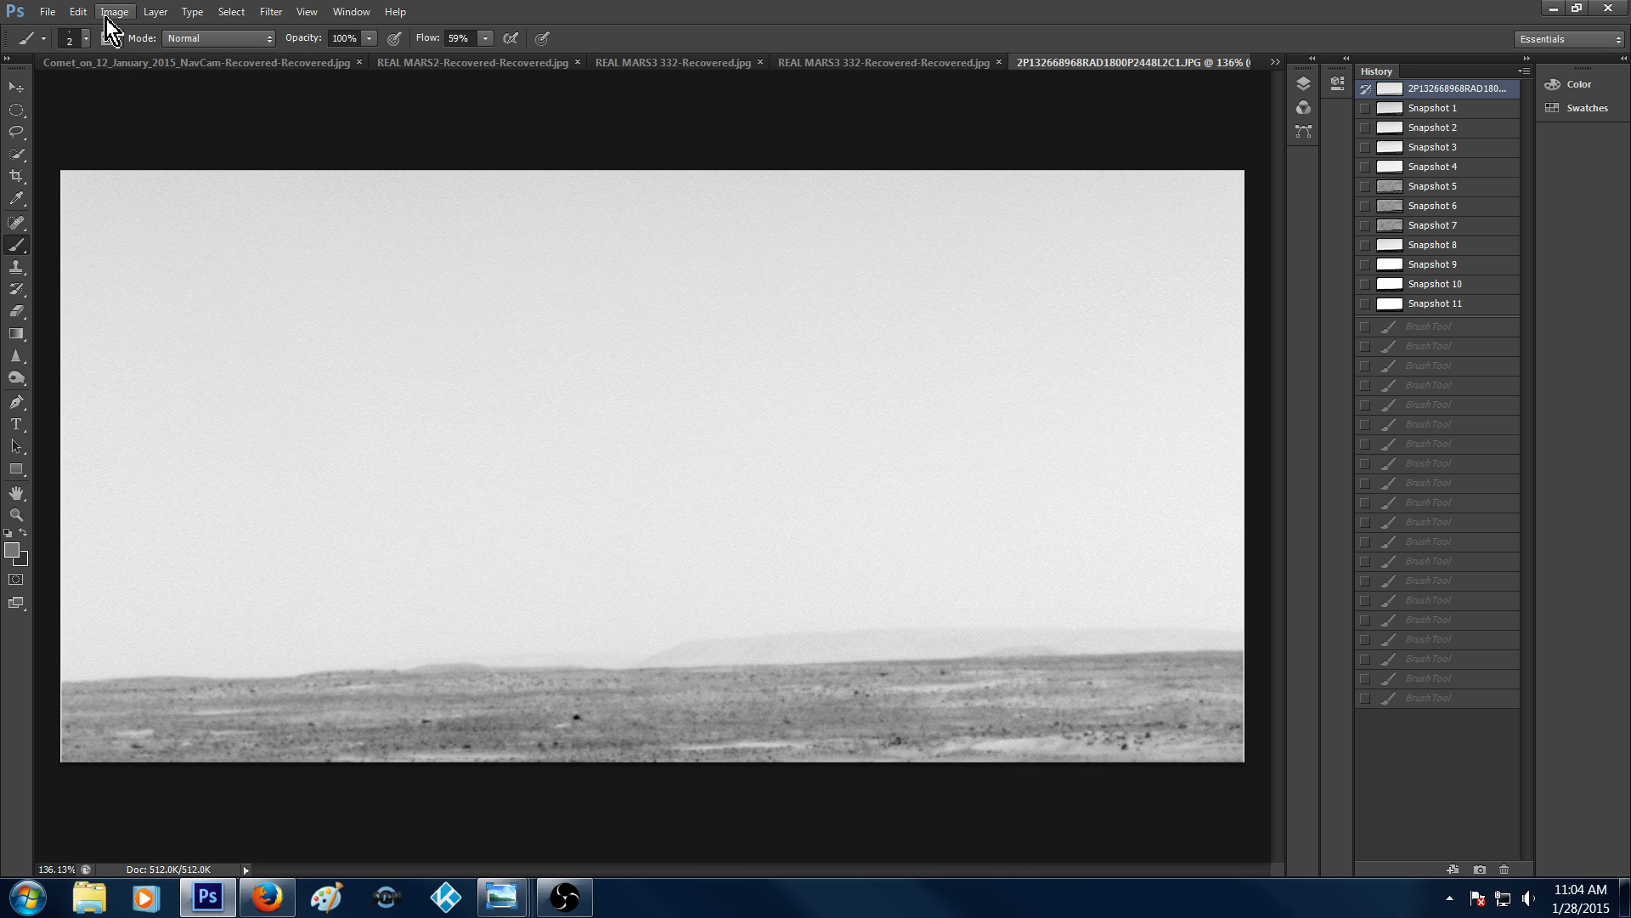
Convert the panorama to RGB Color and paint red curved strokes on the ground right of centre
{"action": "left_click", "coordinate": [113, 12]}
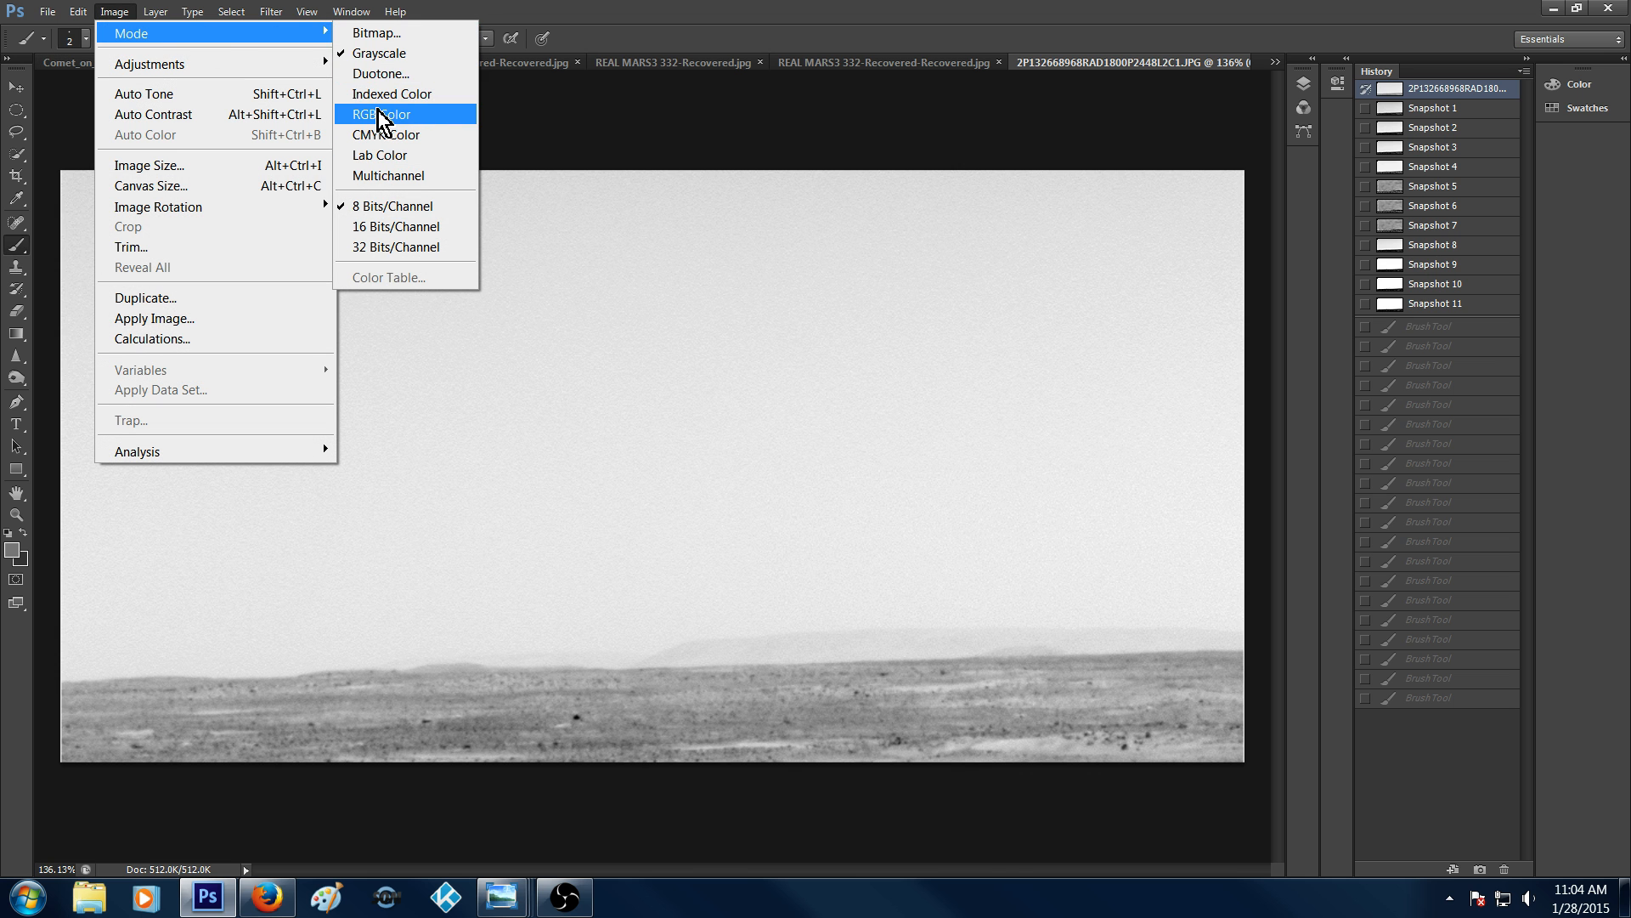
{"action": "left_click", "coordinate": [384, 114]}
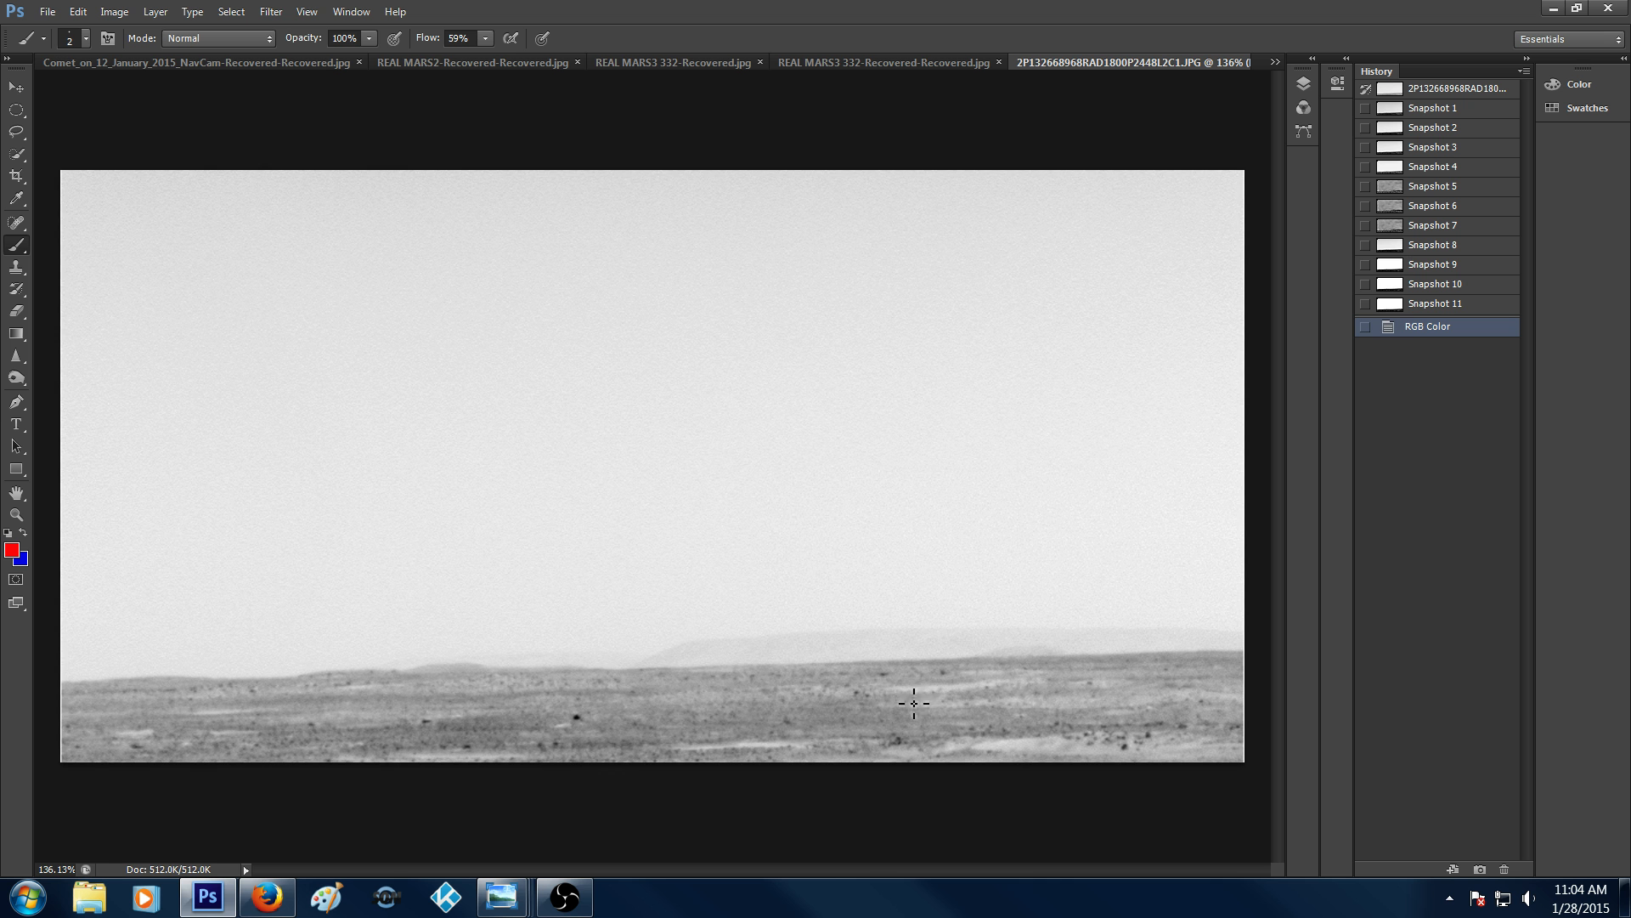
{"action": "left_click_drag", "start_coordinate": [901, 693], "coordinate": [966, 692]}
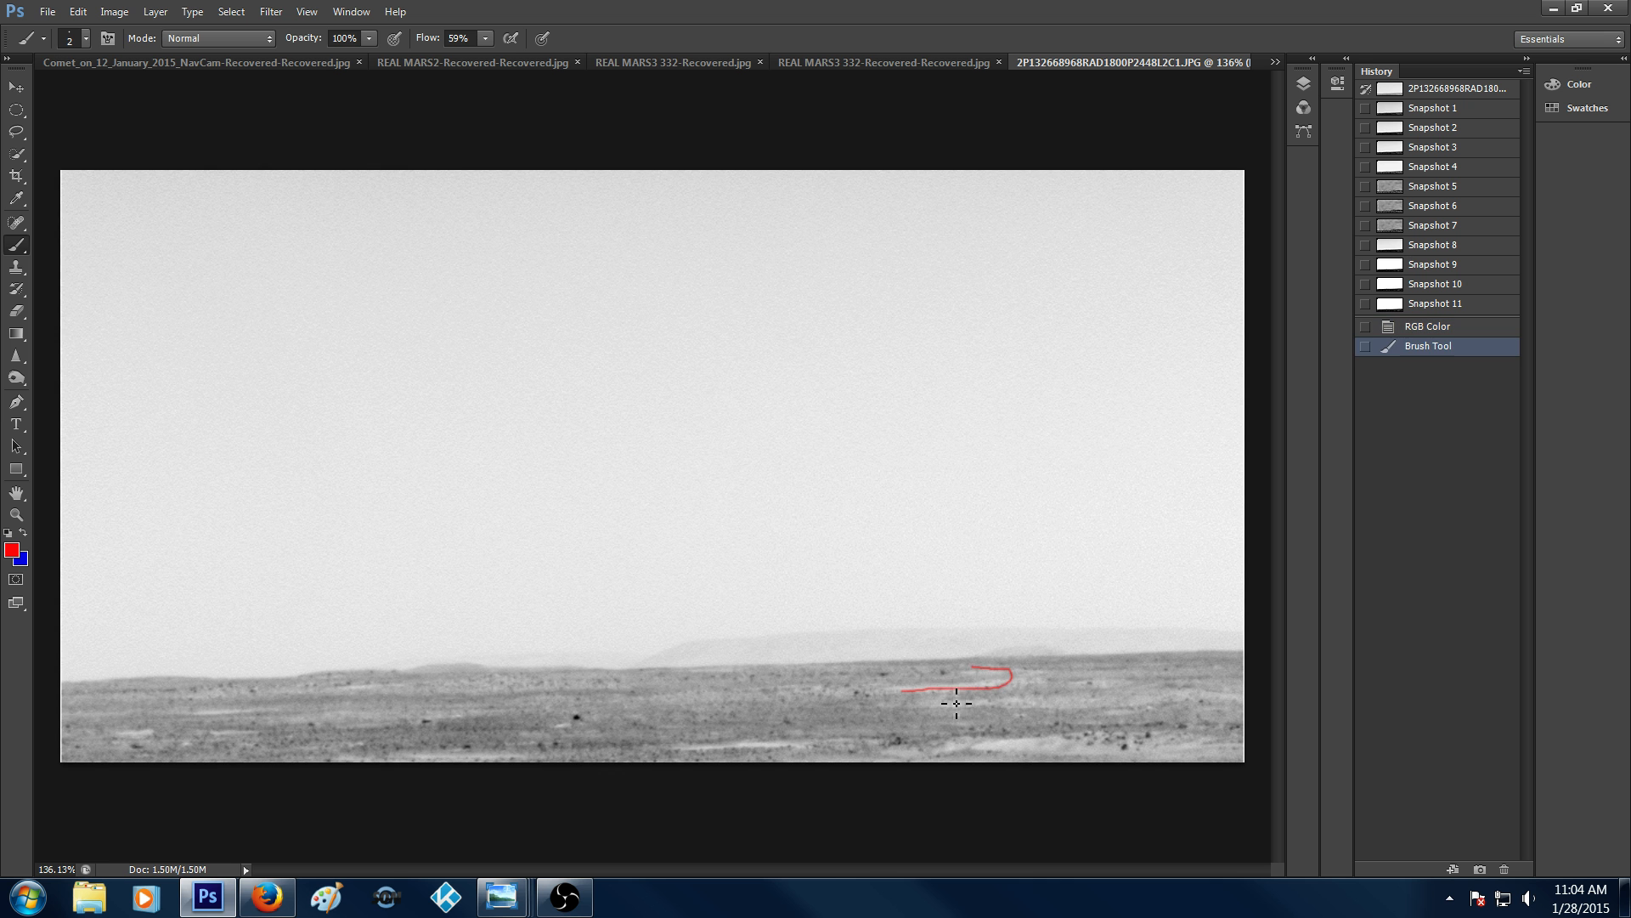
{"action": "left_click_drag", "start_coordinate": [947, 707], "coordinate": [897, 703]}
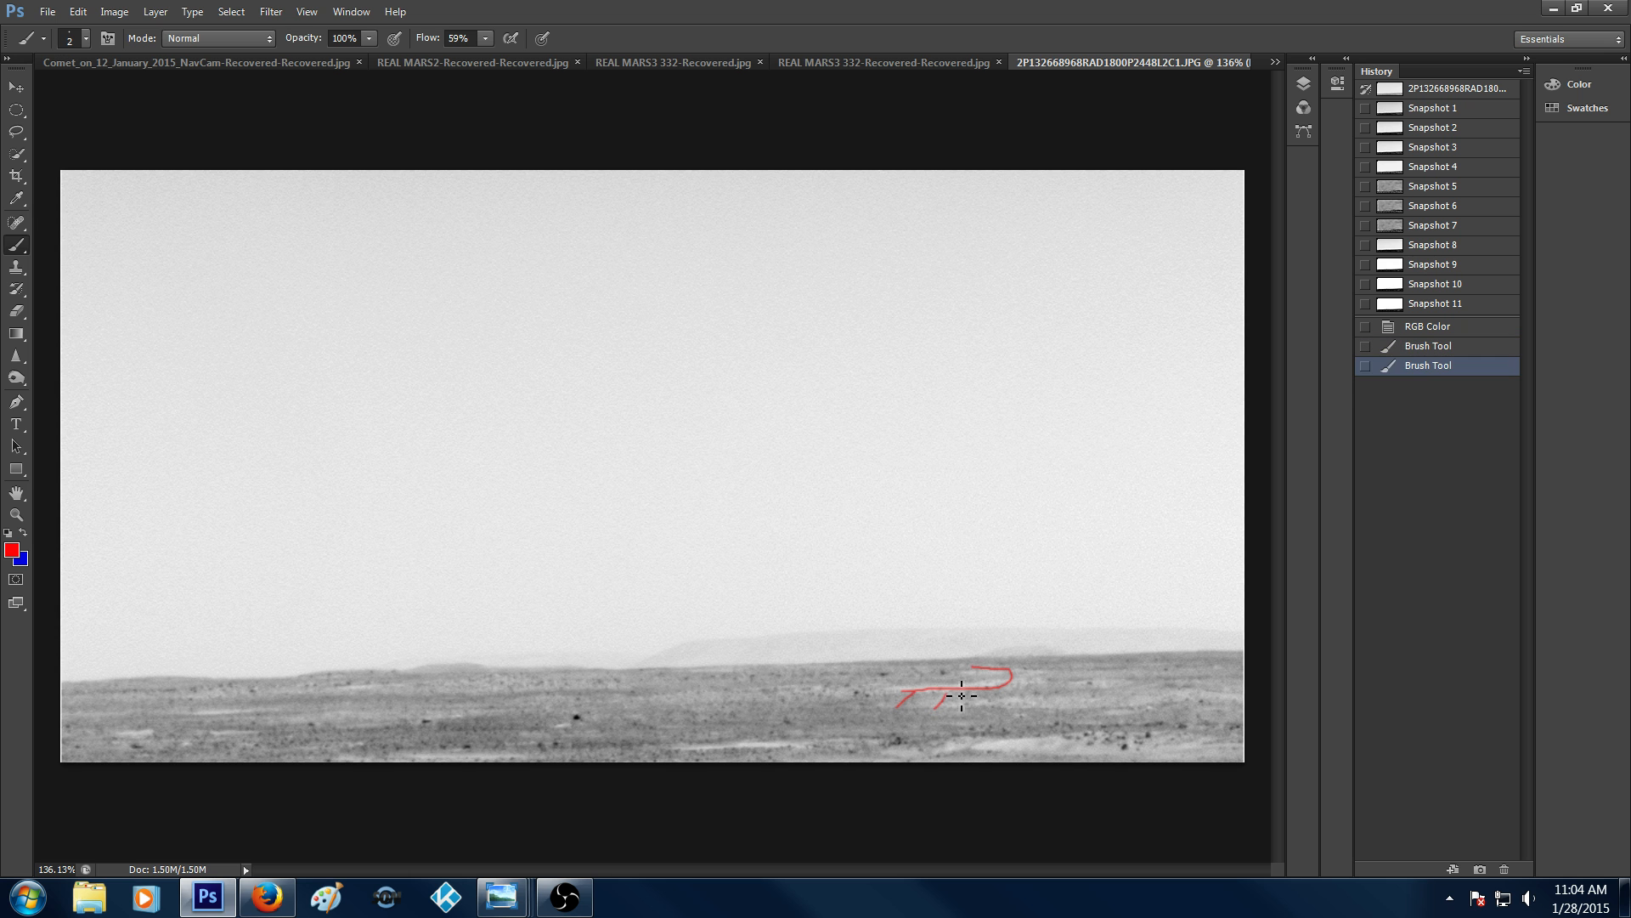
{"action": "left_click", "coordinate": [929, 701]}
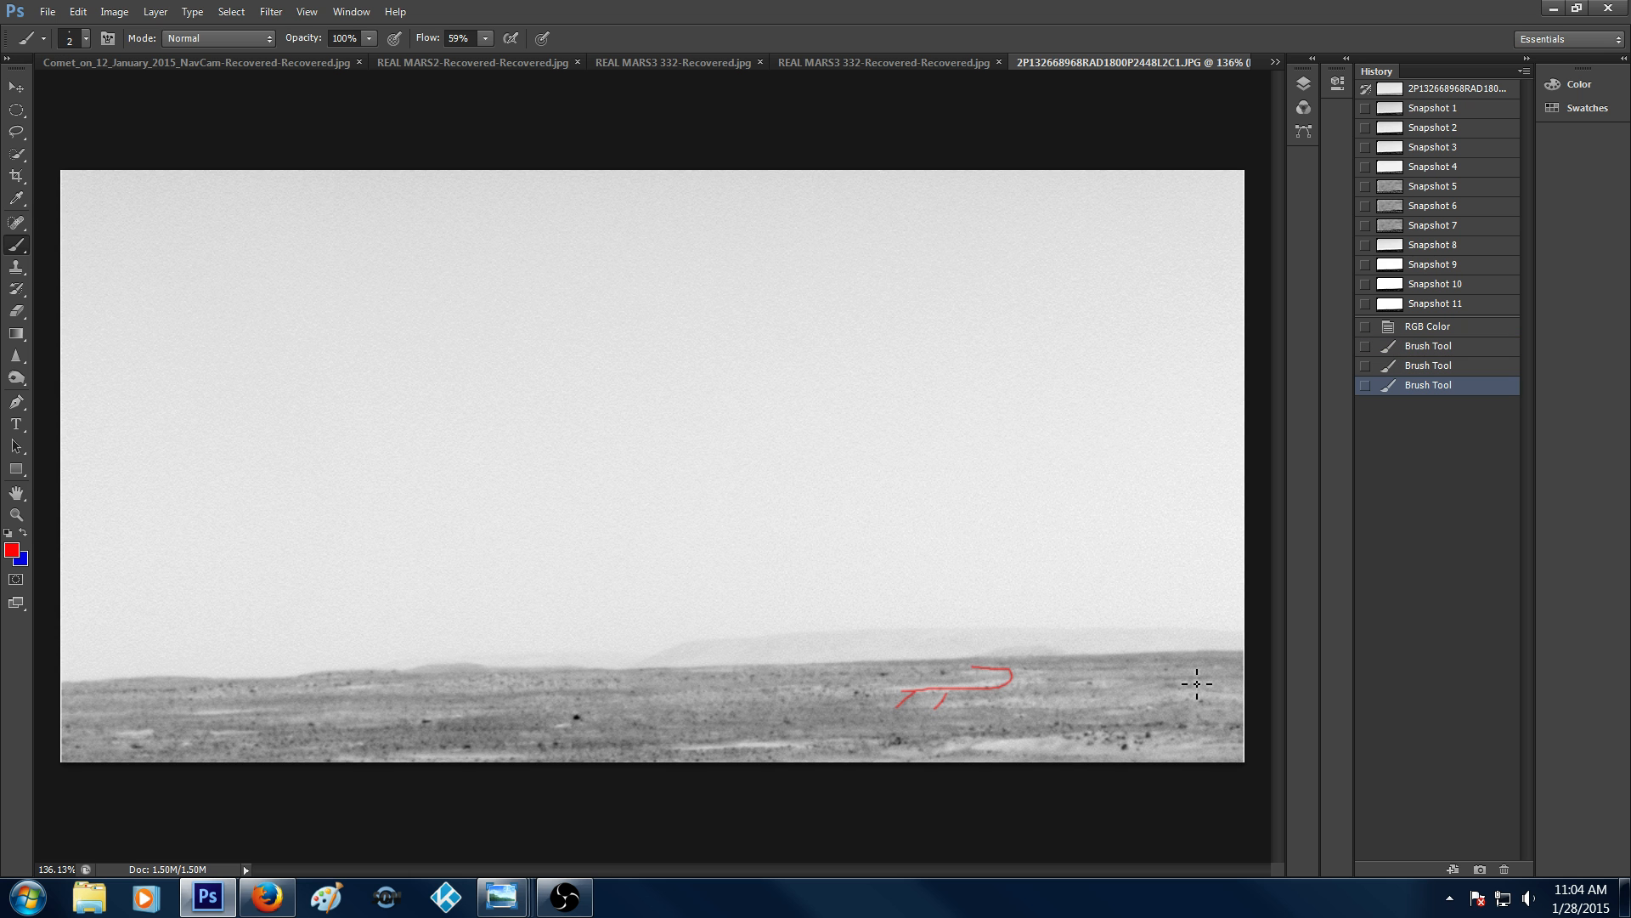
{"action": "mouse_move", "coordinate": [716, 707]}
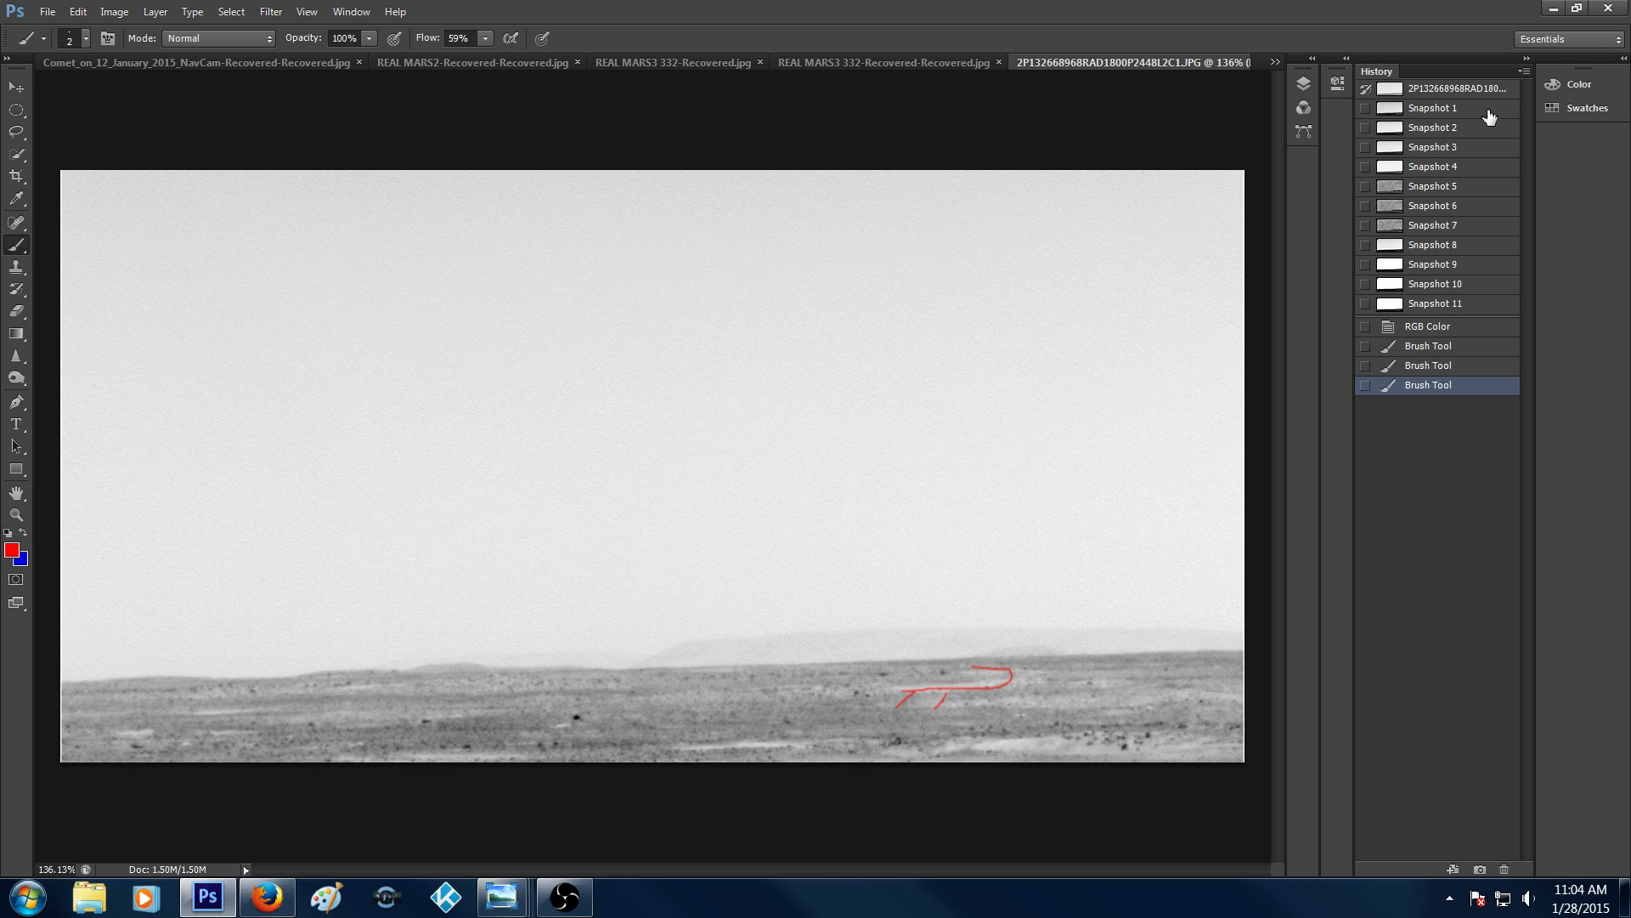
{"action": "mouse_move", "coordinate": [1492, 311]}
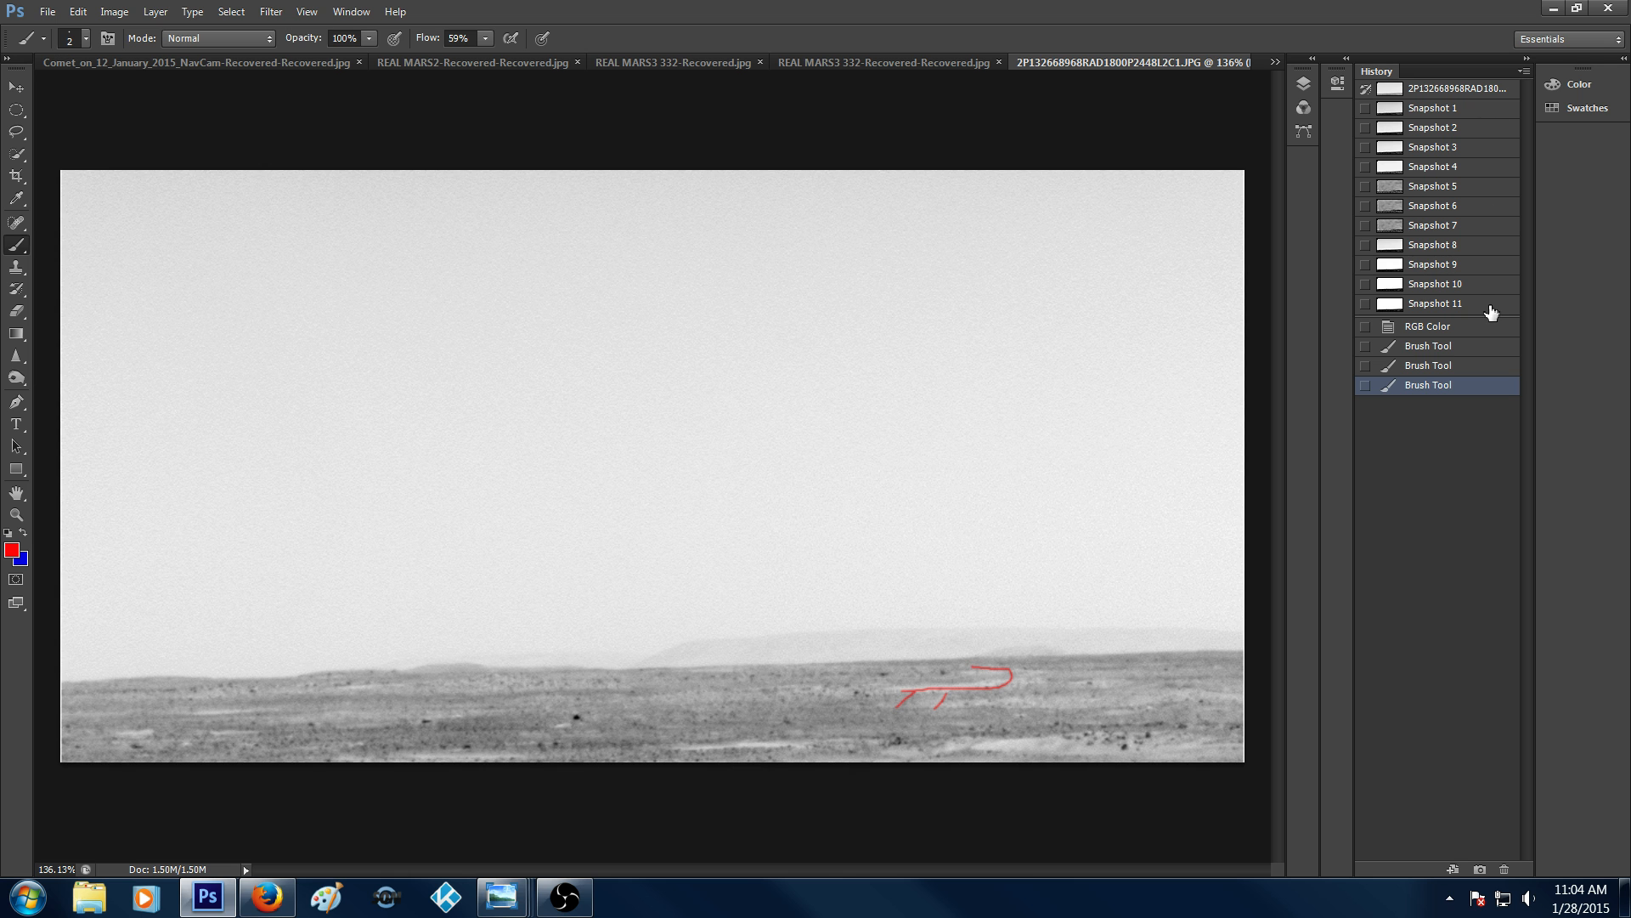
Restore the enhanced snapshot and build a cluster of red strokes on the dark ground right of centre
{"action": "left_click", "coordinate": [1434, 303]}
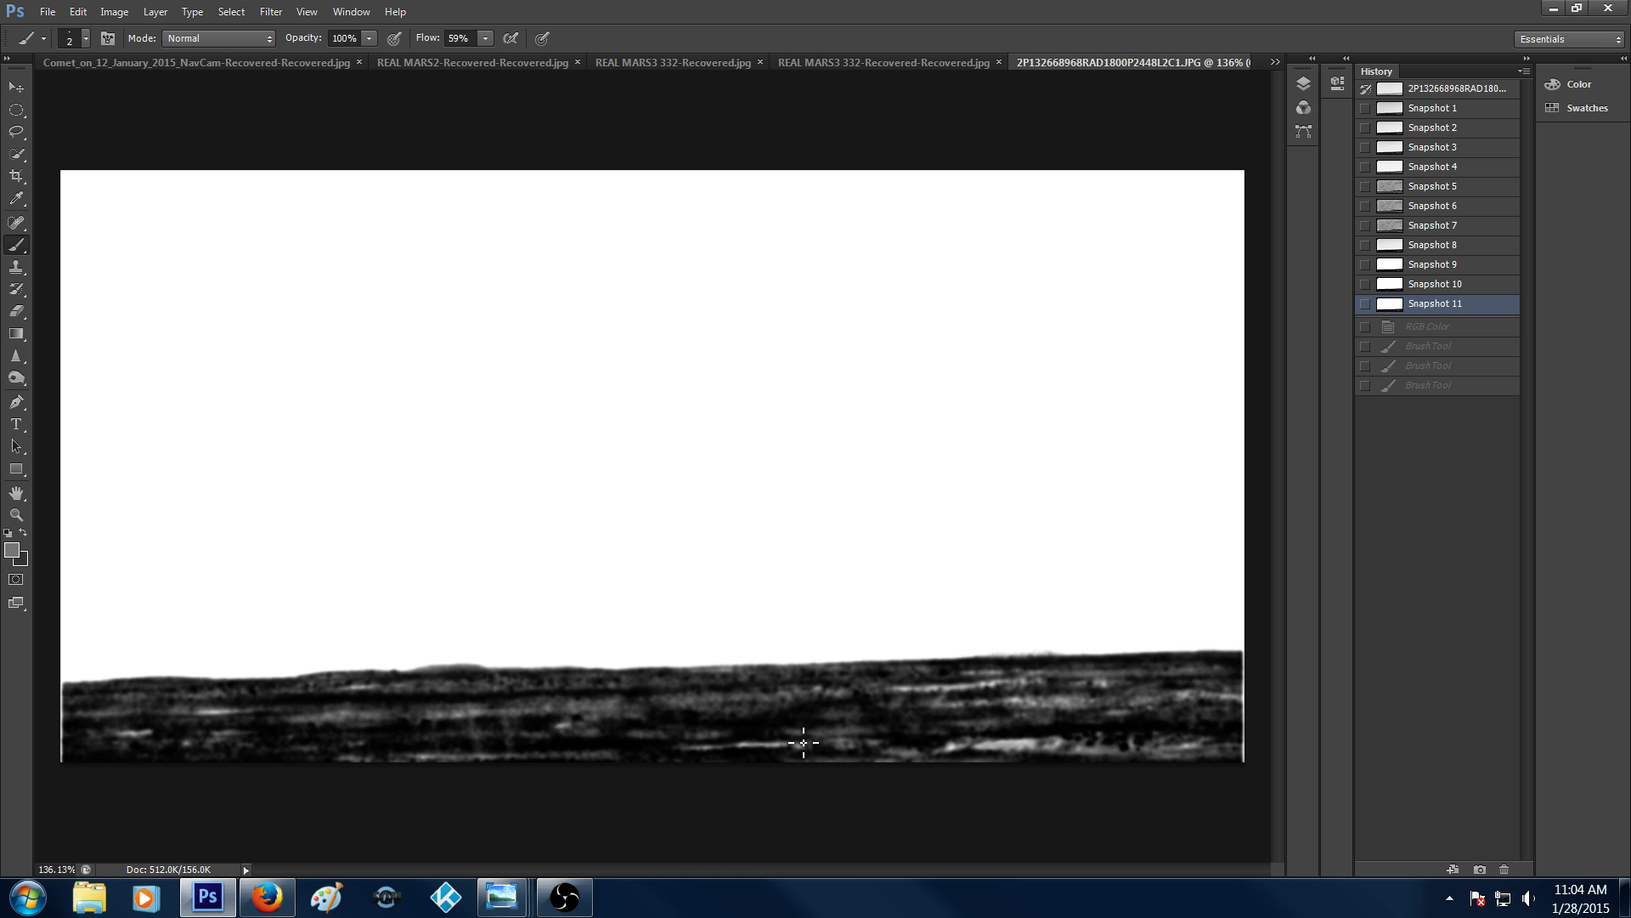
{"action": "mouse_move", "coordinate": [911, 697]}
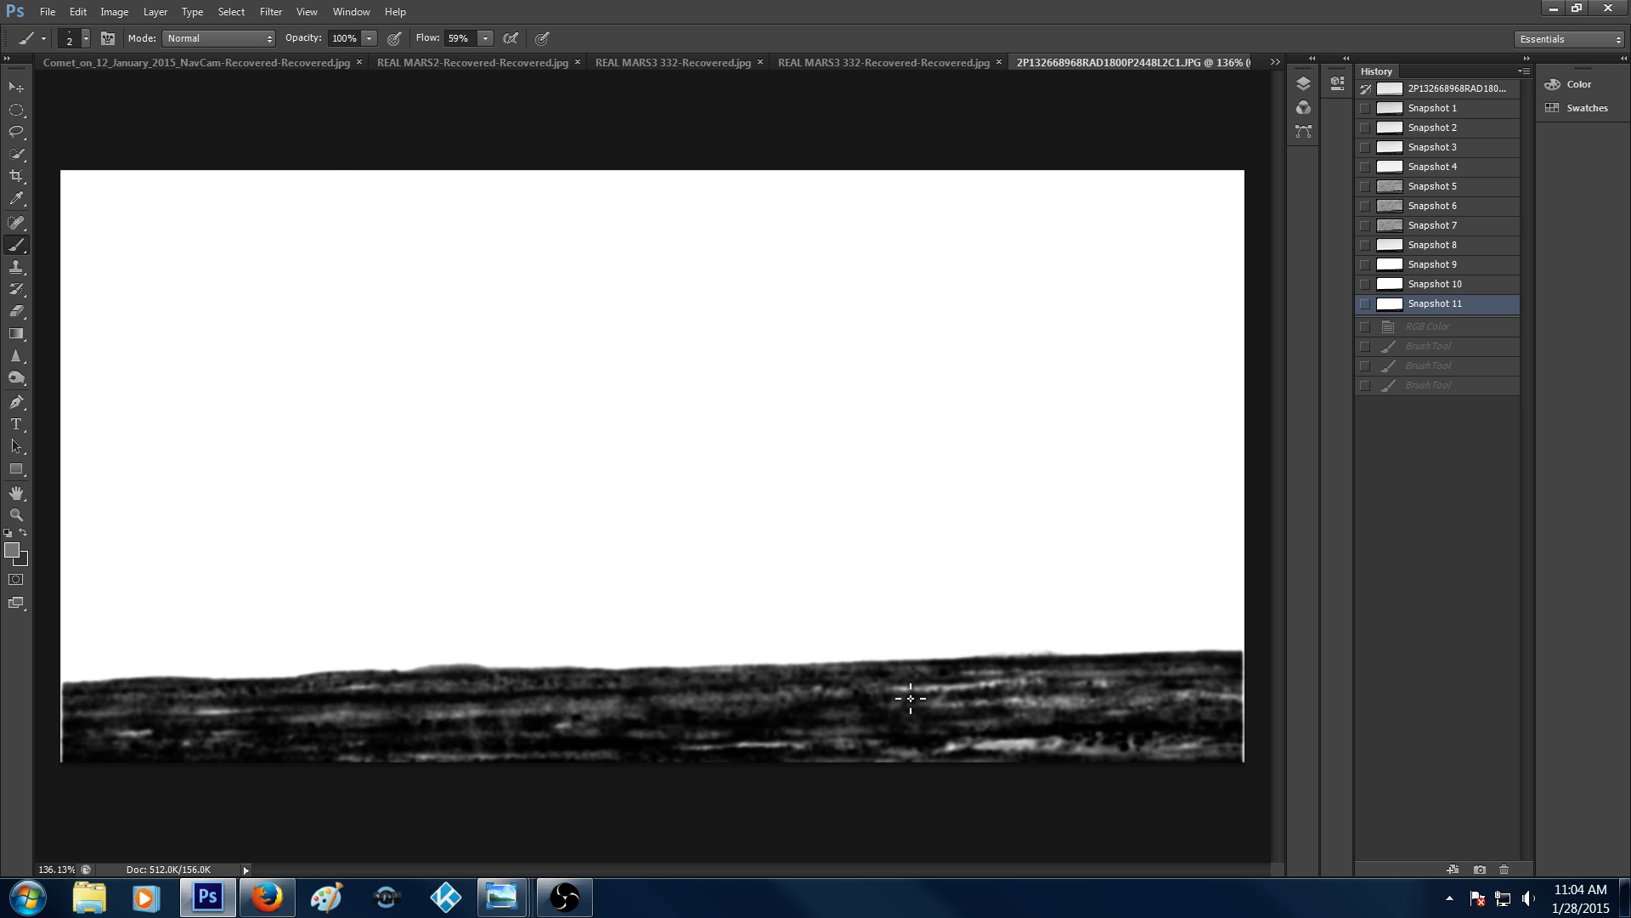
{"action": "left_click", "coordinate": [114, 12]}
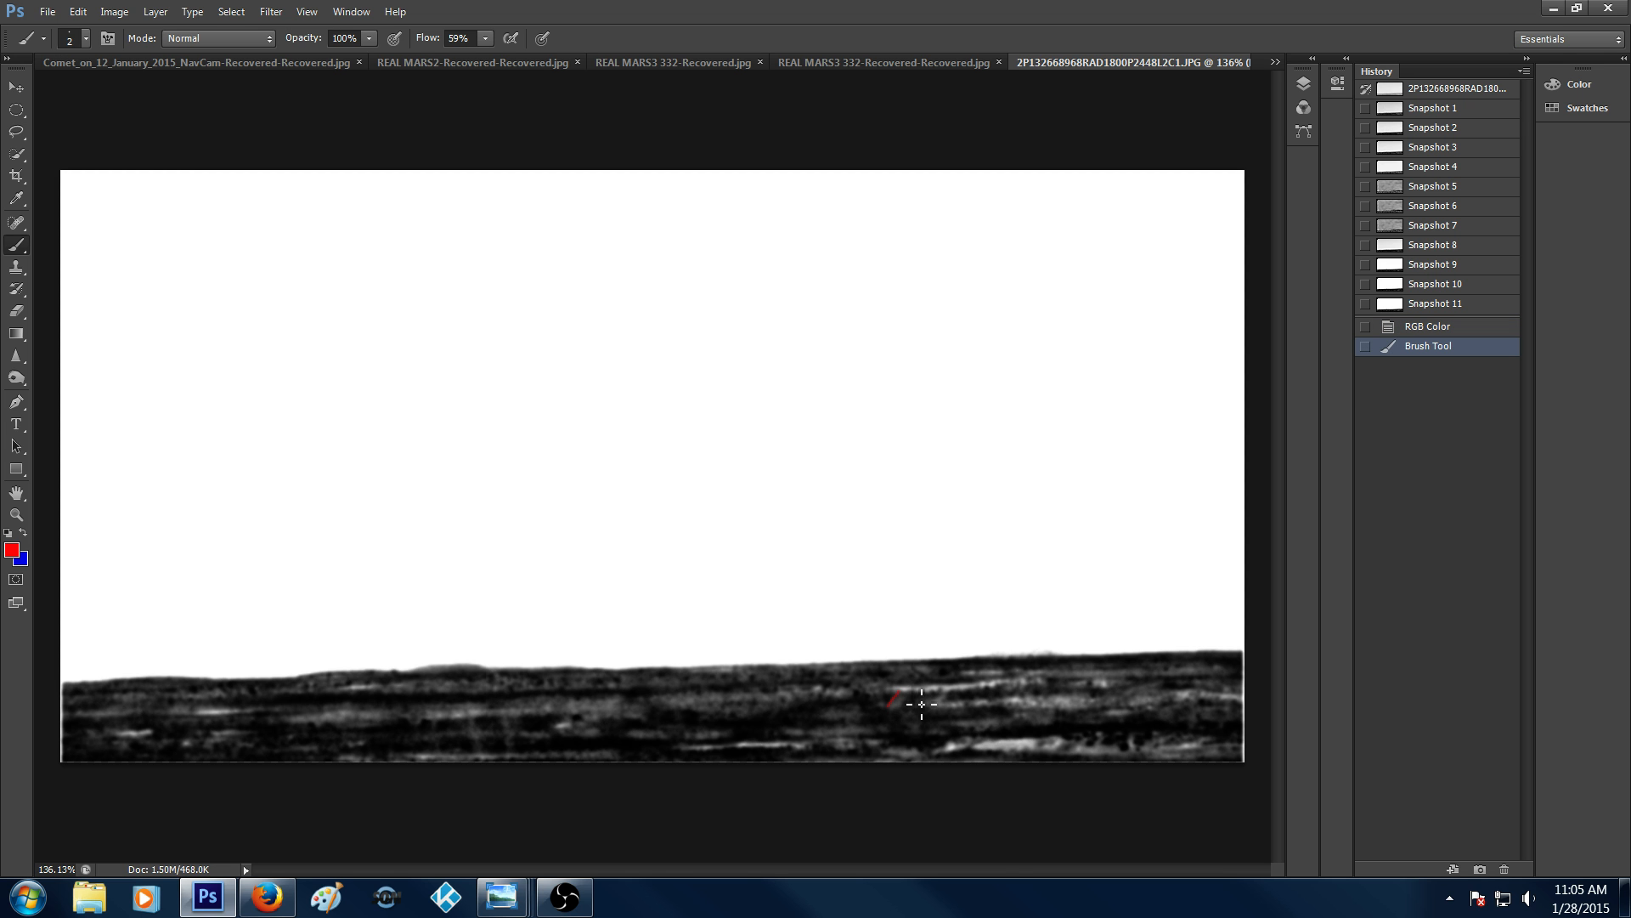
{"action": "left_click_drag", "start_coordinate": [889, 702], "coordinate": [948, 695]}
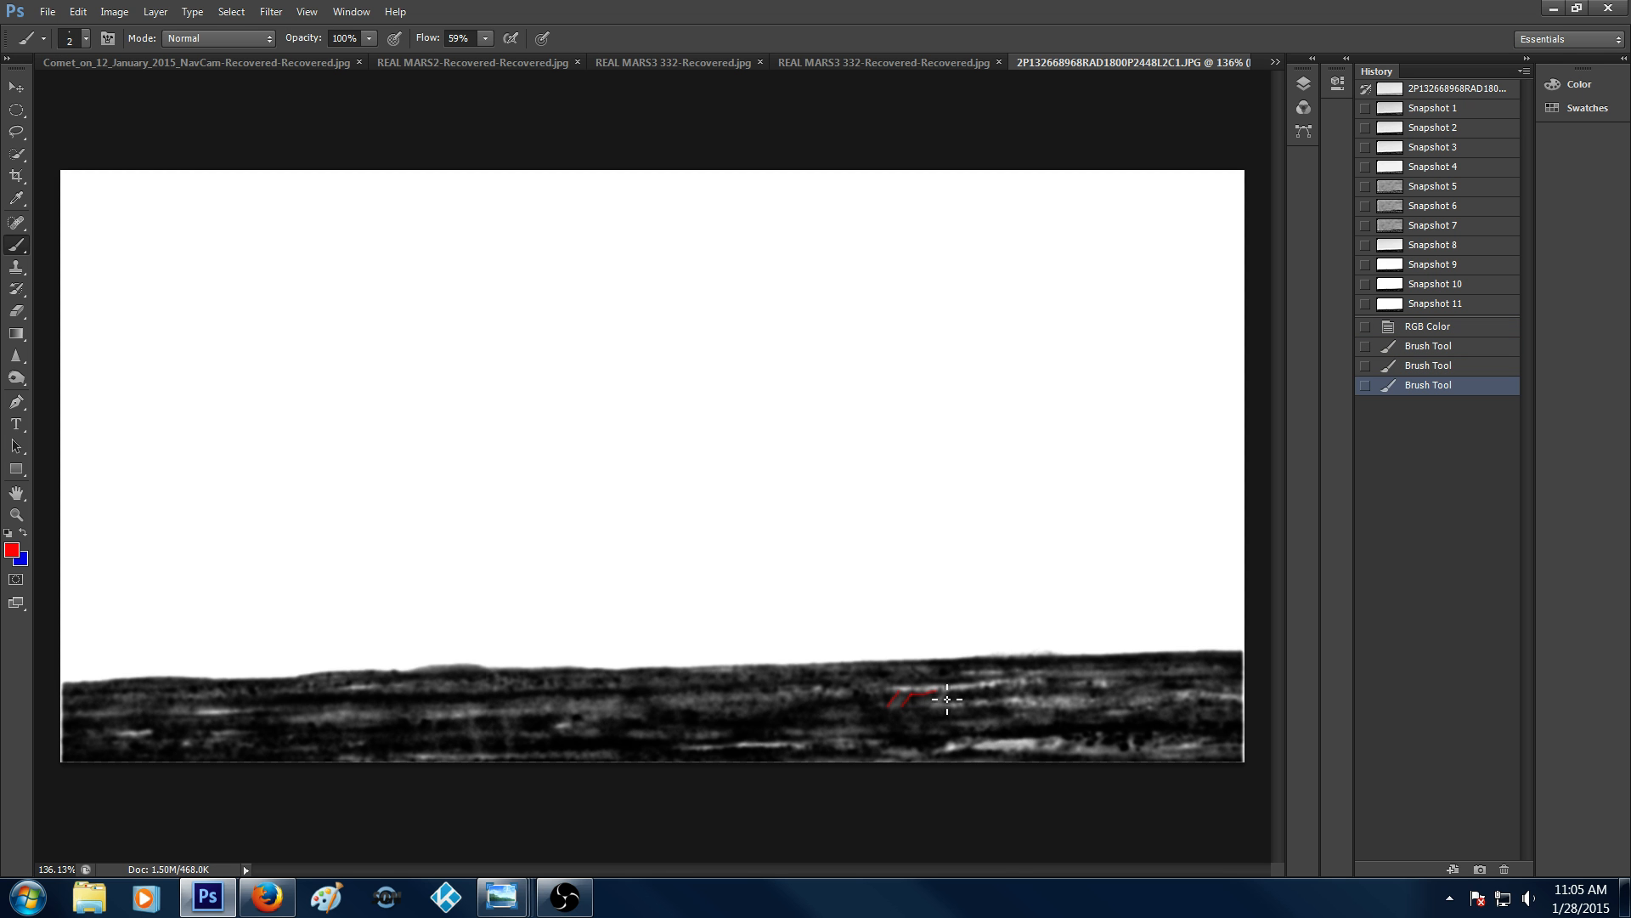
{"action": "left_click", "coordinate": [946, 699]}
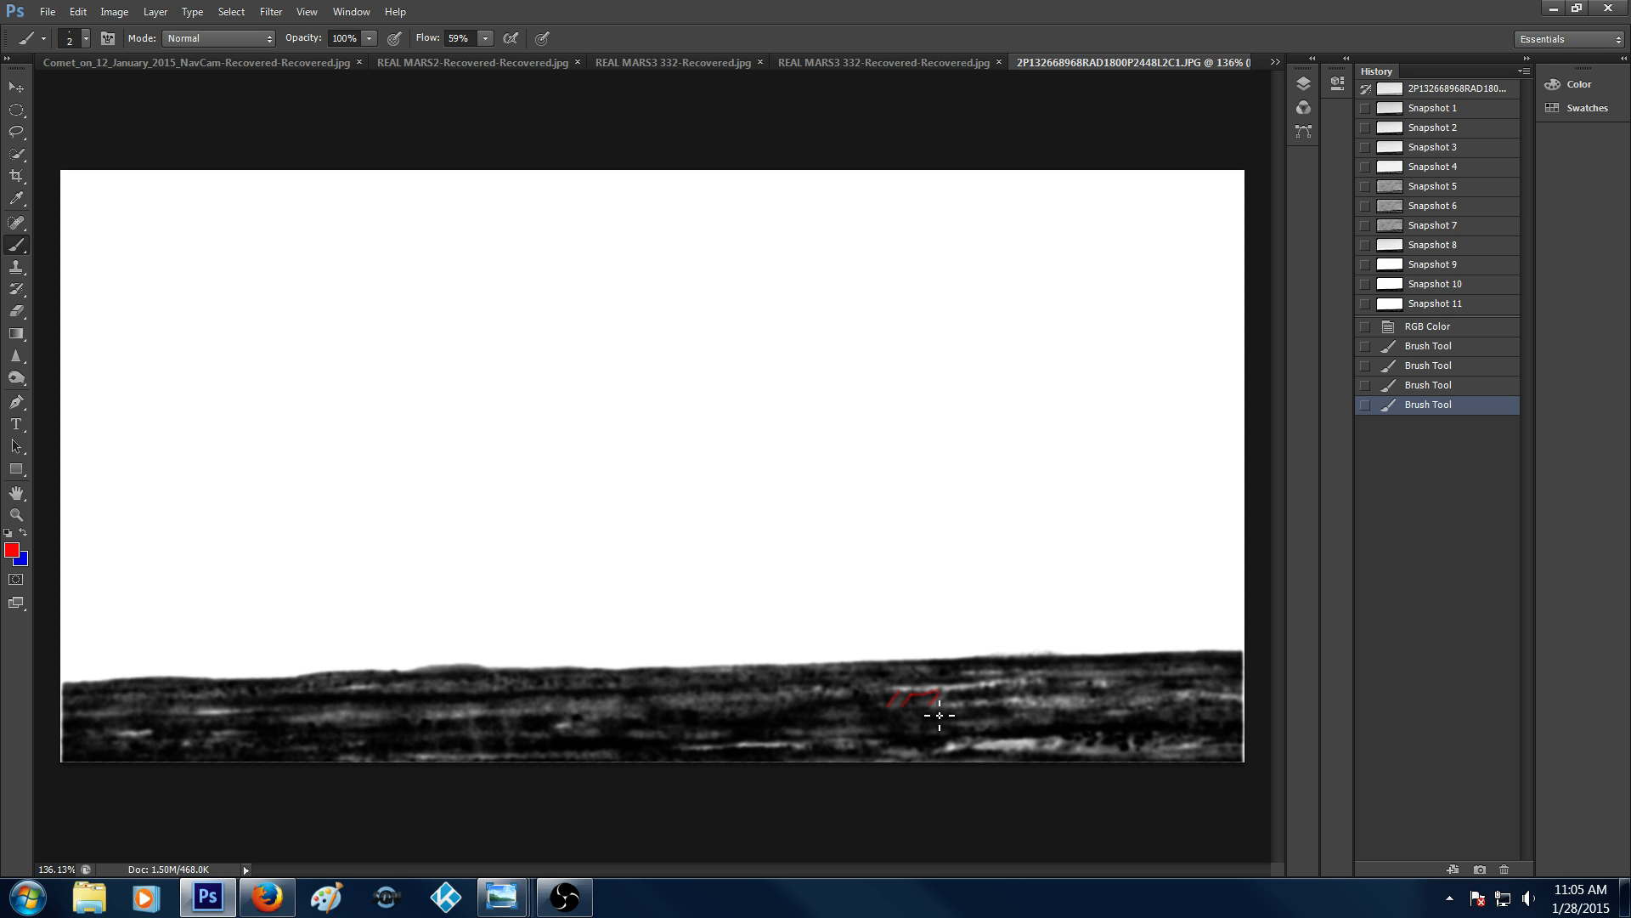
{"action": "left_click_drag", "start_coordinate": [931, 695], "coordinate": [986, 711]}
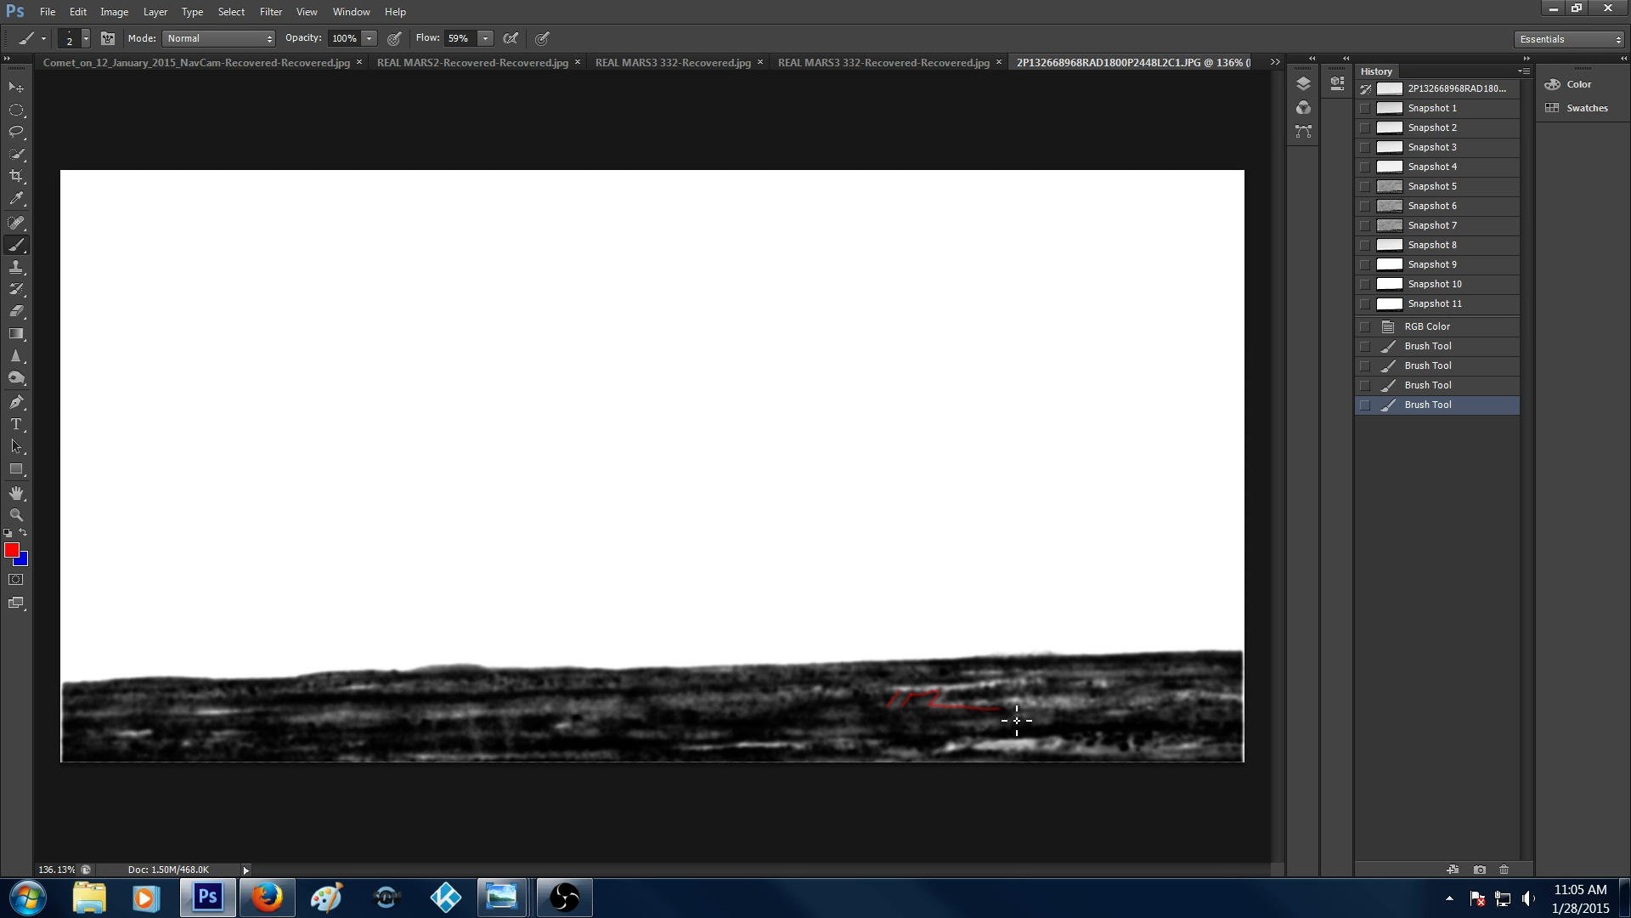
{"action": "left_click_drag", "start_coordinate": [1016, 721], "coordinate": [960, 703]}
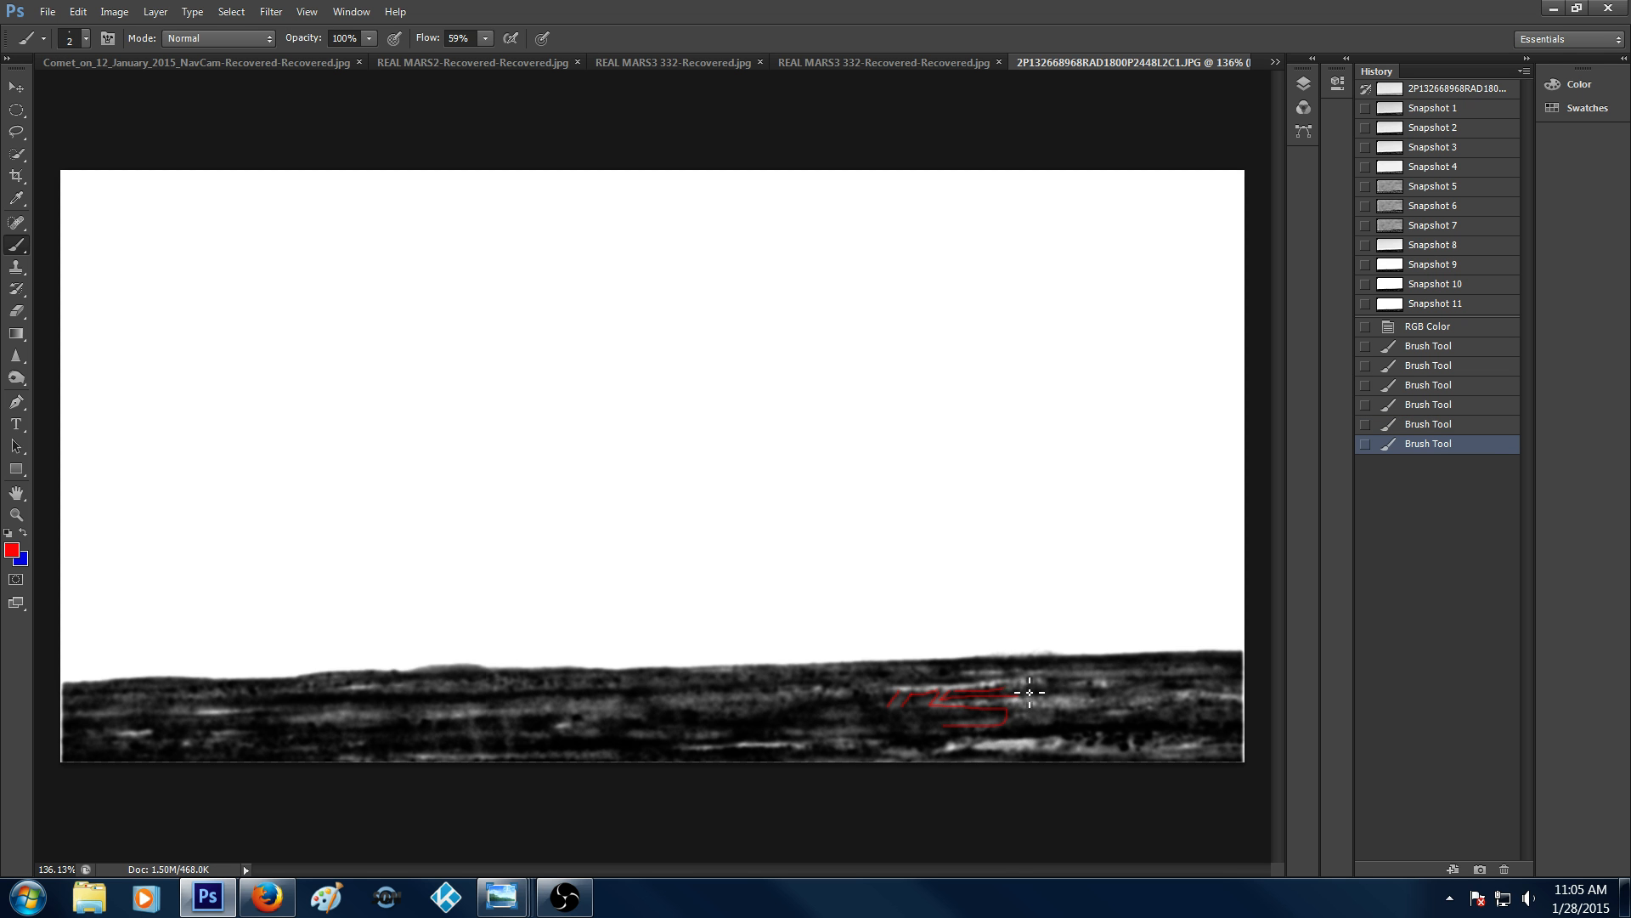
{"action": "left_click_drag", "start_coordinate": [1030, 692], "coordinate": [975, 695]}
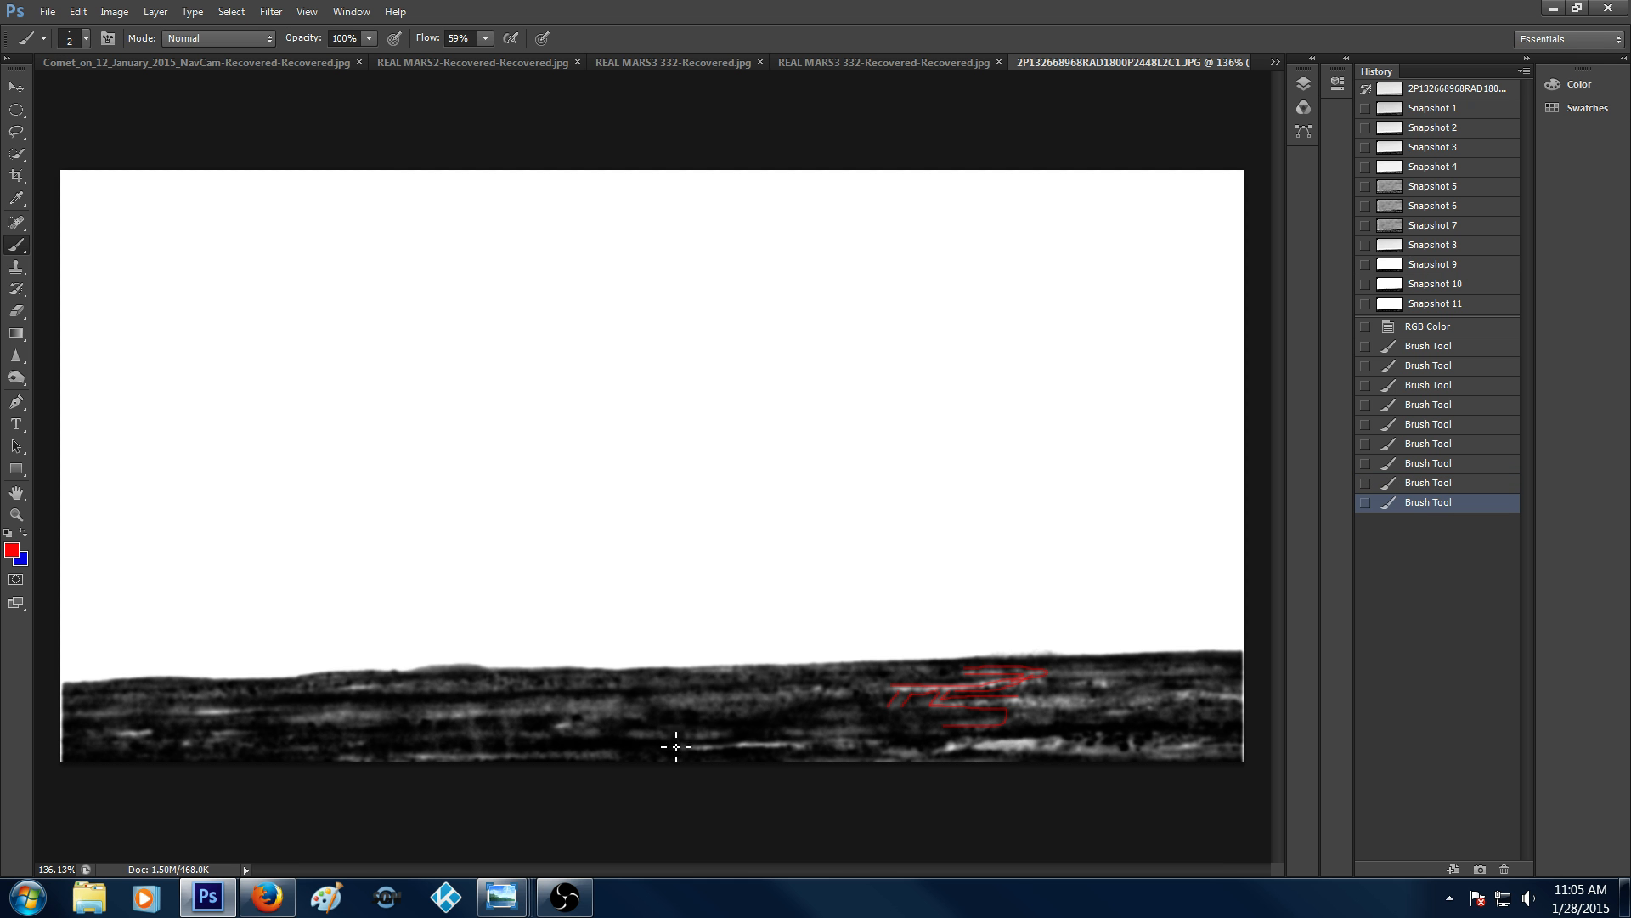
{"action": "mouse_move", "coordinate": [436, 718]}
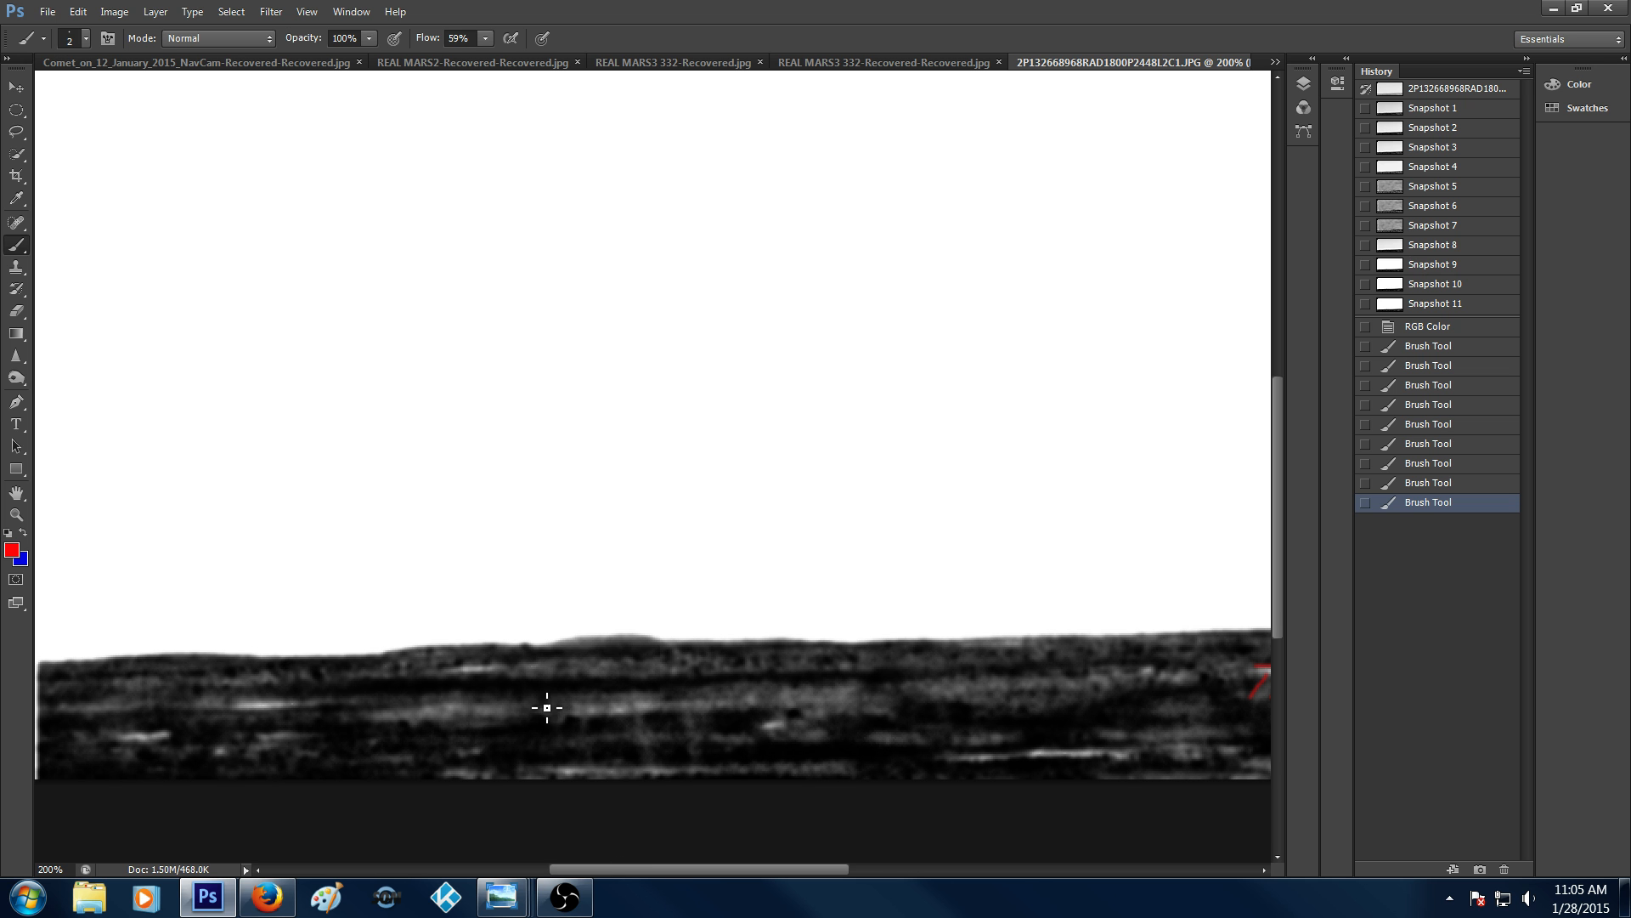
Sketch red squiggles, a small curve and a tick across the ground, then list the open photos
{"action": "left_click_drag", "start_coordinate": [531, 724], "coordinate": [578, 730]}
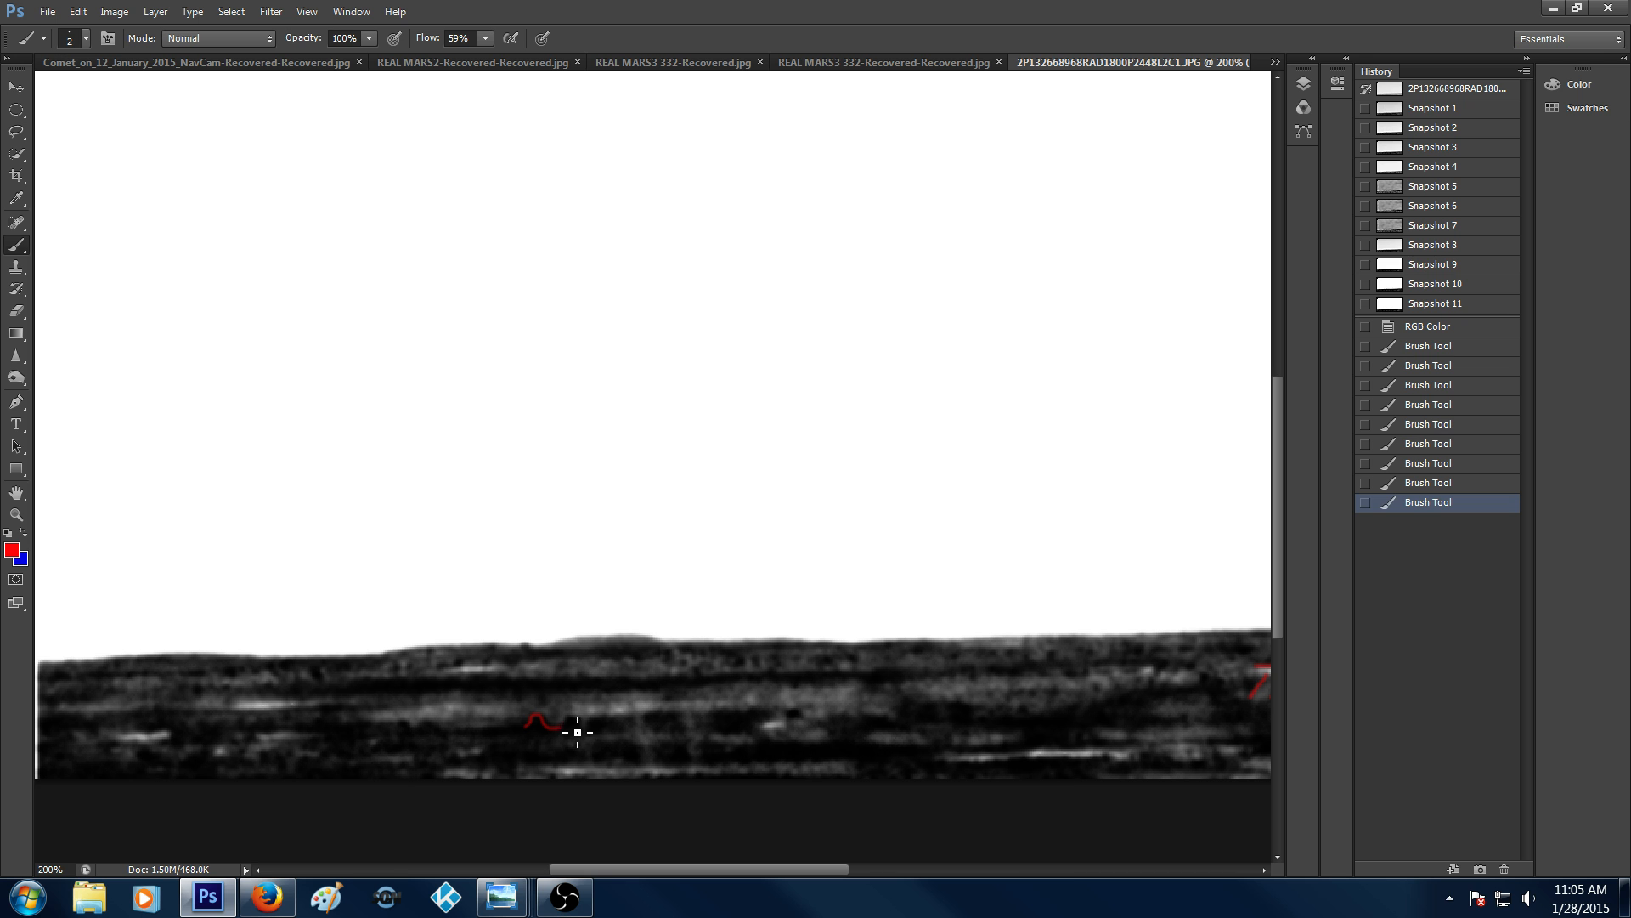
{"action": "left_click_drag", "start_coordinate": [578, 731], "coordinate": [602, 775]}
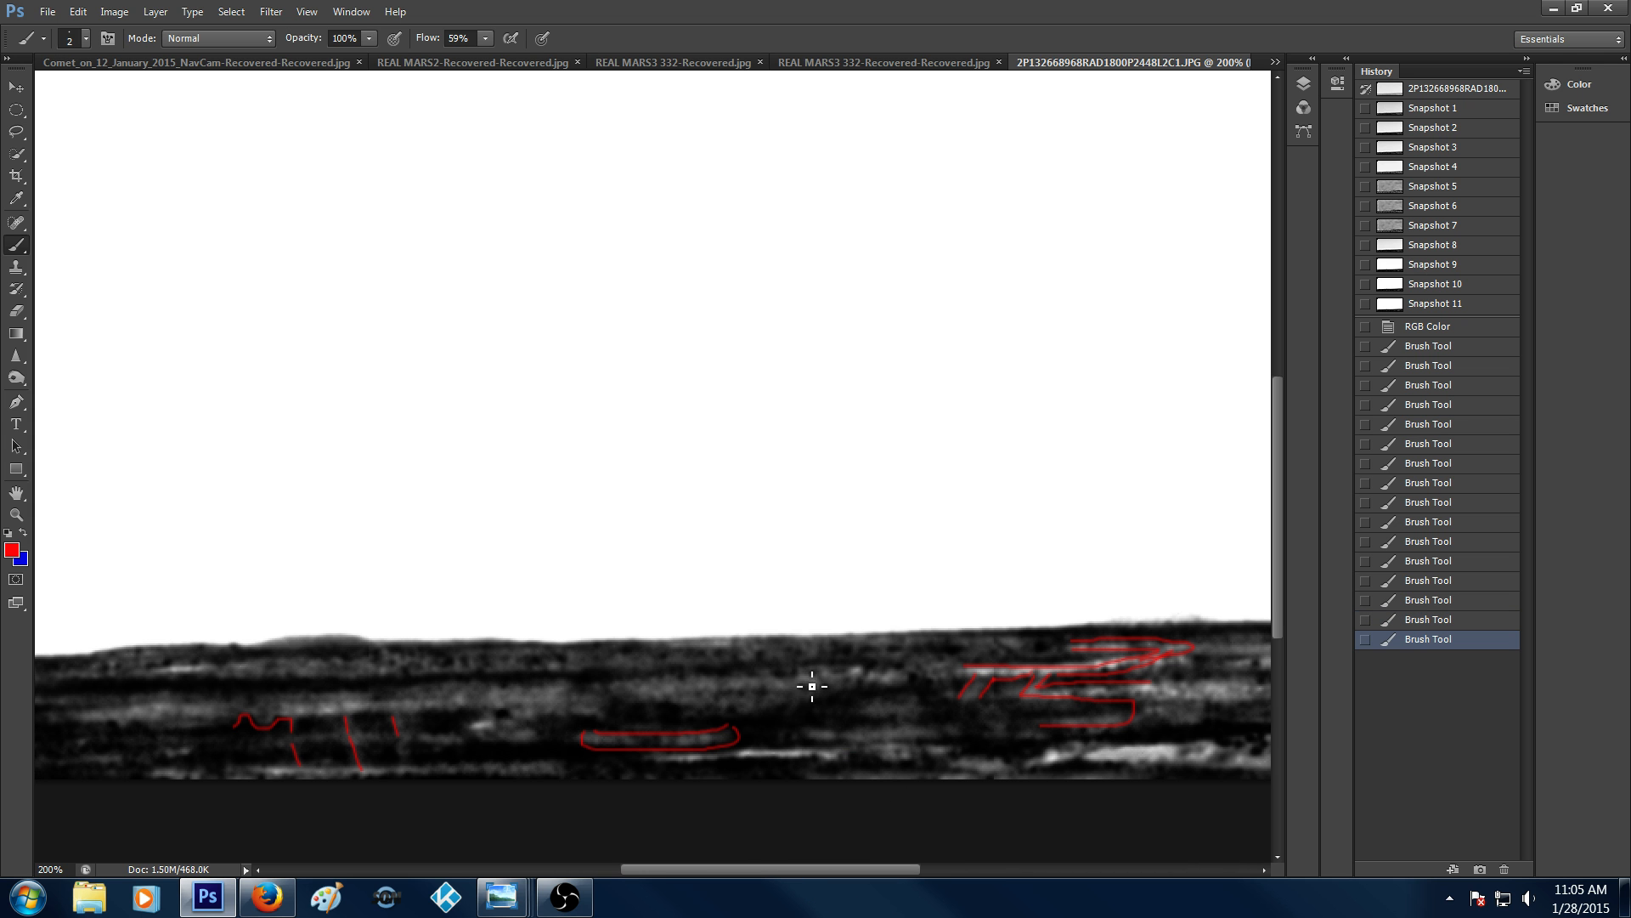
{"action": "left_click_drag", "start_coordinate": [800, 692], "coordinate": [814, 716]}
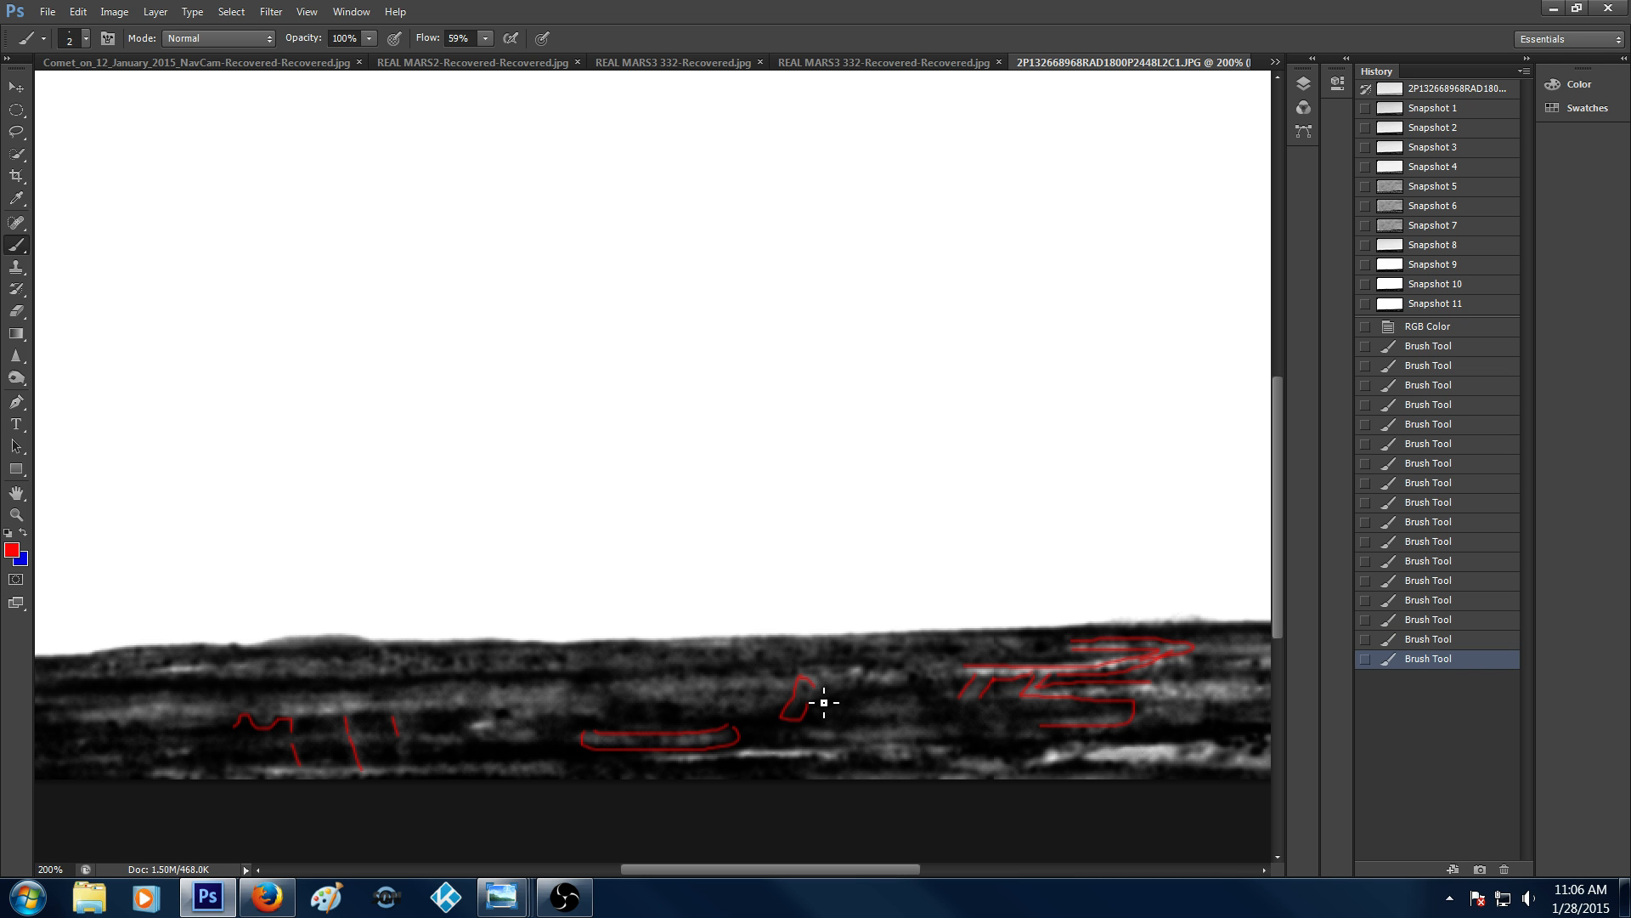
{"action": "left_click", "coordinate": [822, 699]}
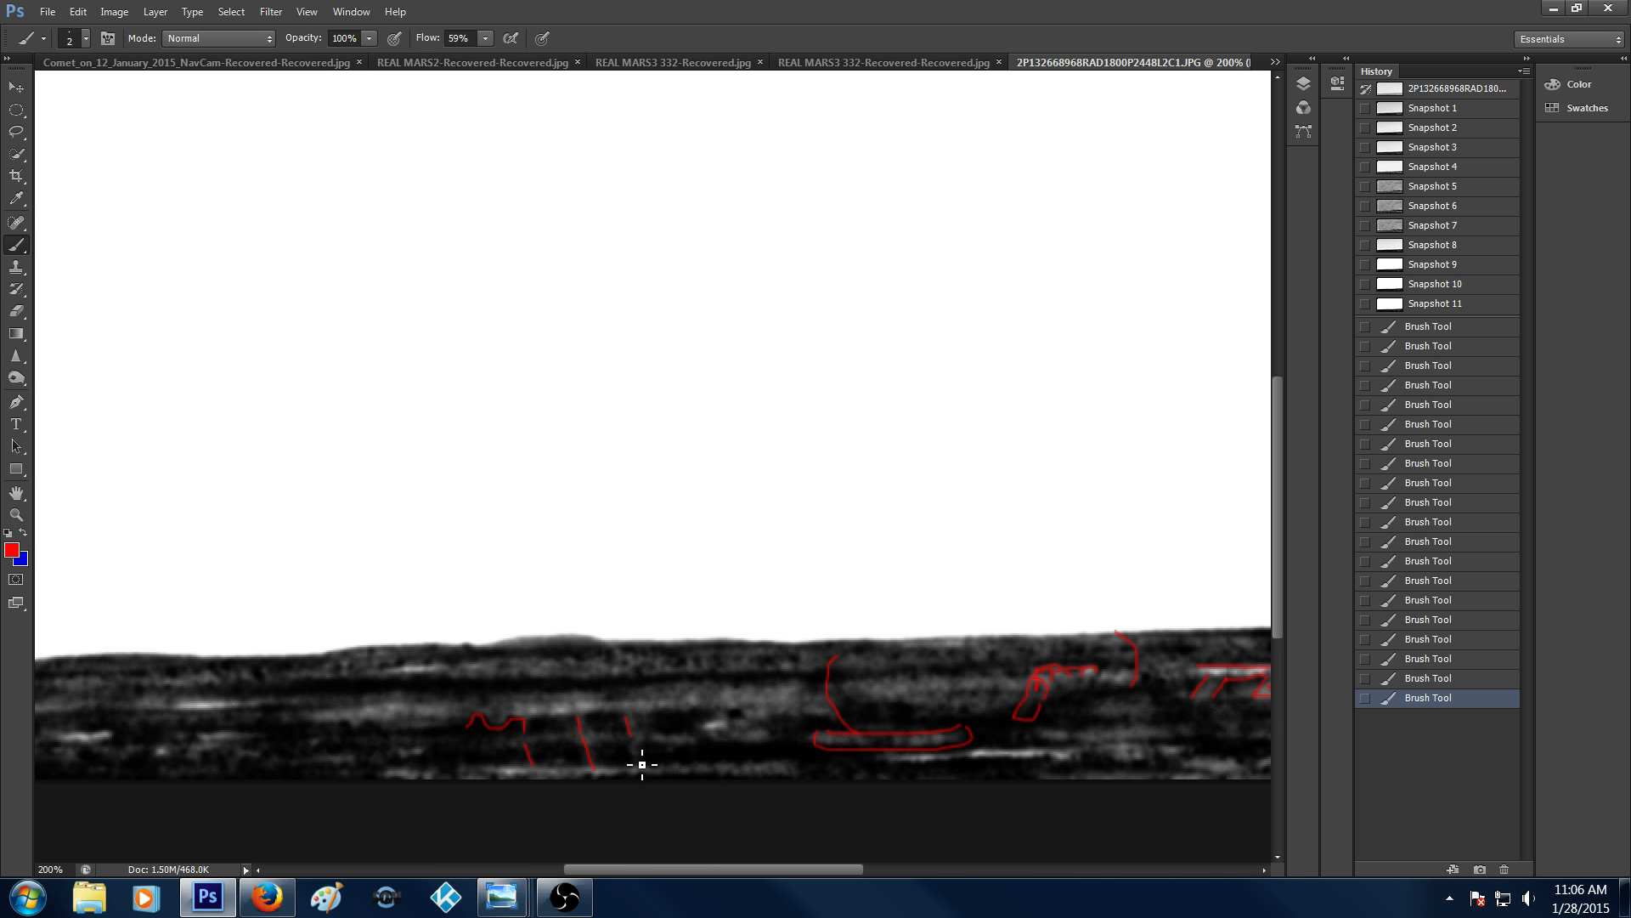
{"action": "left_click_drag", "start_coordinate": [643, 765], "coordinate": [641, 729]}
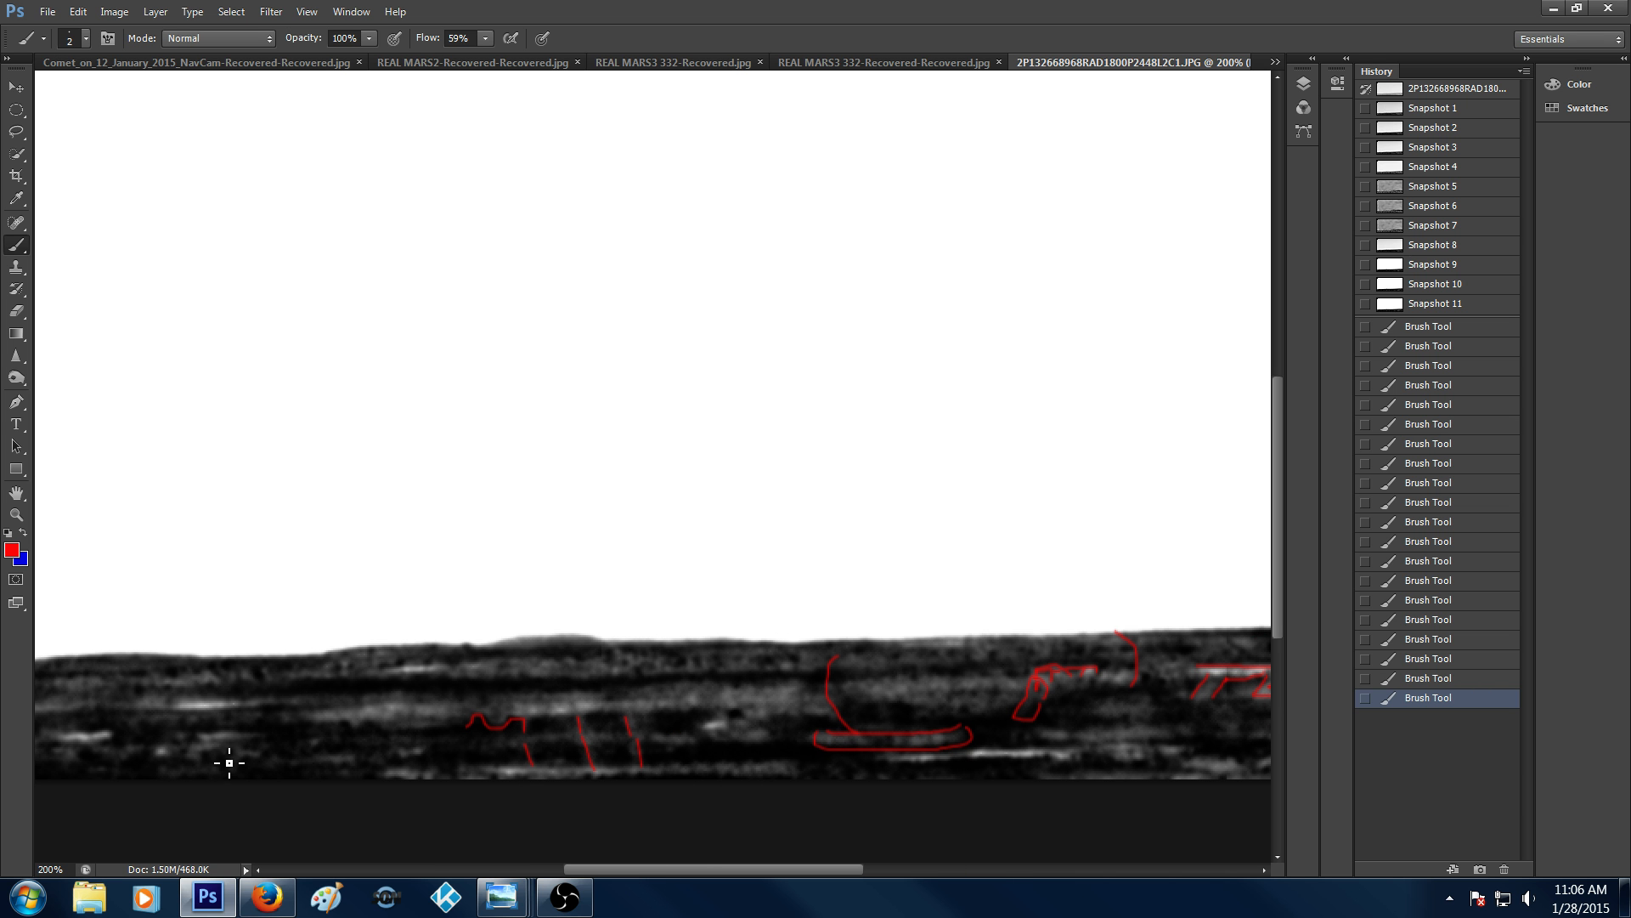
{"action": "mouse_move", "coordinate": [707, 892]}
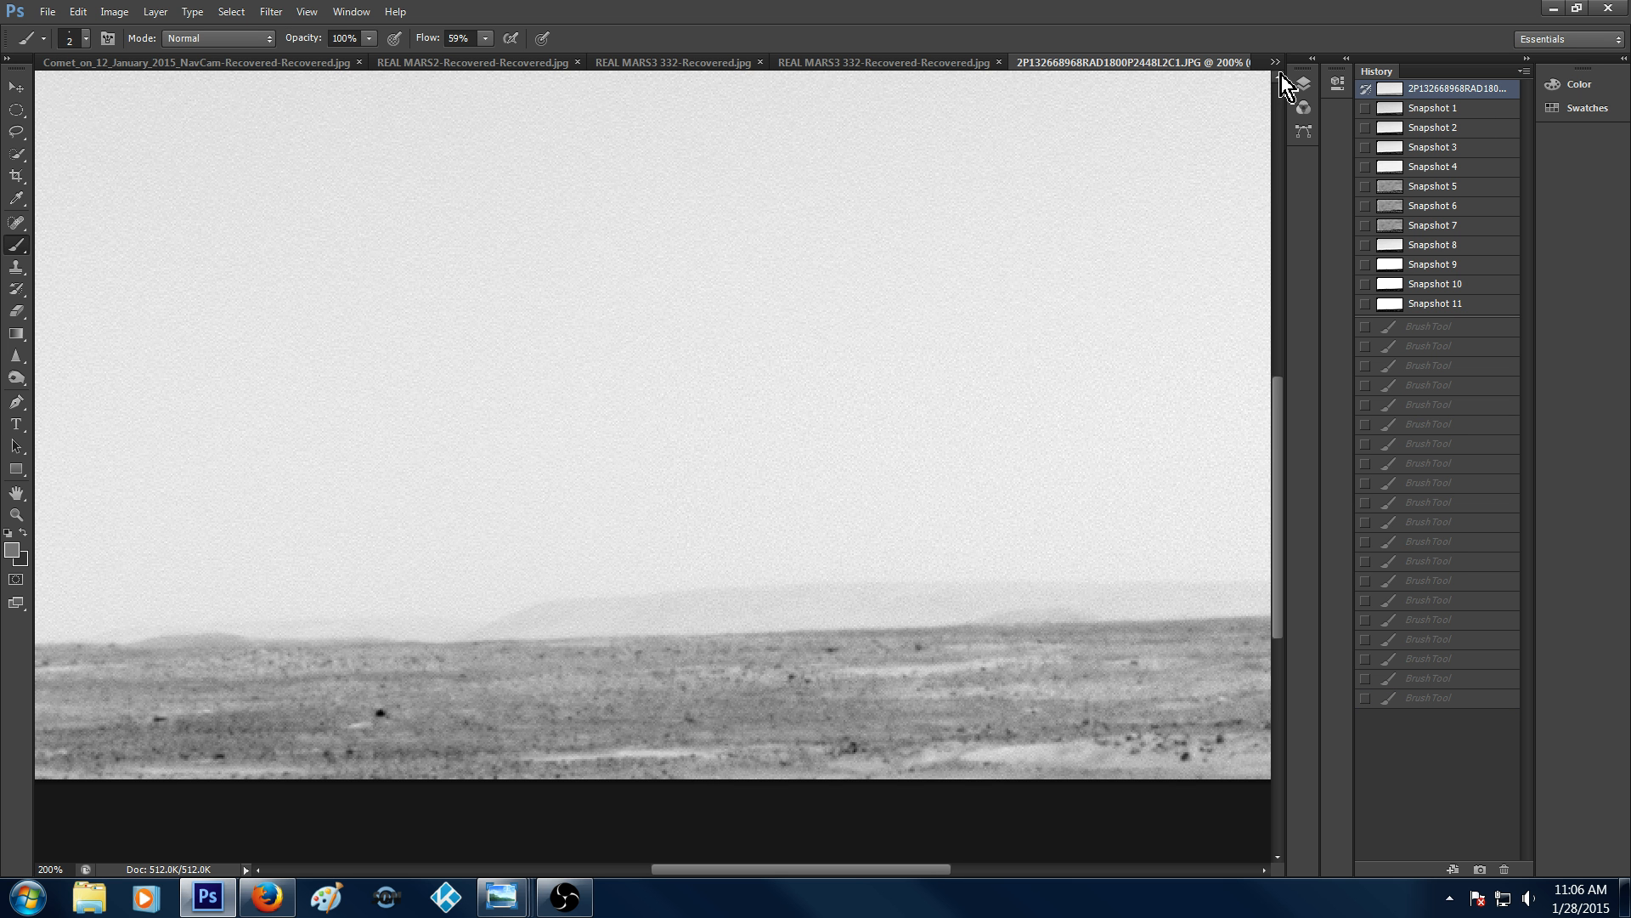
{"action": "left_click", "coordinate": [1276, 61]}
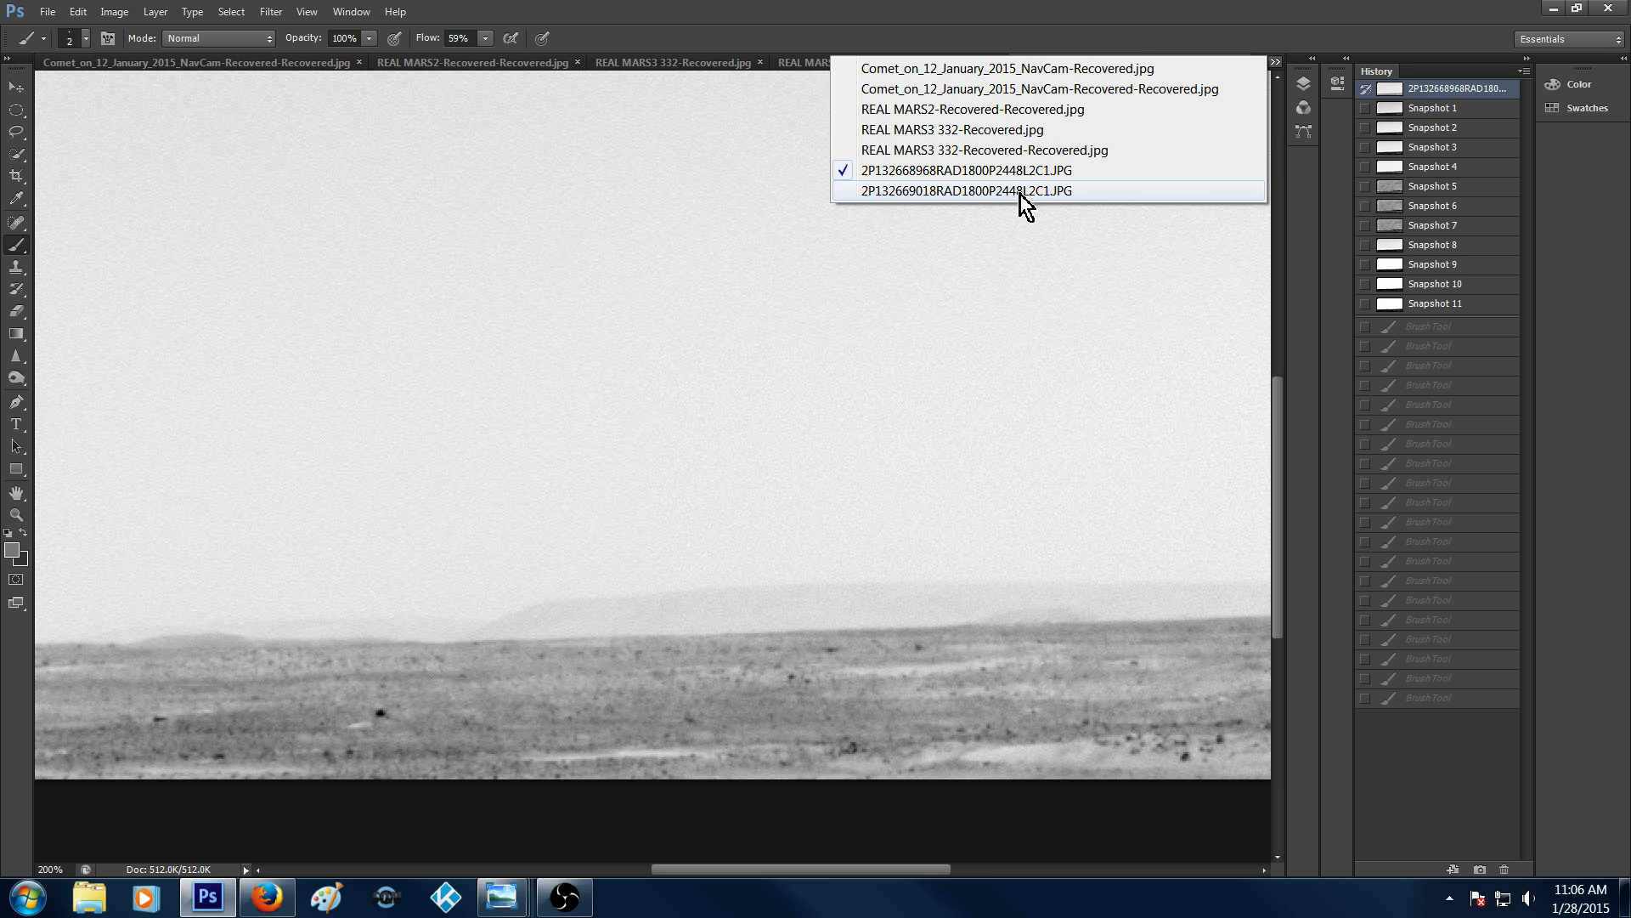
On the 2P132669018 photo, undo the old stroke and draw a red hook, curves and a loop over the lower-left ground
{"action": "left_click", "coordinate": [962, 190]}
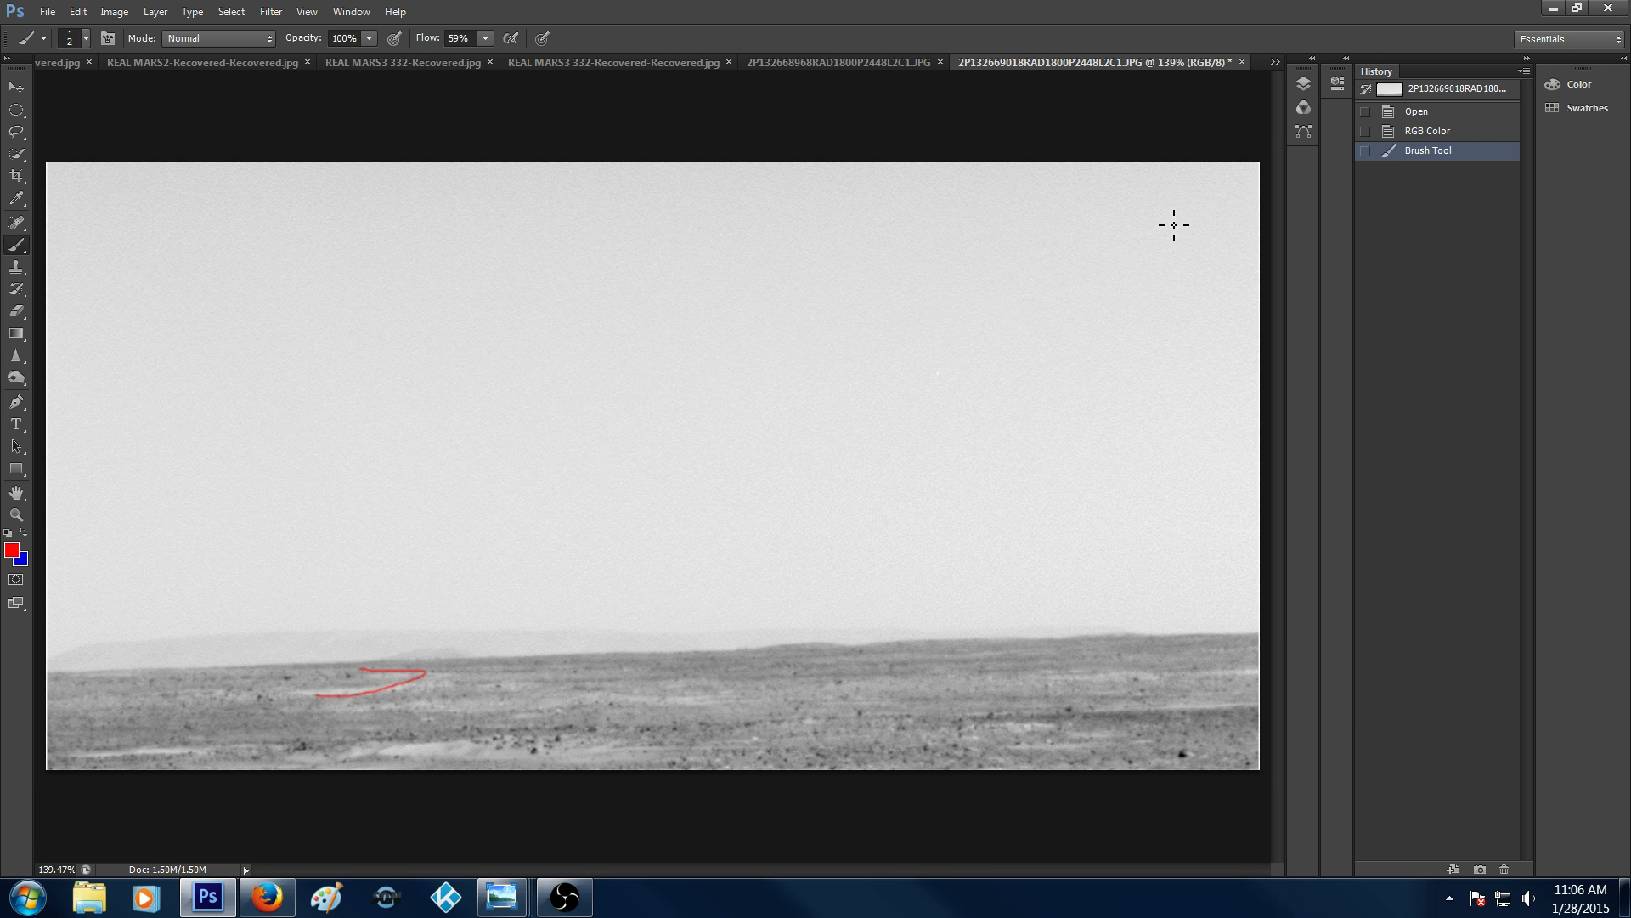
{"action": "left_click", "coordinate": [1429, 131]}
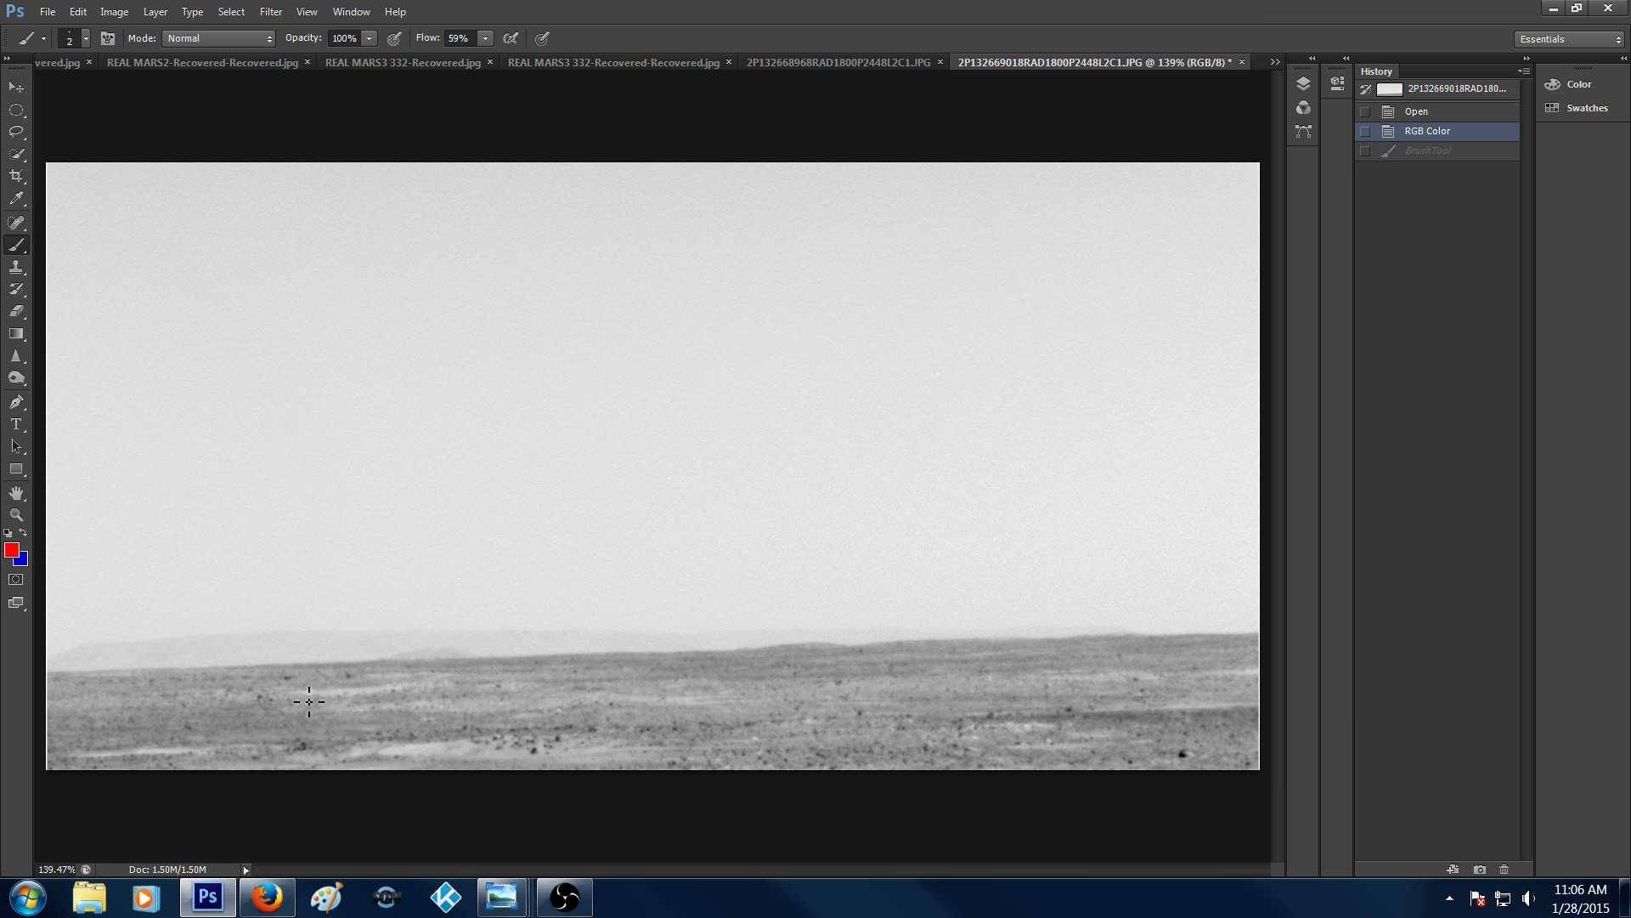
{"action": "left_click_drag", "start_coordinate": [323, 692], "coordinate": [401, 675]}
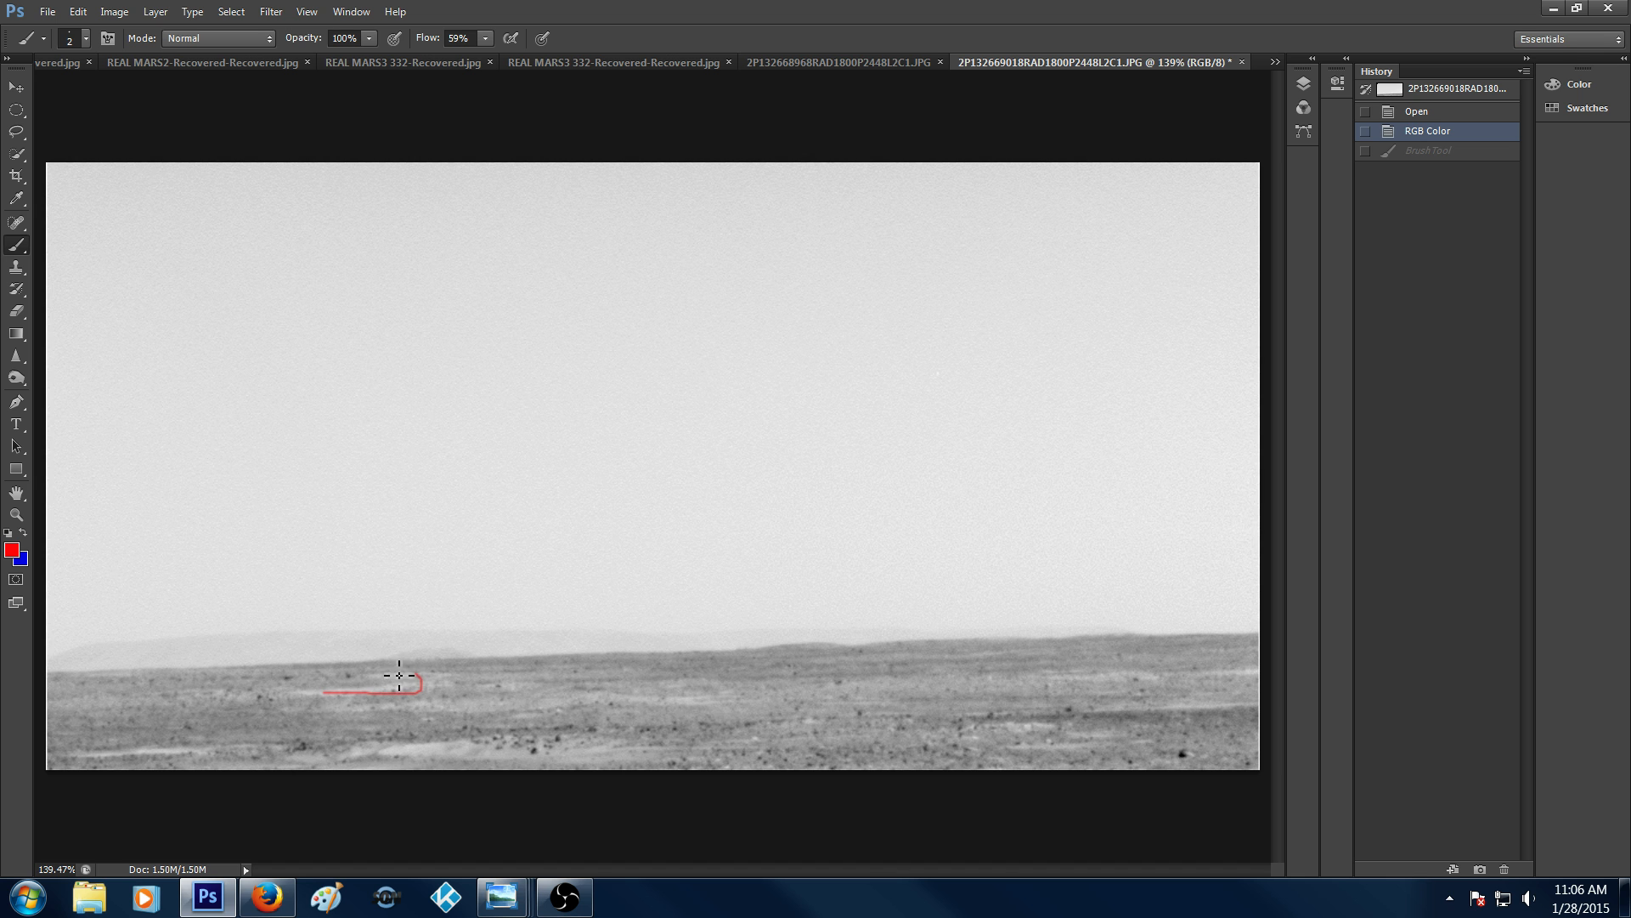
{"action": "left_click_drag", "start_coordinate": [397, 675], "coordinate": [303, 710]}
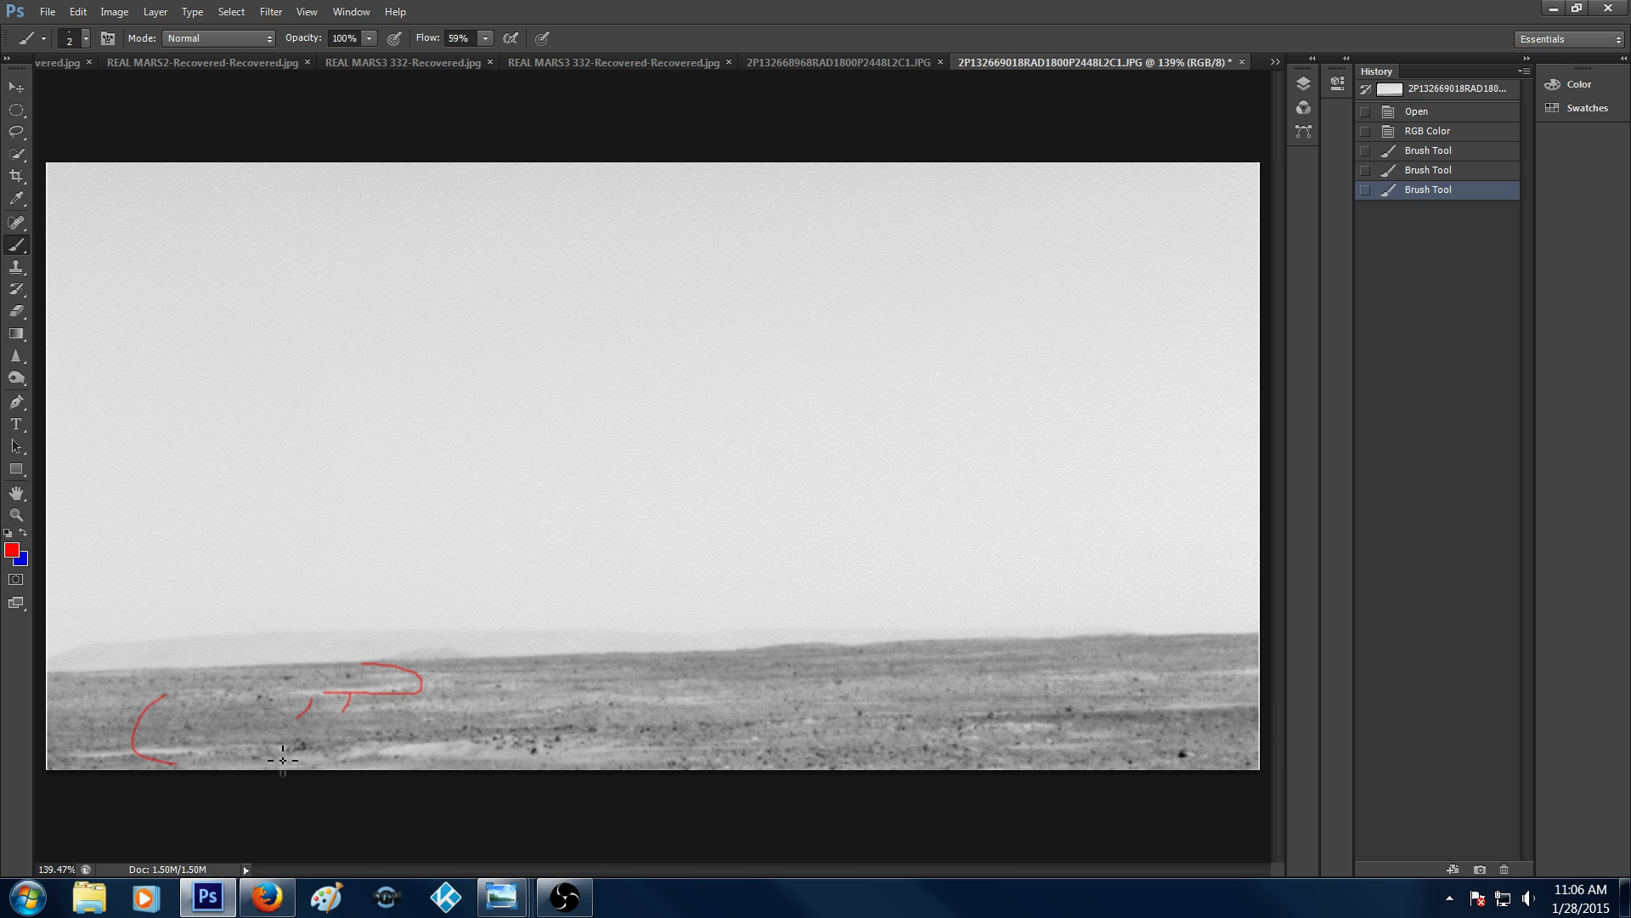
{"action": "left_click_drag", "start_coordinate": [136, 696], "coordinate": [281, 760]}
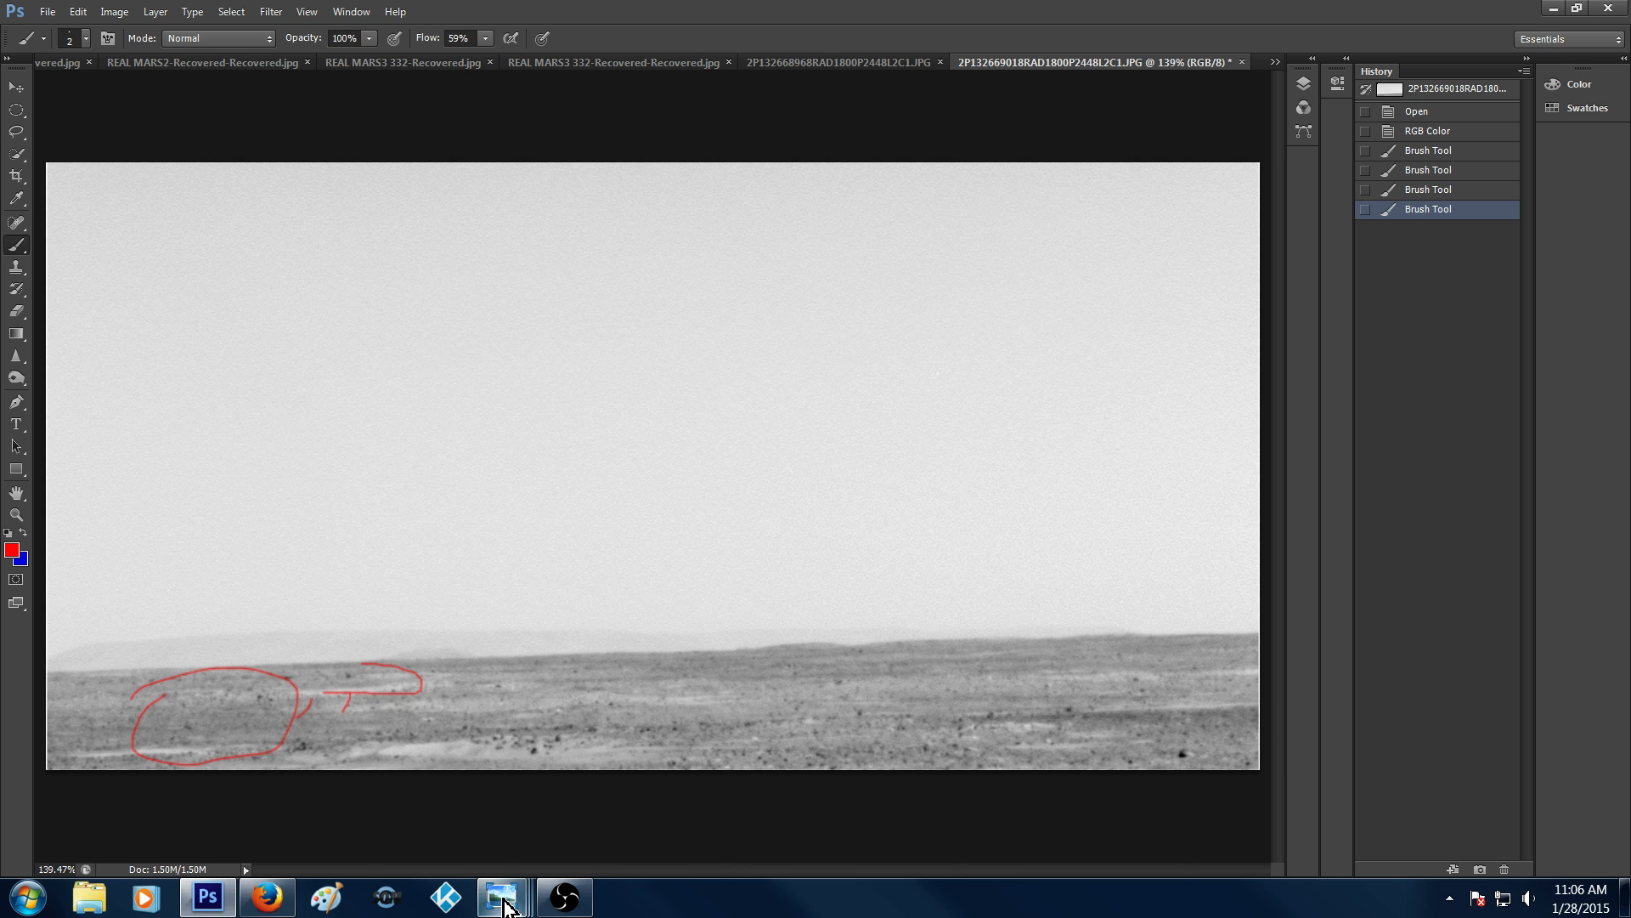
{"action": "left_click", "coordinate": [503, 895]}
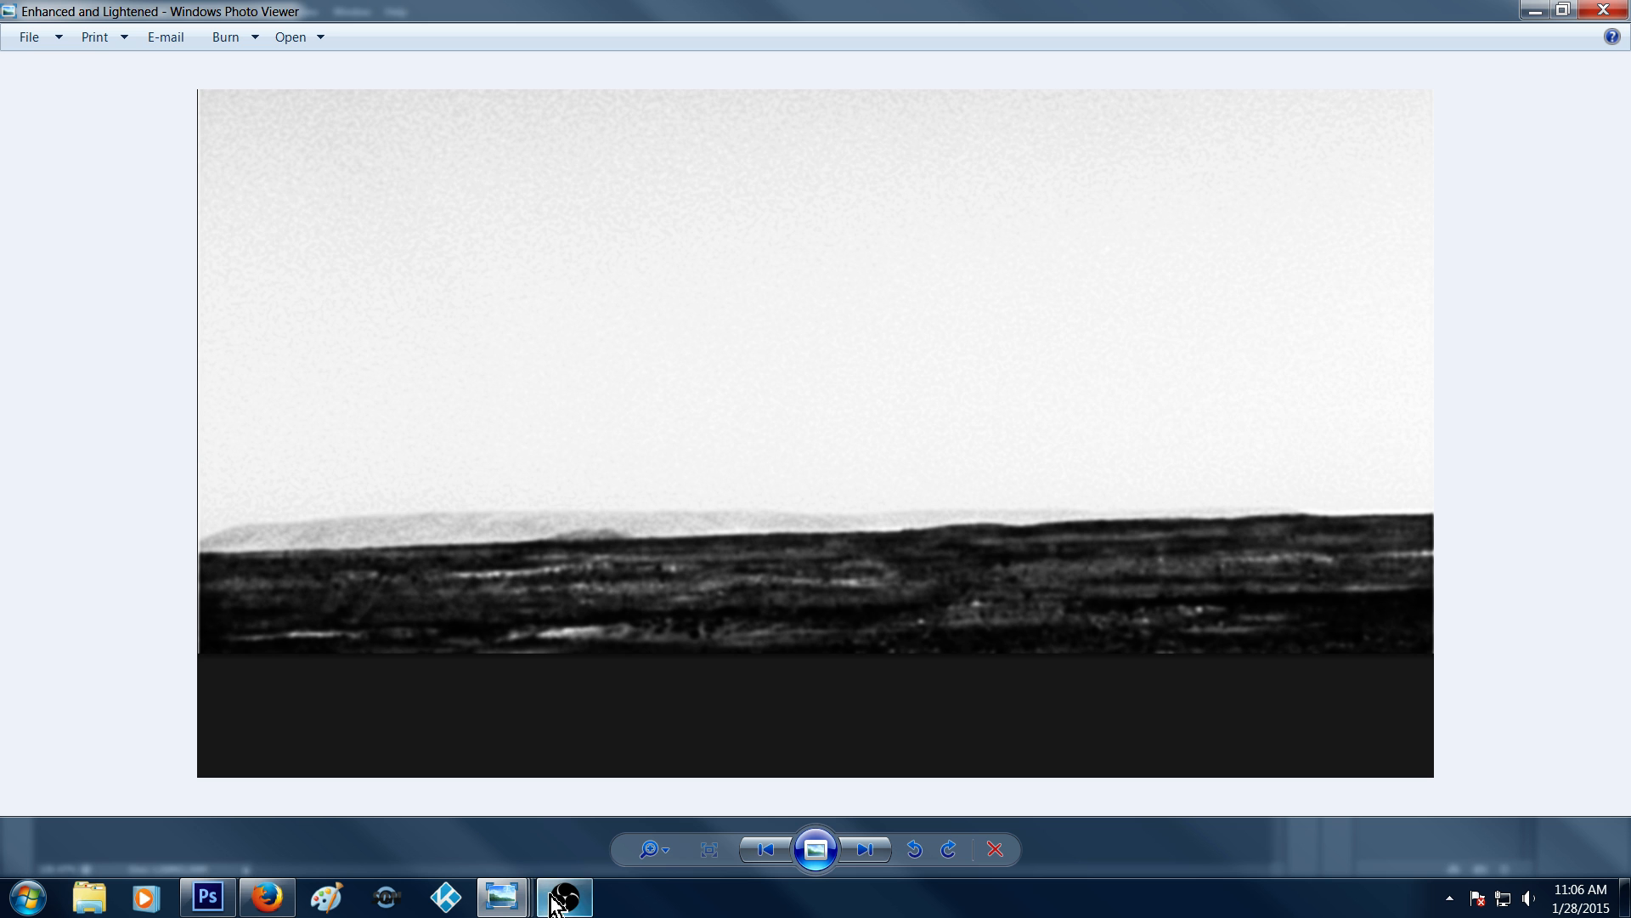
{"action": "mouse_move", "coordinate": [503, 897]}
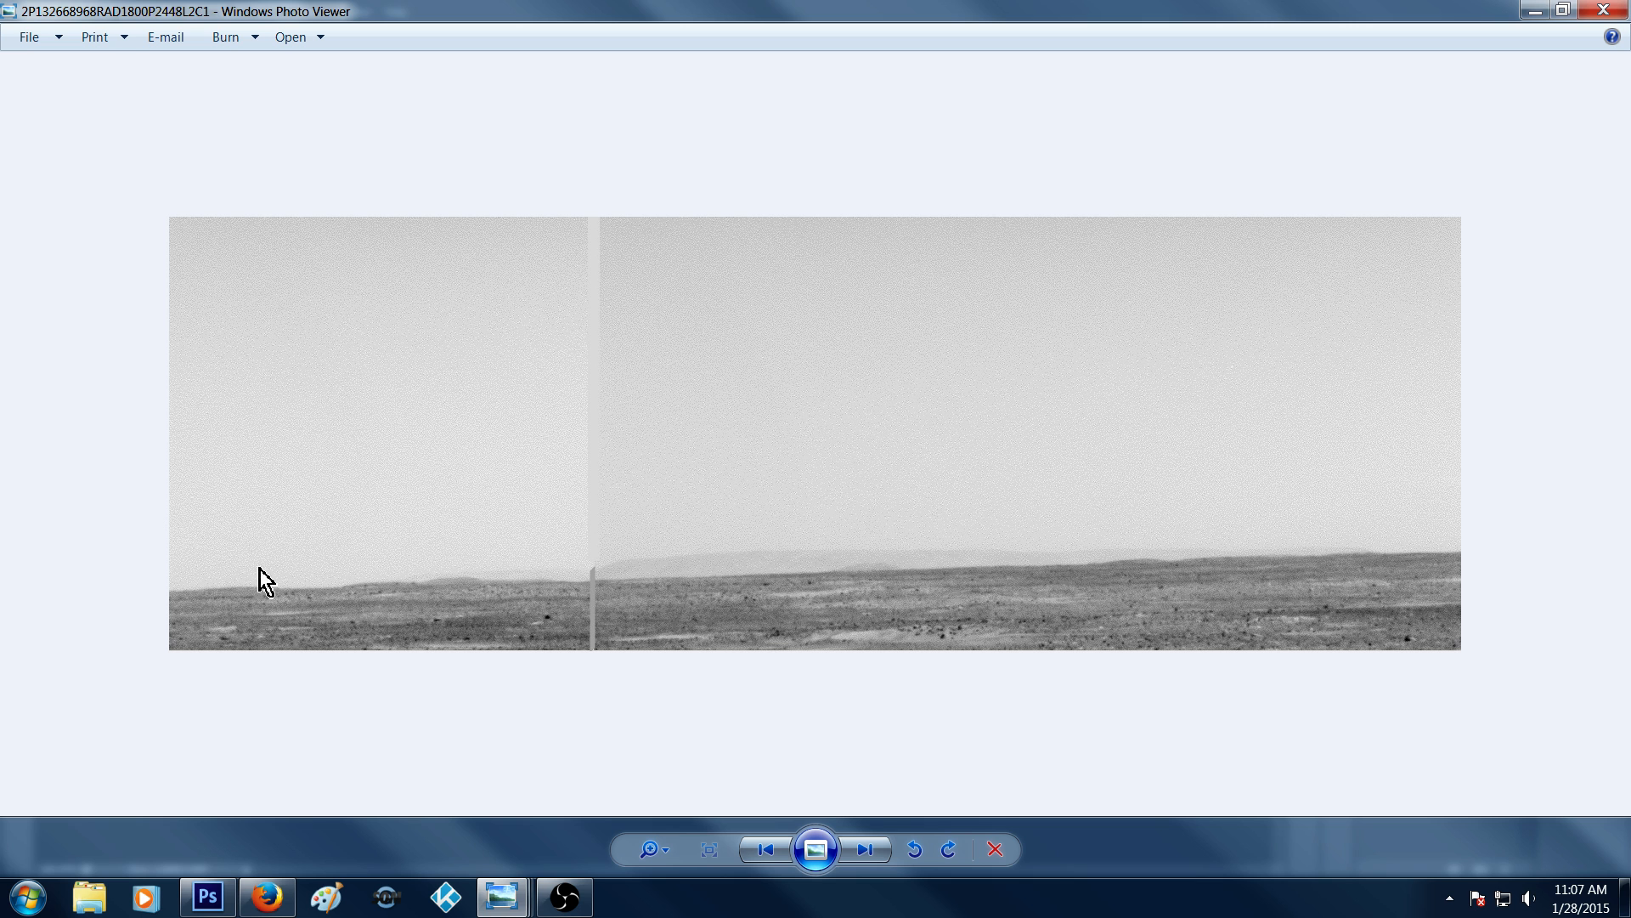
{"action": "mouse_move", "coordinate": [787, 603]}
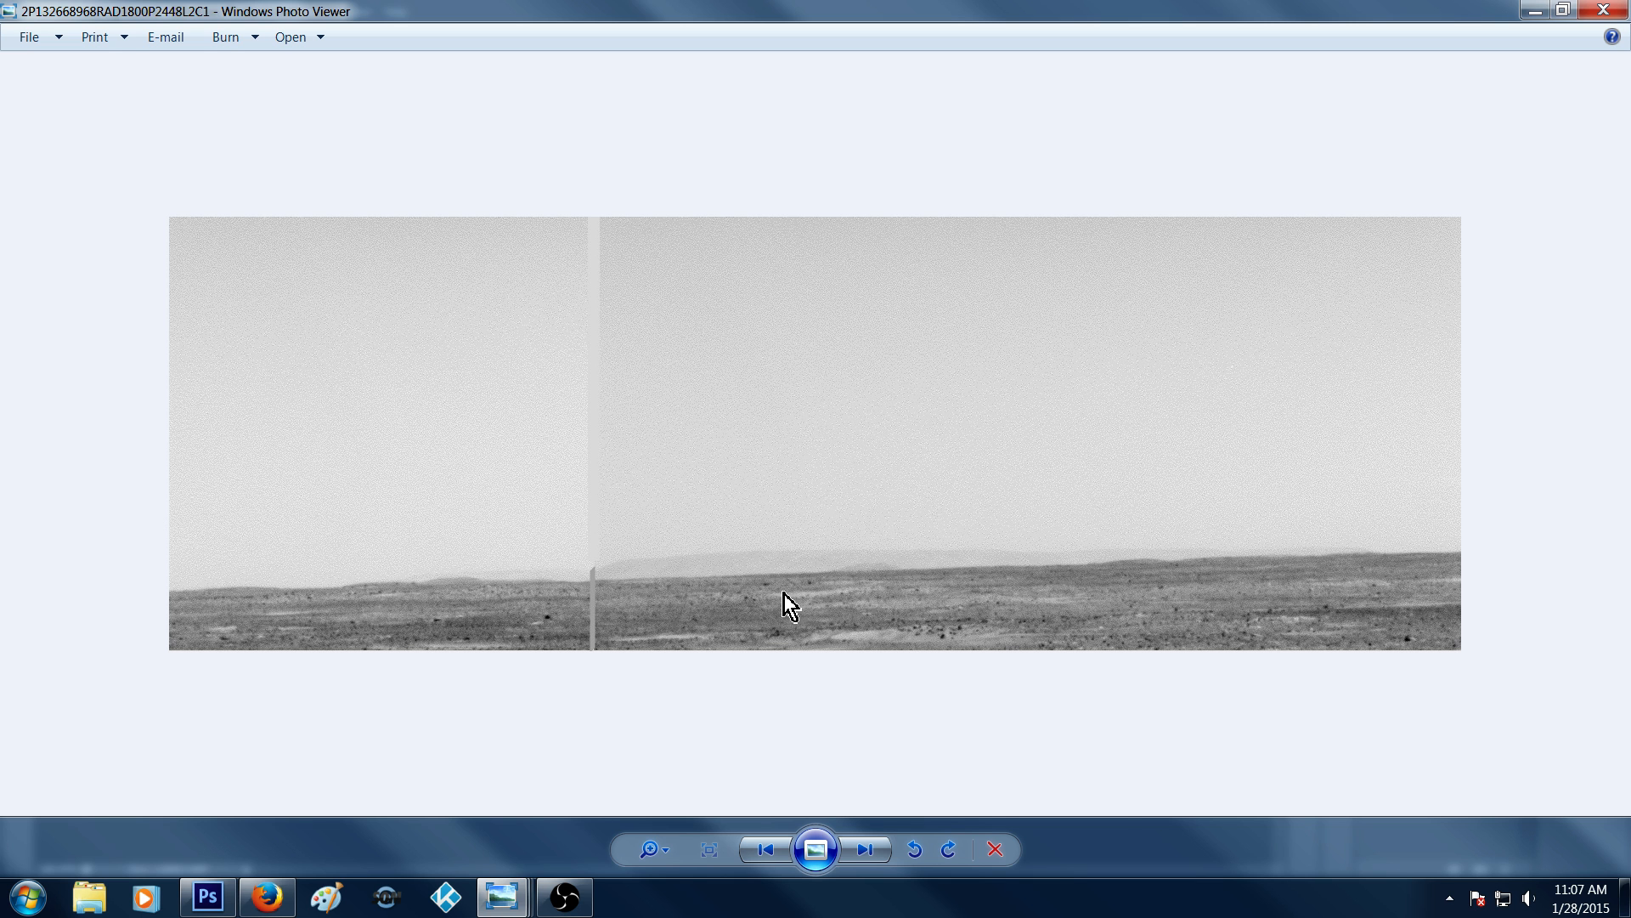
{"action": "mouse_move", "coordinate": [814, 622]}
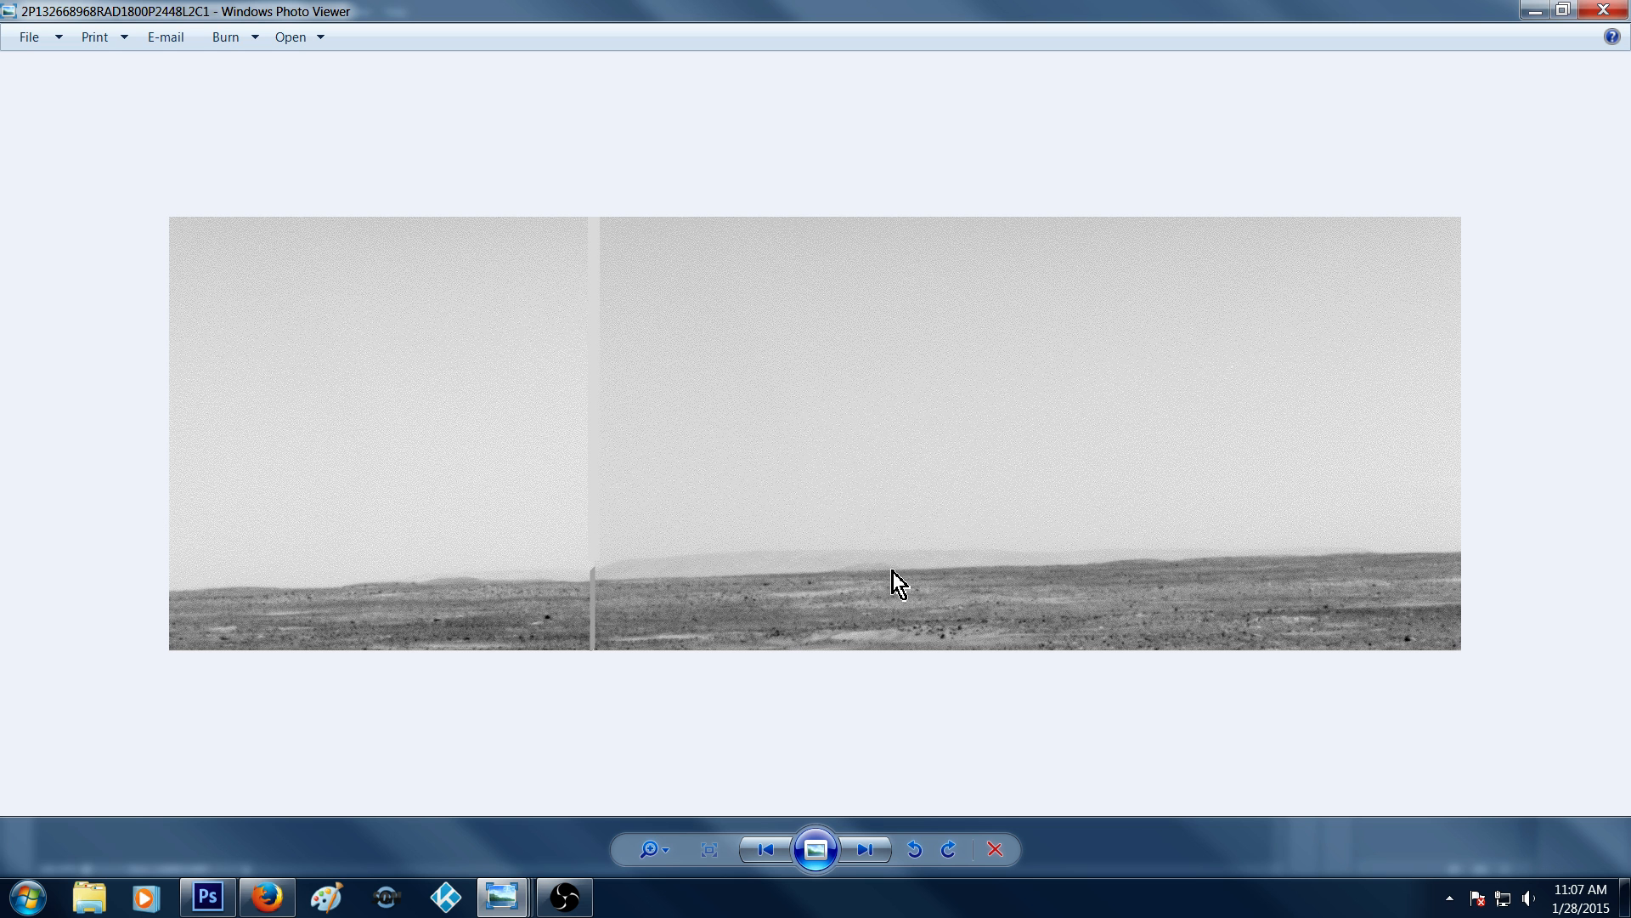
{"action": "mouse_move", "coordinate": [1044, 520]}
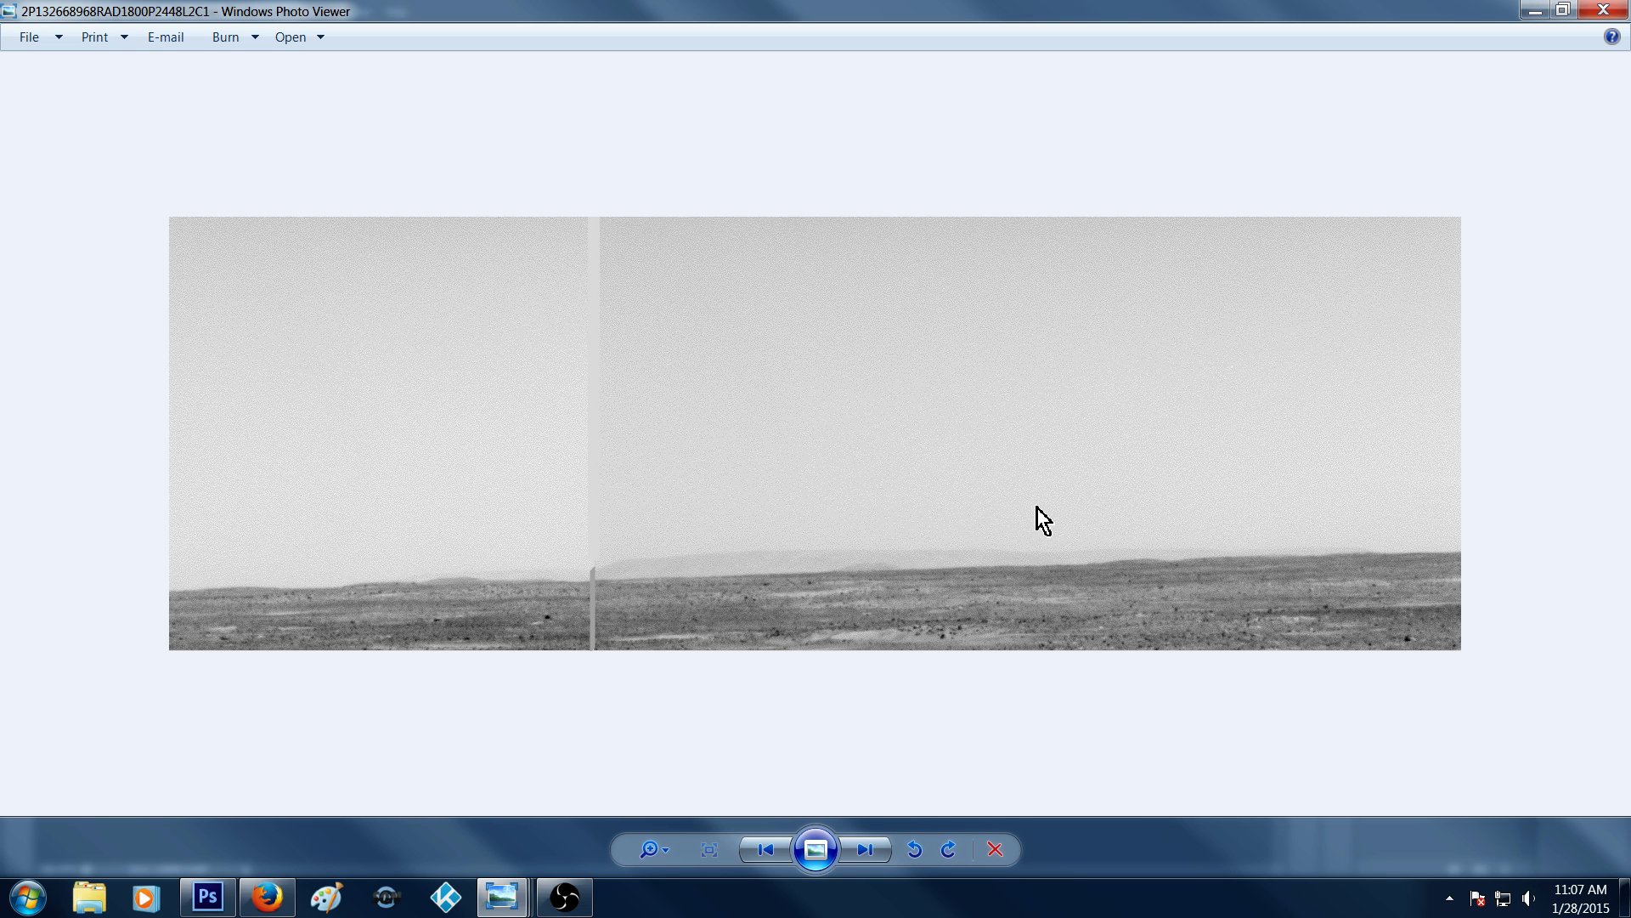
{"action": "mouse_move", "coordinate": [673, 640]}
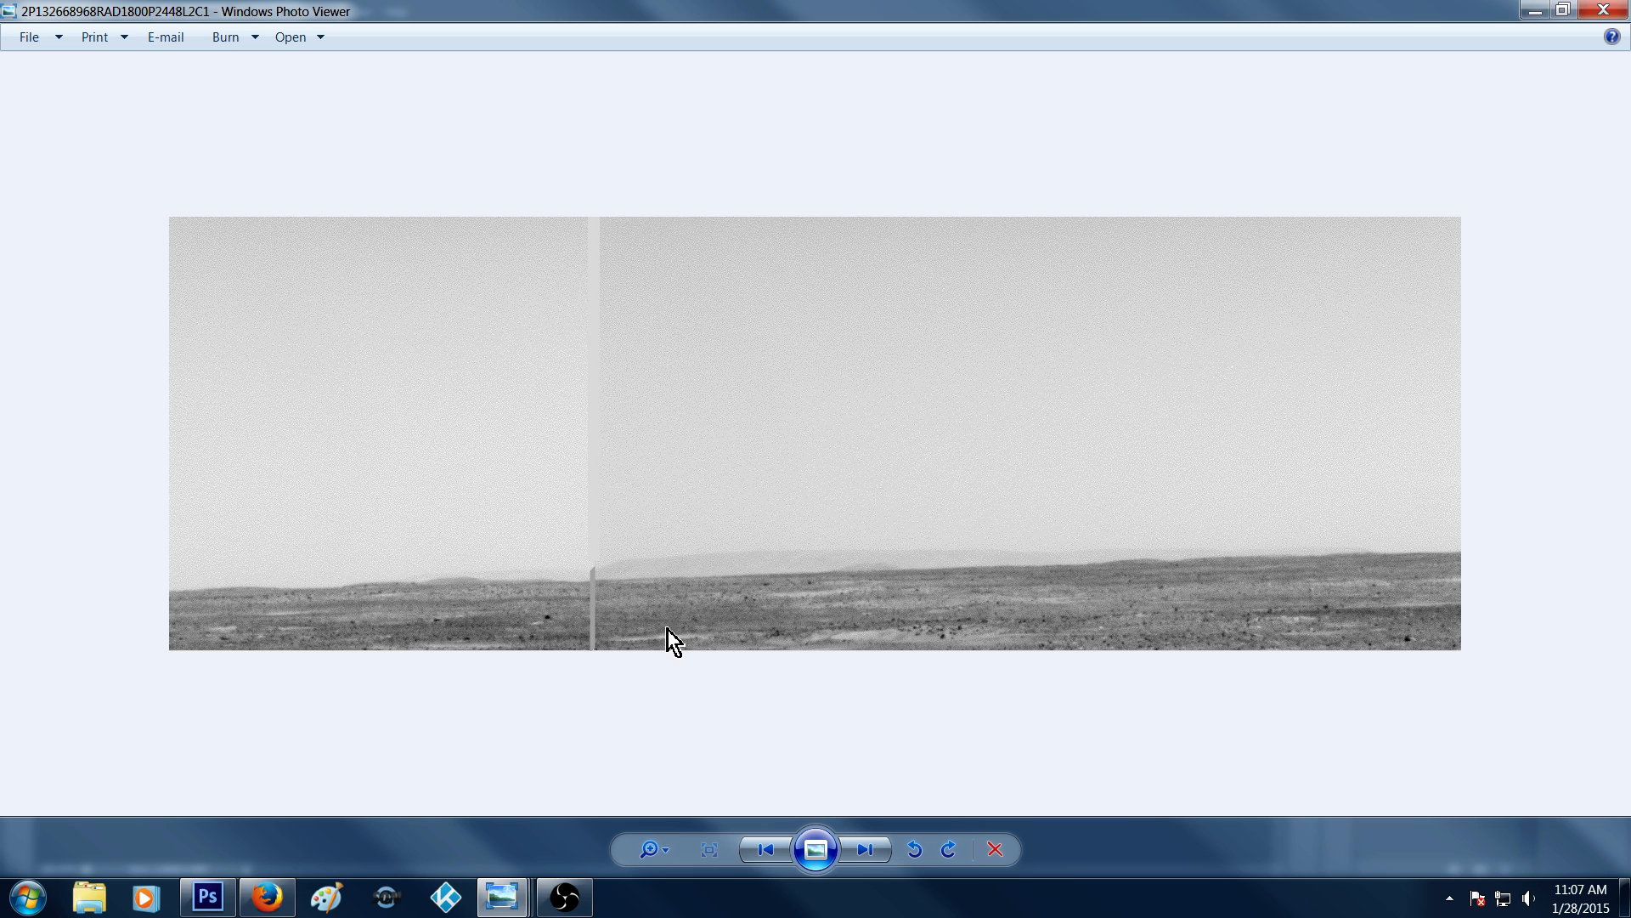
{"action": "mouse_move", "coordinate": [675, 616]}
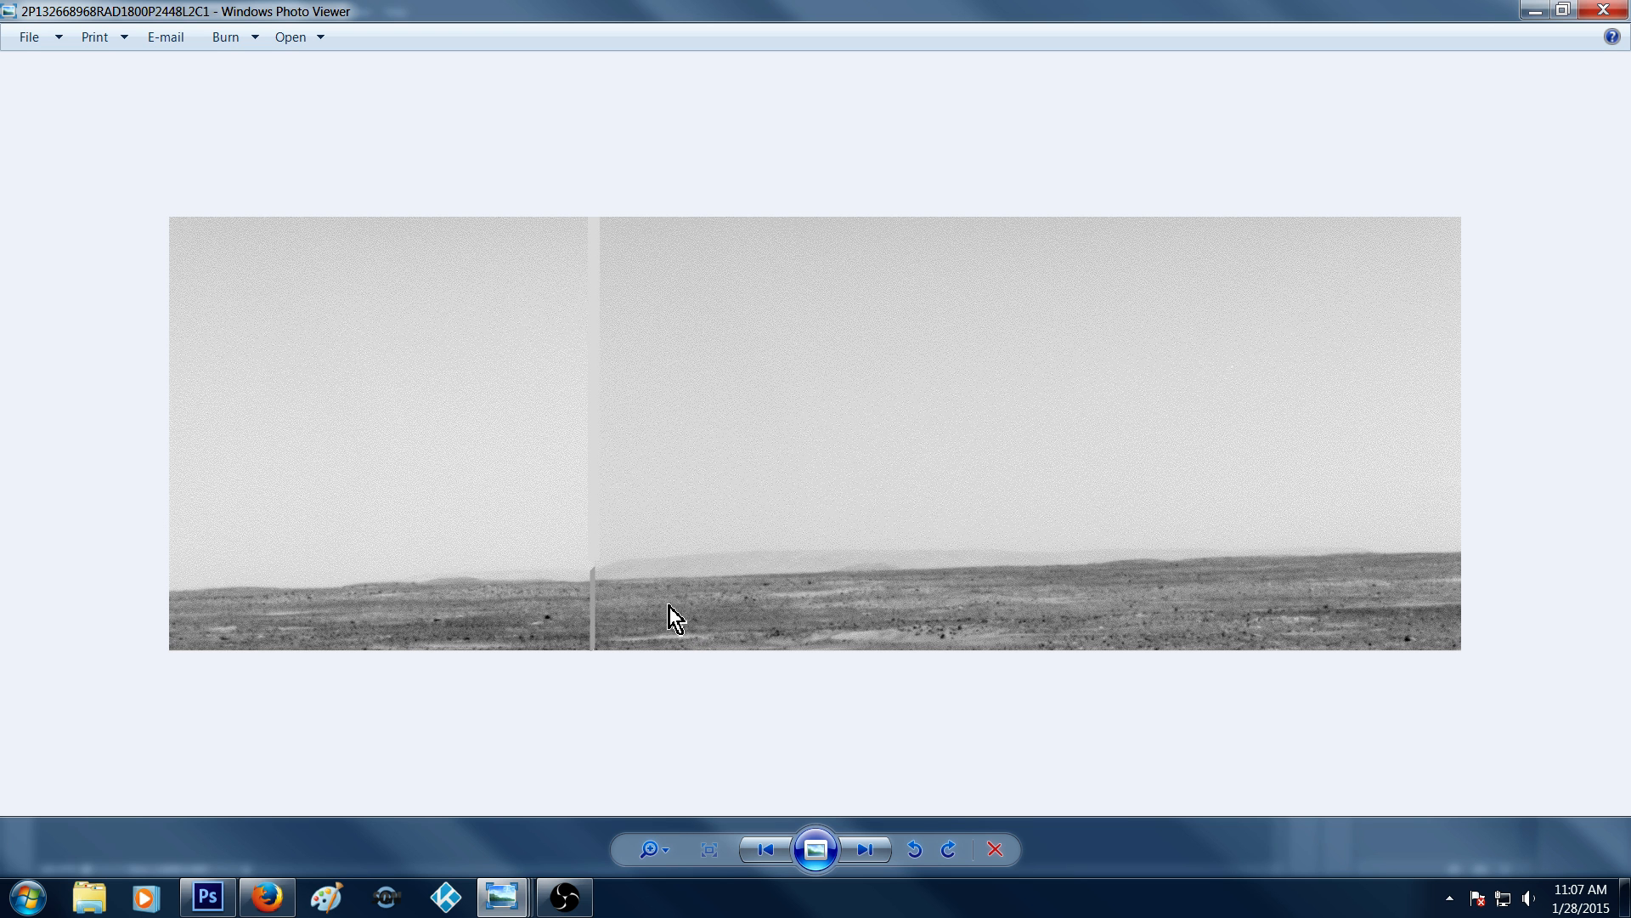
{"action": "mouse_move", "coordinate": [630, 770]}
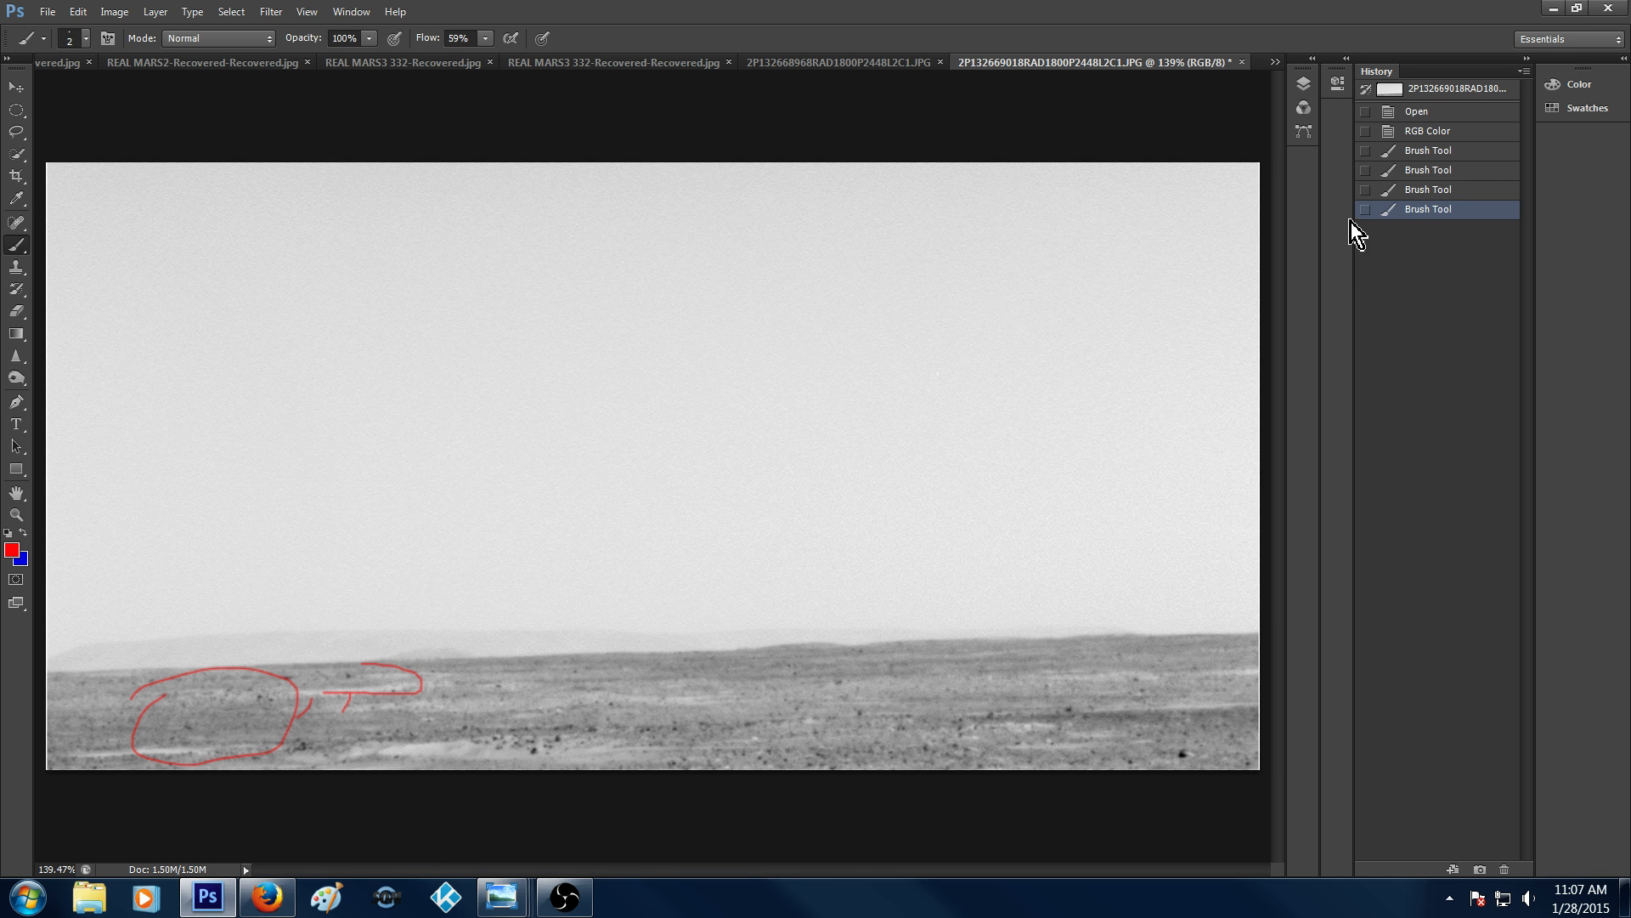
Draw a red zigzag across the whole ground plus a small curve, then step back to the clean RGB Color state
{"action": "left_click", "coordinate": [1427, 131]}
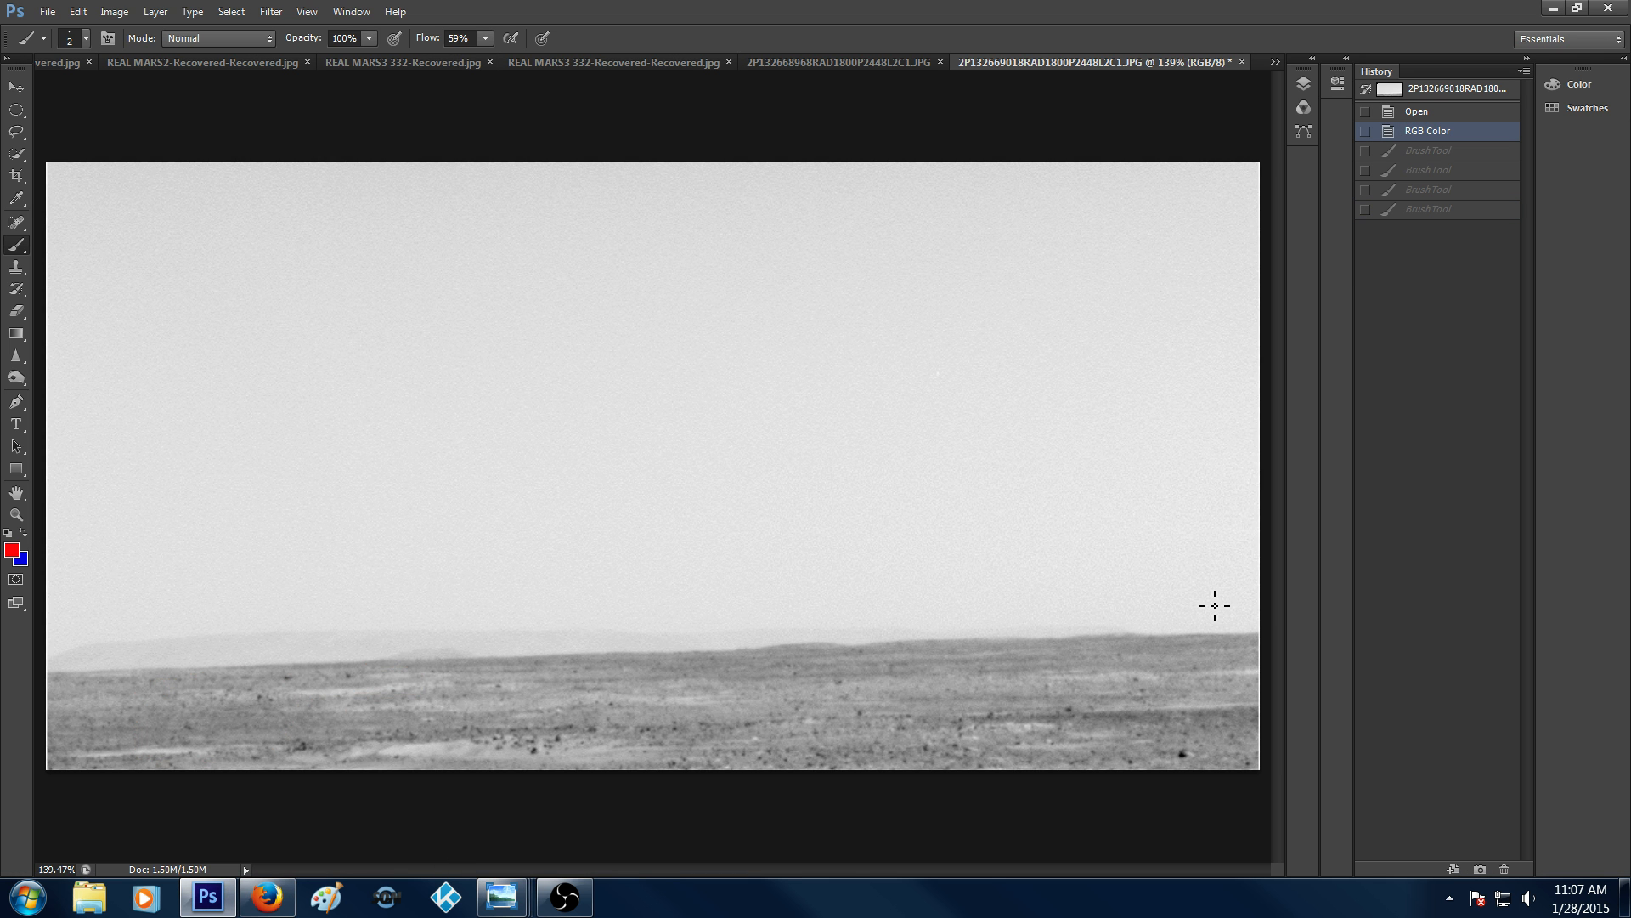
{"action": "mouse_move", "coordinate": [1217, 487]}
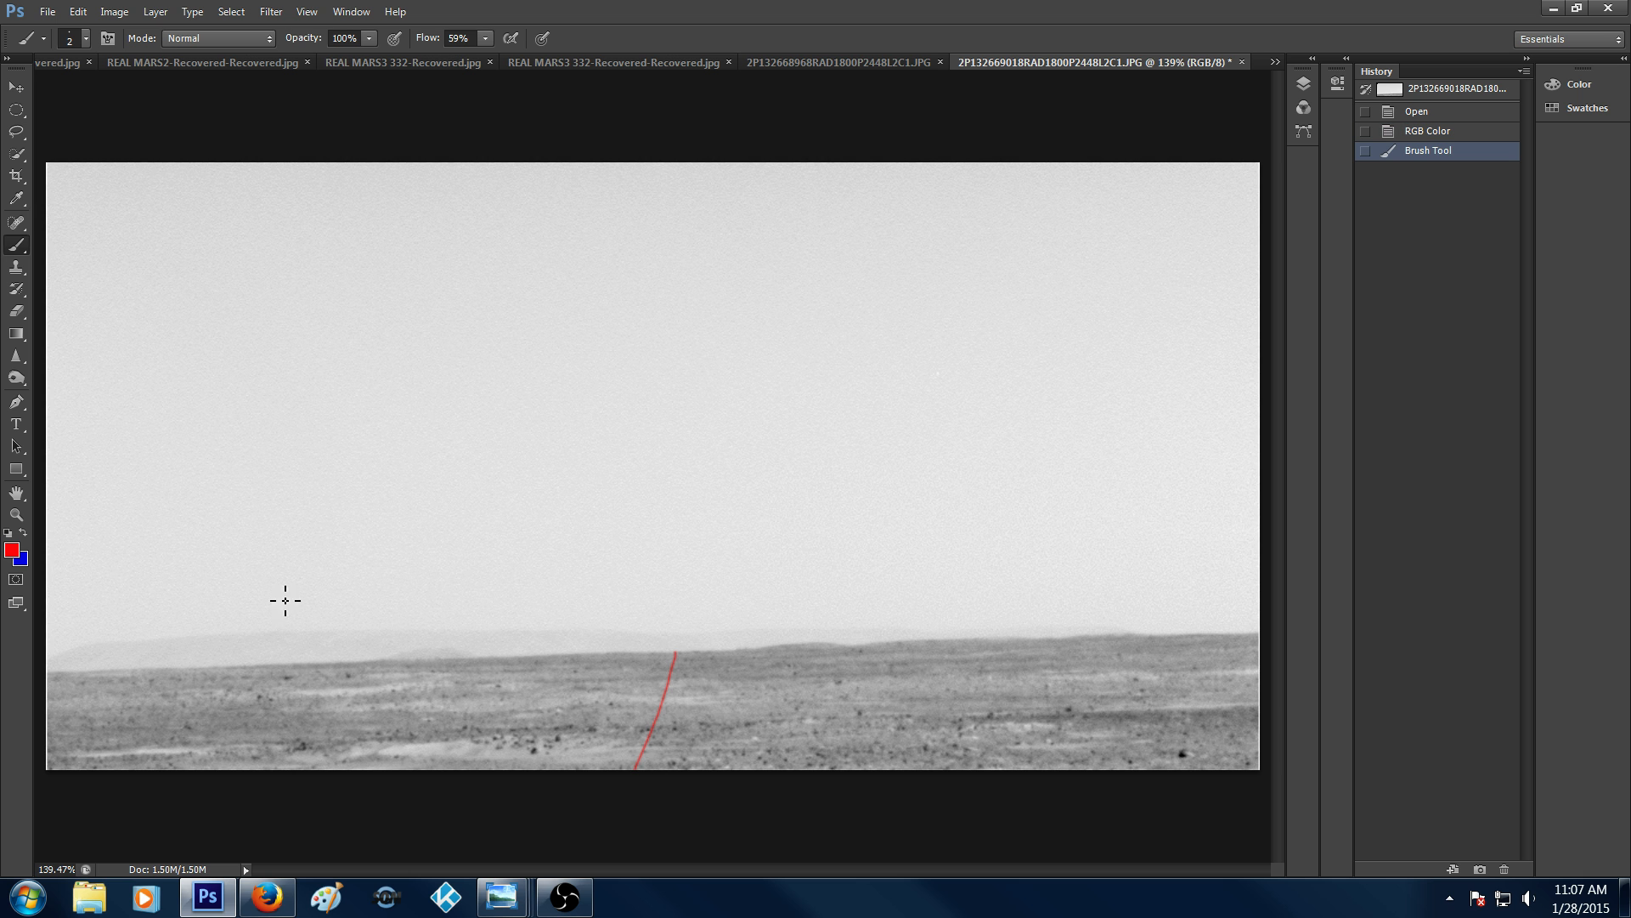
{"action": "left_click_drag", "start_coordinate": [187, 736], "coordinate": [676, 671]}
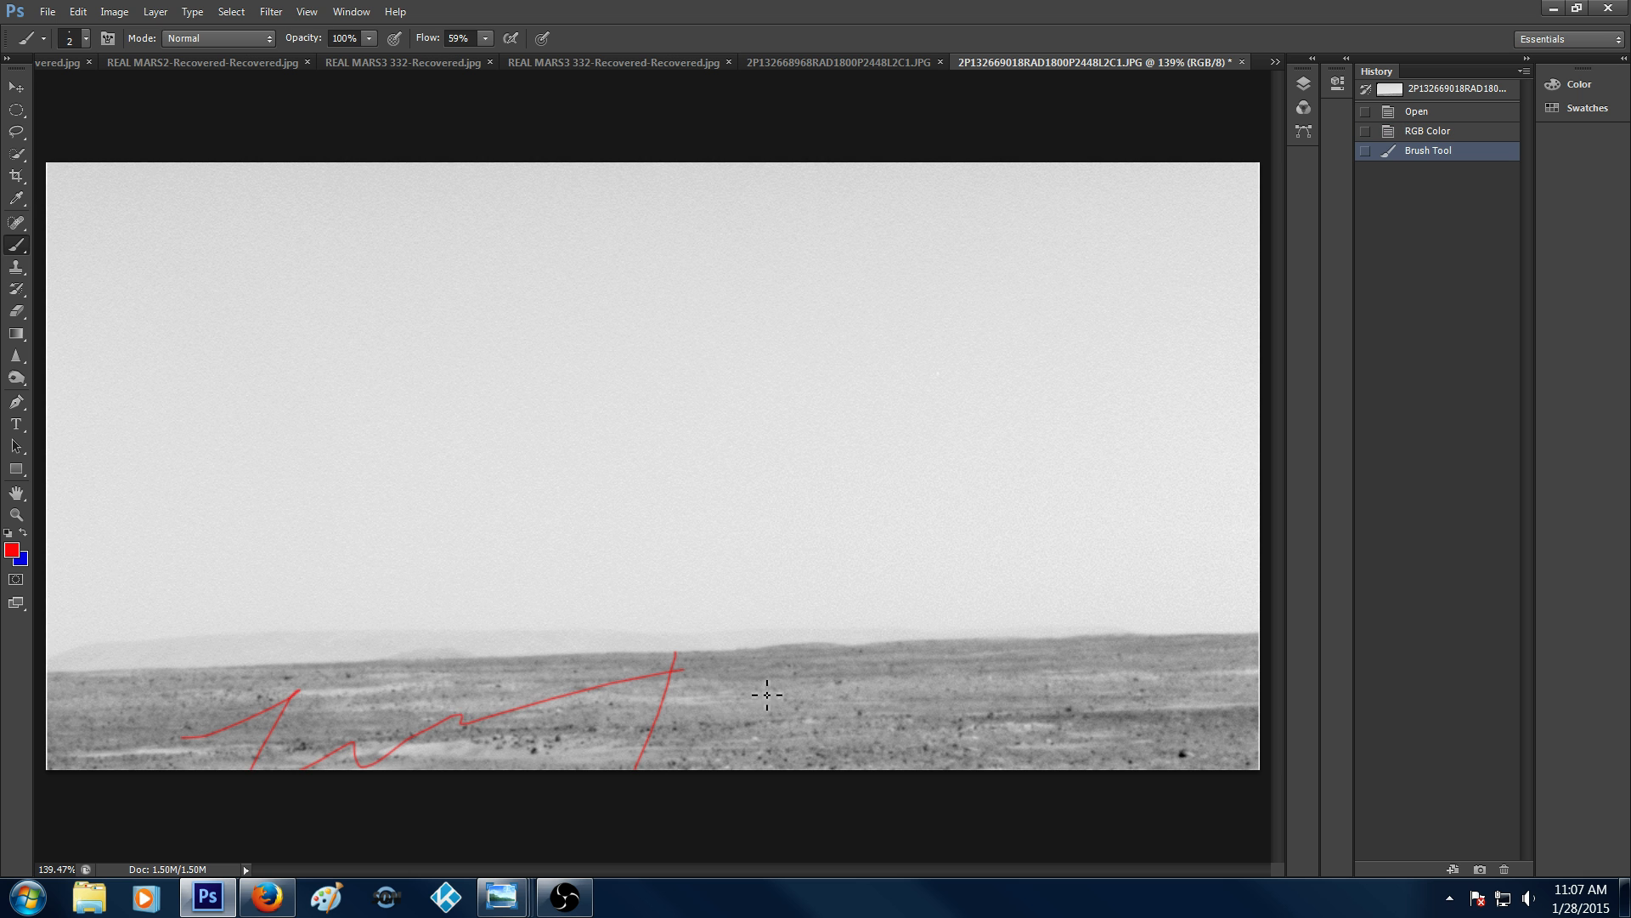
{"action": "left_click_drag", "start_coordinate": [676, 656], "coordinate": [1244, 712]}
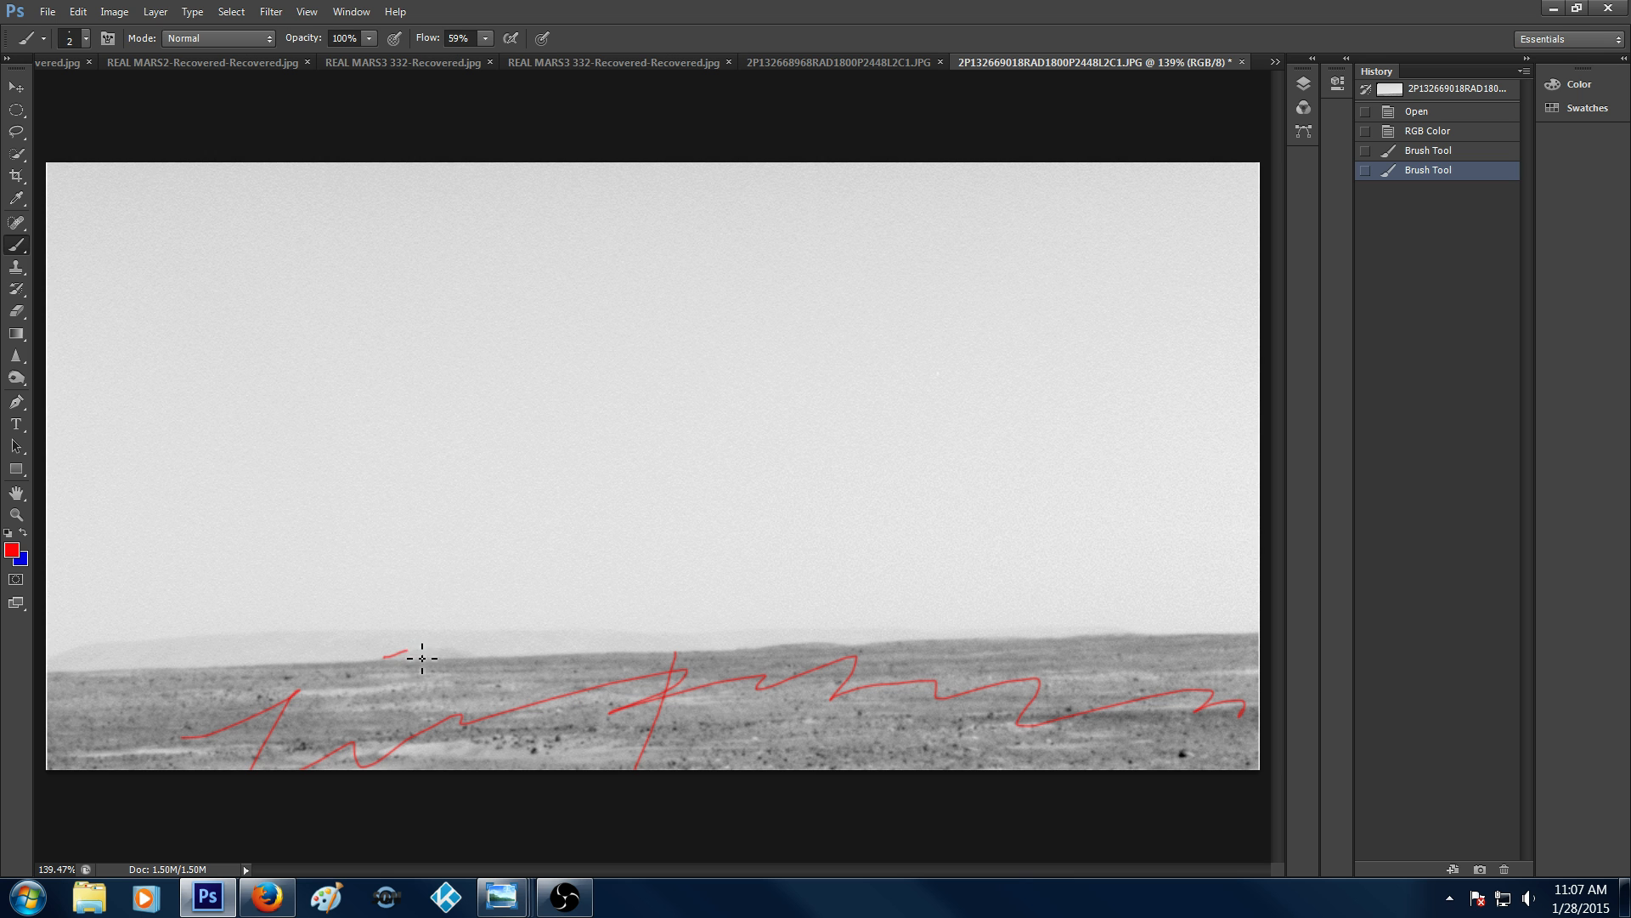
{"action": "left_click_drag", "start_coordinate": [411, 656], "coordinate": [460, 676]}
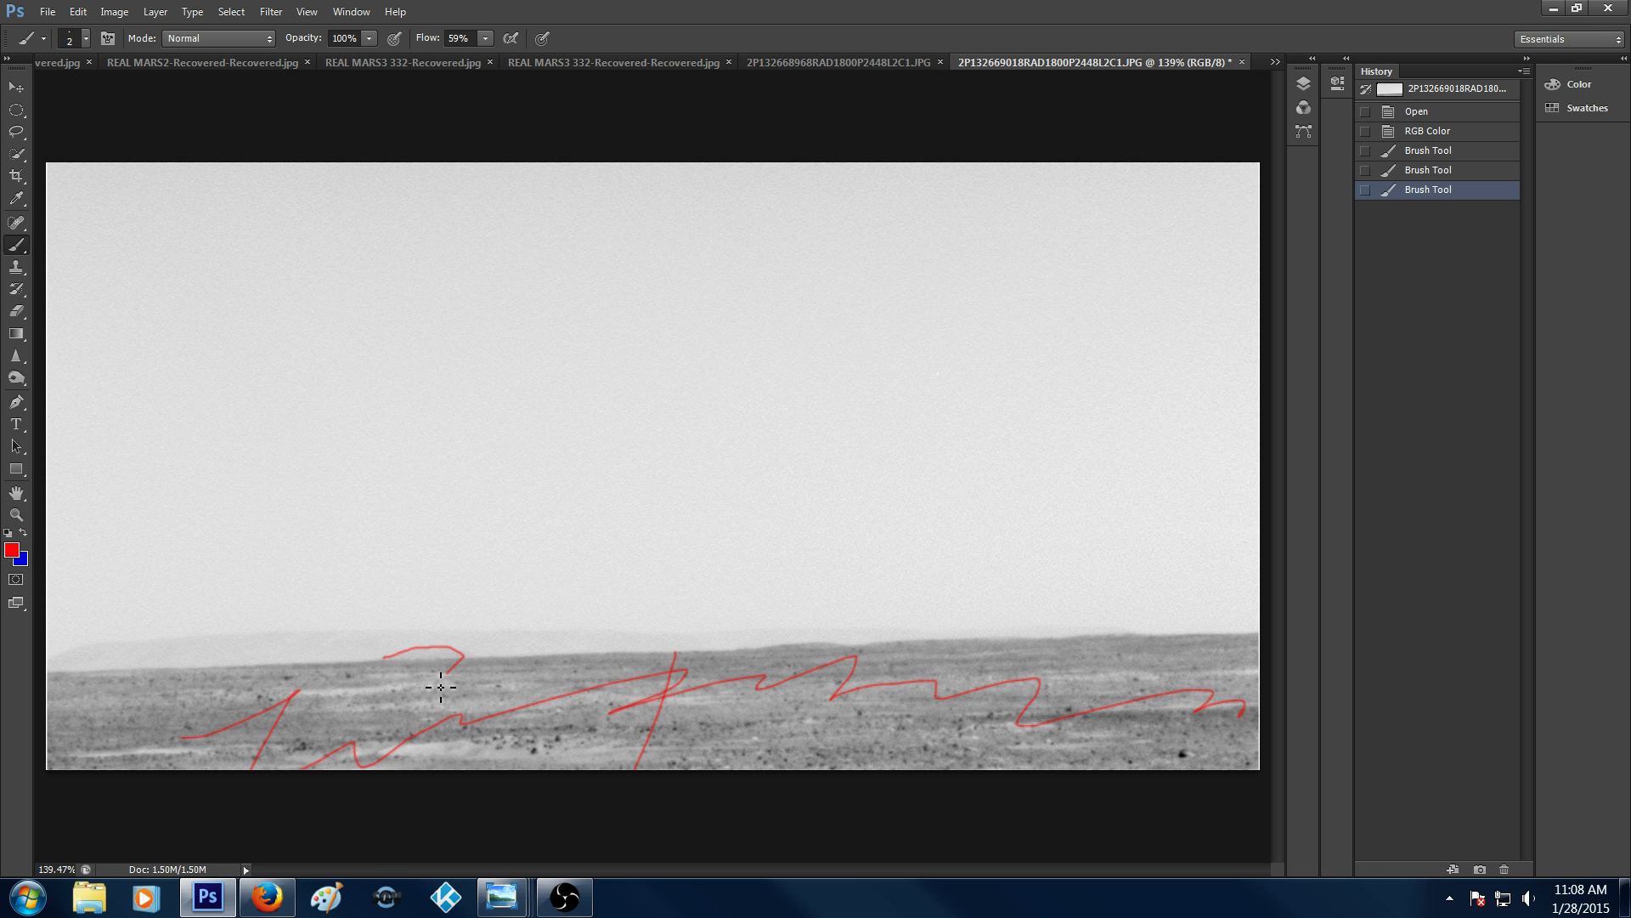
{"action": "mouse_move", "coordinate": [454, 690]}
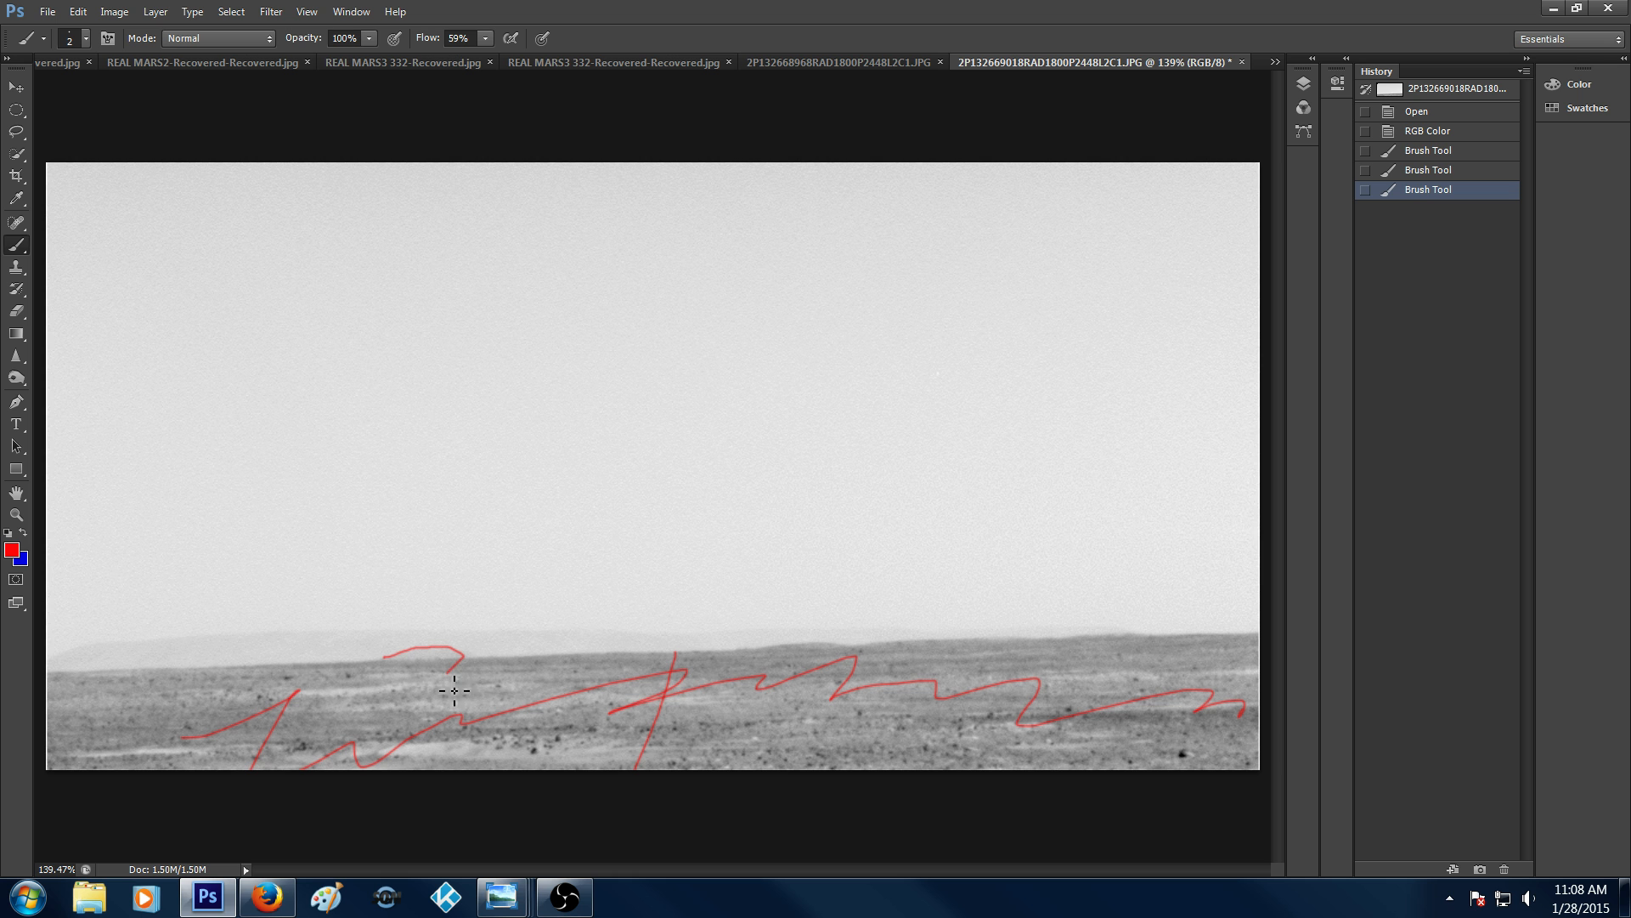
{"action": "mouse_move", "coordinate": [765, 693]}
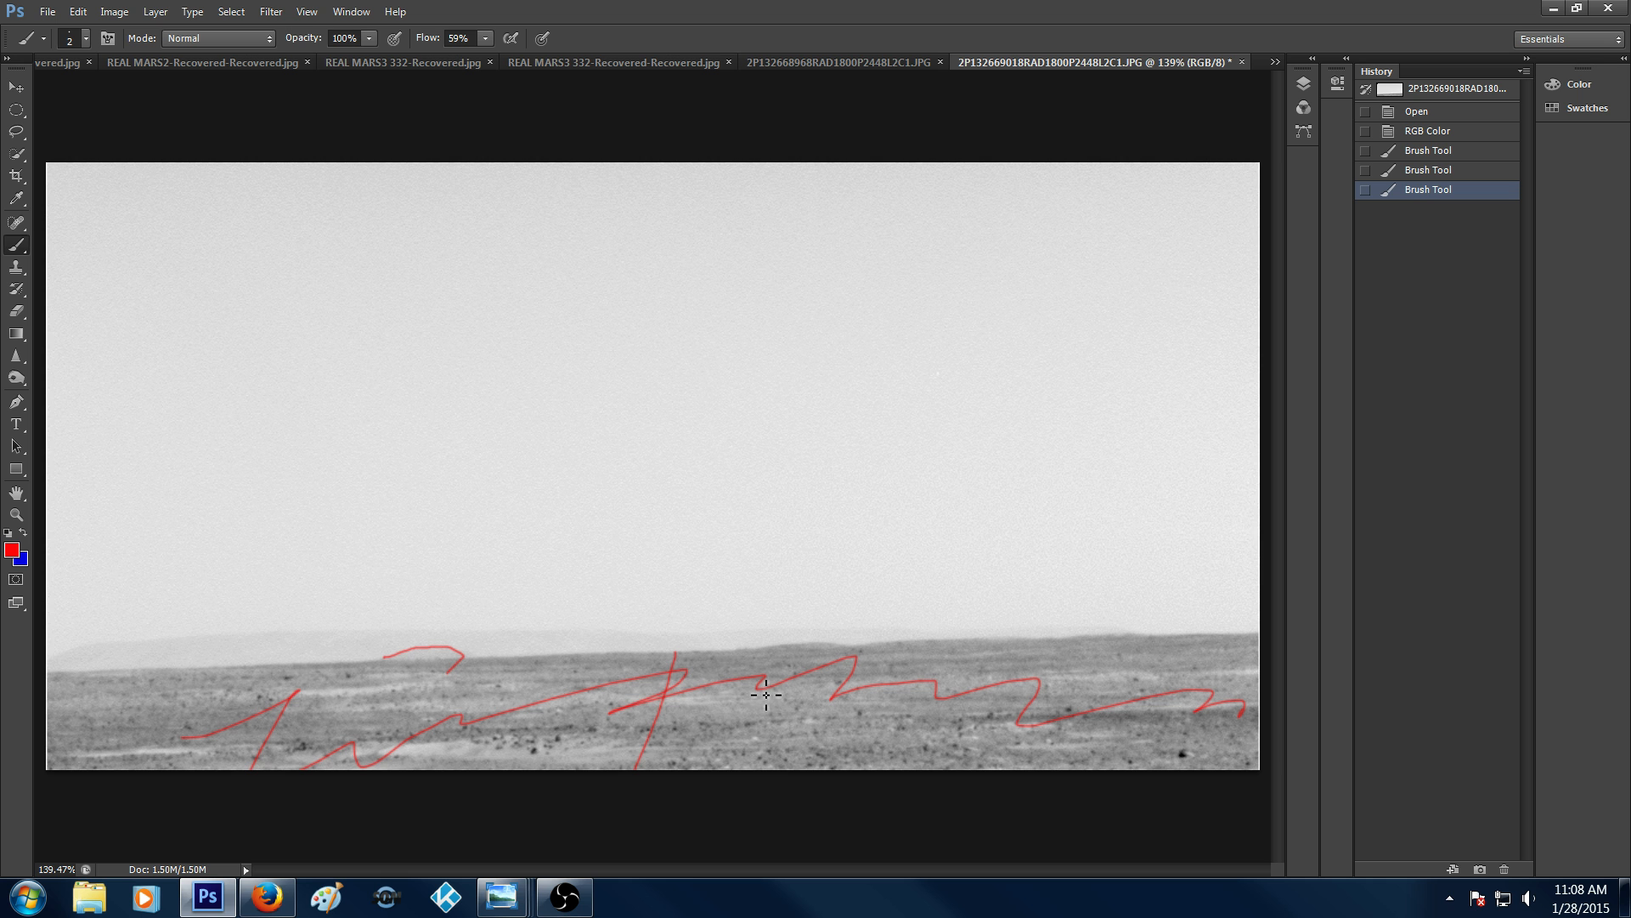
{"action": "mouse_move", "coordinate": [1482, 161]}
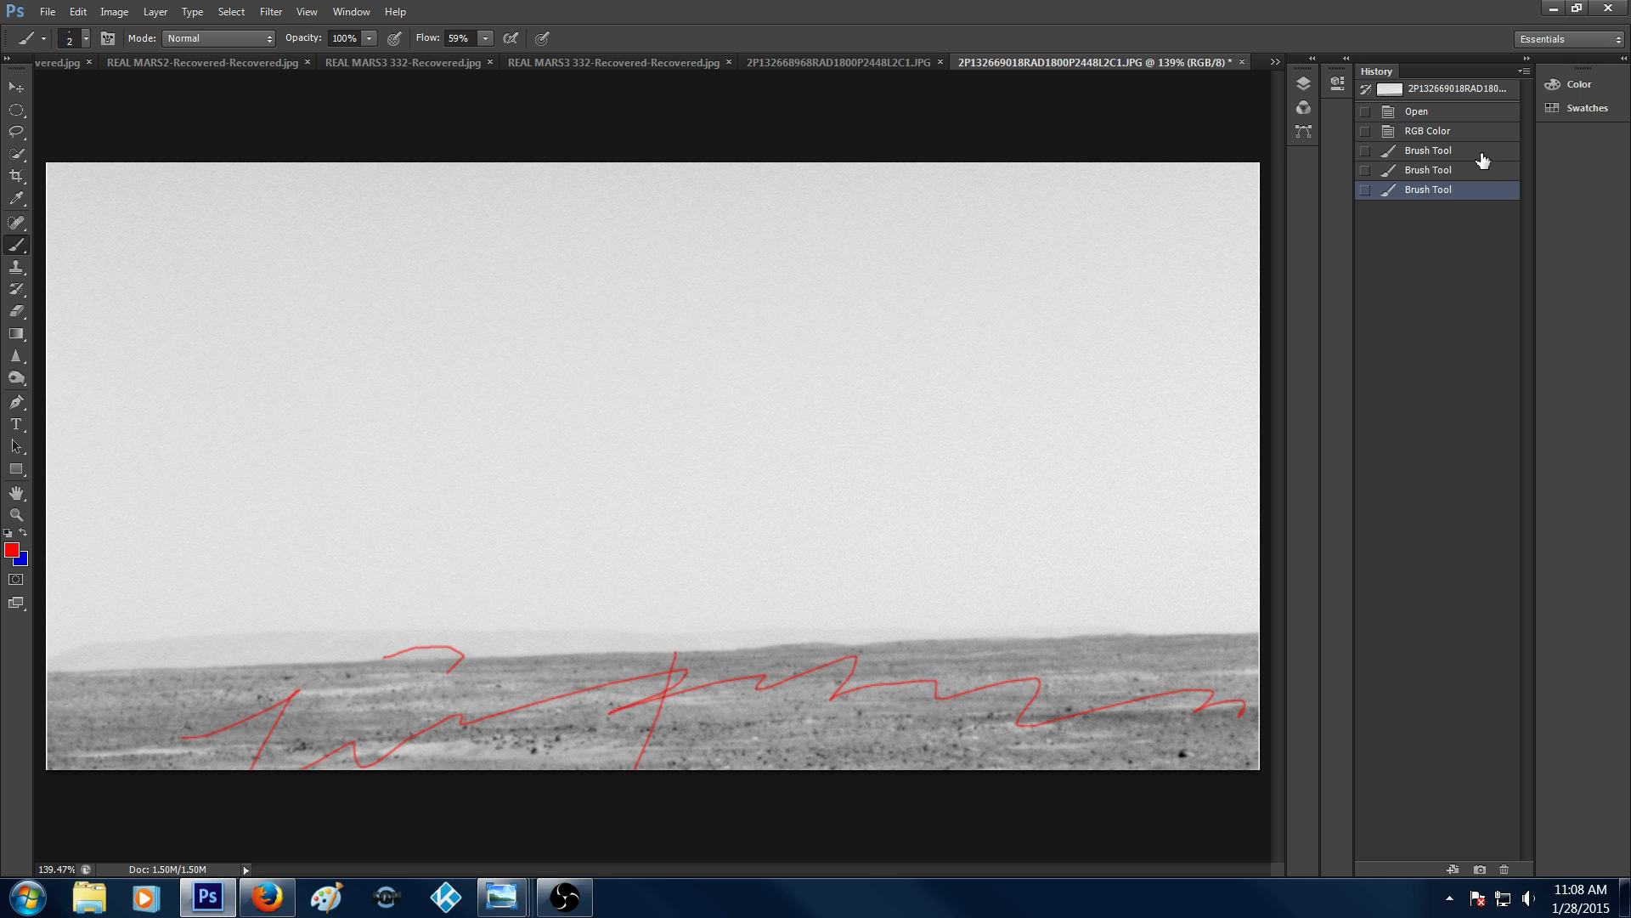
{"action": "left_click", "coordinate": [1428, 131]}
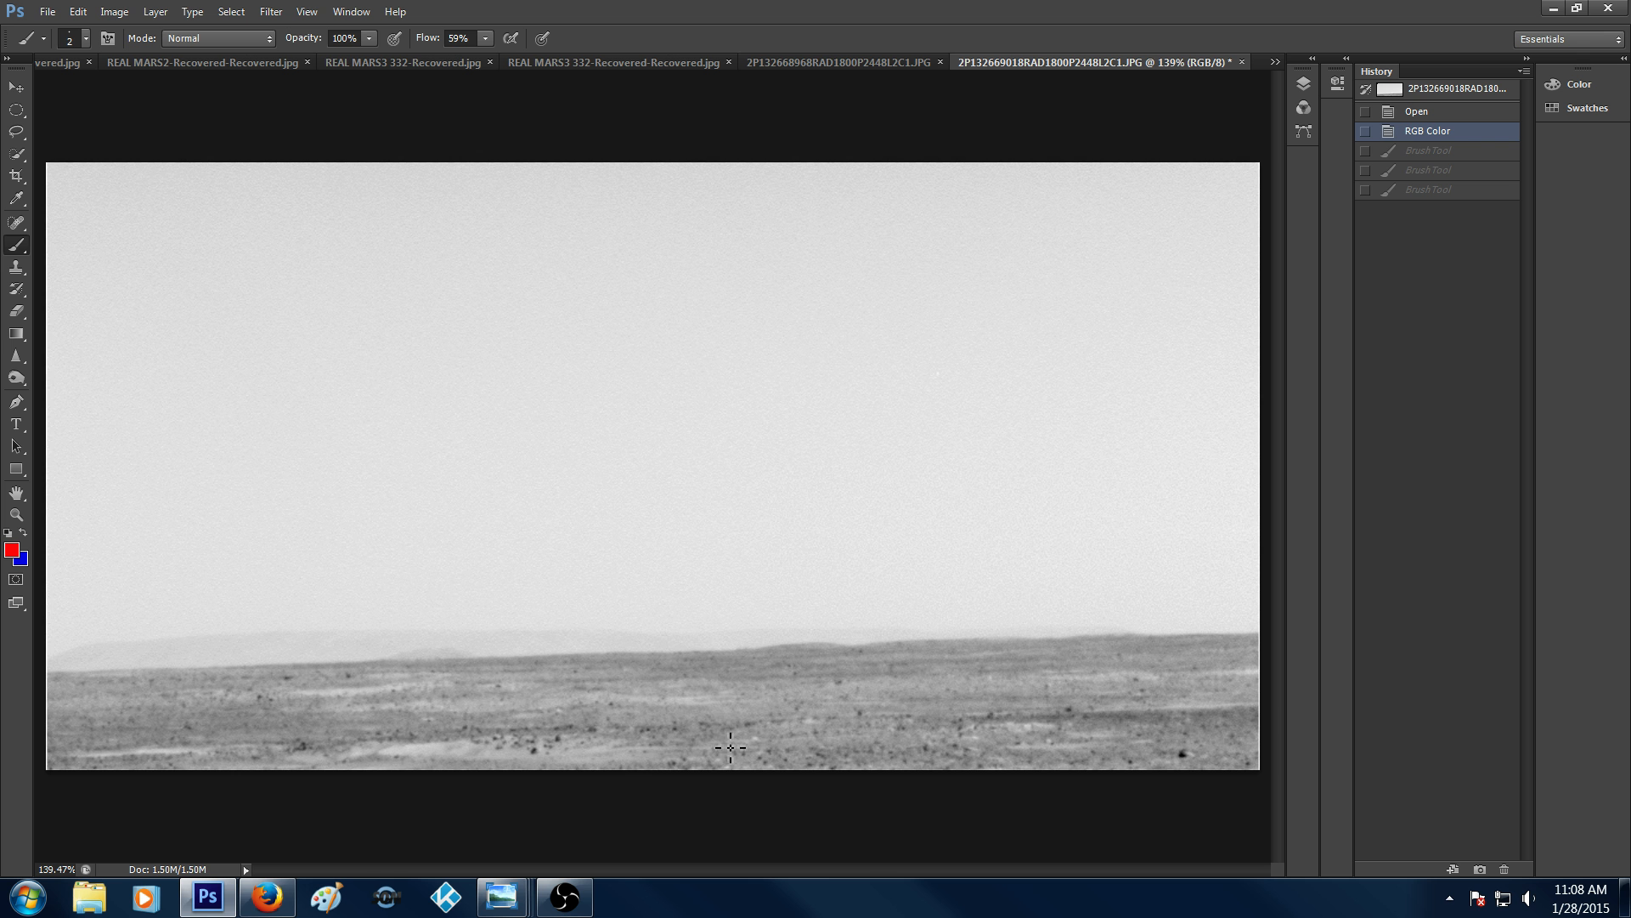
{"action": "mouse_move", "coordinate": [992, 104]}
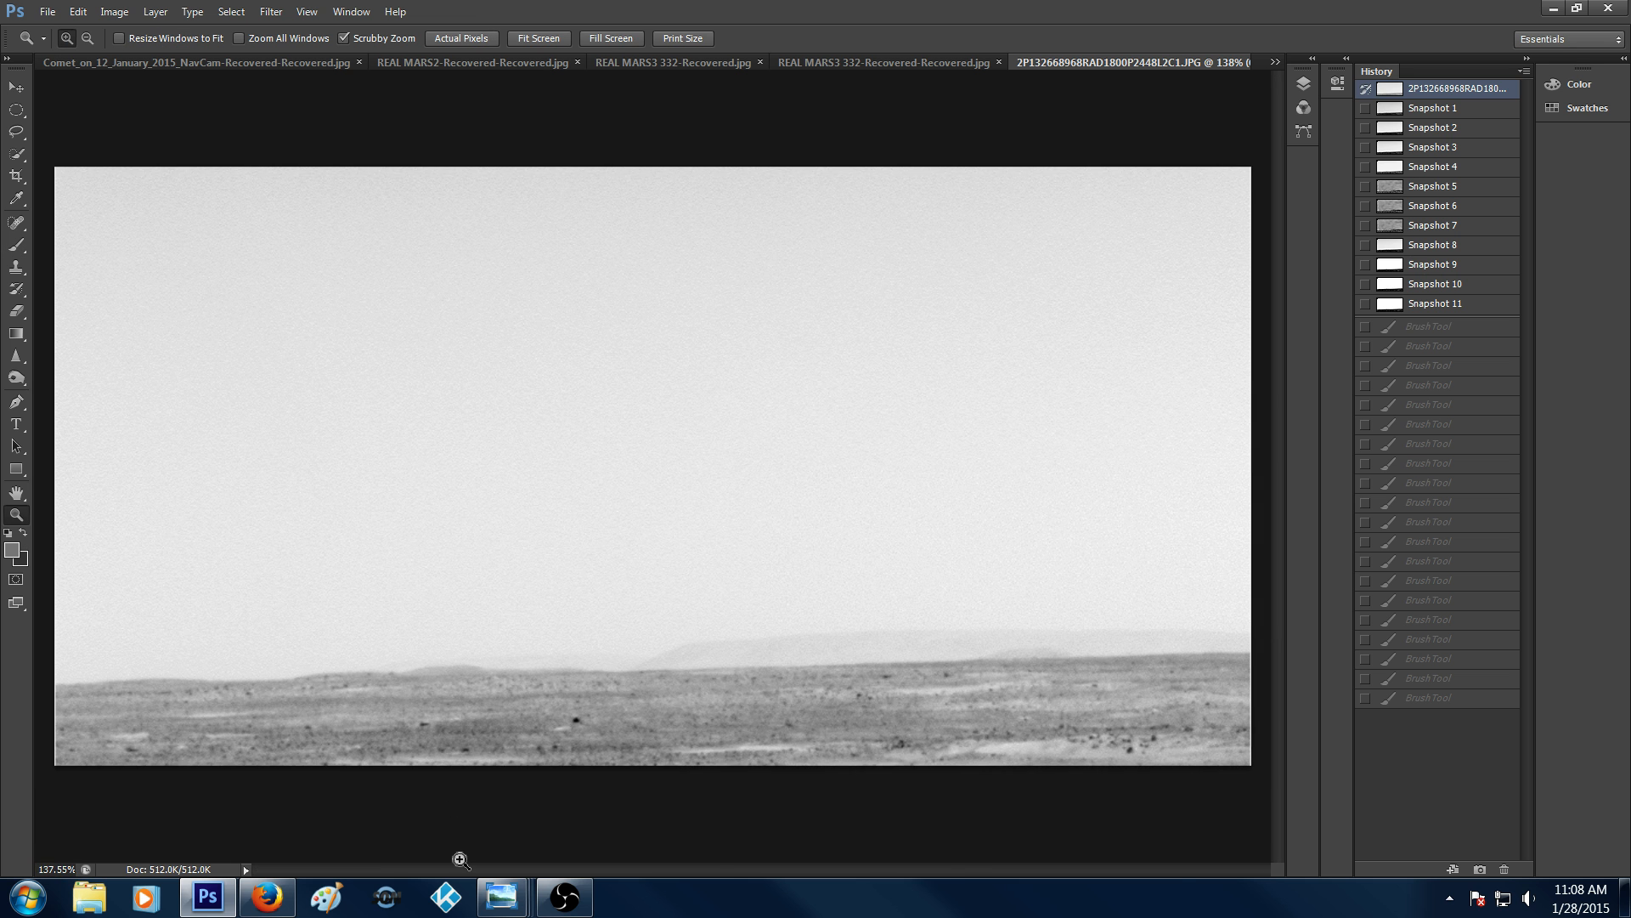
{"action": "mouse_move", "coordinate": [500, 896]}
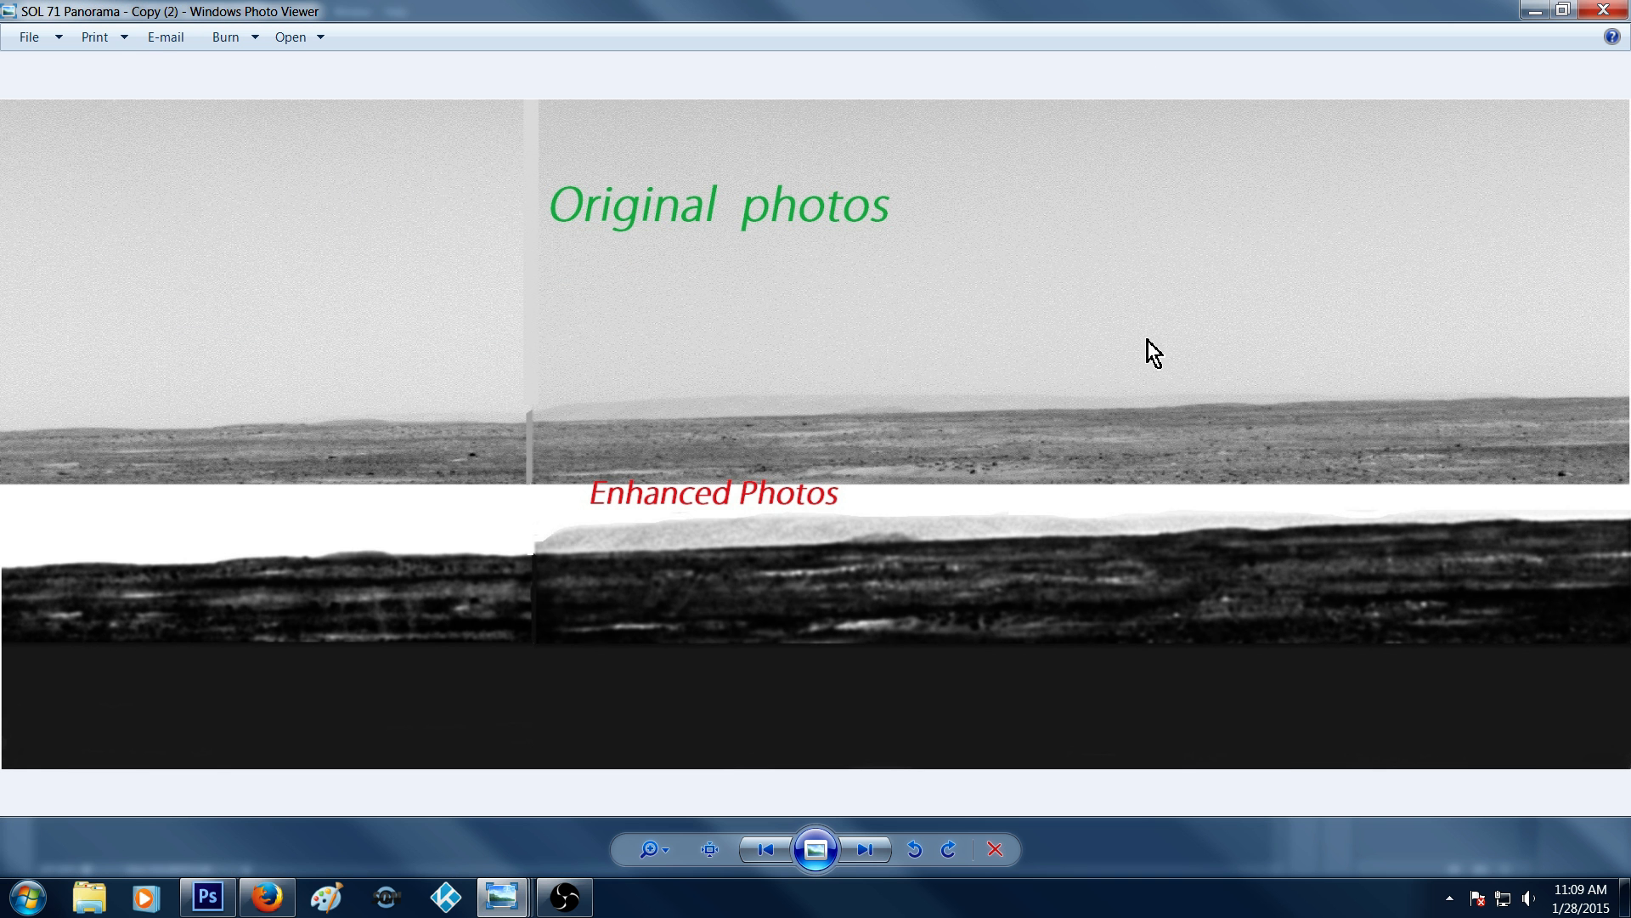
{"action": "mouse_move", "coordinate": [1416, 435]}
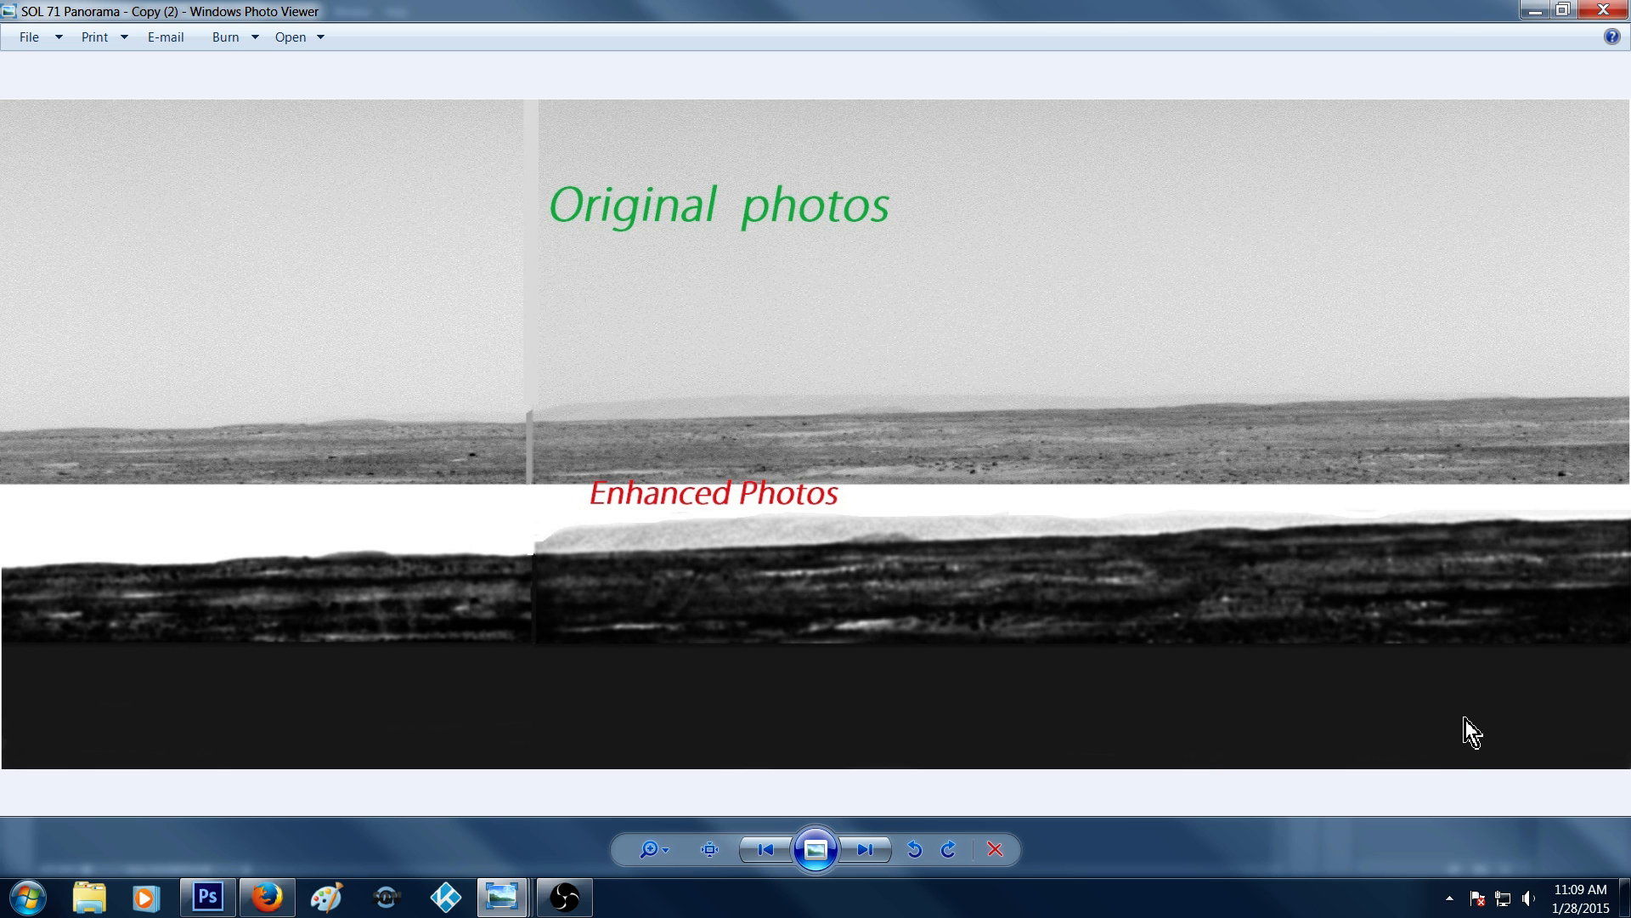
{"action": "mouse_move", "coordinate": [1225, 758]}
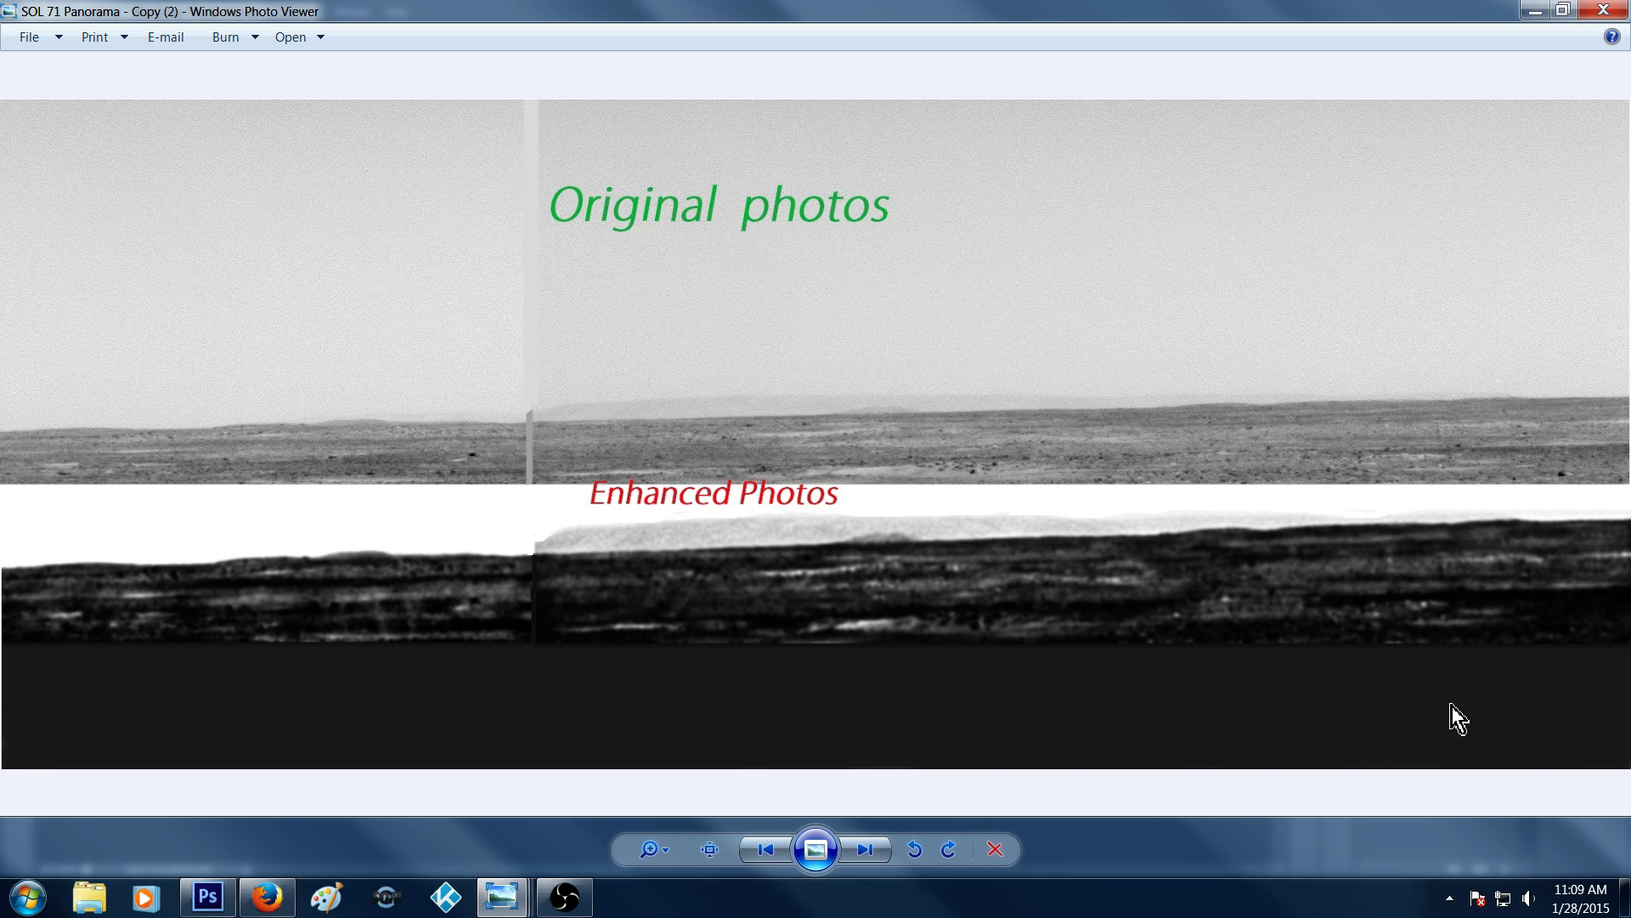
{"action": "mouse_move", "coordinate": [1550, 592]}
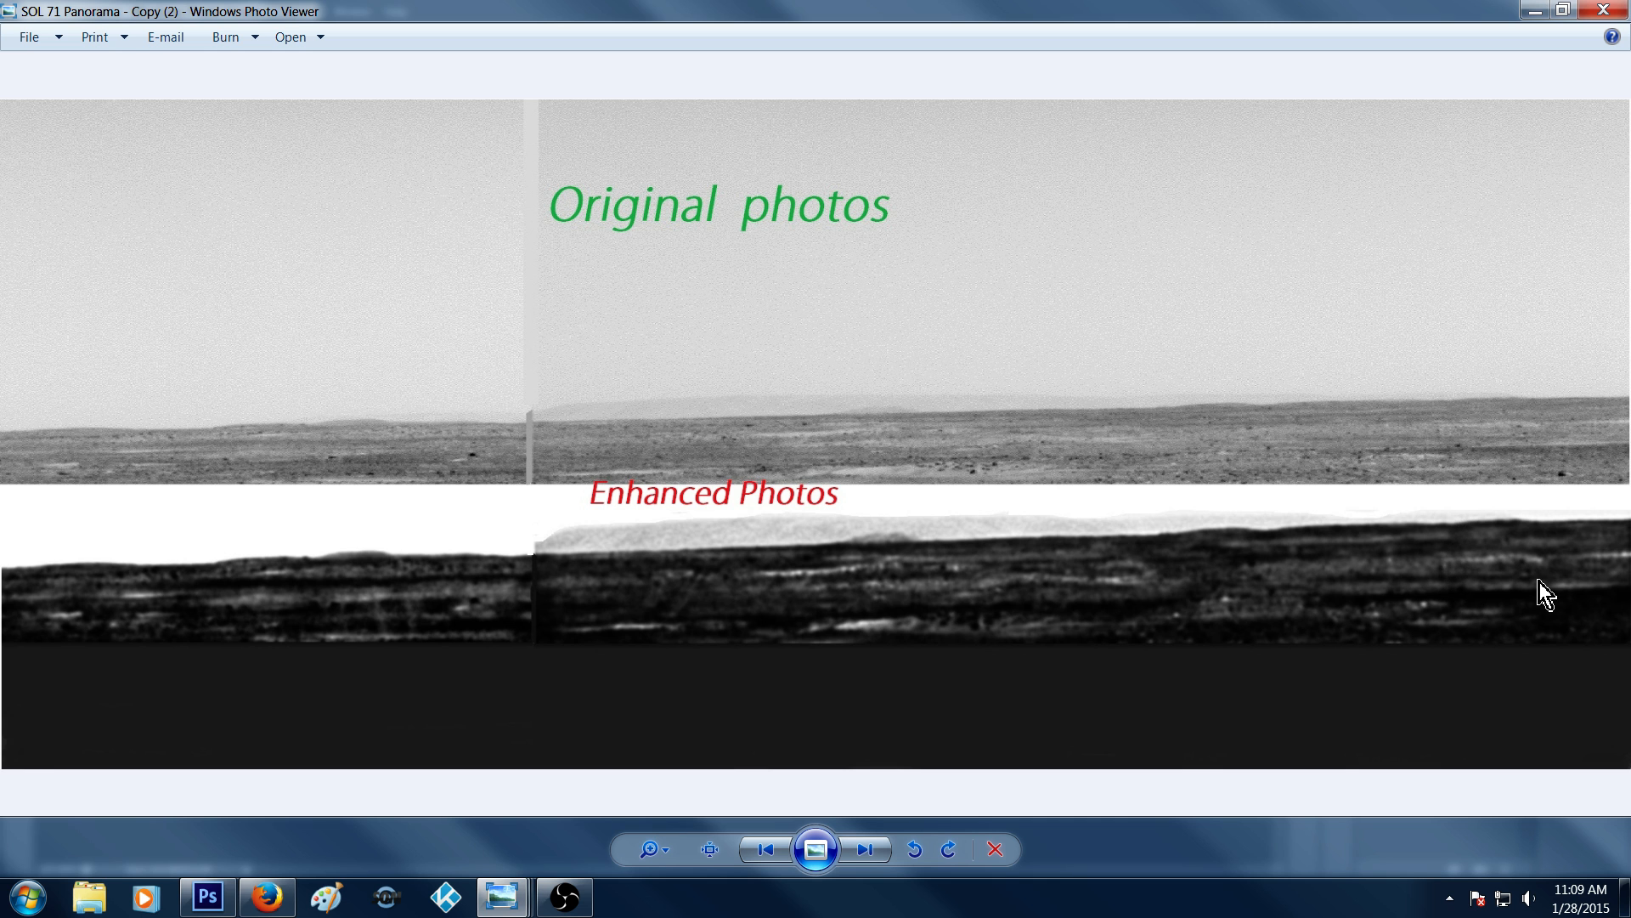
{"action": "mouse_move", "coordinate": [1549, 559]}
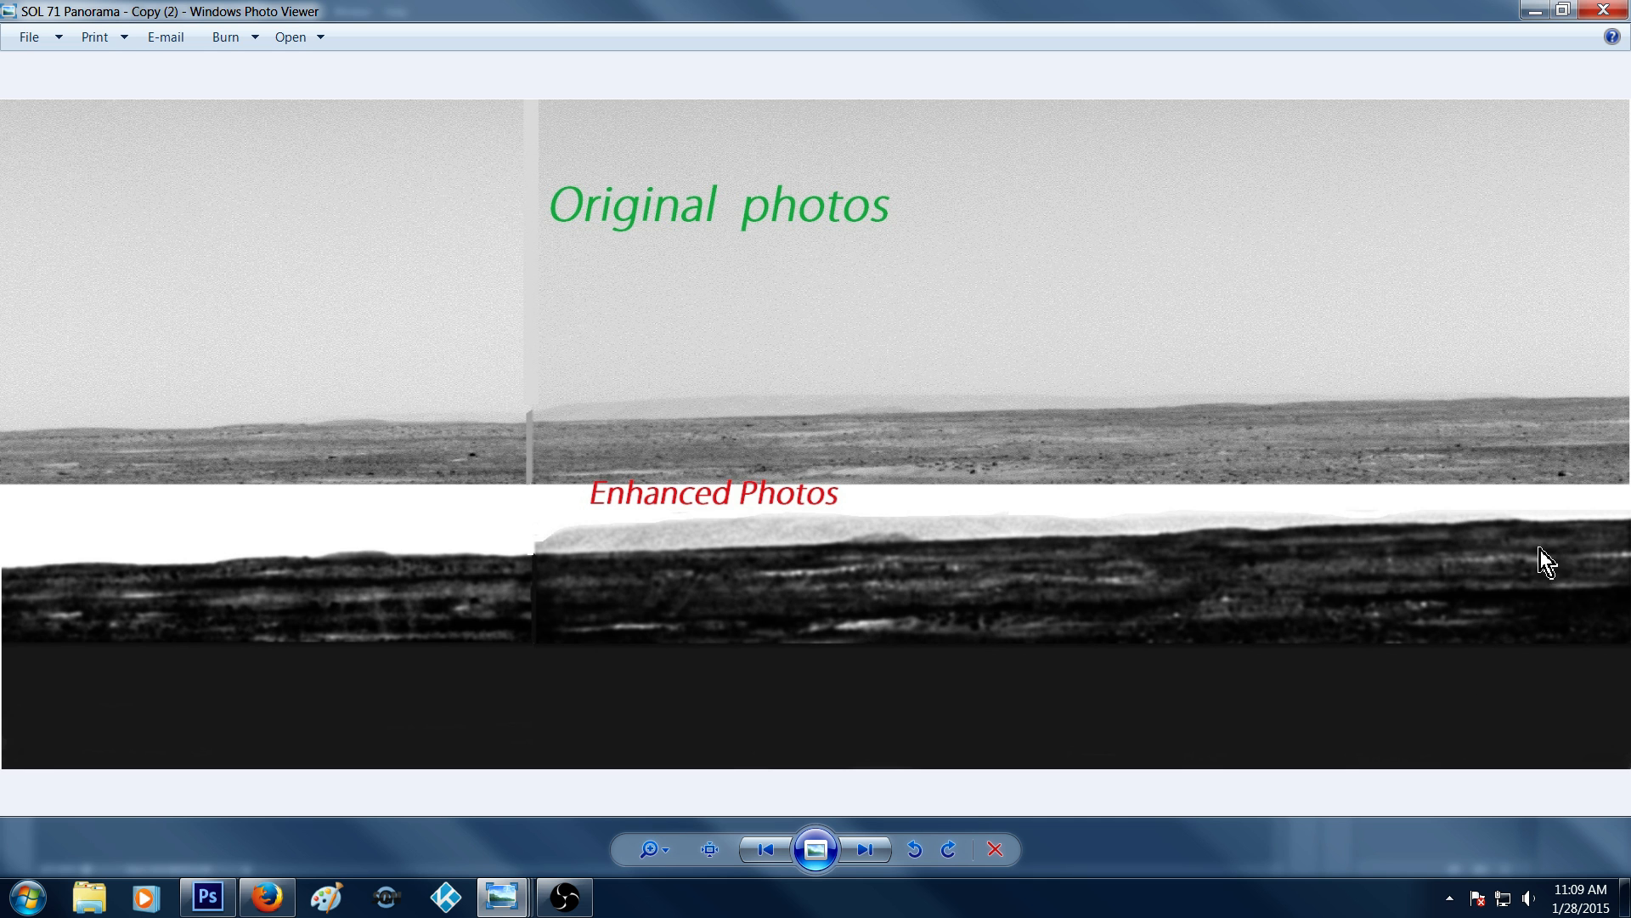
{"action": "mouse_move", "coordinate": [1540, 421]}
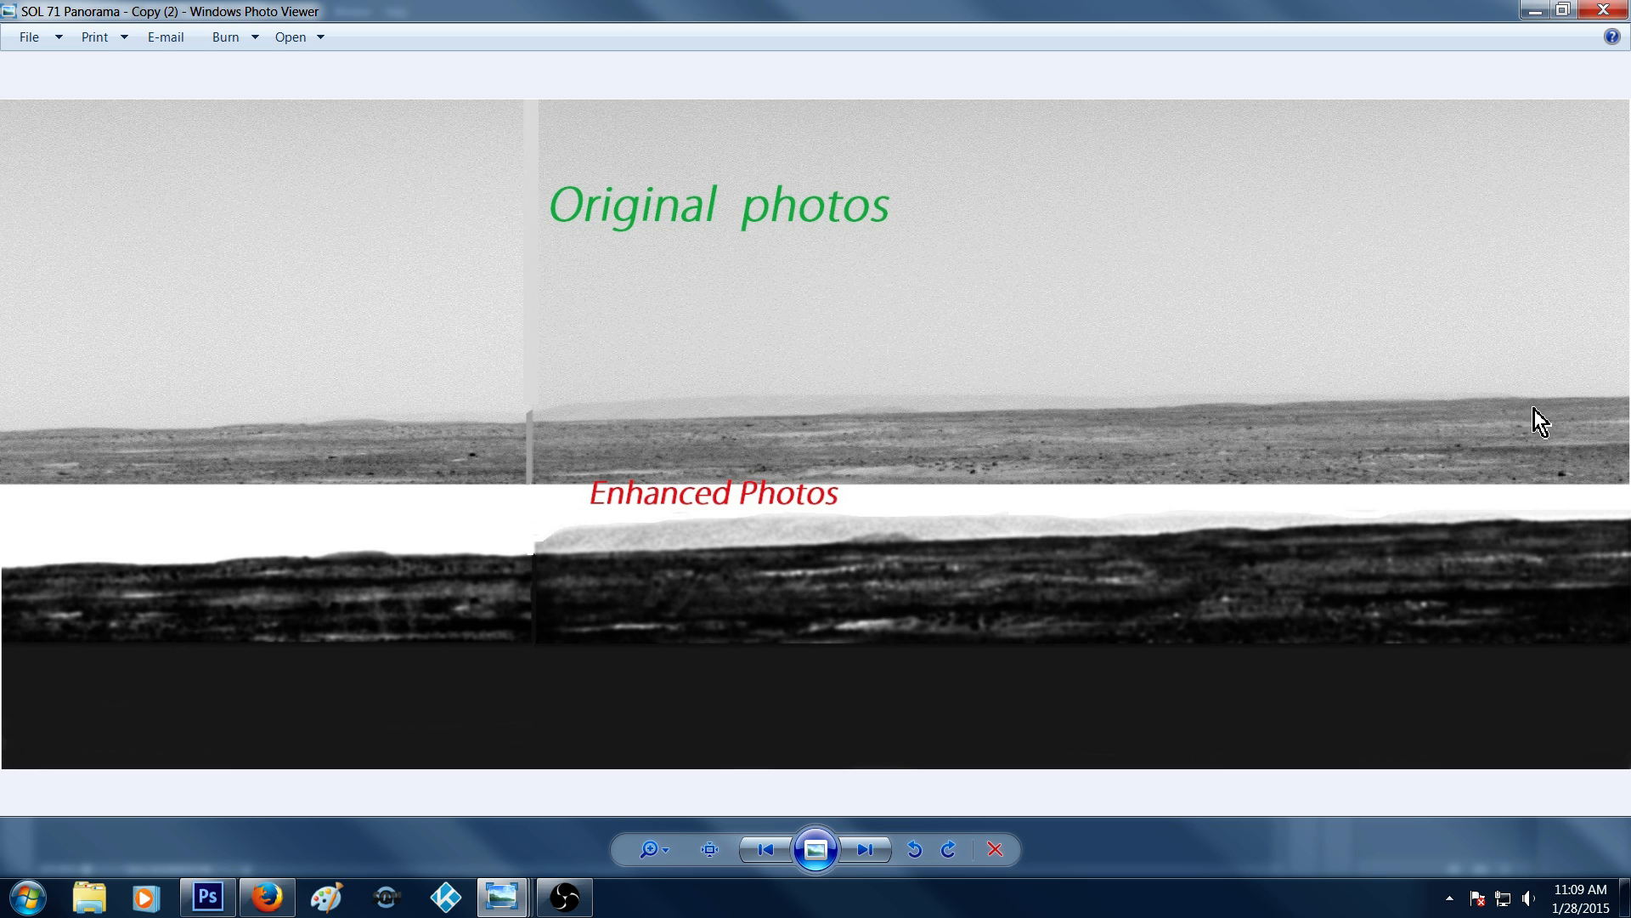
{"action": "mouse_move", "coordinate": [1295, 442]}
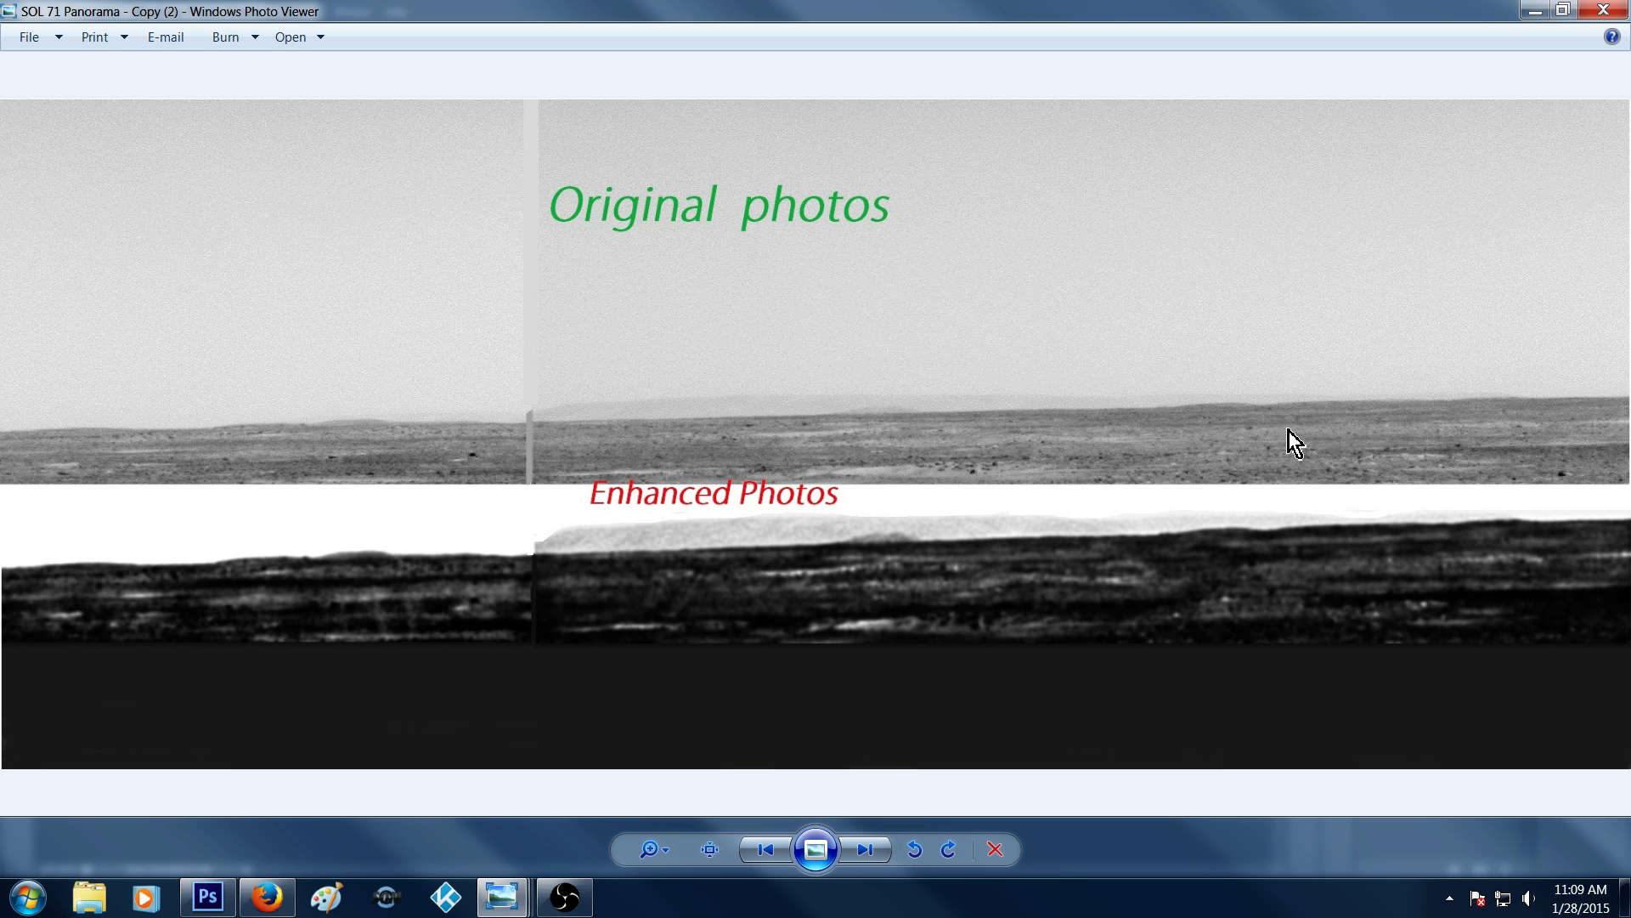
{"action": "mouse_move", "coordinate": [1450, 549]}
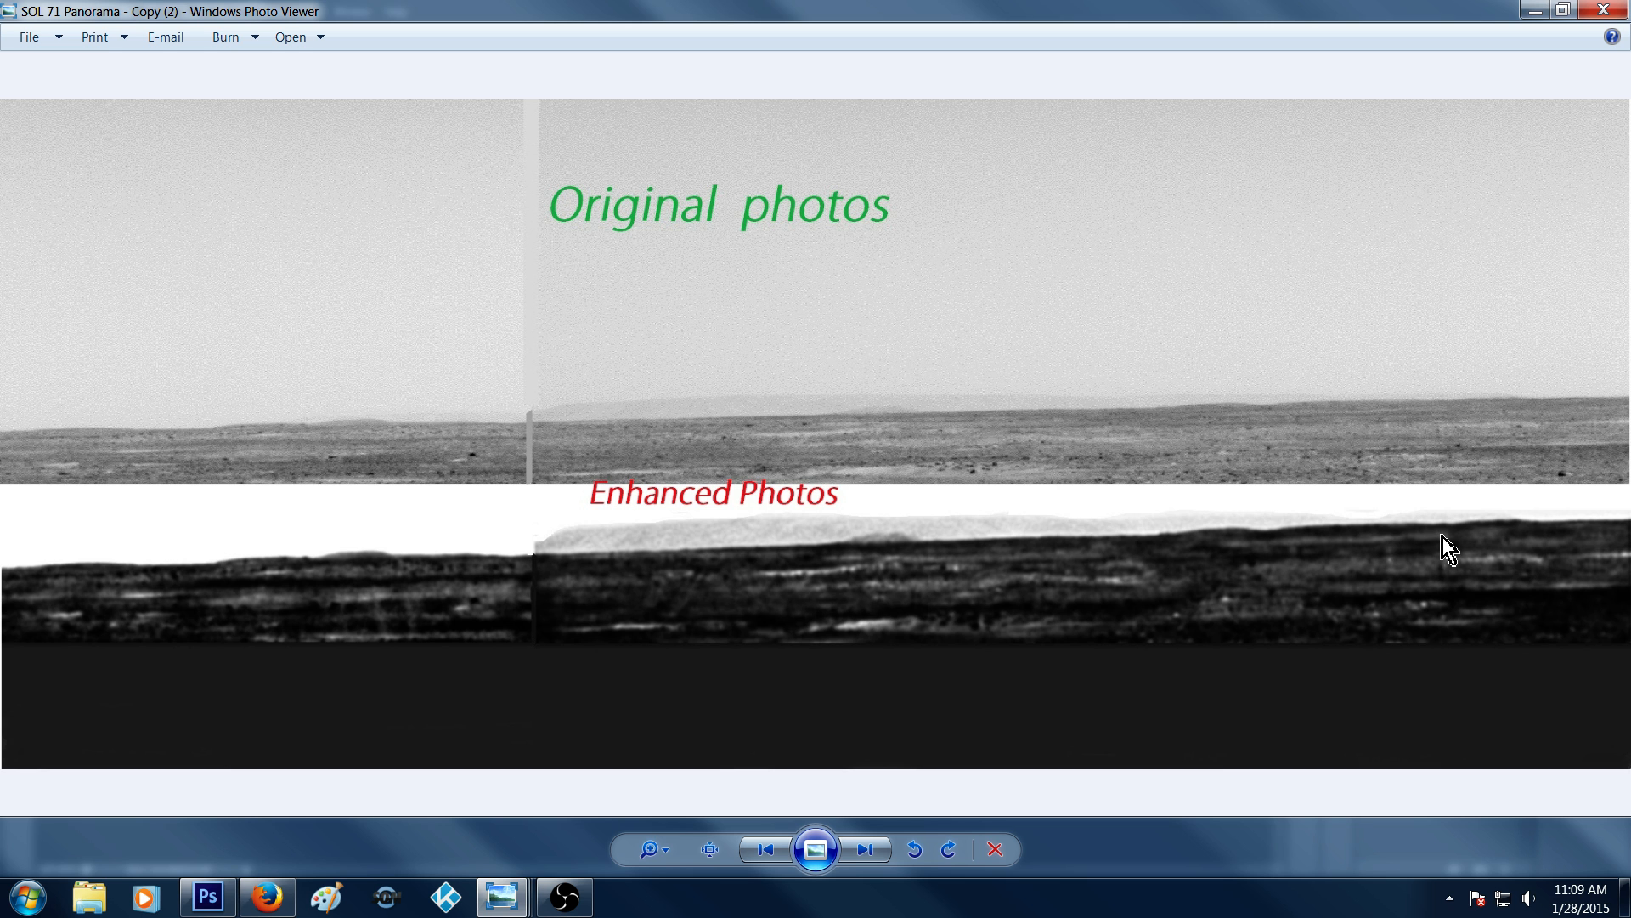
{"action": "mouse_move", "coordinate": [1404, 424]}
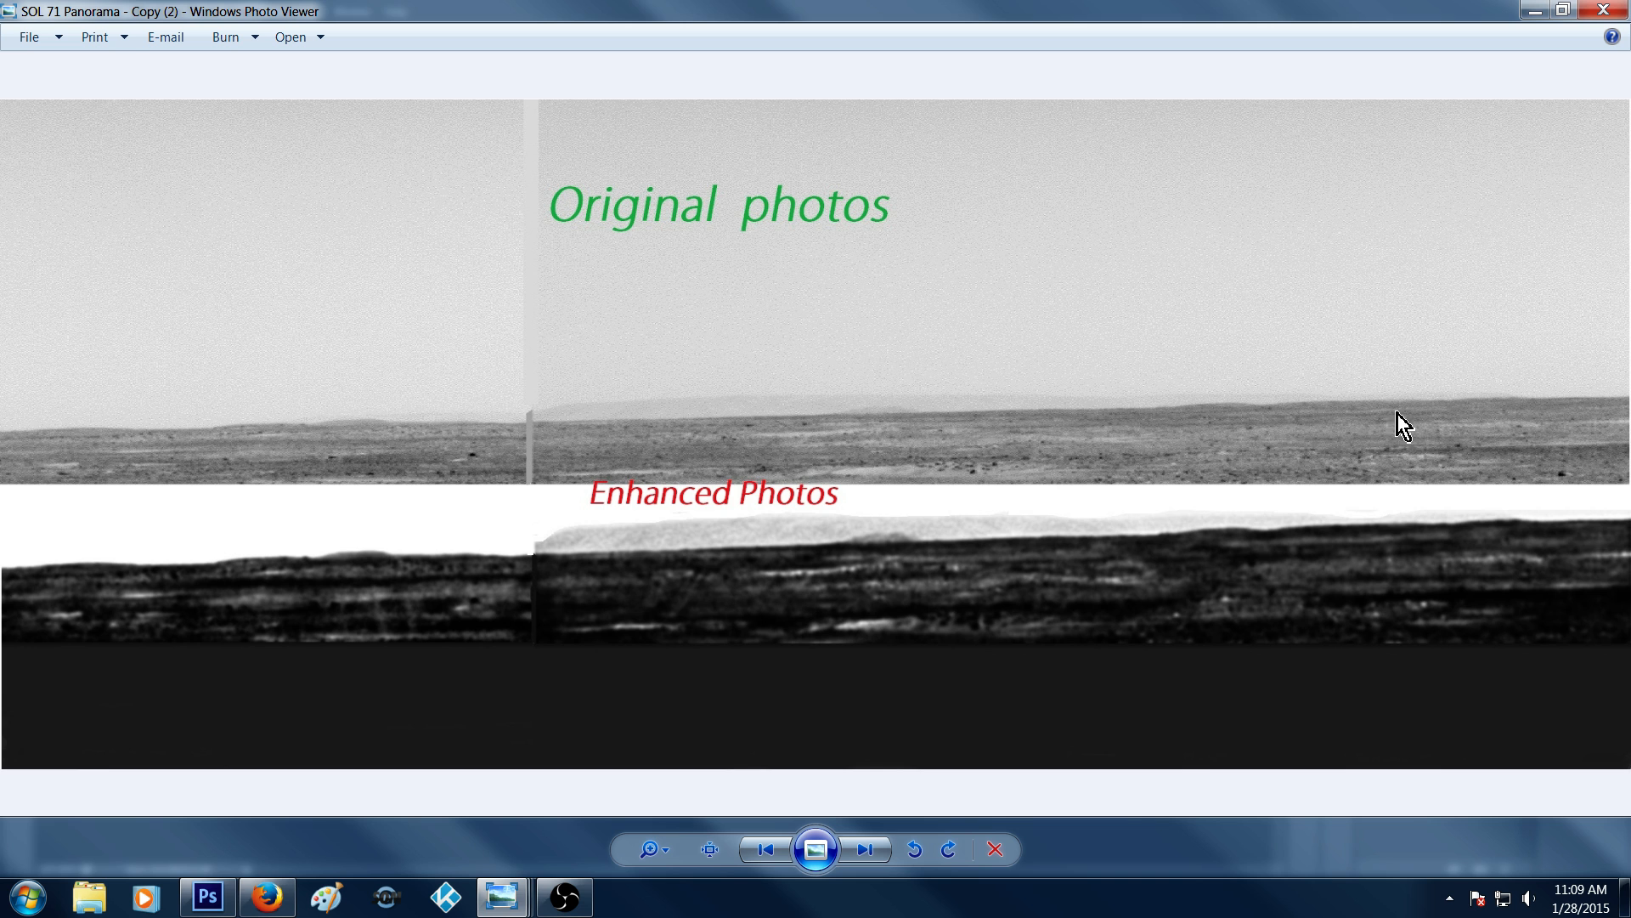
{"action": "mouse_move", "coordinate": [1448, 338]}
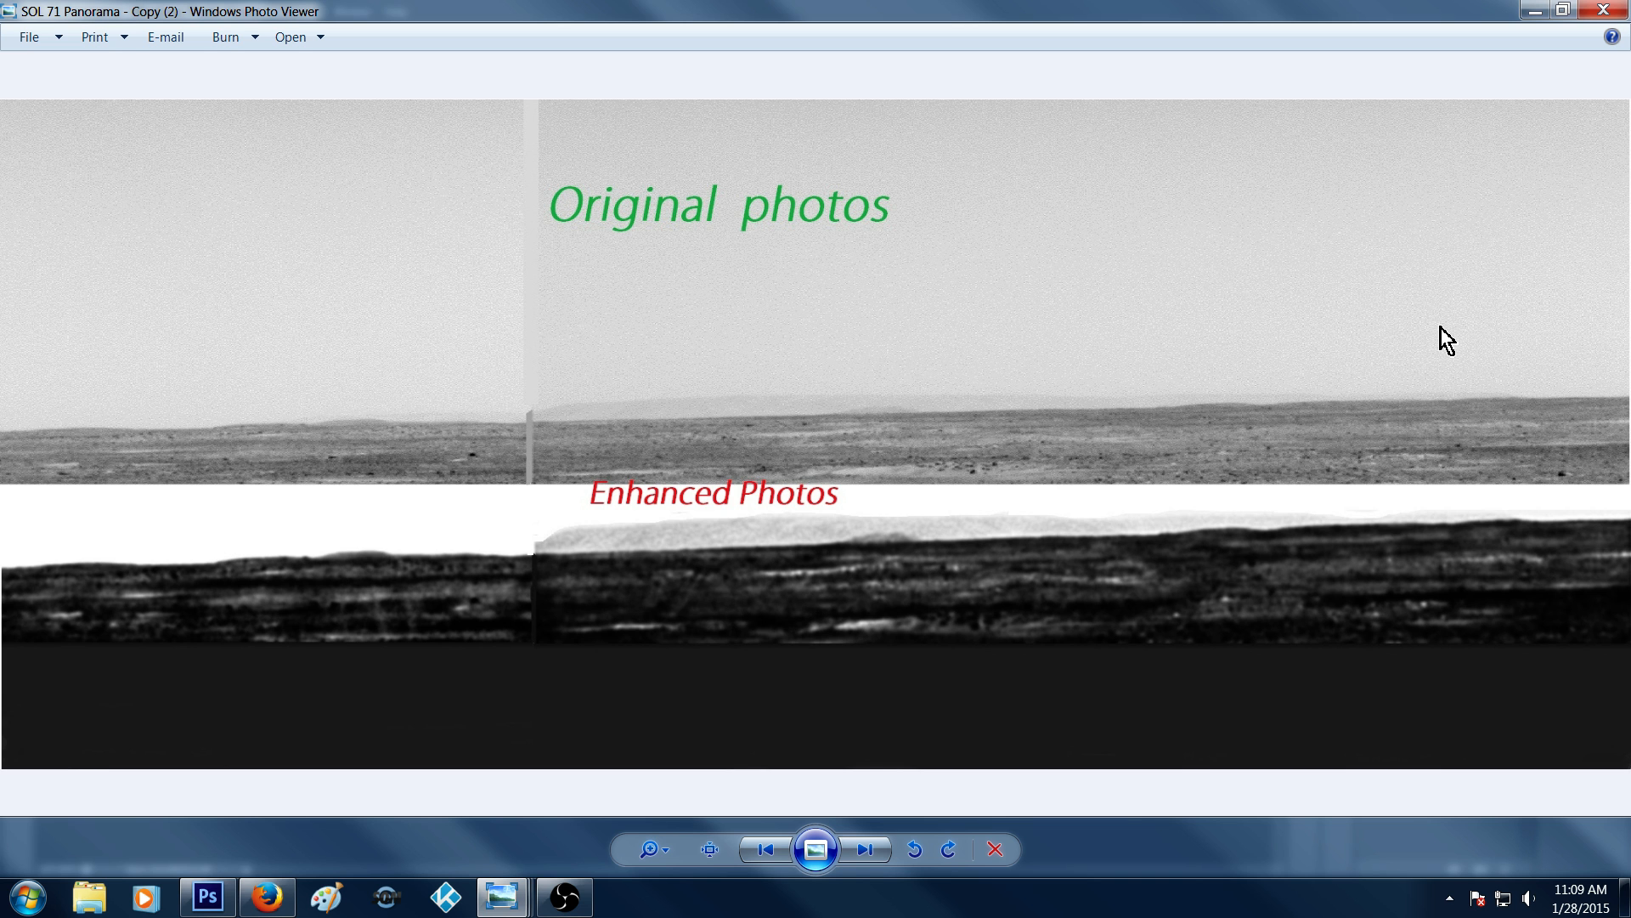
{"action": "mouse_move", "coordinate": [1439, 418]}
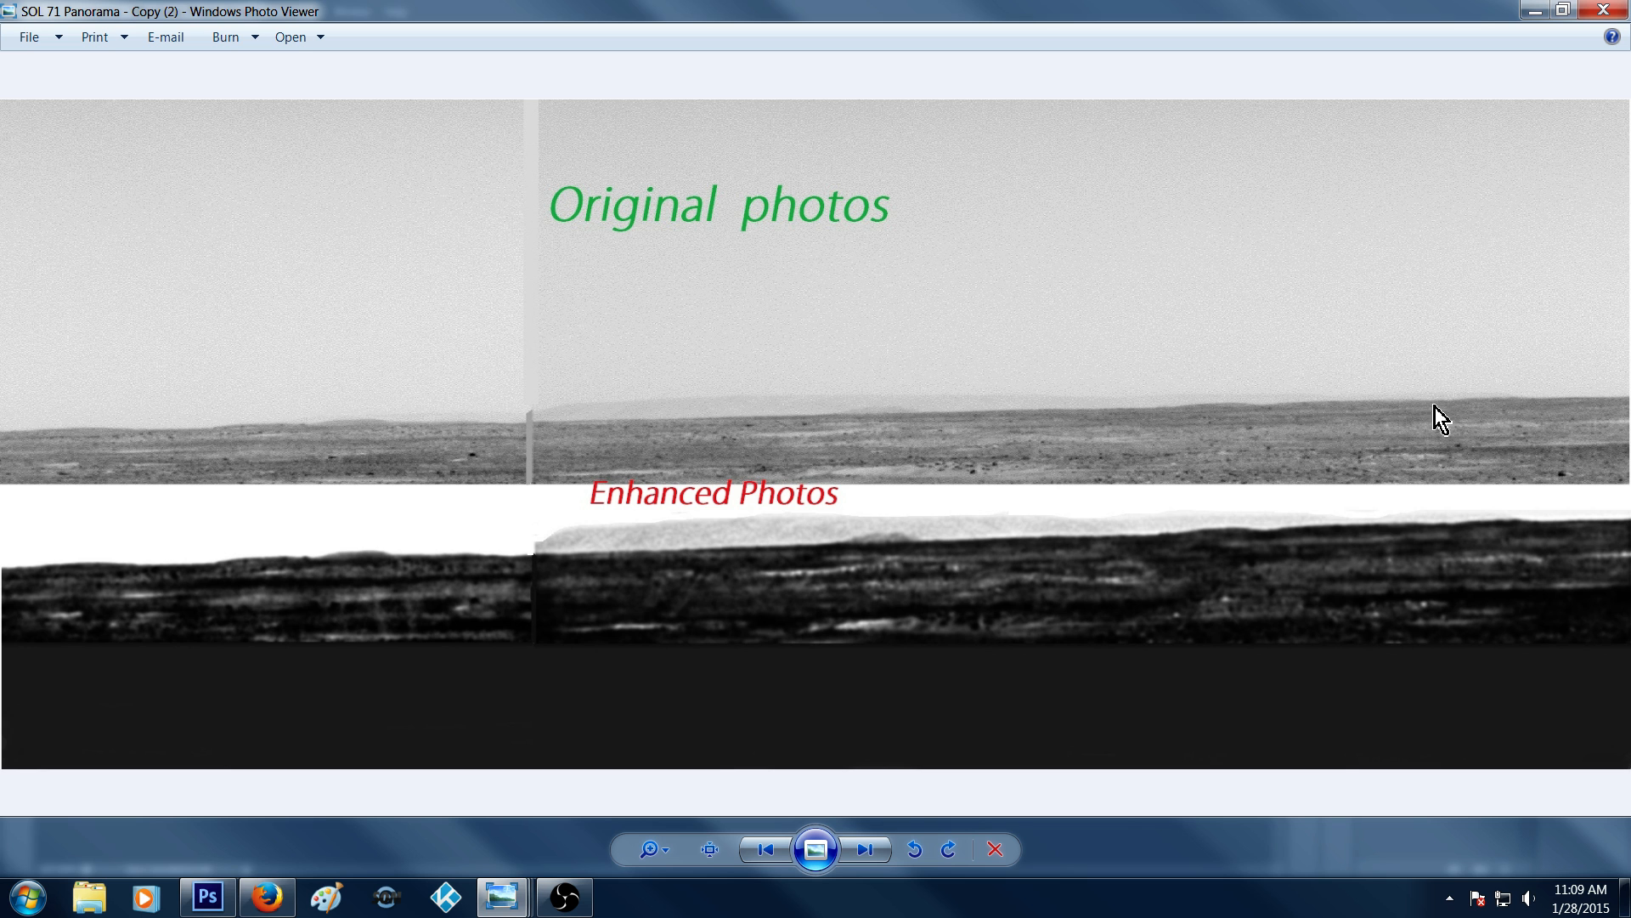
{"action": "mouse_move", "coordinate": [1526, 461]}
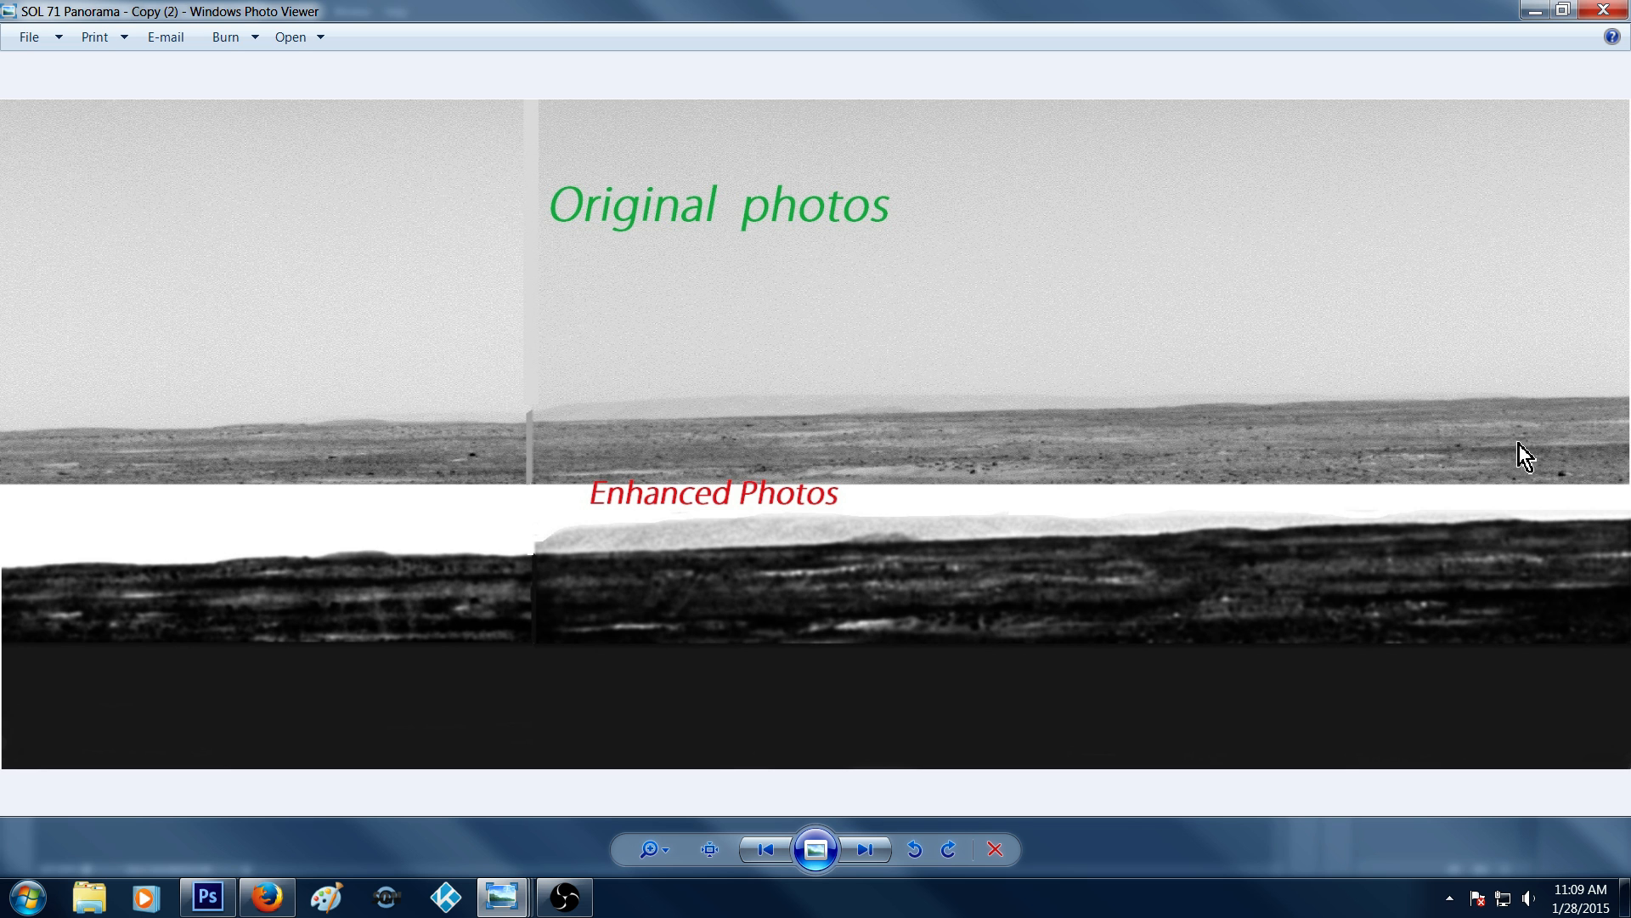
{"action": "mouse_move", "coordinate": [758, 444]}
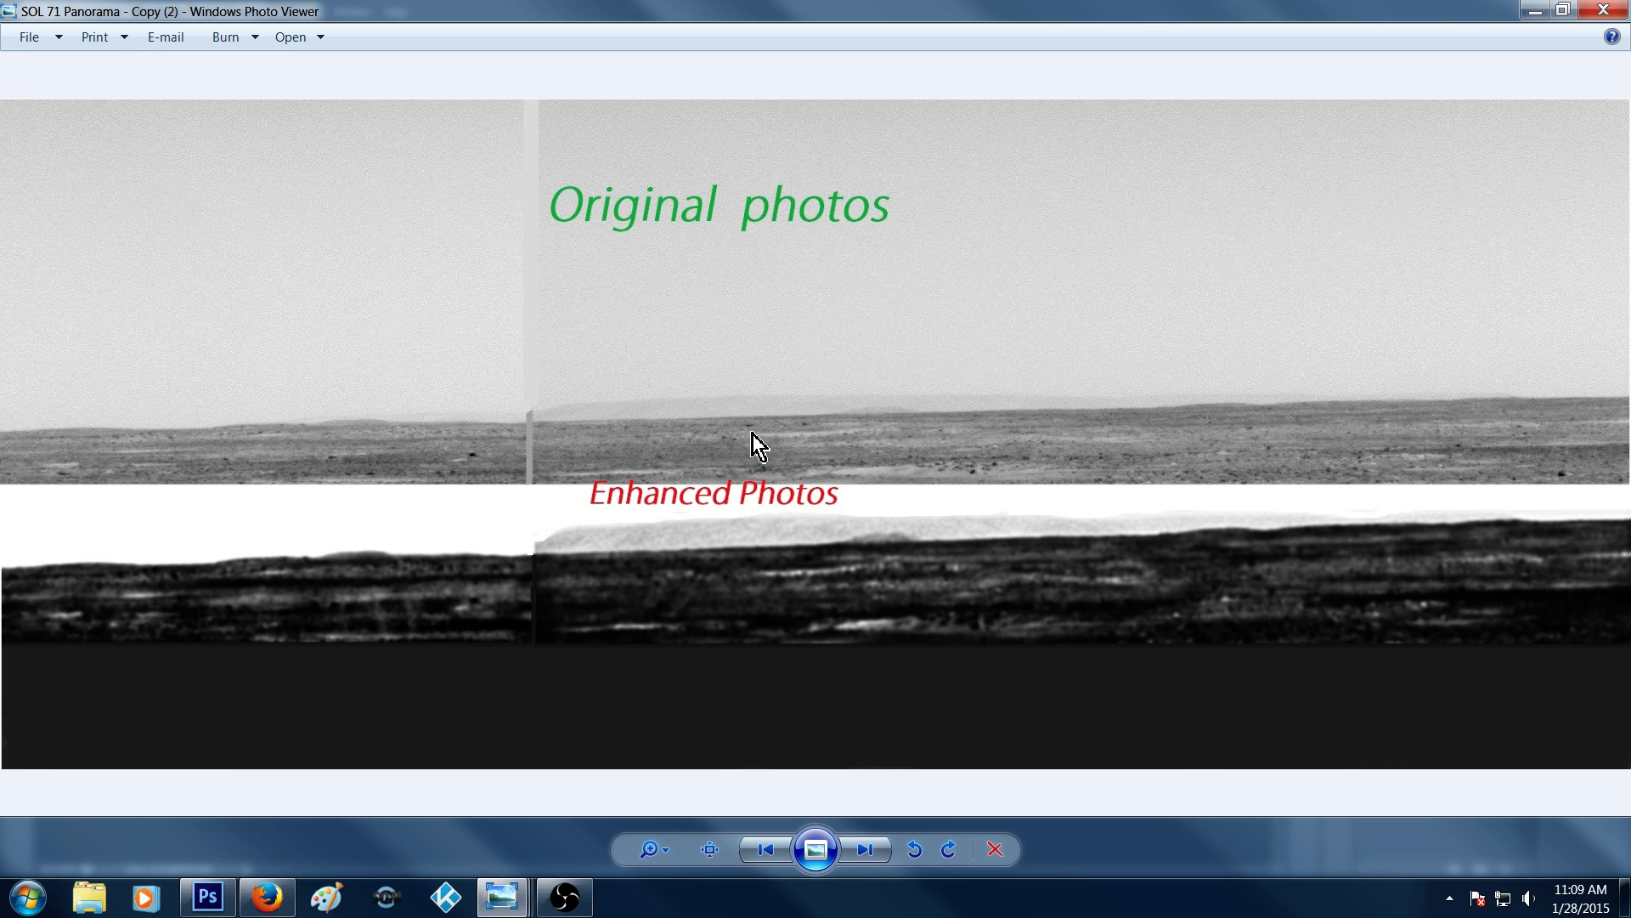
{"action": "mouse_move", "coordinate": [814, 446]}
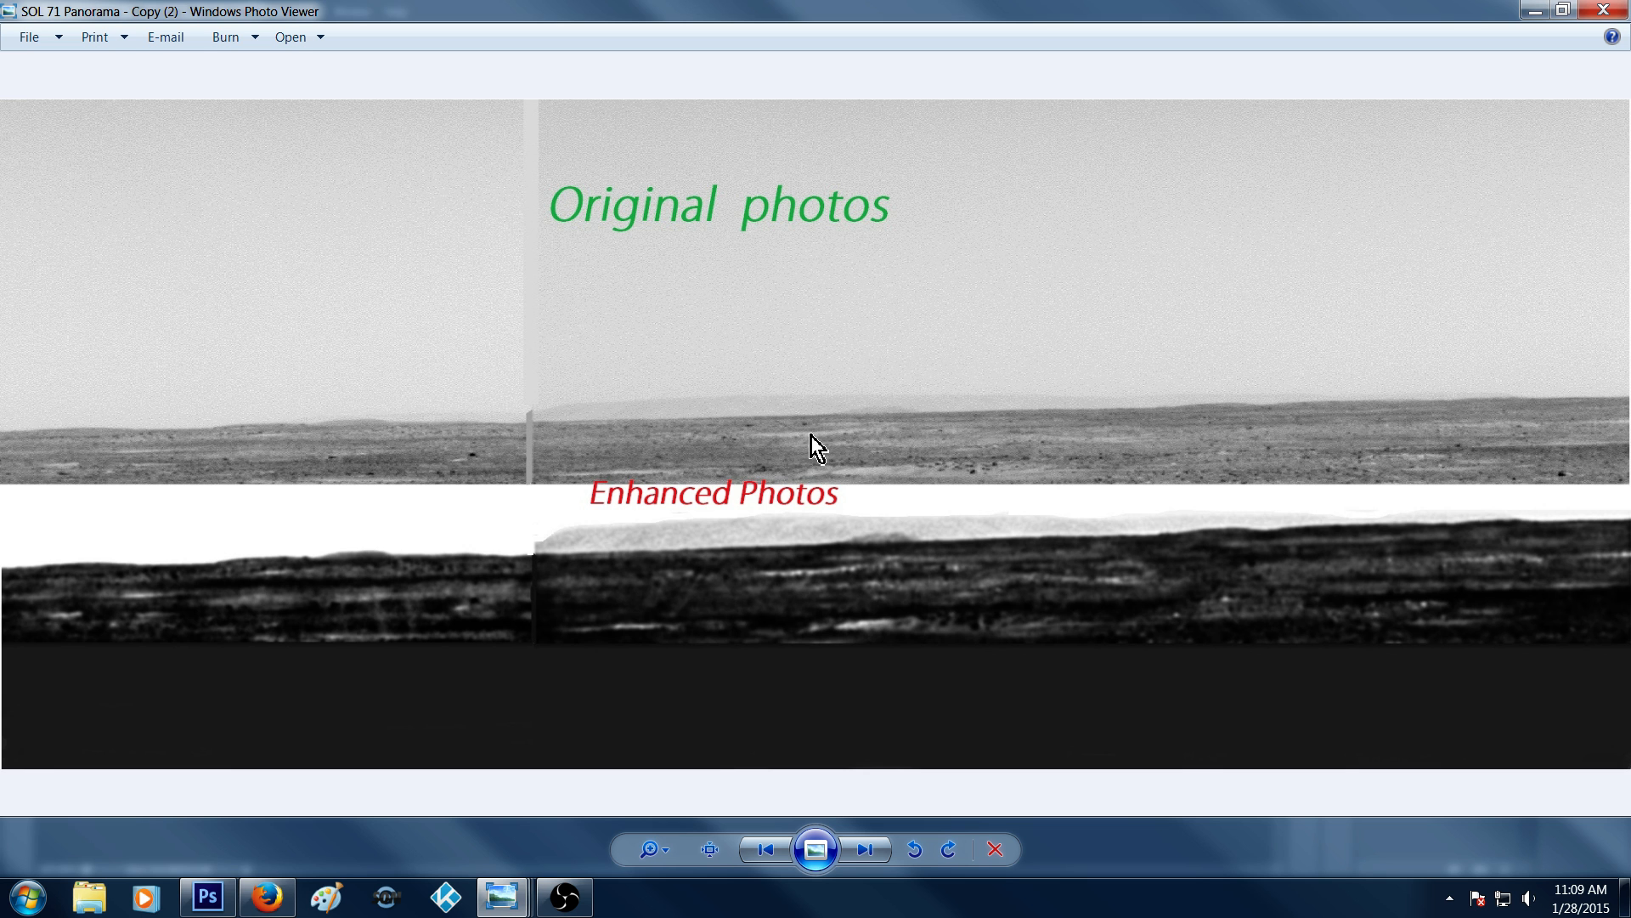
{"action": "mouse_move", "coordinate": [1028, 321]}
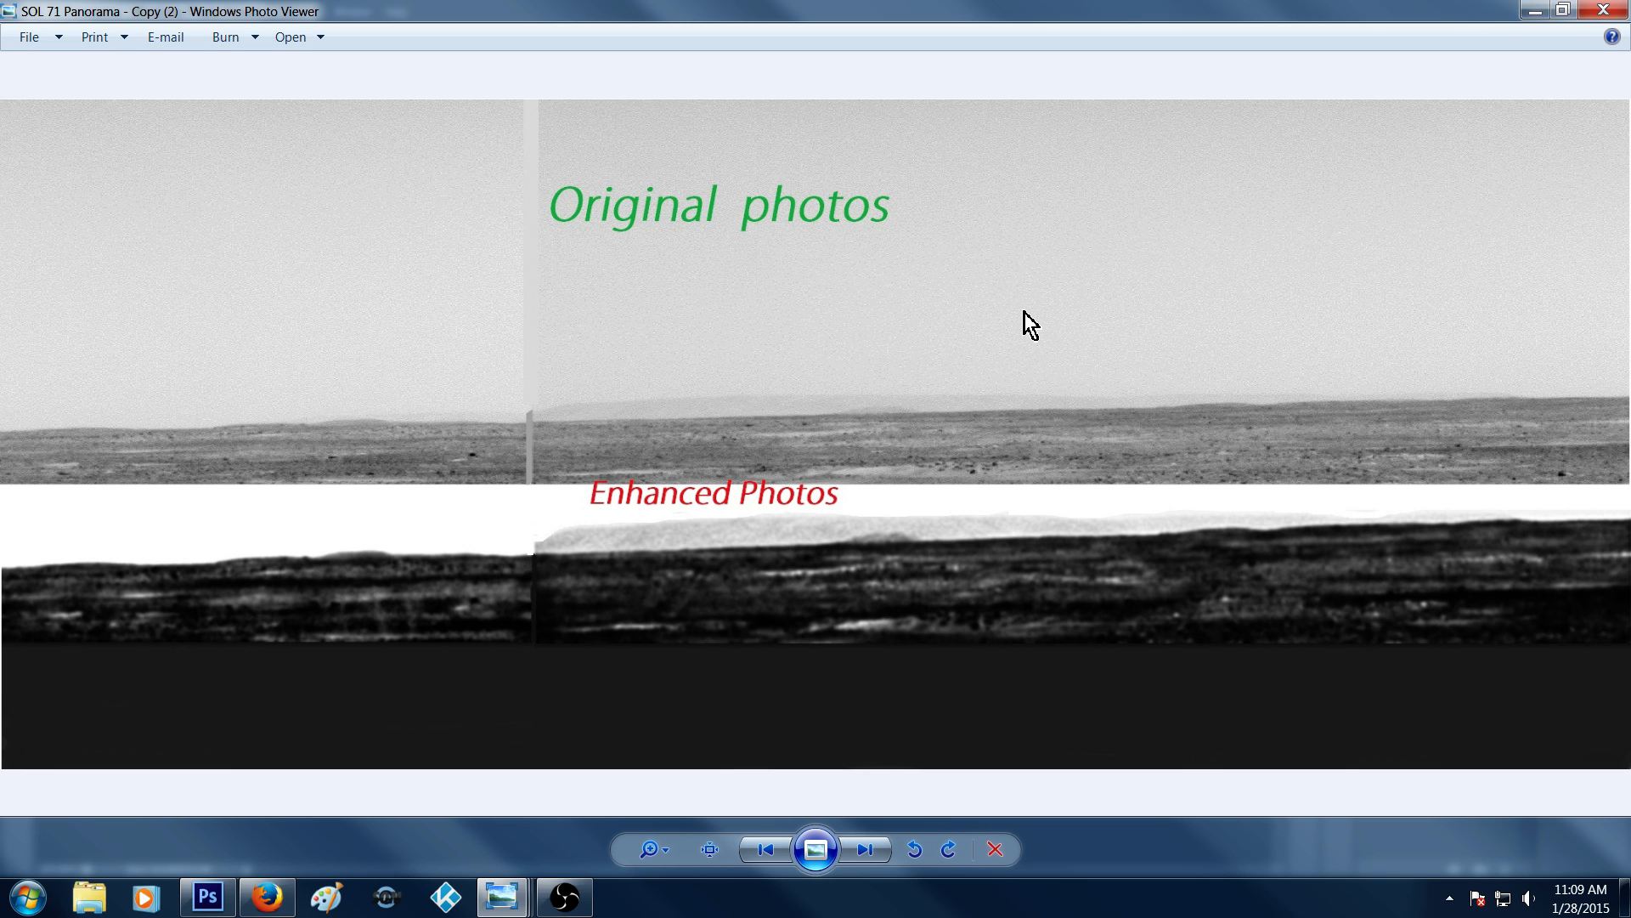
{"action": "mouse_move", "coordinate": [1026, 323]}
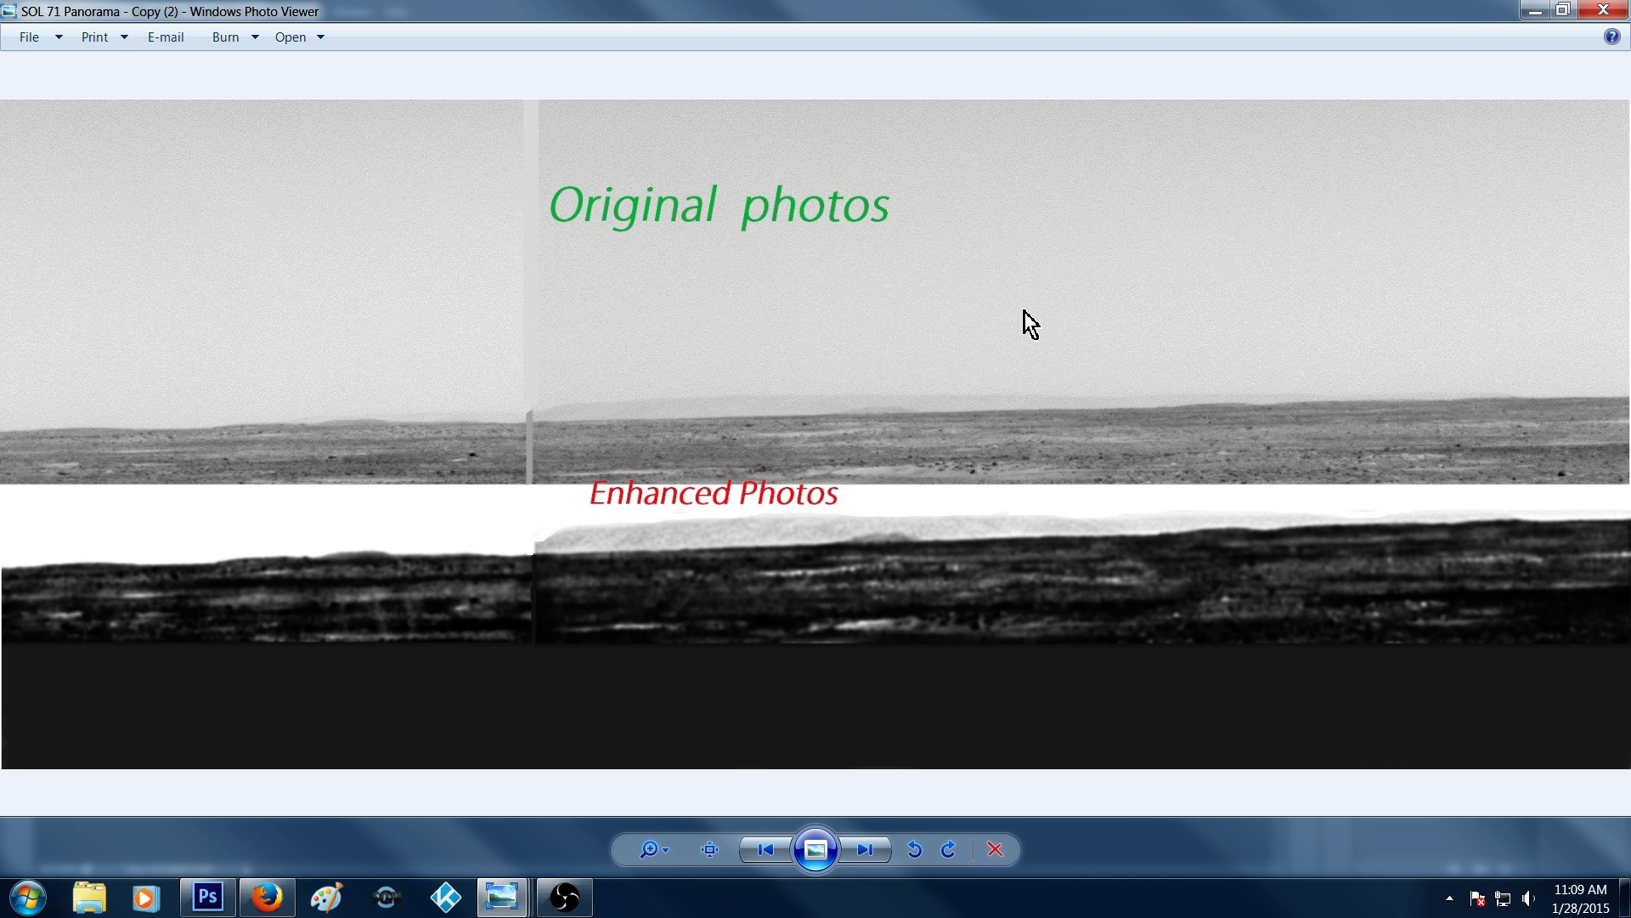
{"action": "mouse_move", "coordinate": [1366, 418]}
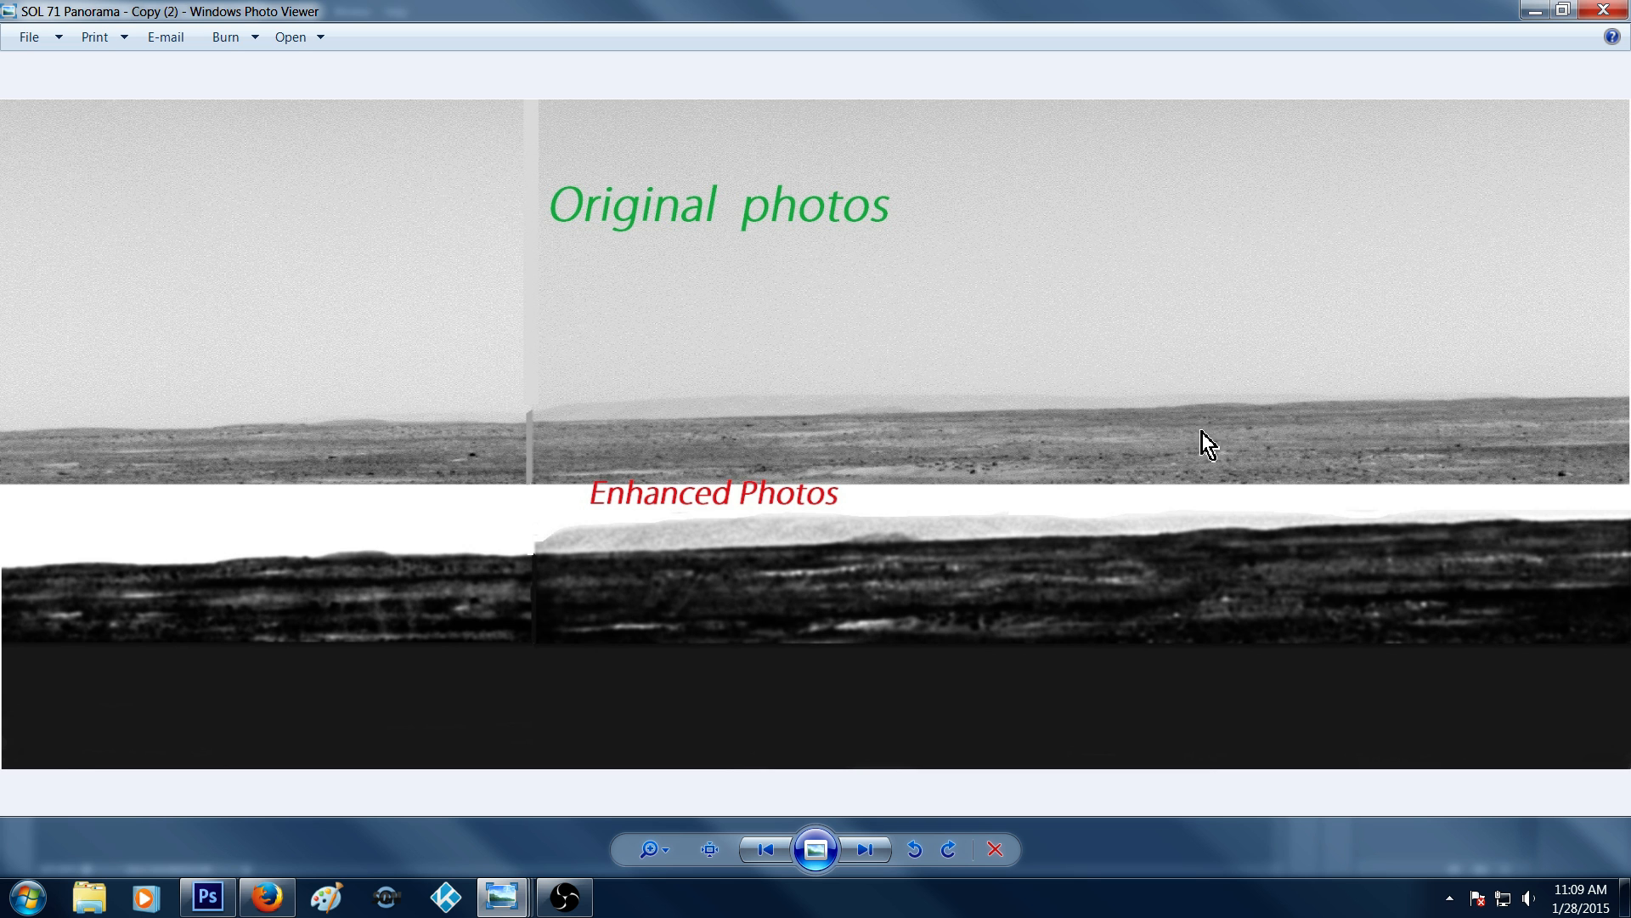
{"action": "mouse_move", "coordinate": [935, 498]}
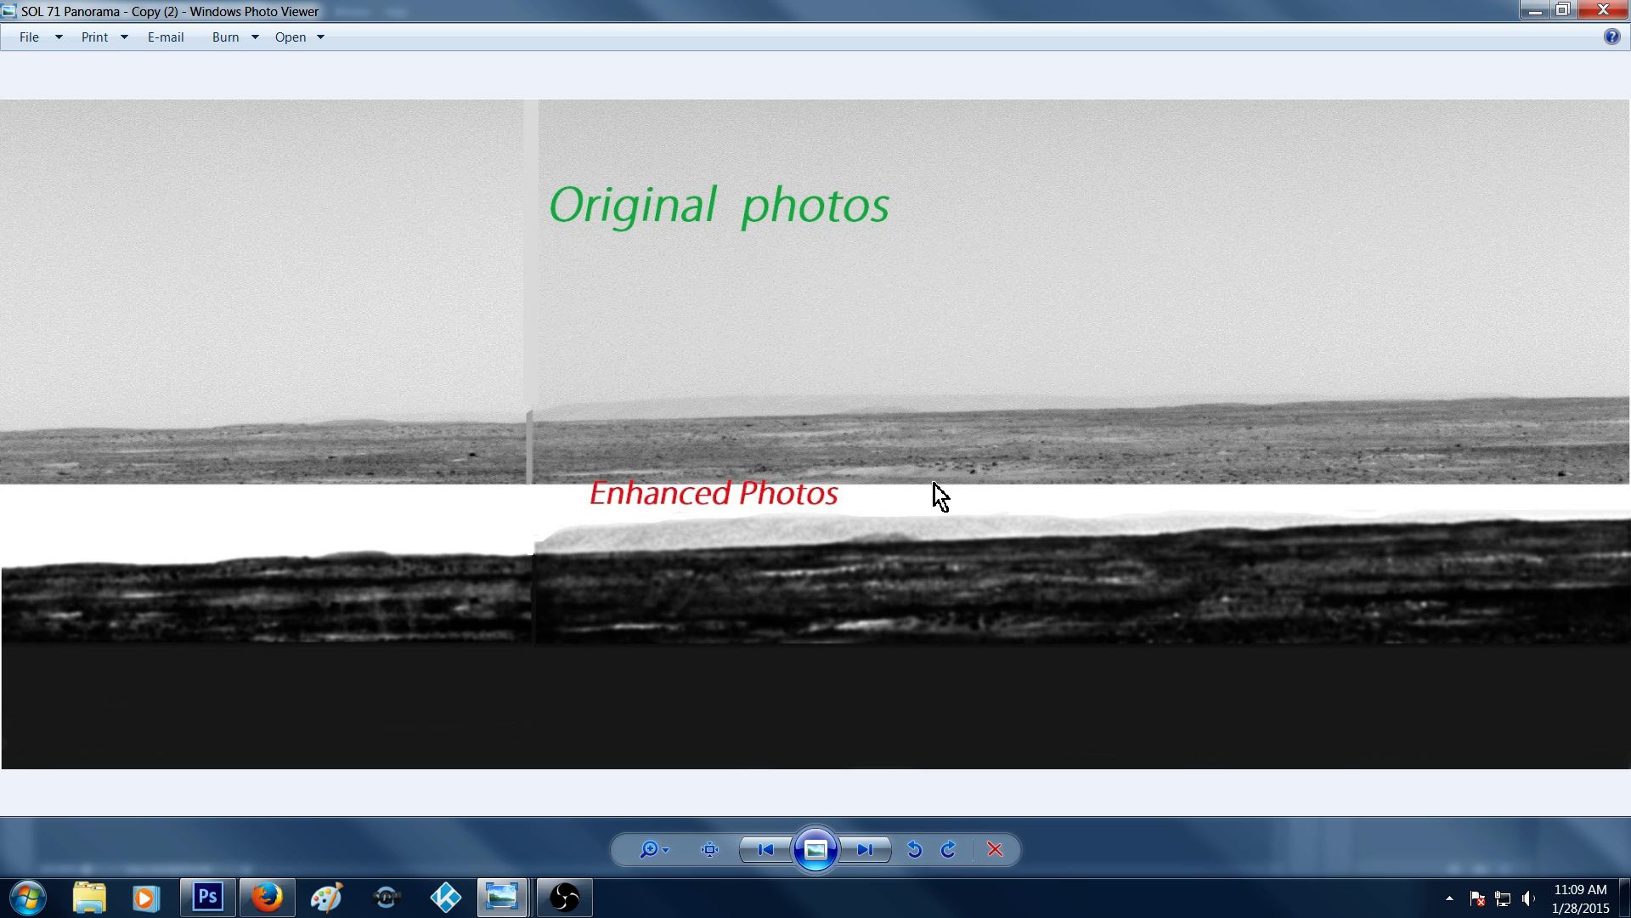
{"action": "mouse_move", "coordinate": [1052, 476]}
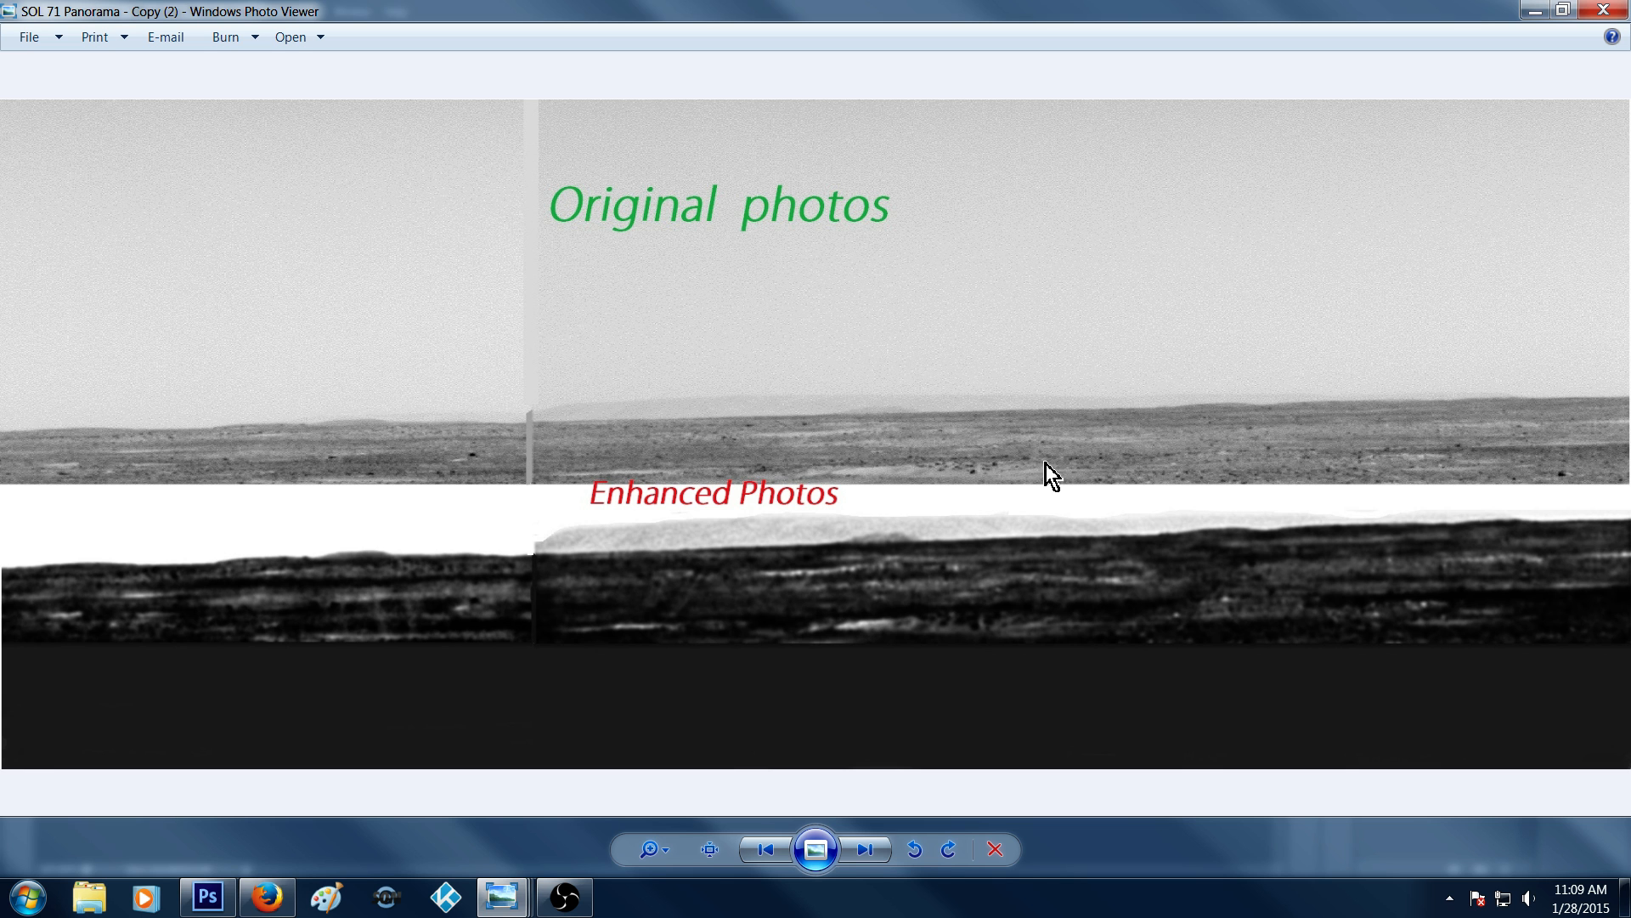
{"action": "mouse_move", "coordinate": [1276, 350]}
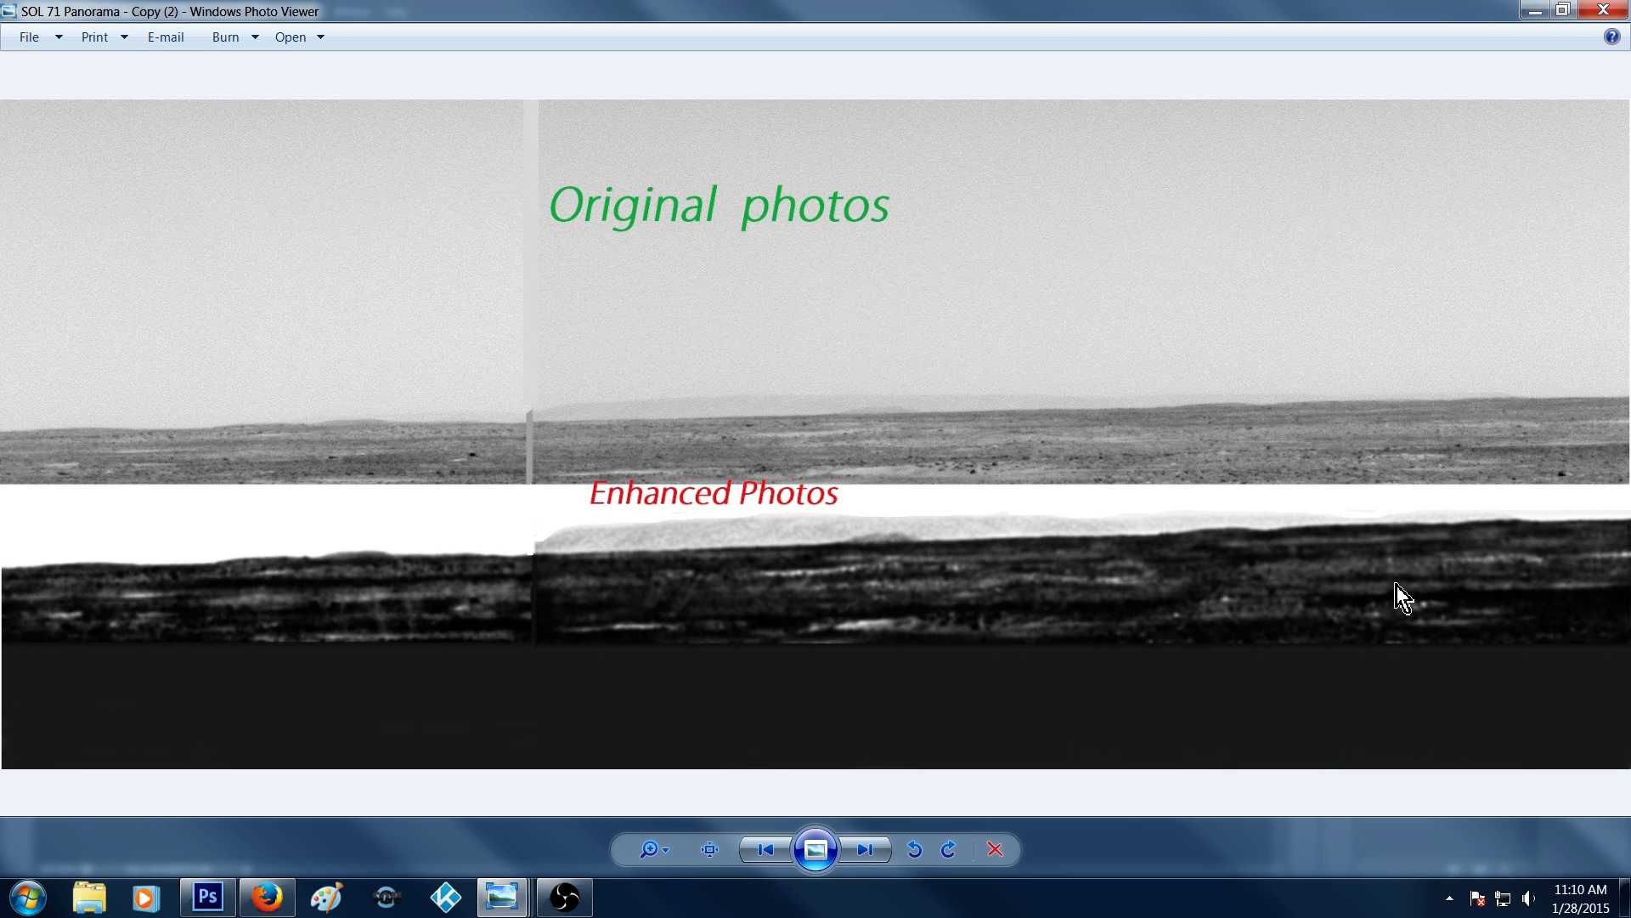
{"action": "mouse_move", "coordinate": [1366, 613]}
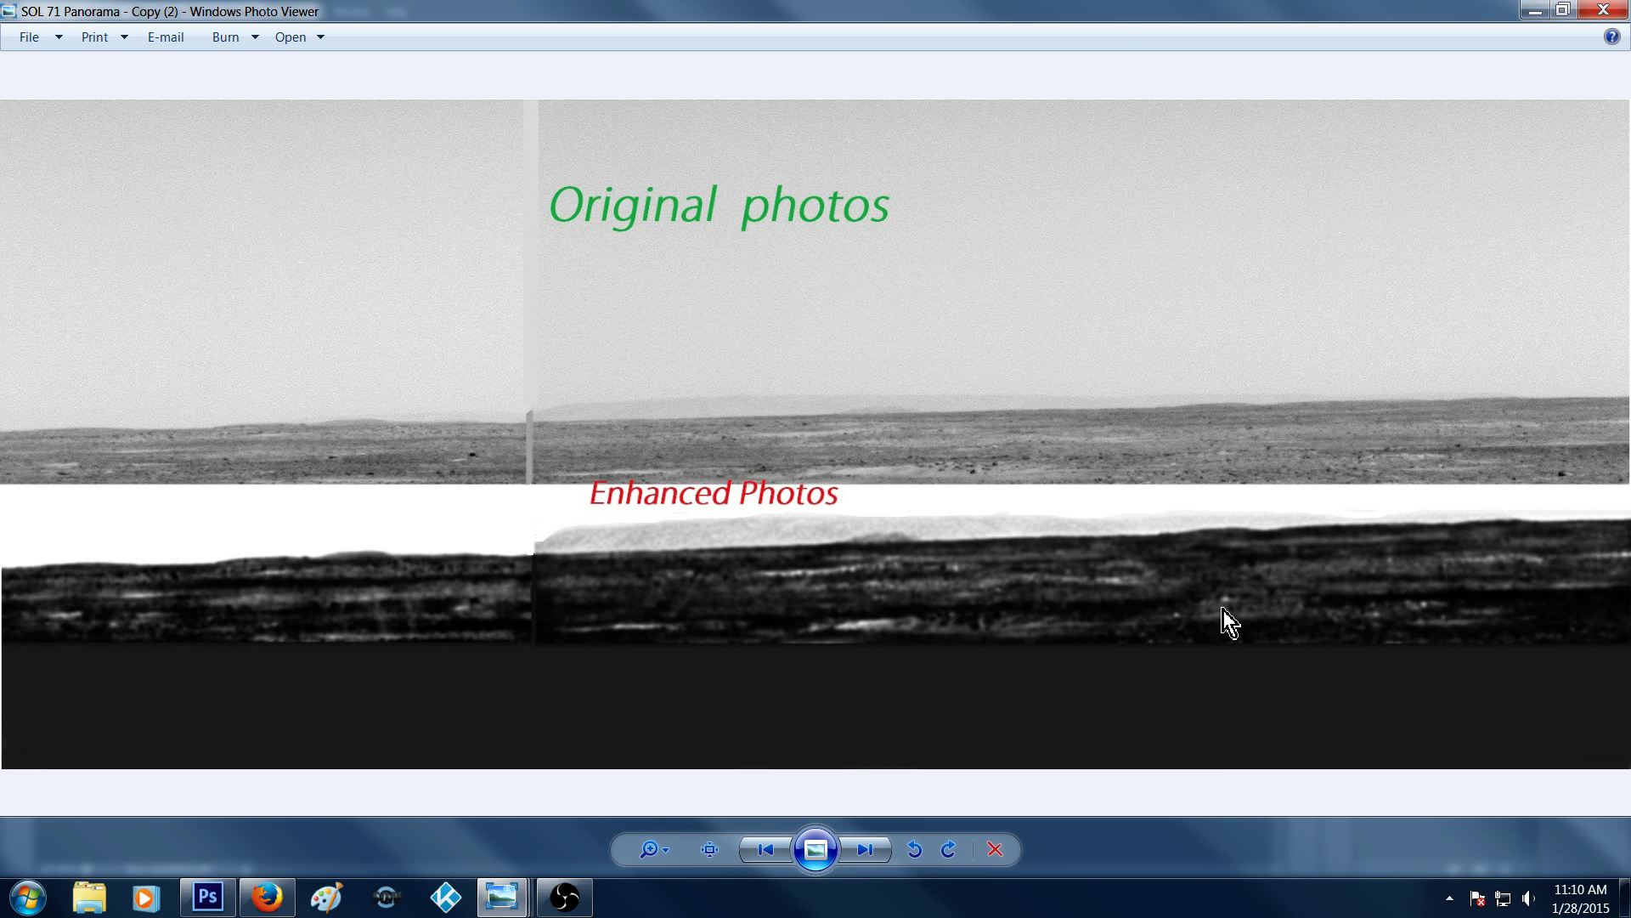
{"action": "mouse_move", "coordinate": [1301, 253]}
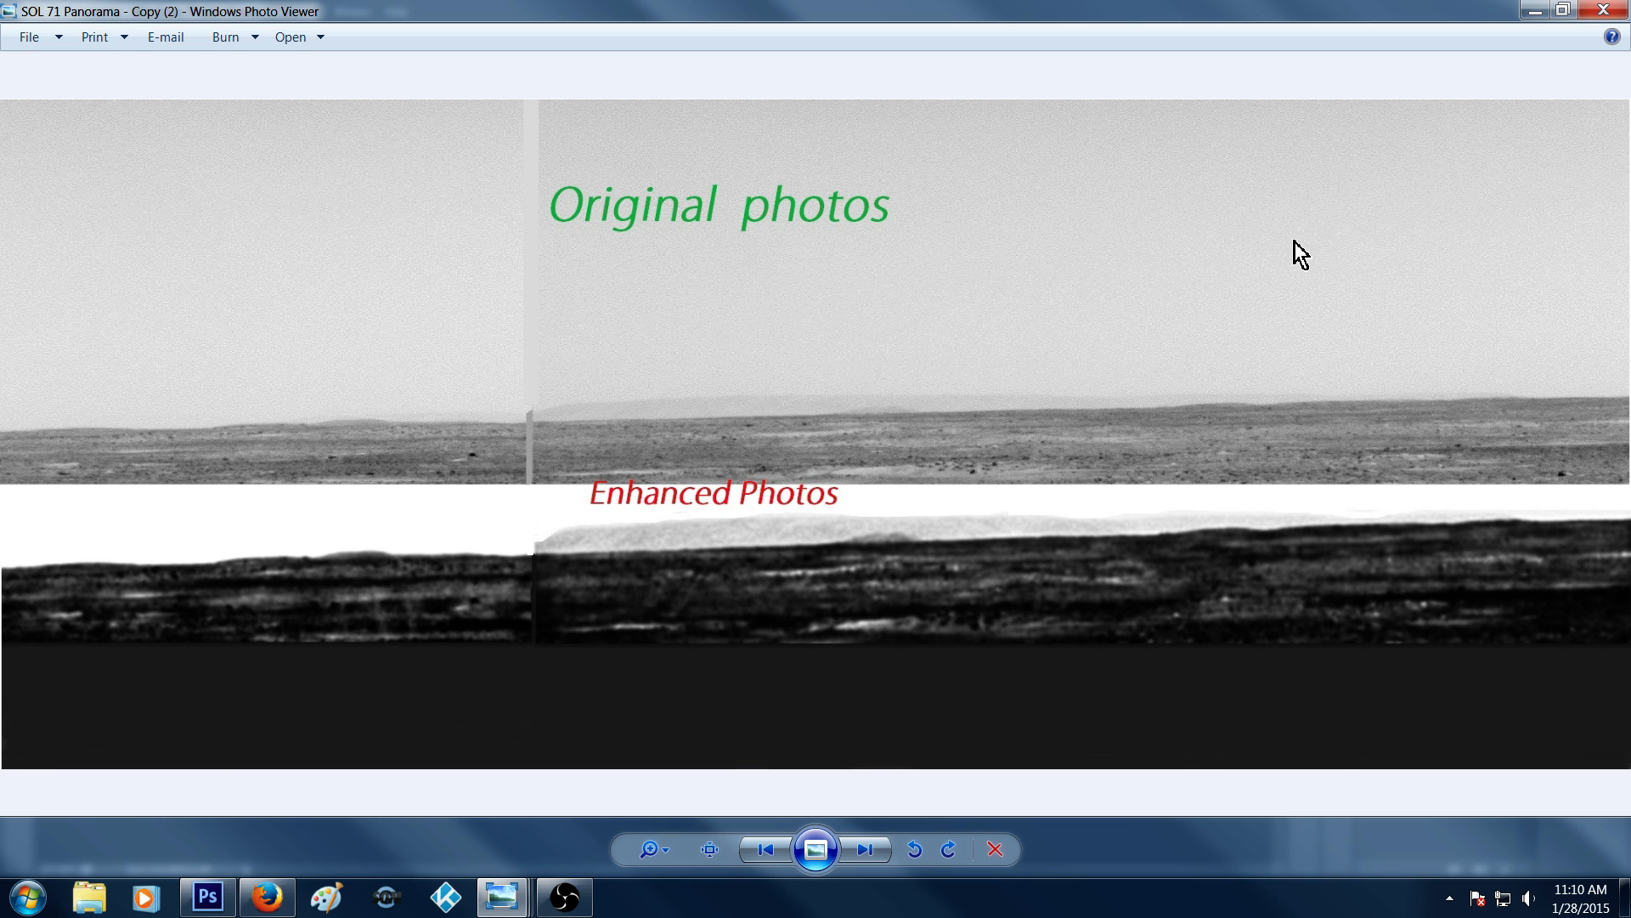
{"action": "mouse_move", "coordinate": [654, 592]}
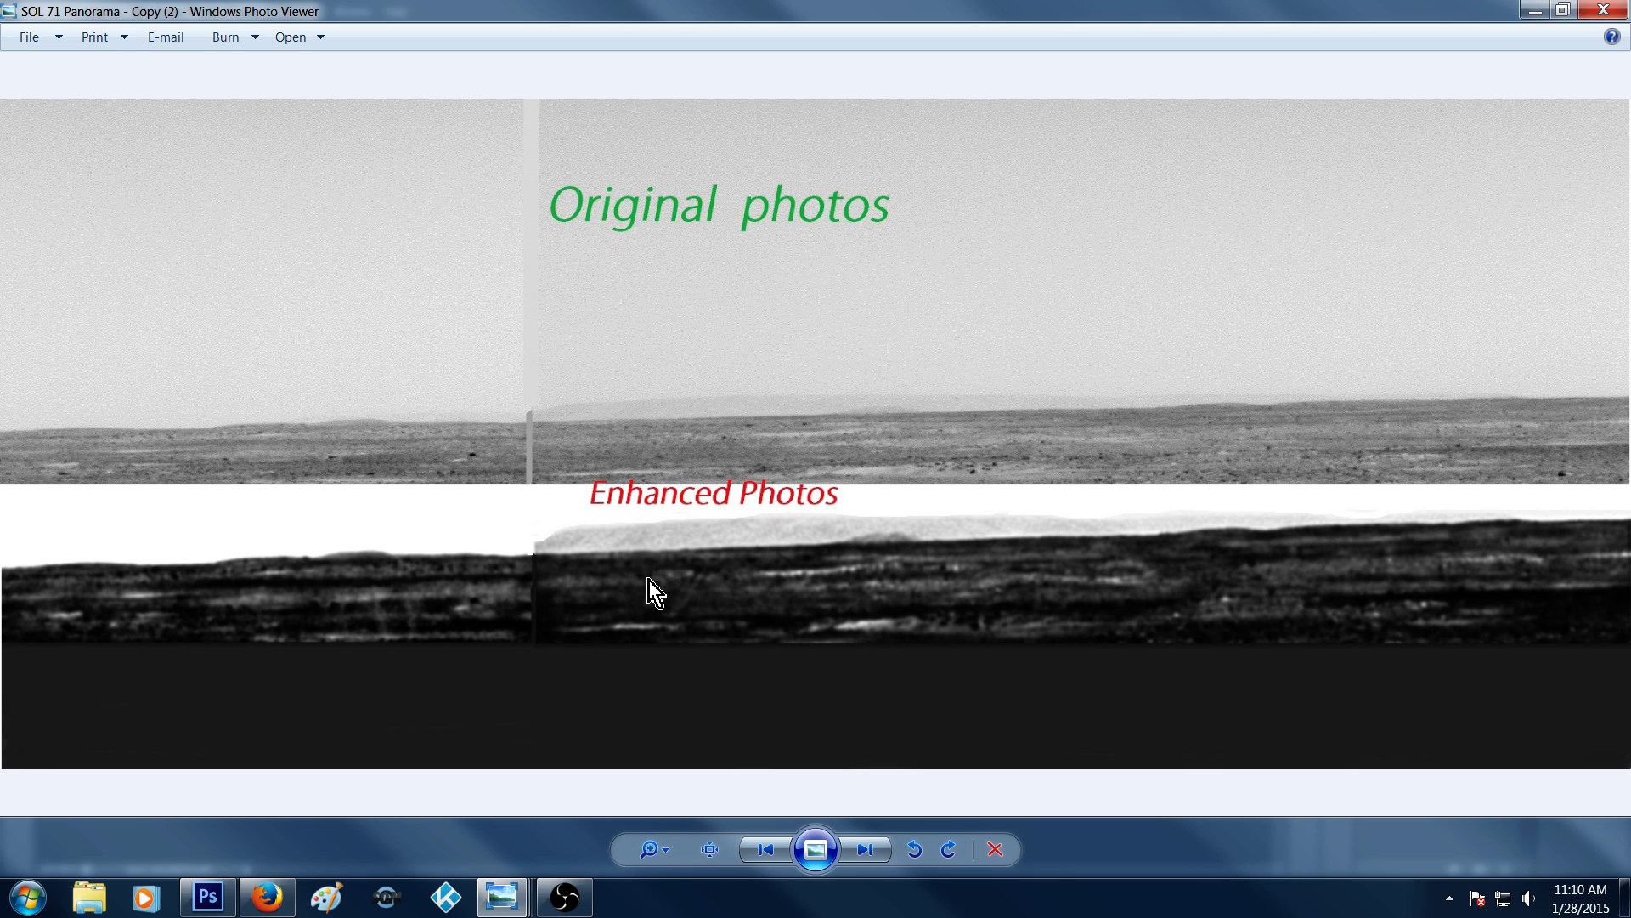
{"action": "mouse_move", "coordinate": [664, 610]}
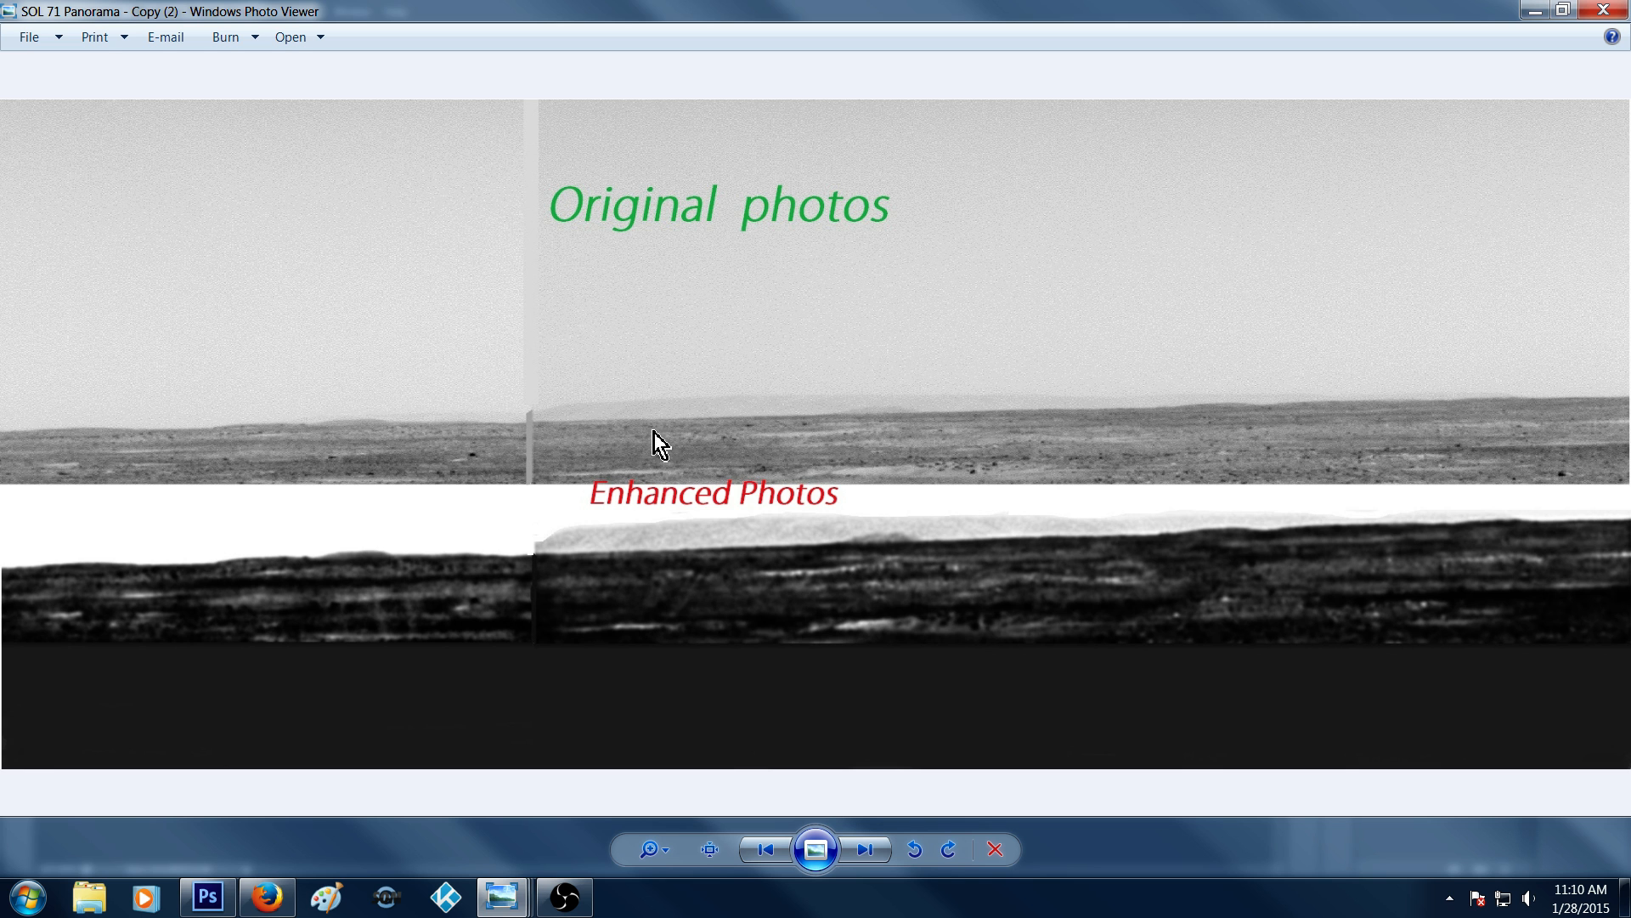
{"action": "mouse_move", "coordinate": [697, 445]}
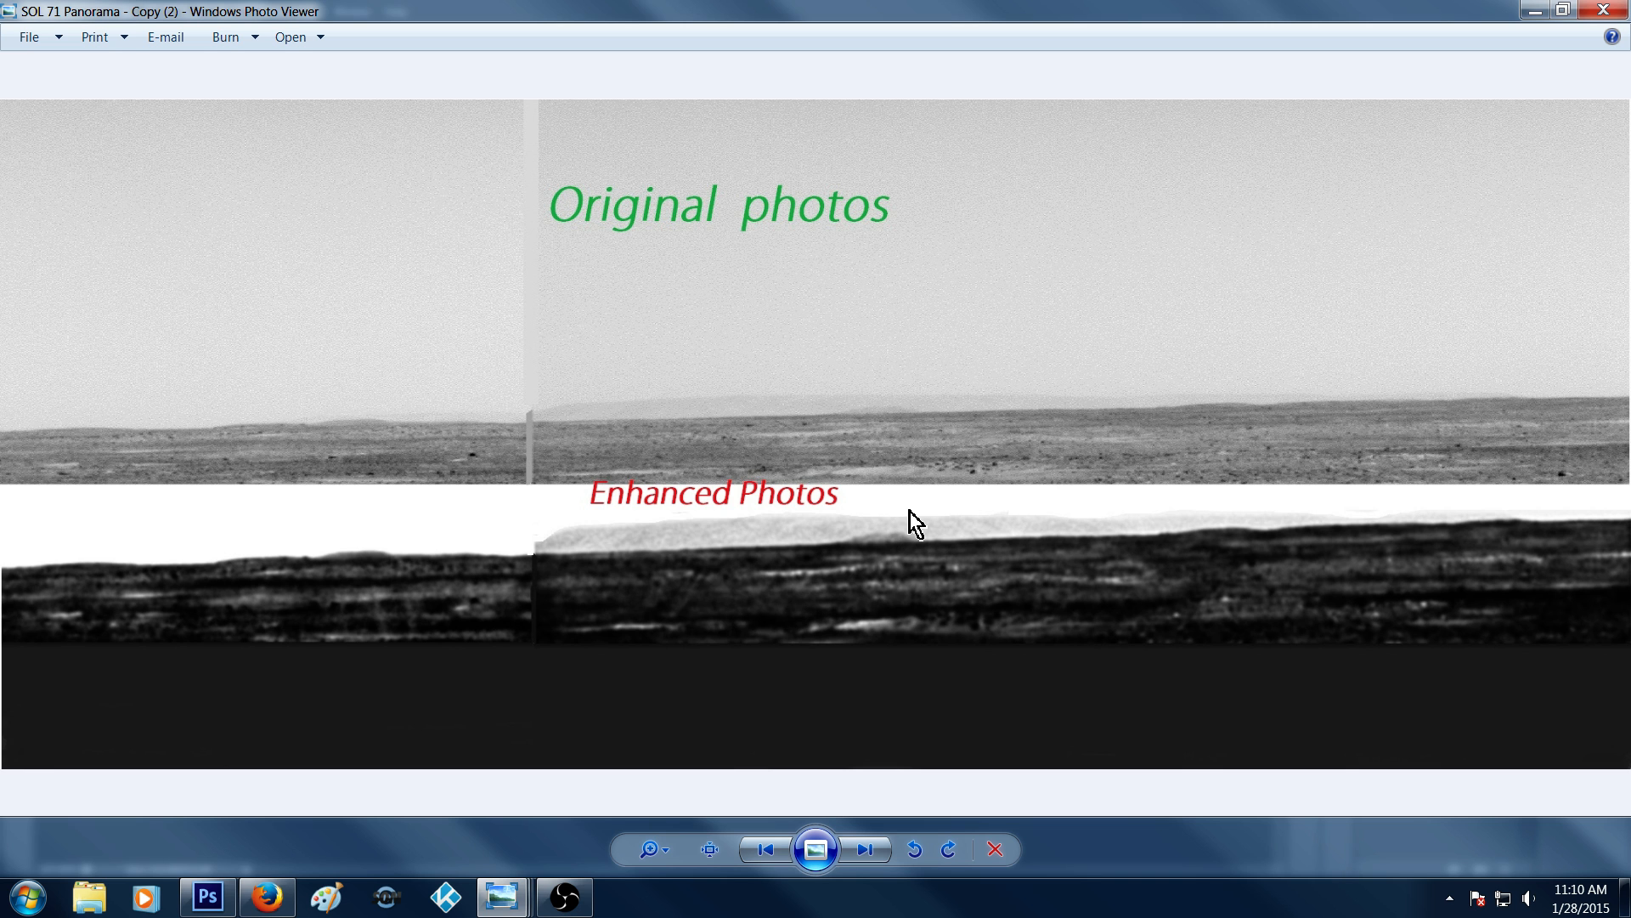
{"action": "mouse_move", "coordinate": [1064, 505]}
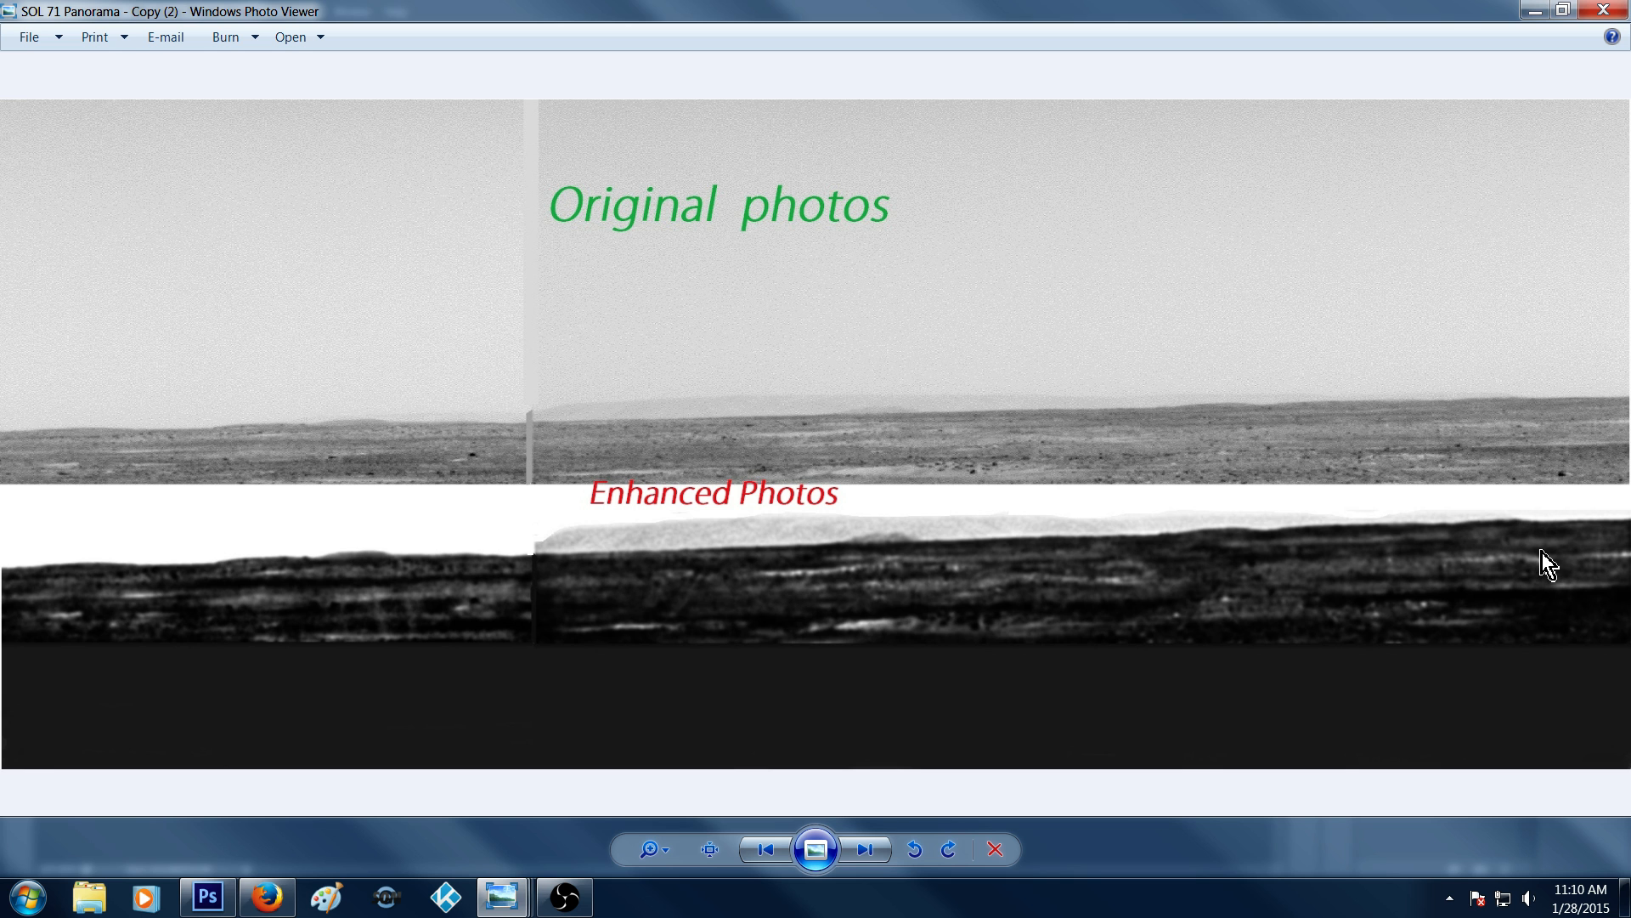
{"action": "mouse_move", "coordinate": [205, 413]}
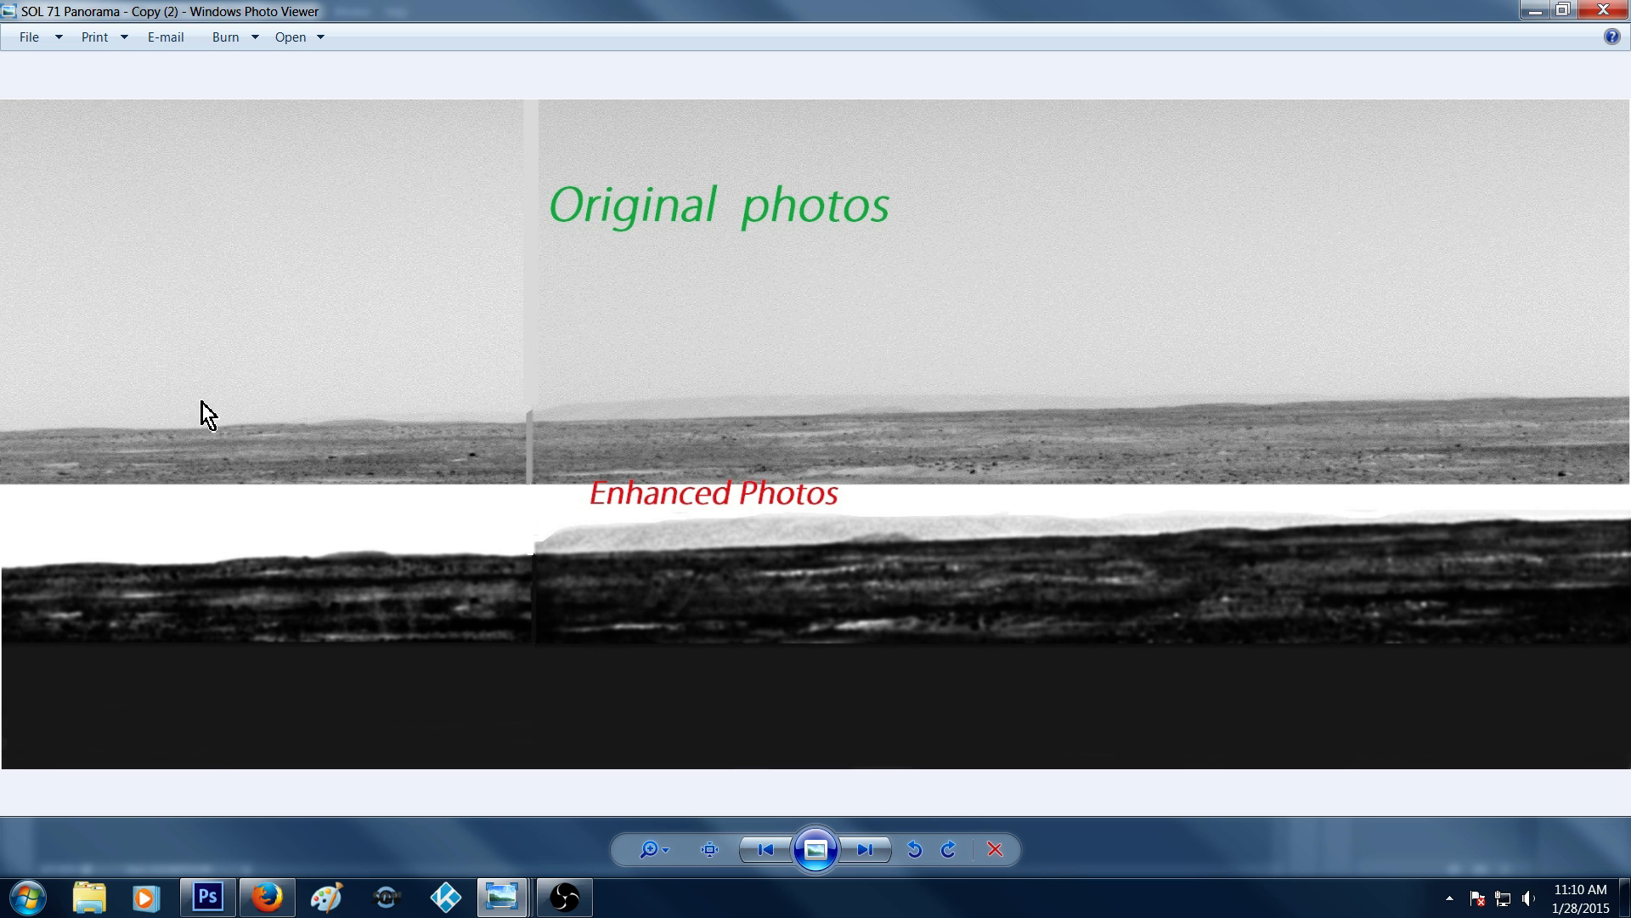
{"action": "mouse_move", "coordinate": [1232, 303]}
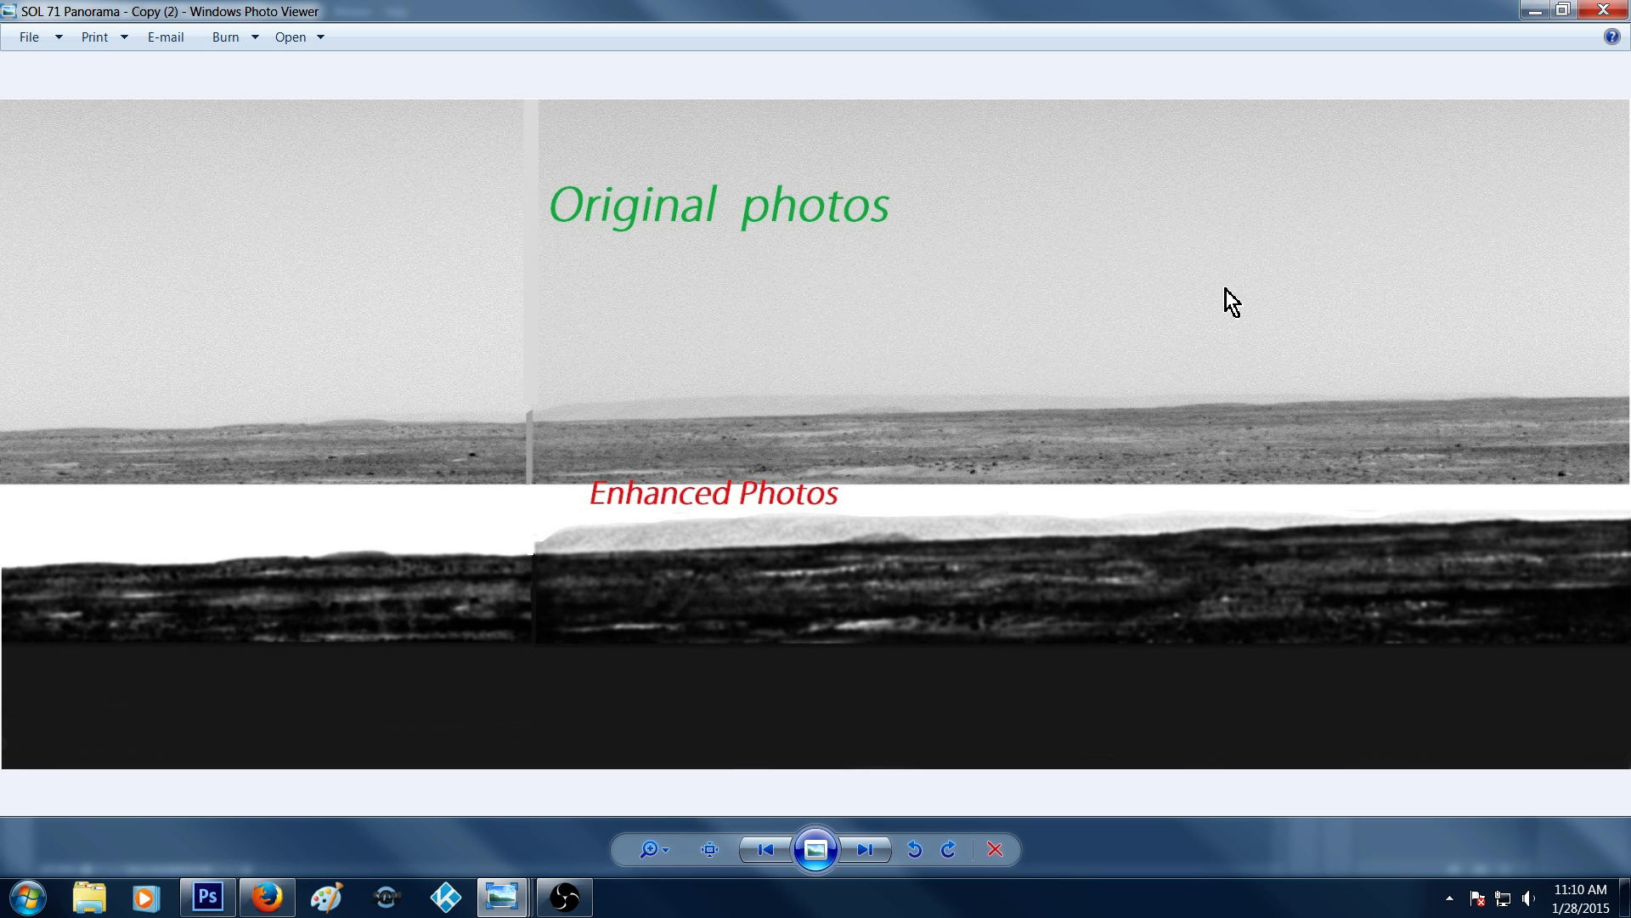
{"action": "mouse_move", "coordinate": [1130, 631]}
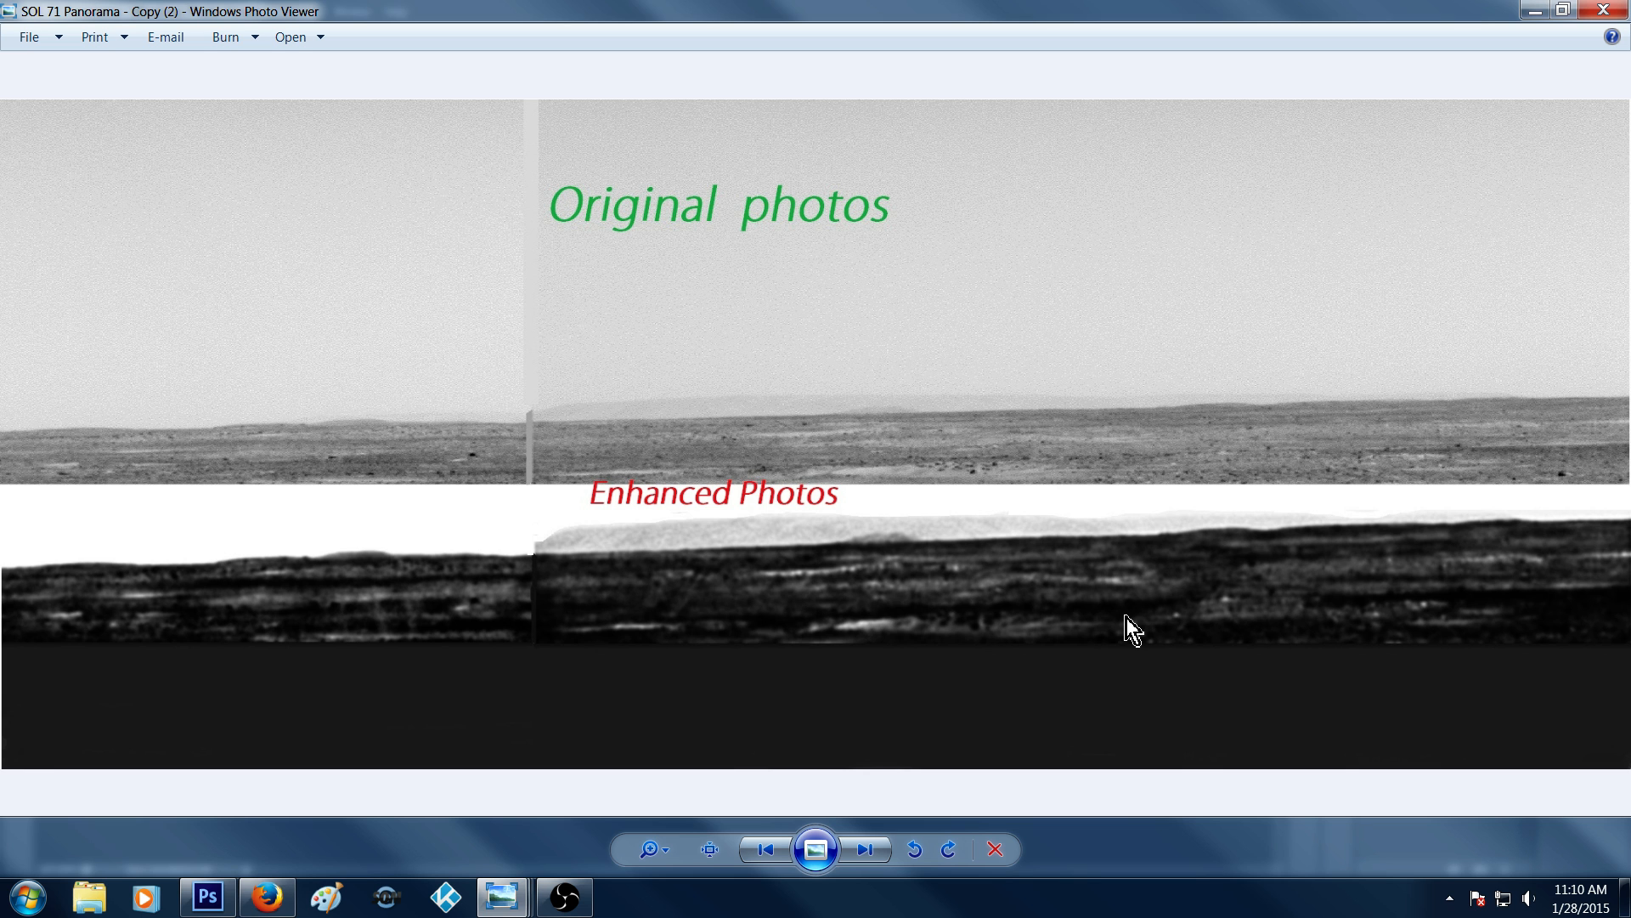
{"action": "mouse_move", "coordinate": [782, 588]}
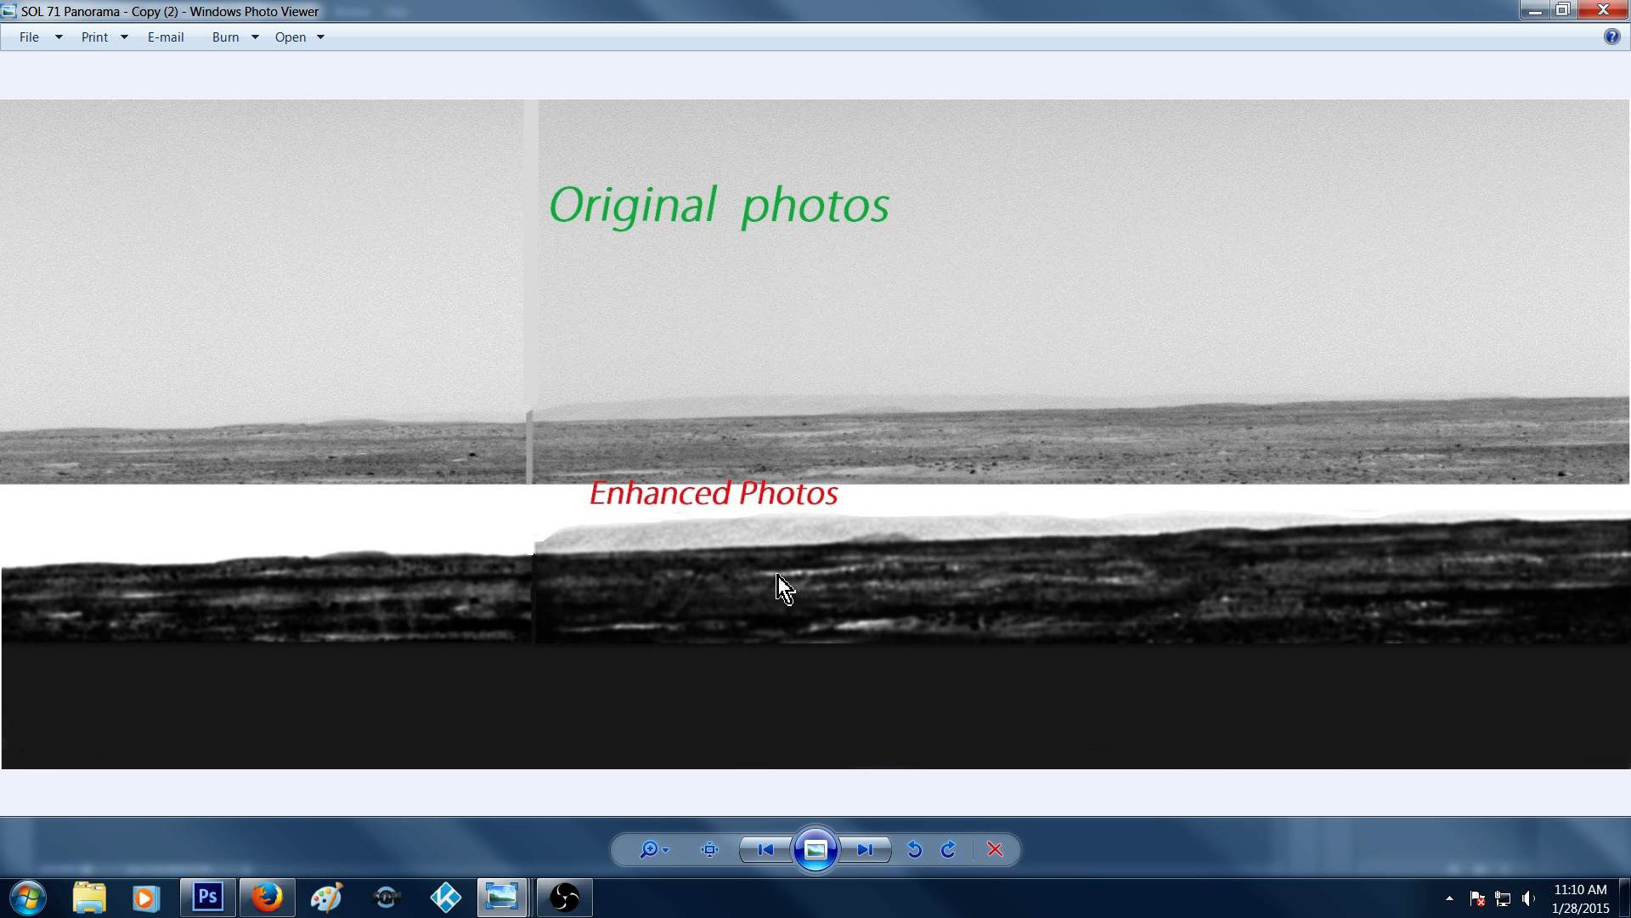
{"action": "mouse_move", "coordinate": [839, 498]}
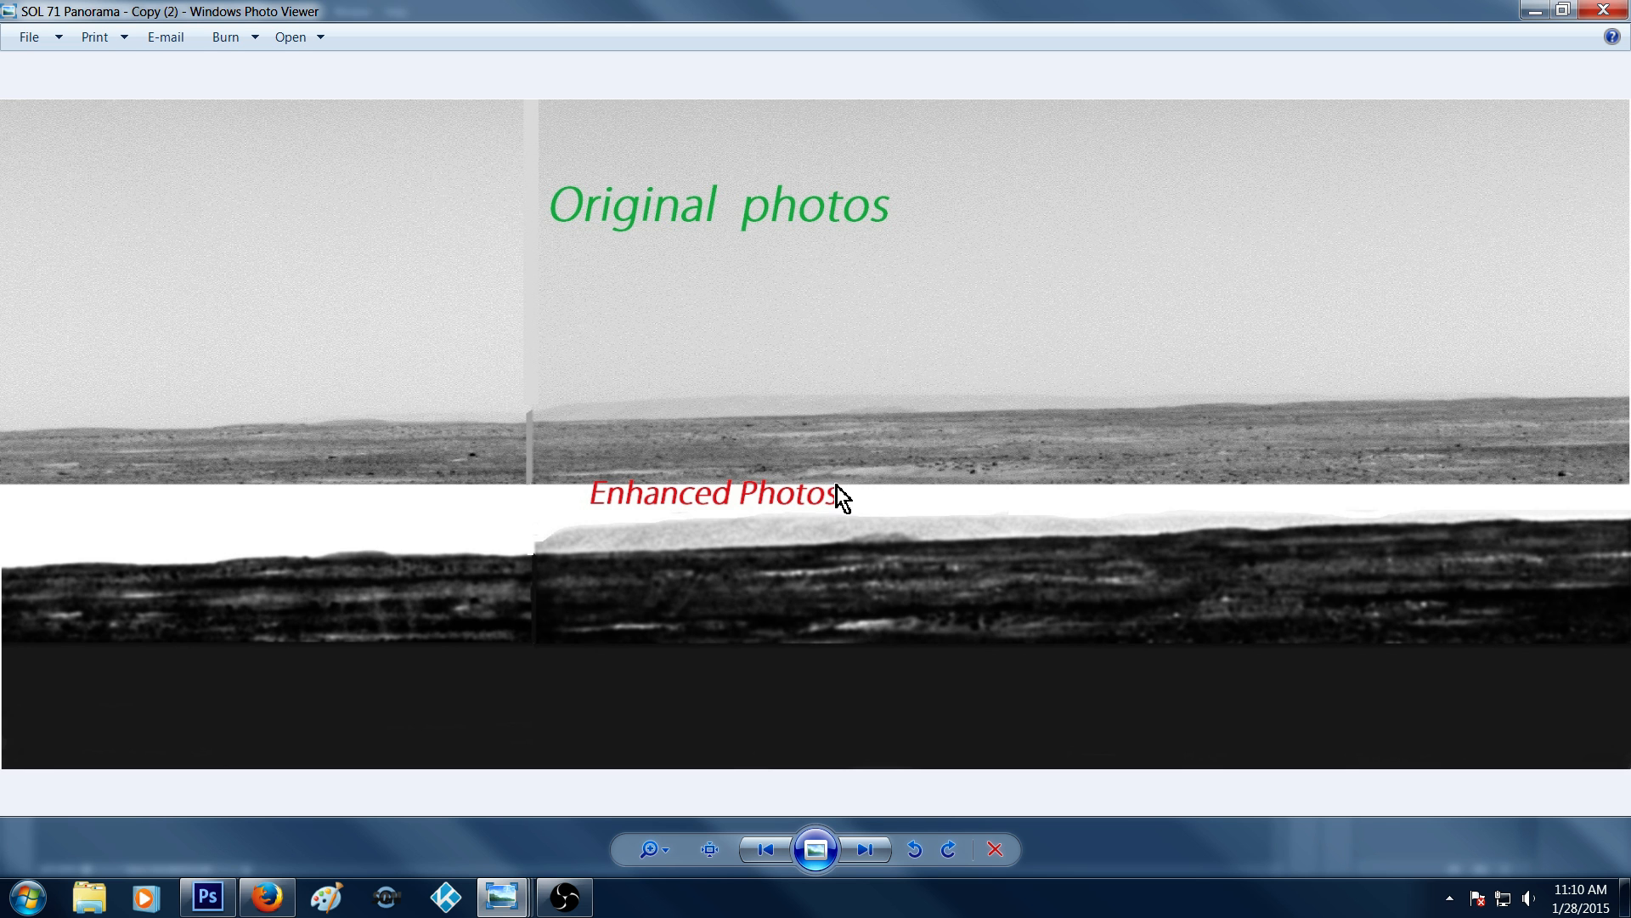
{"action": "mouse_move", "coordinate": [680, 508]}
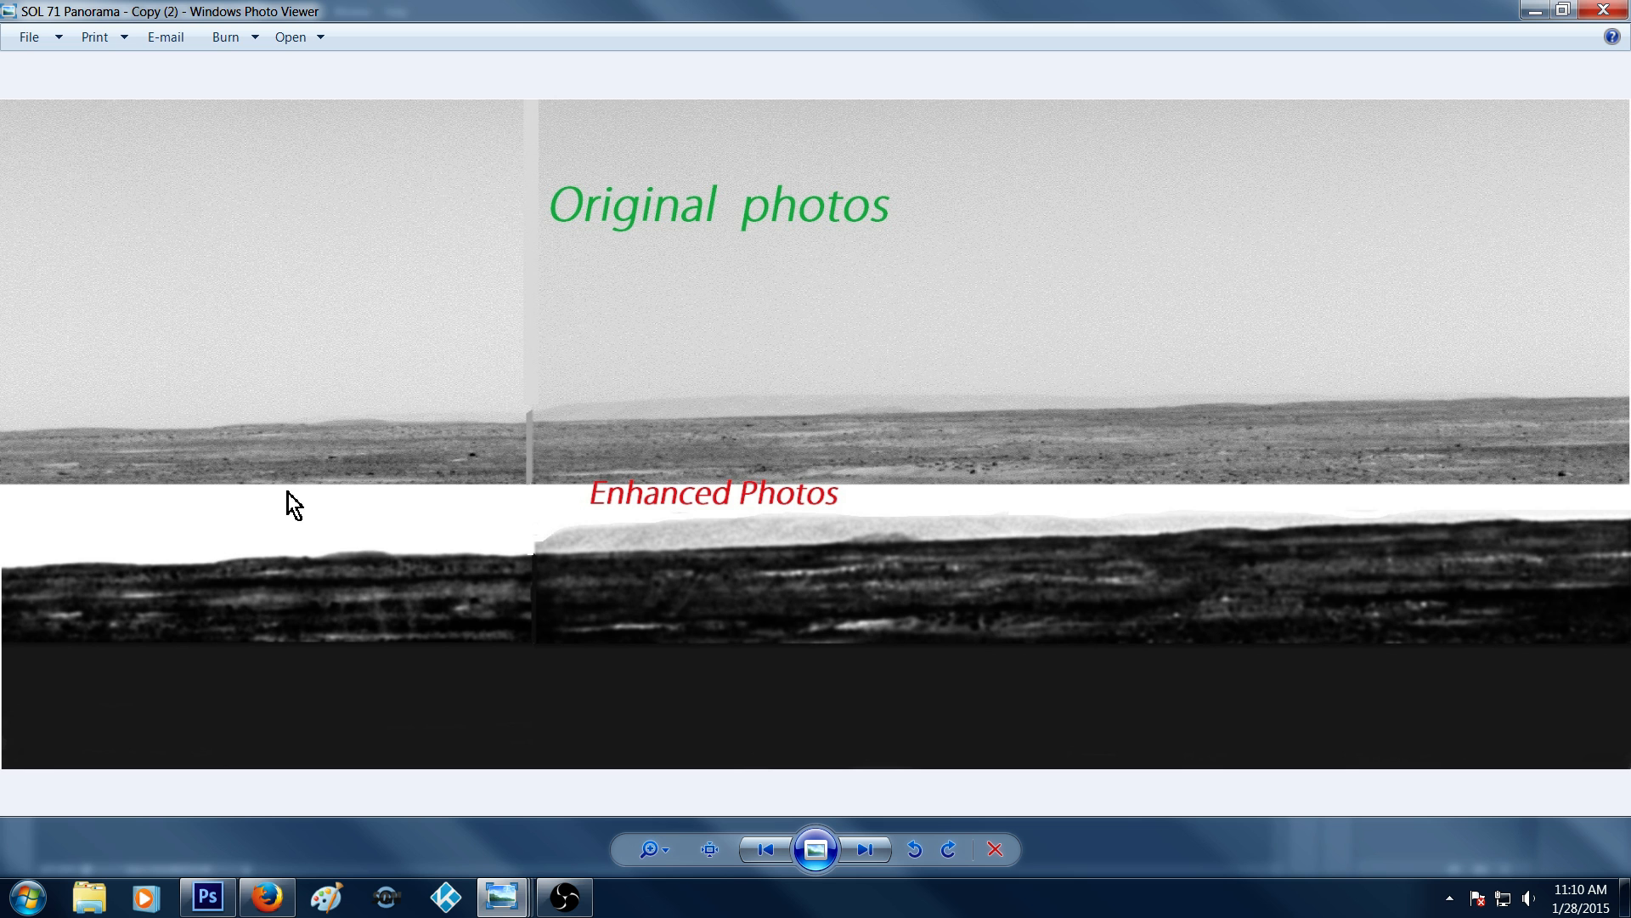
{"action": "mouse_move", "coordinate": [1254, 678]}
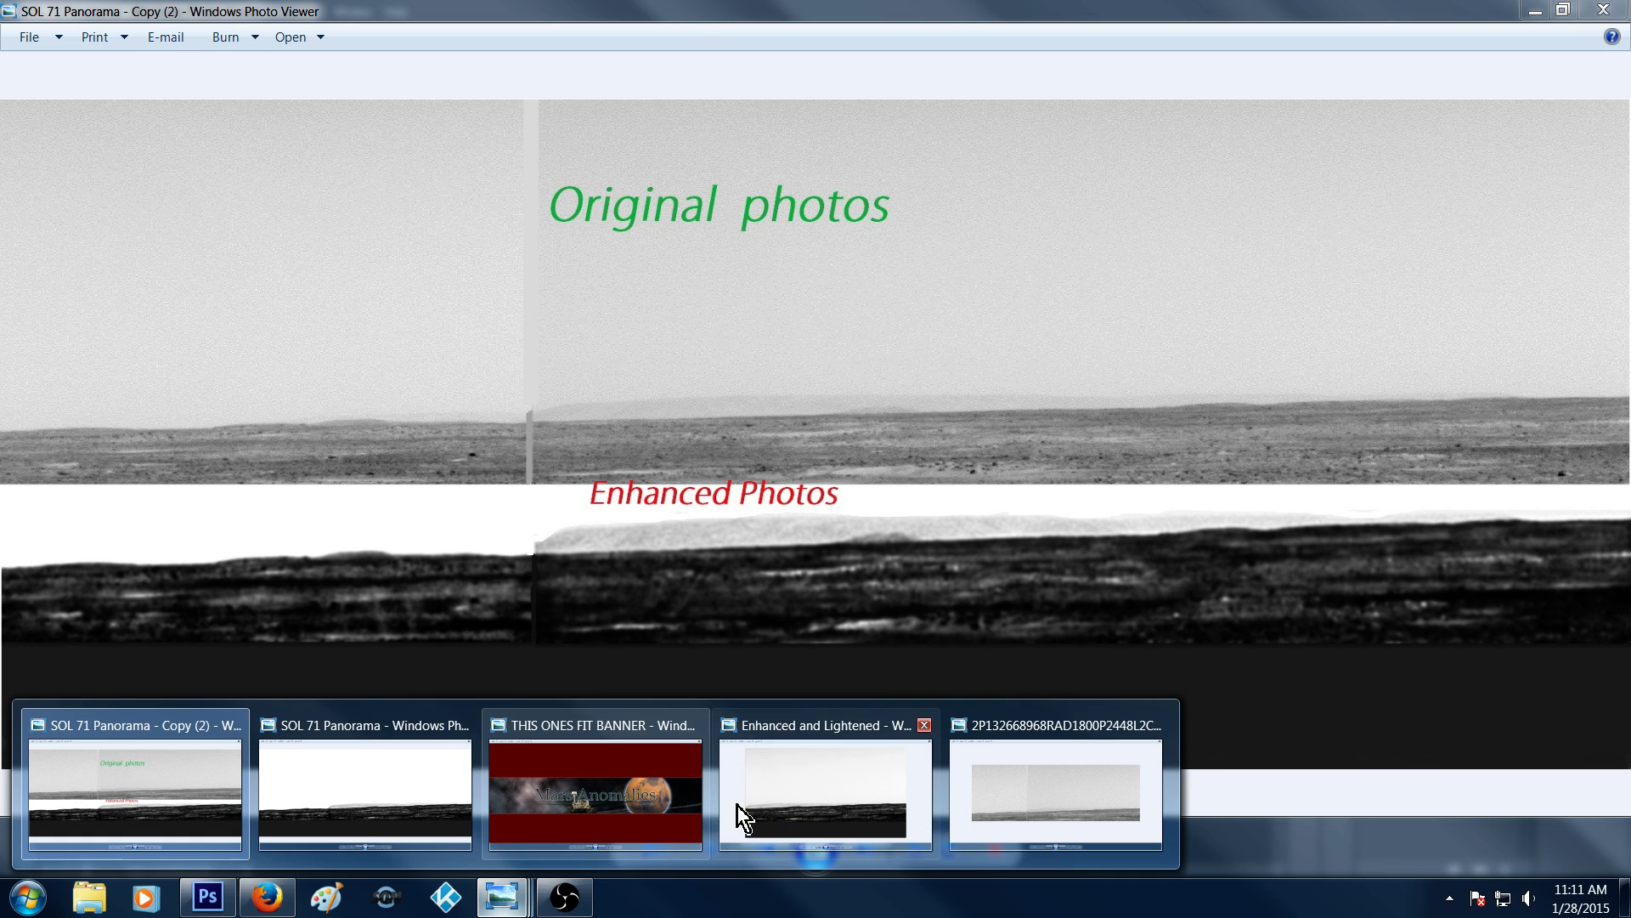
{"action": "mouse_move", "coordinate": [748, 576]}
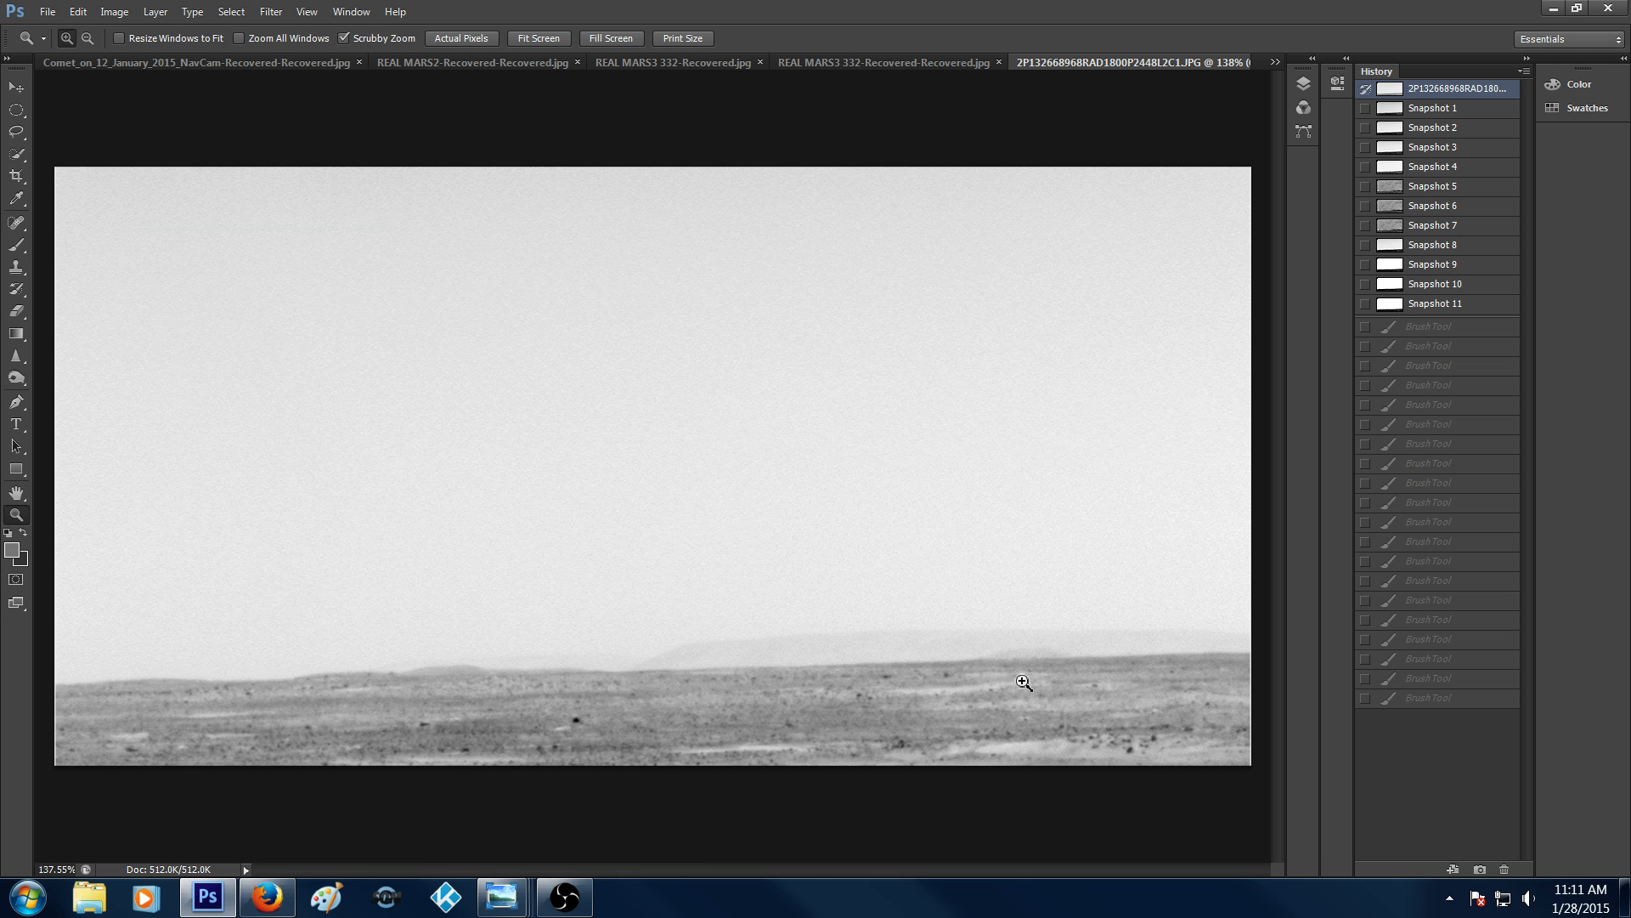
{"action": "mouse_move", "coordinate": [920, 683]}
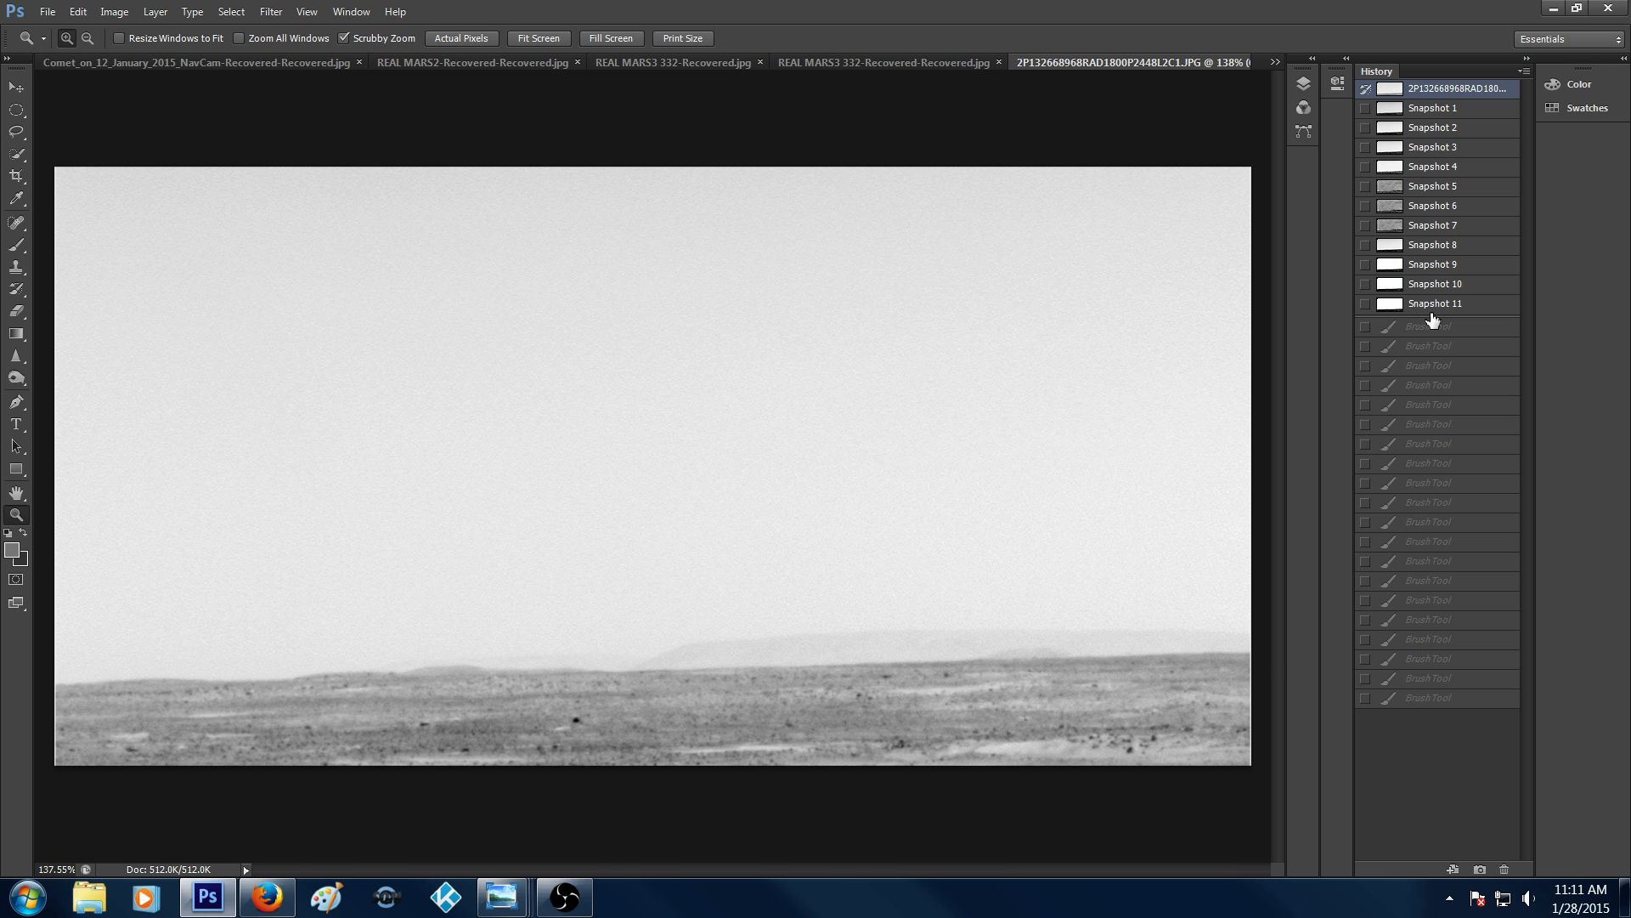
Select the enhanced high-contrast snapshot of the panorama in the History panel
{"action": "left_click", "coordinate": [1434, 303]}
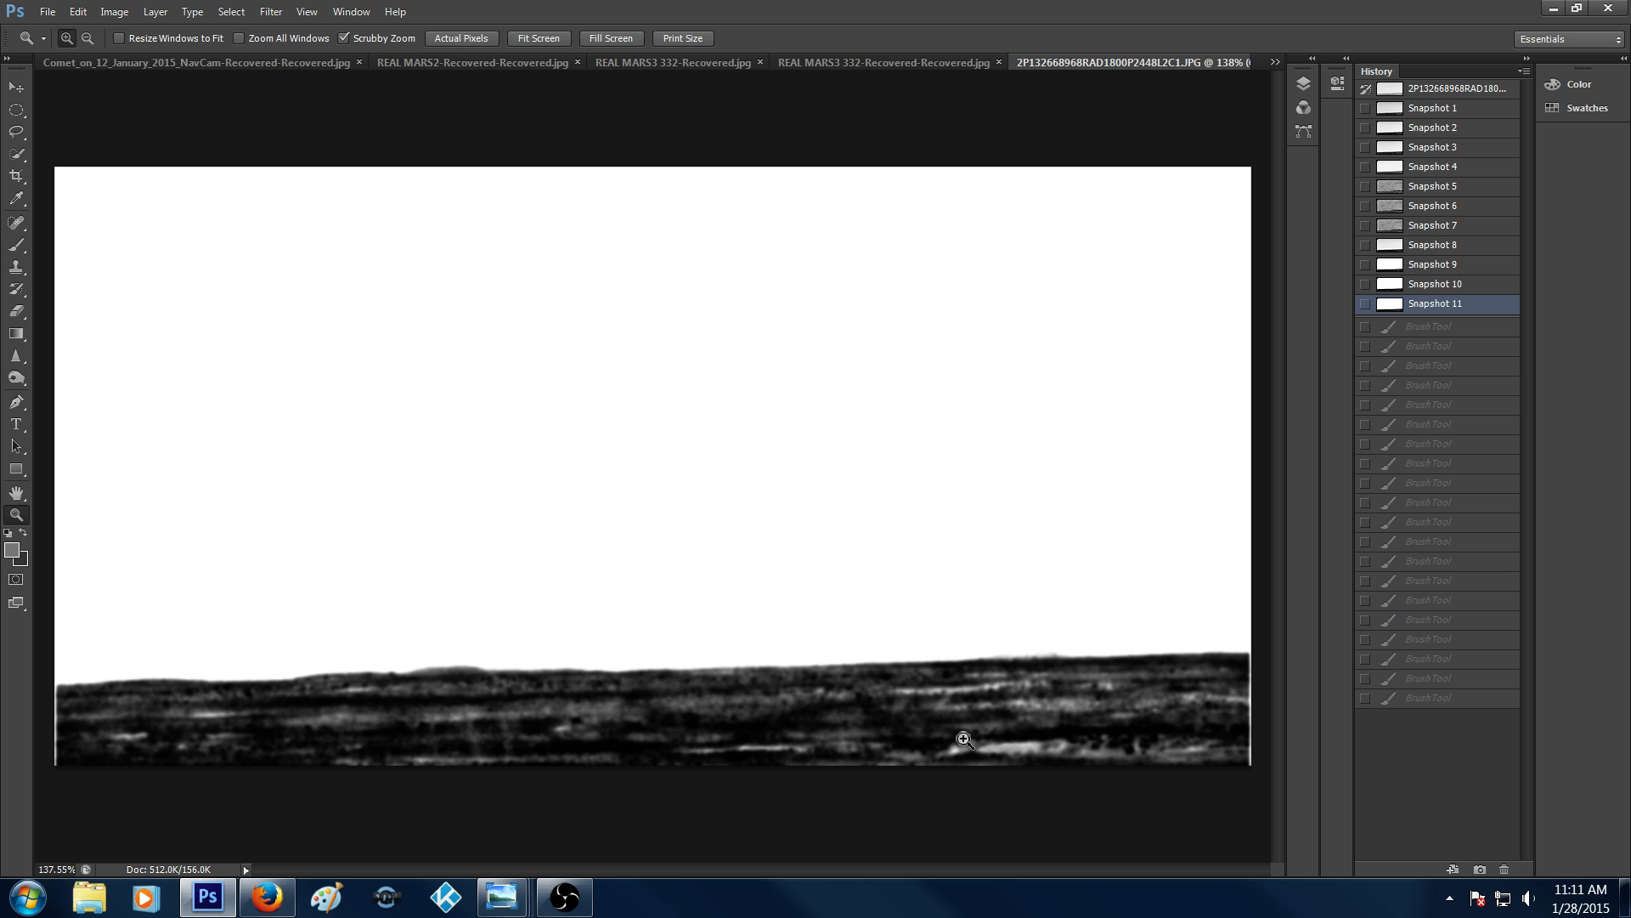
{"action": "mouse_move", "coordinate": [838, 64]}
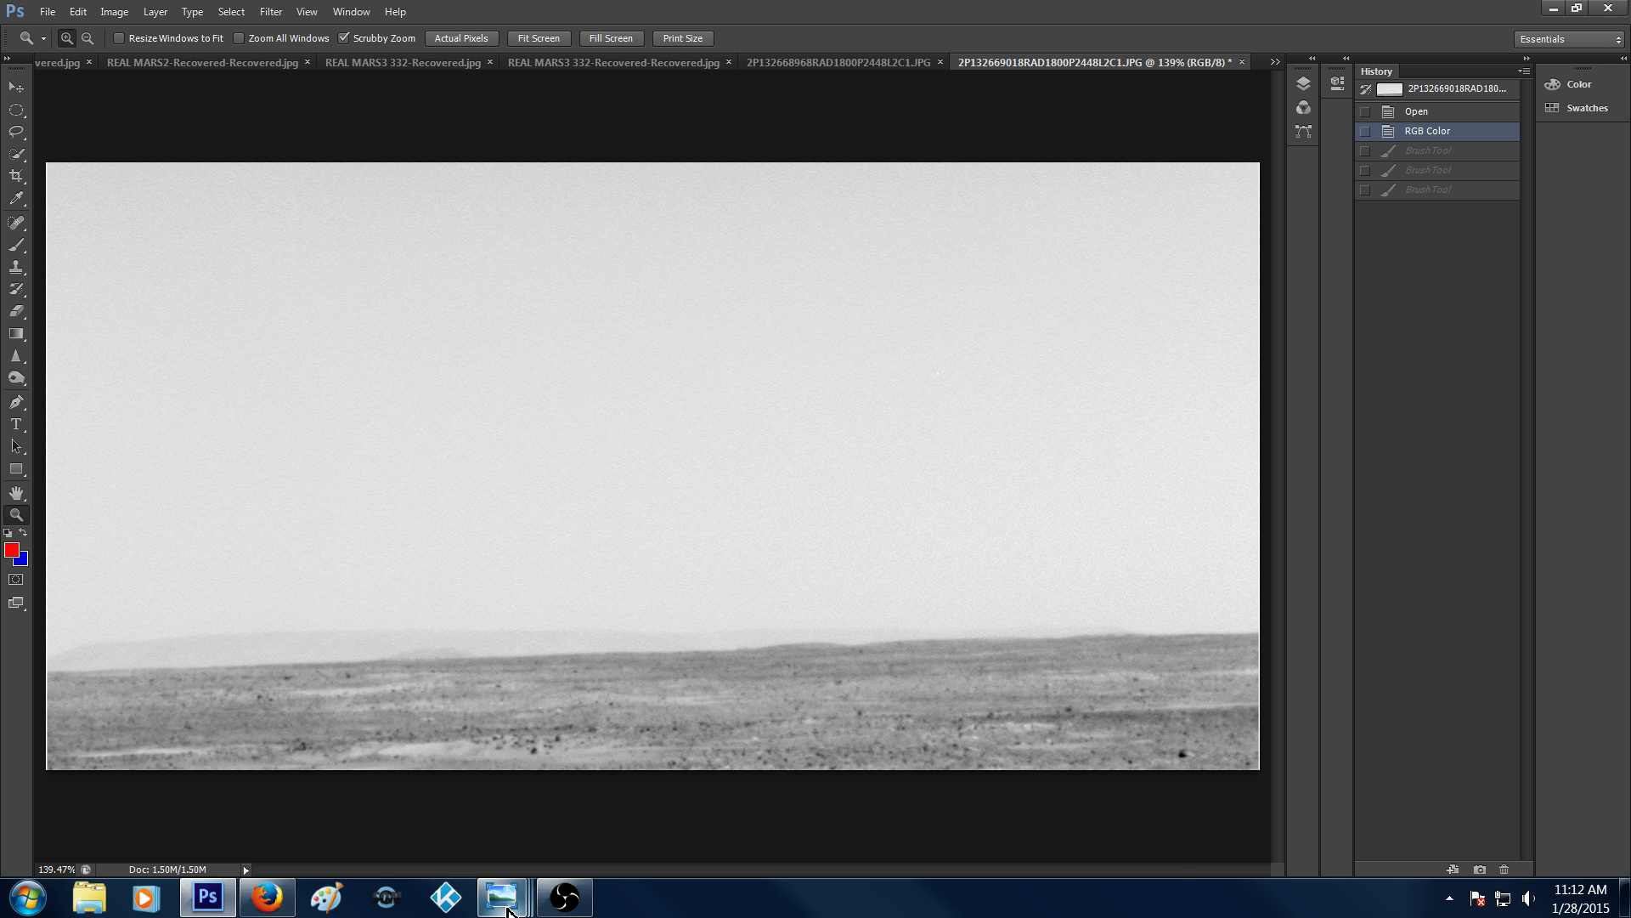
View the Enhanced and Lightened image and the Mars Anomalies banner in Photo Viewer, then go to the NASA raw images page
{"action": "left_click", "coordinate": [503, 896]}
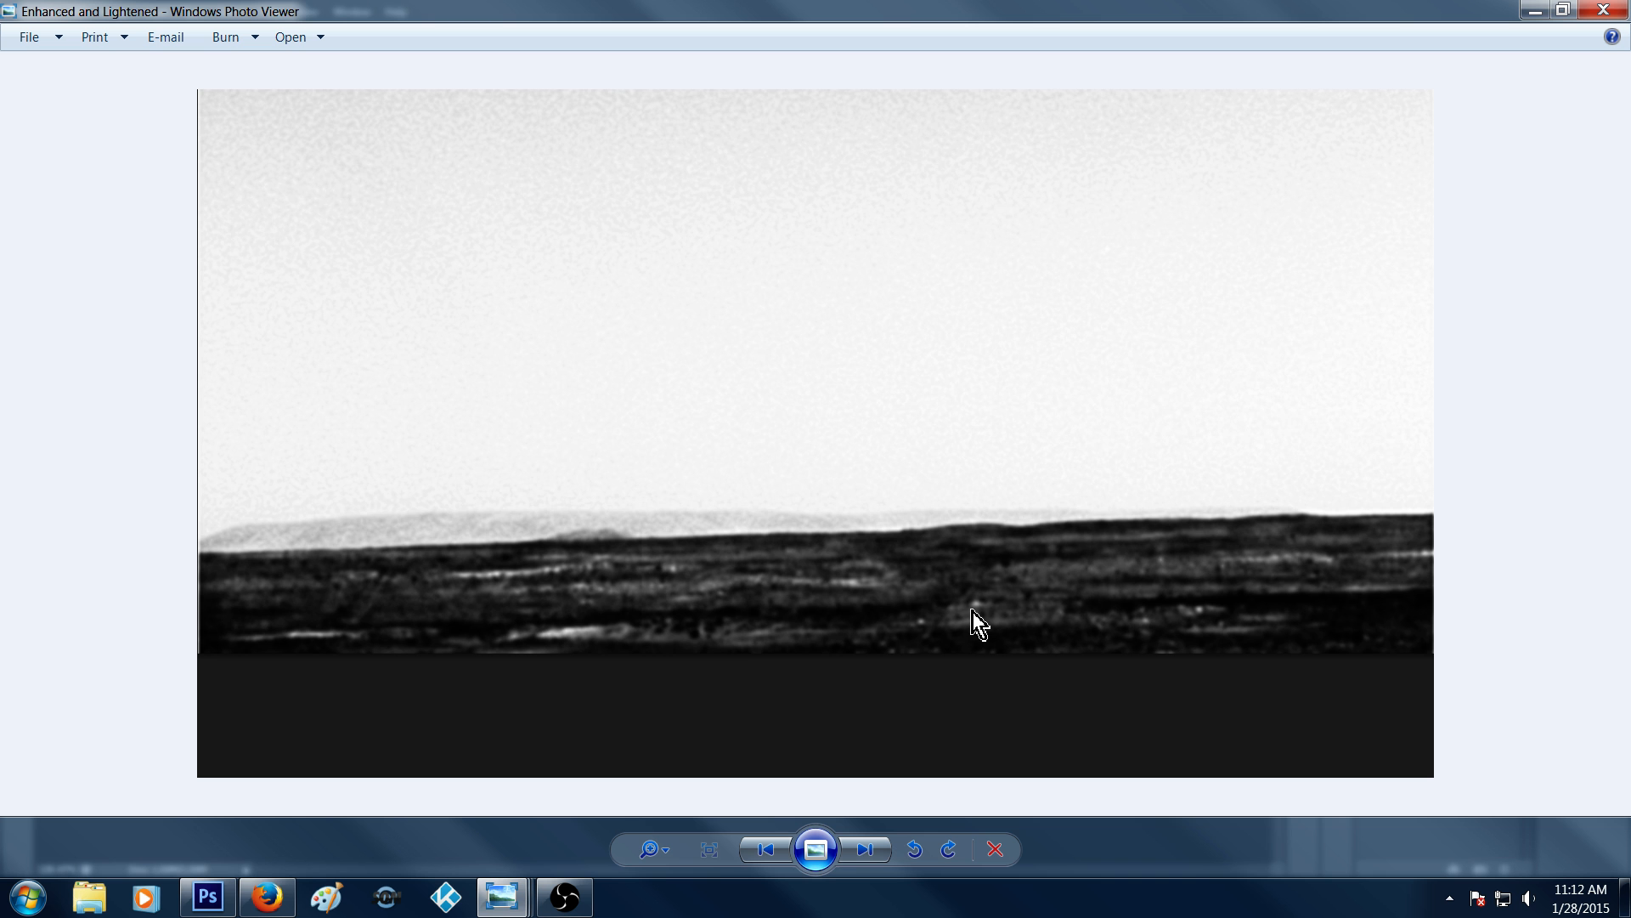
{"action": "mouse_move", "coordinate": [1168, 406]}
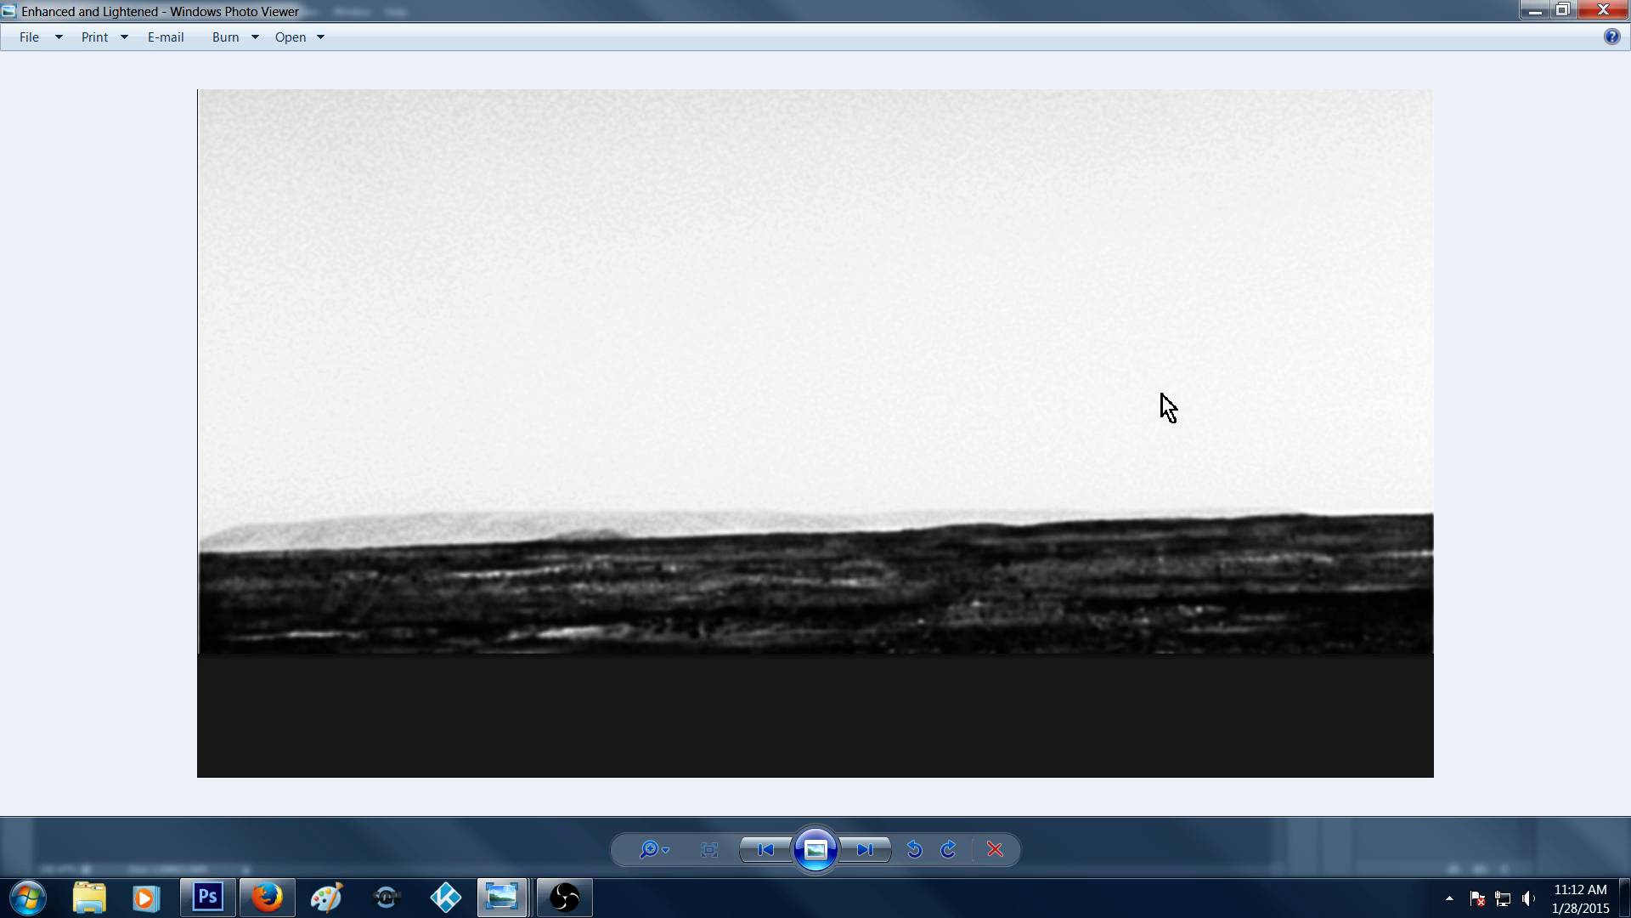
{"action": "left_click", "coordinate": [206, 897]}
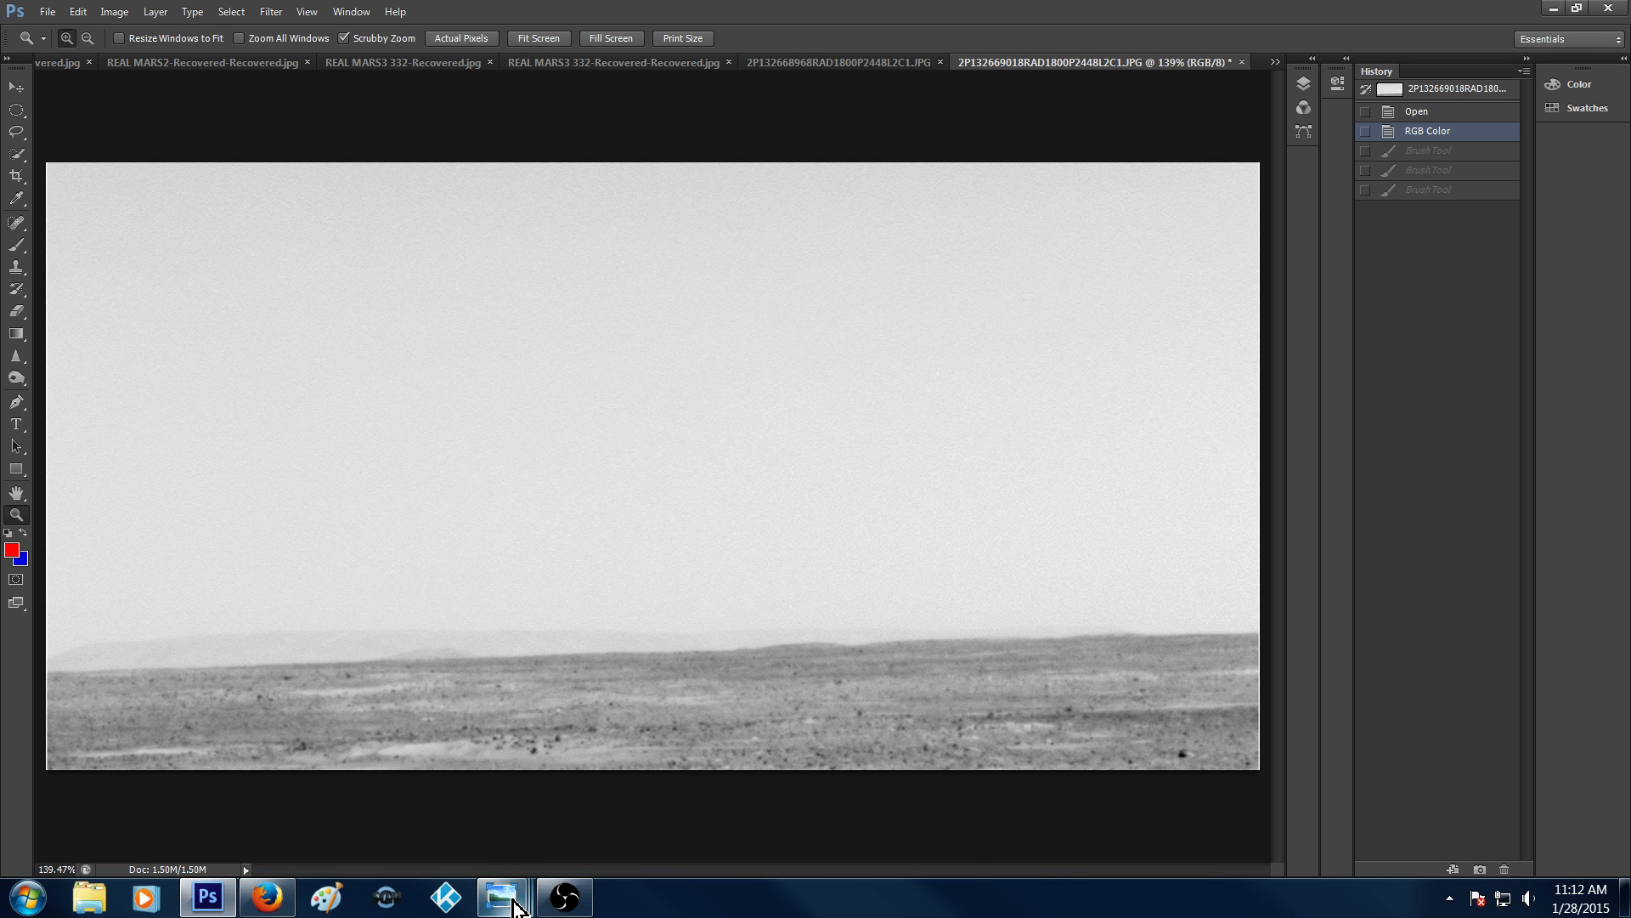
{"action": "left_click", "coordinate": [503, 895]}
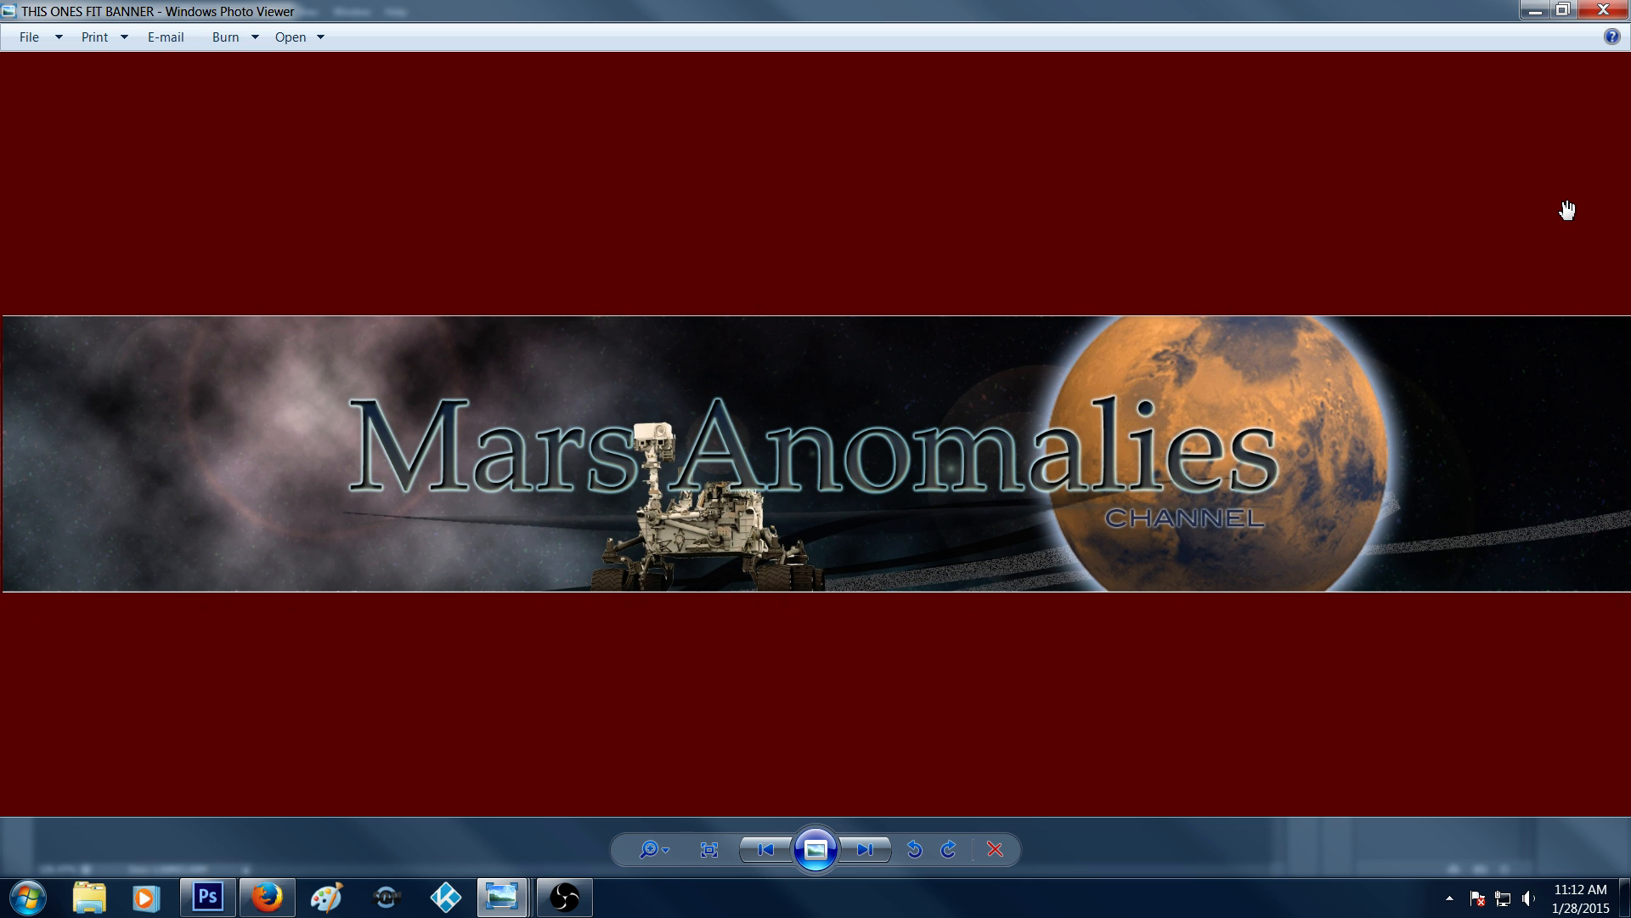
{"action": "mouse_move", "coordinate": [1539, 136]}
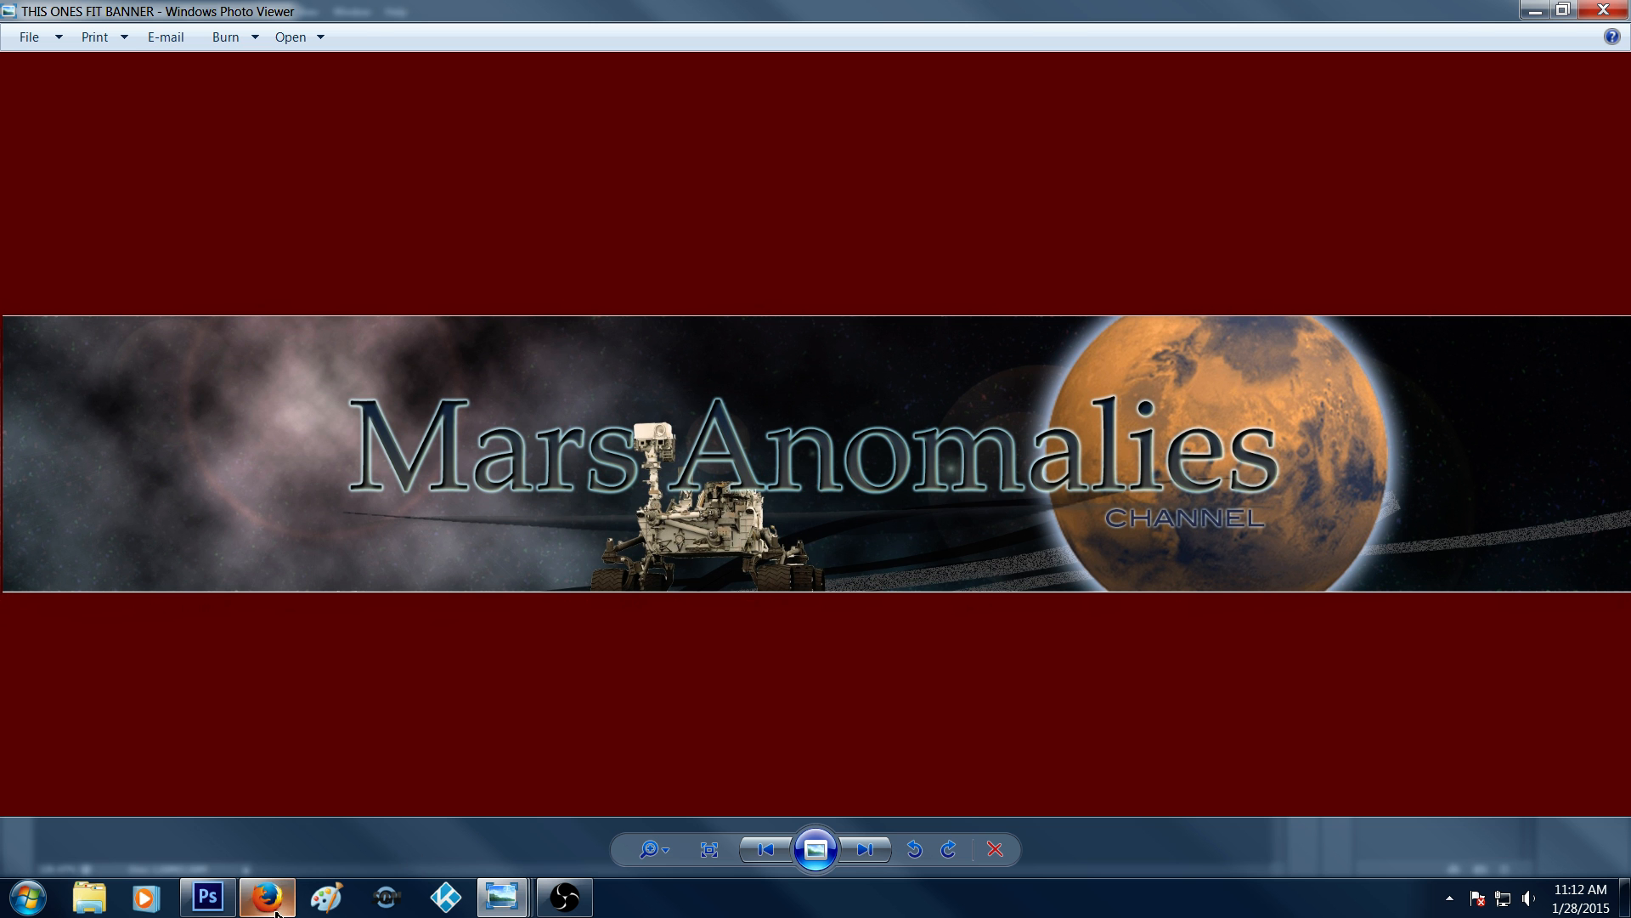
{"action": "left_click", "coordinate": [267, 897]}
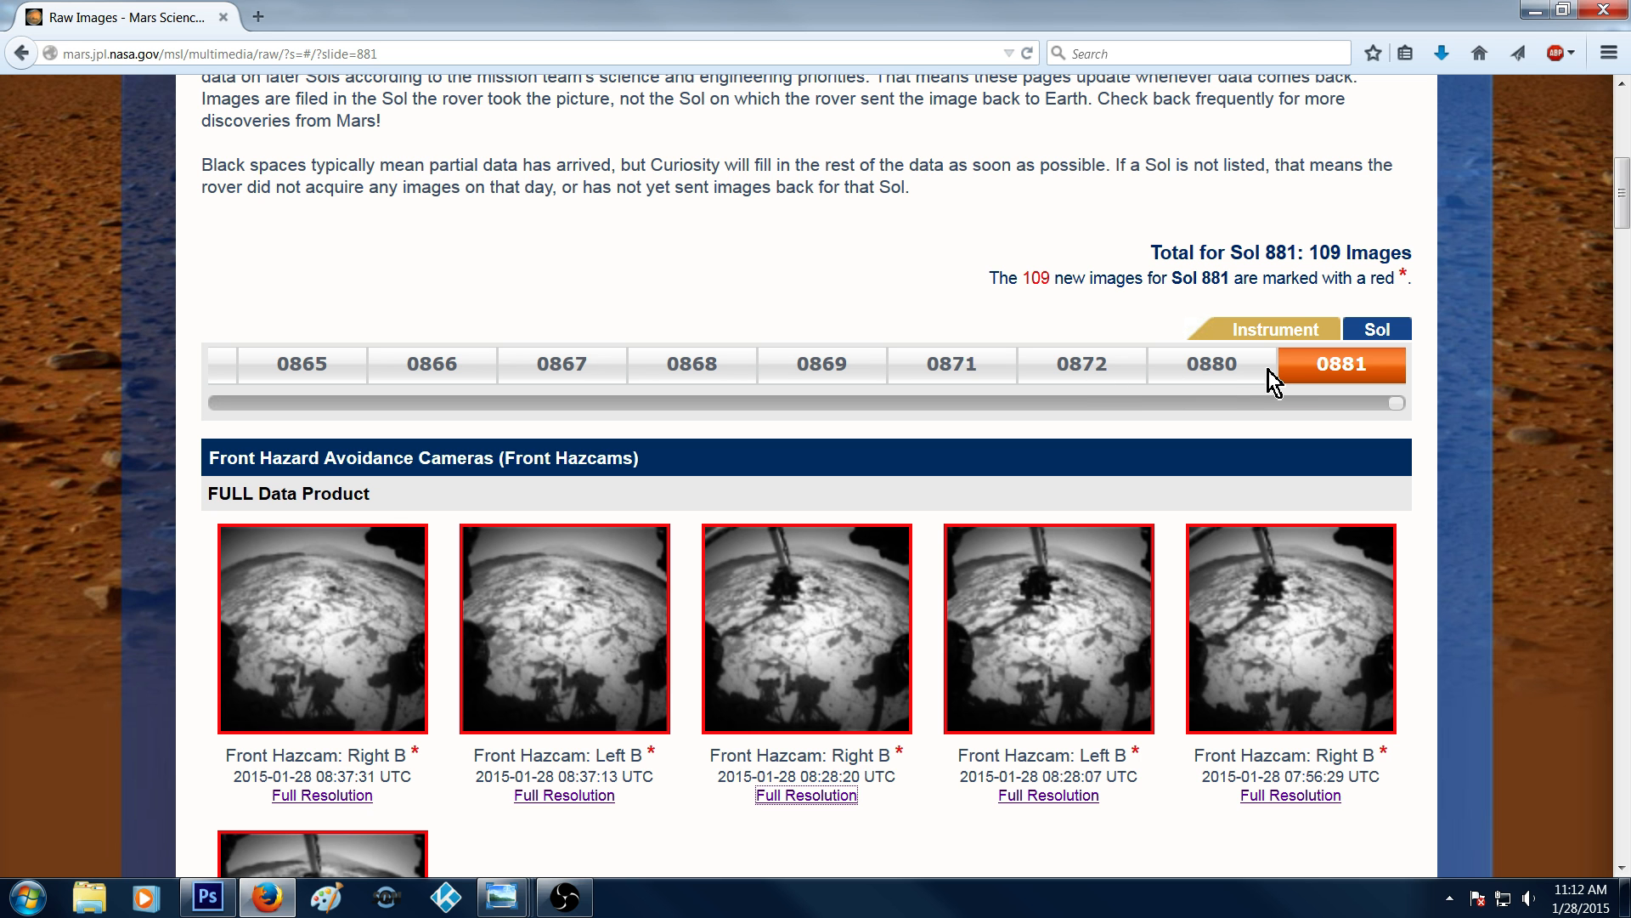
{"action": "mouse_move", "coordinate": [1525, 393]}
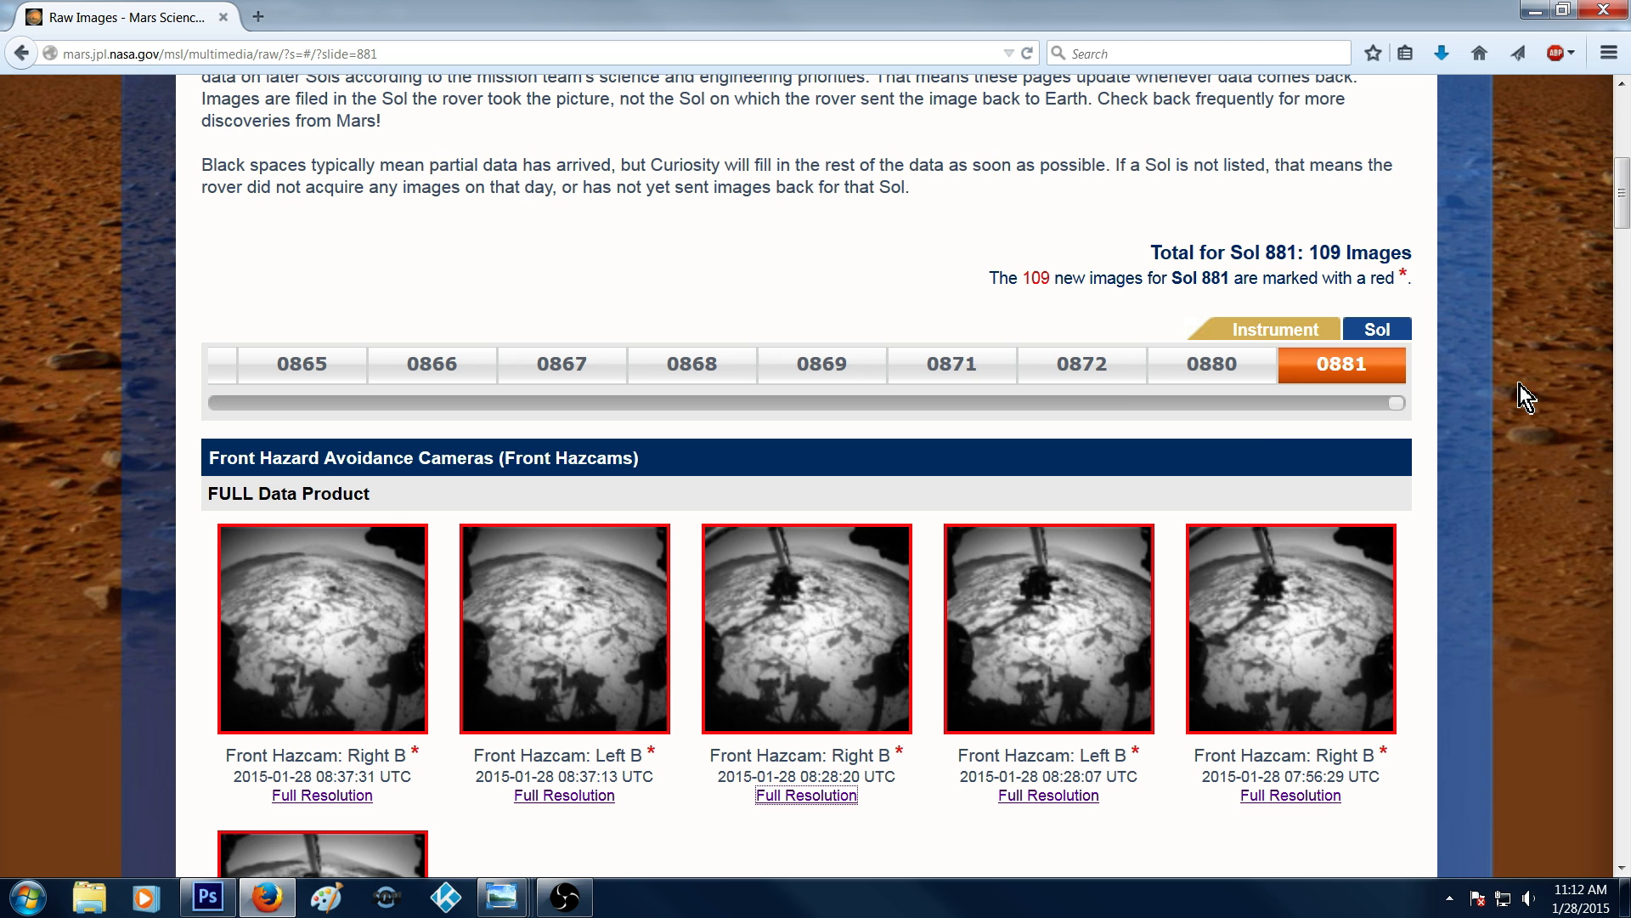
{"action": "mouse_move", "coordinate": [1550, 345]}
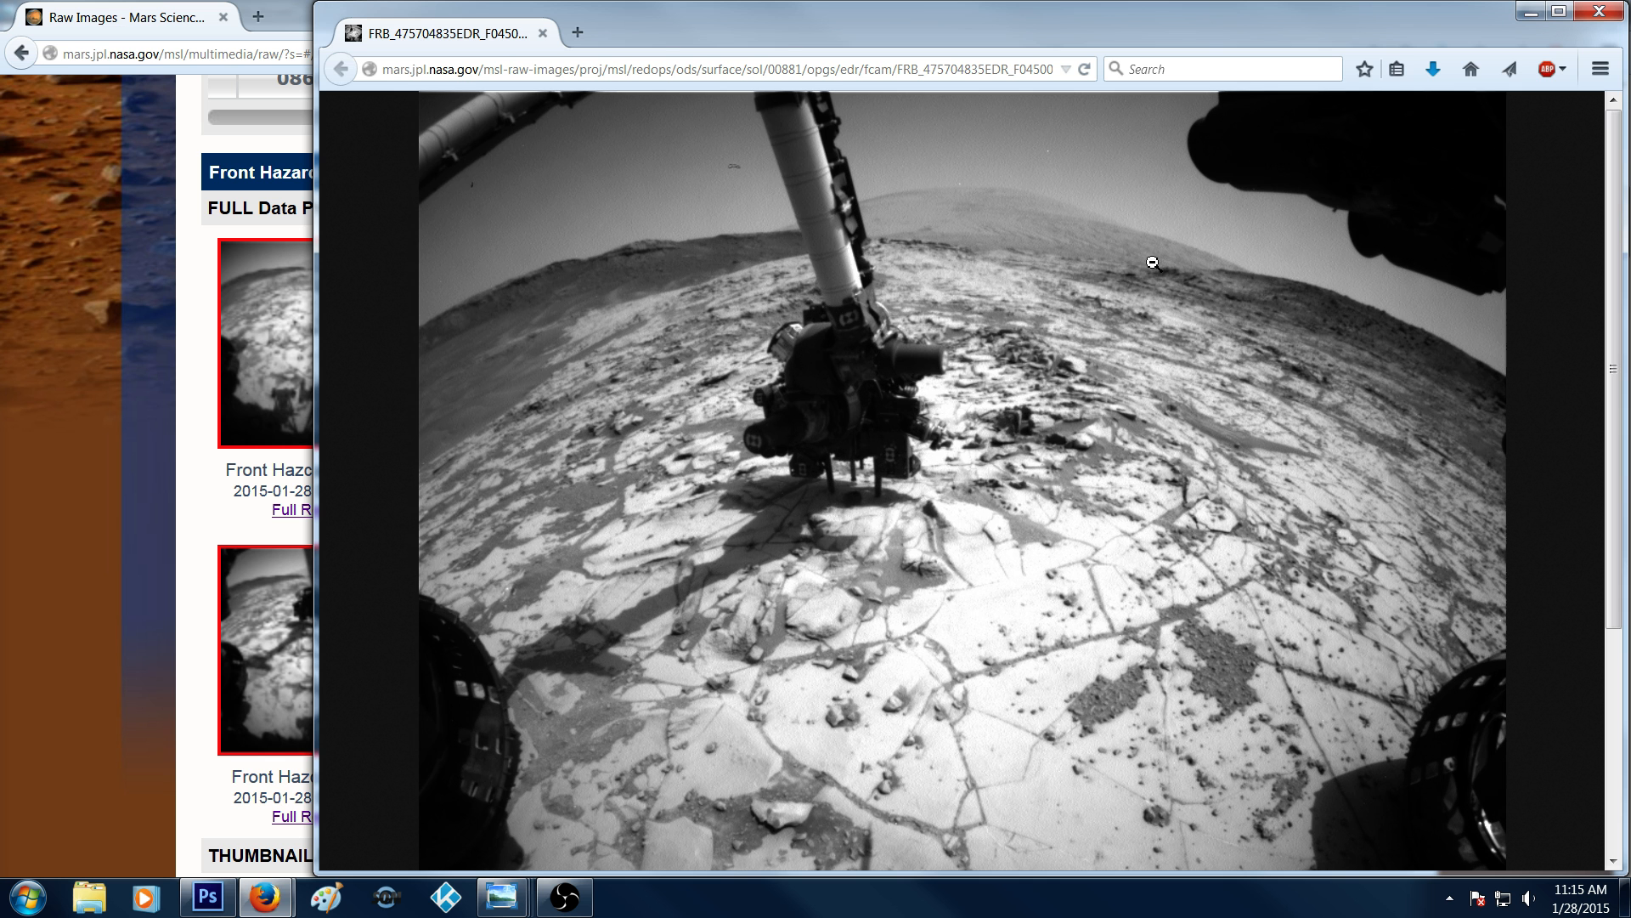
{"action": "mouse_move", "coordinate": [1162, 323]}
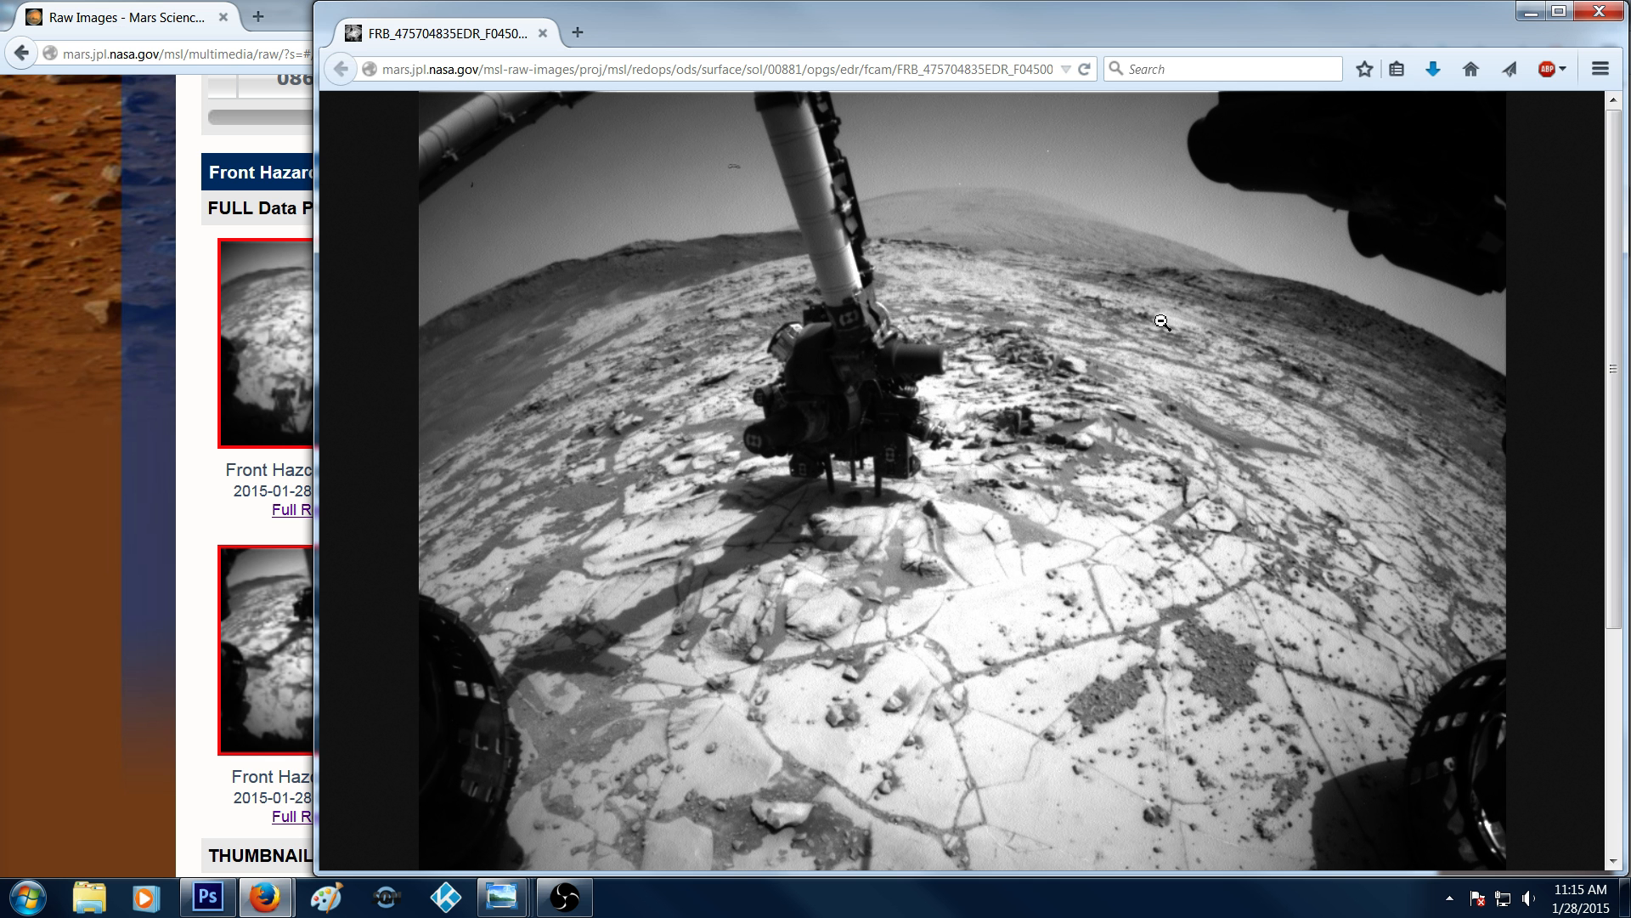
{"action": "mouse_move", "coordinate": [1130, 369]}
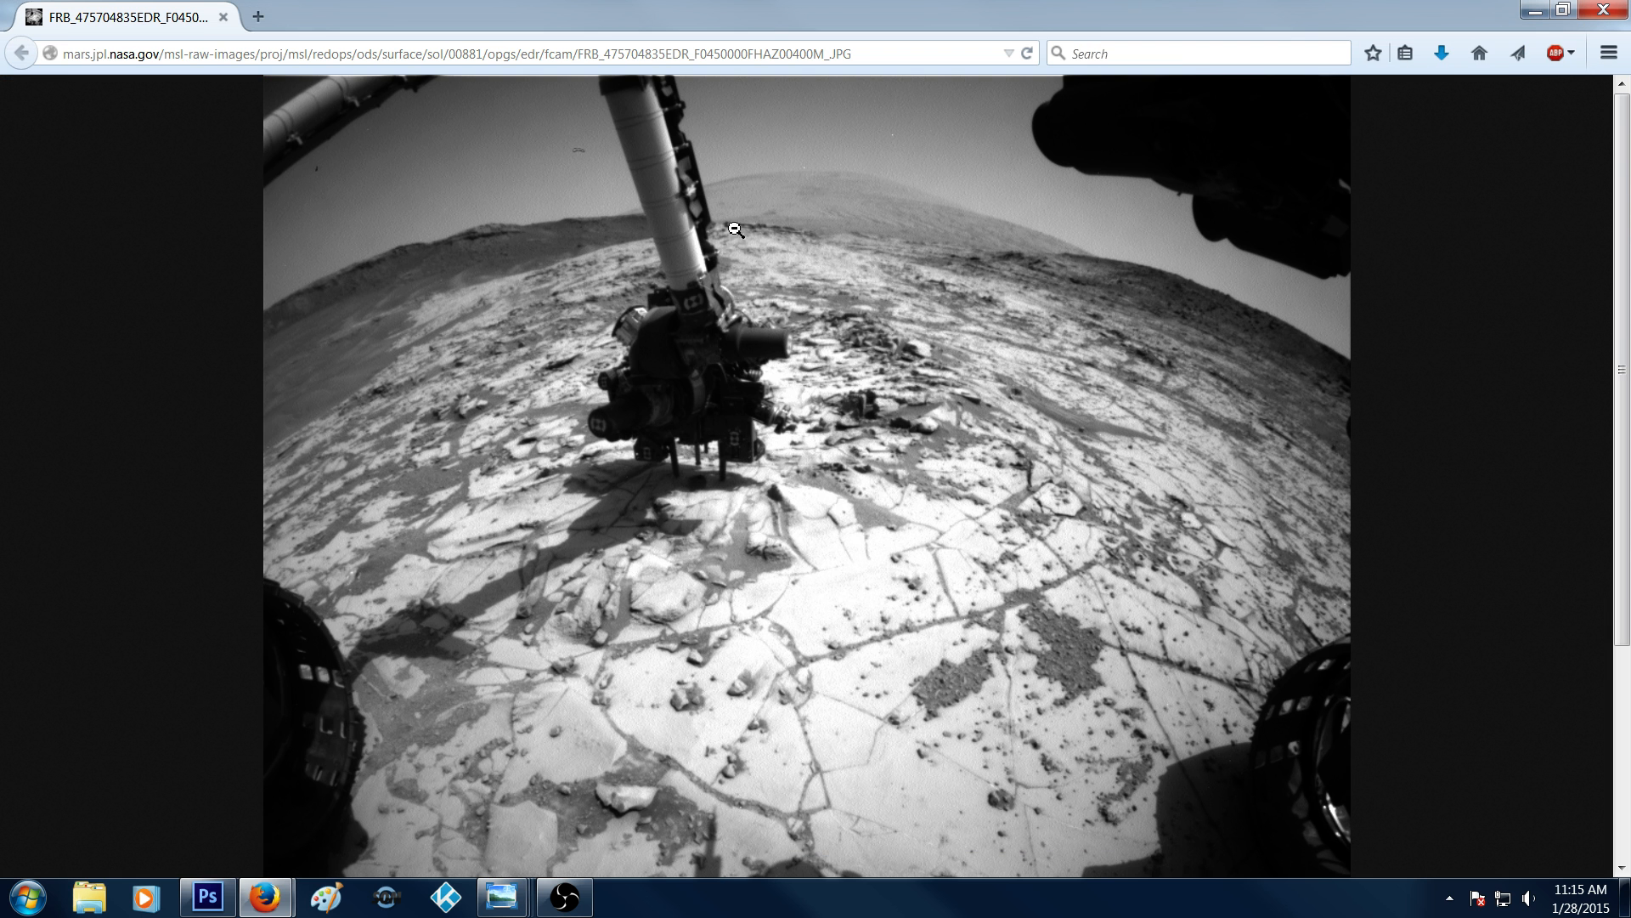
{"action": "mouse_move", "coordinate": [386, 291]}
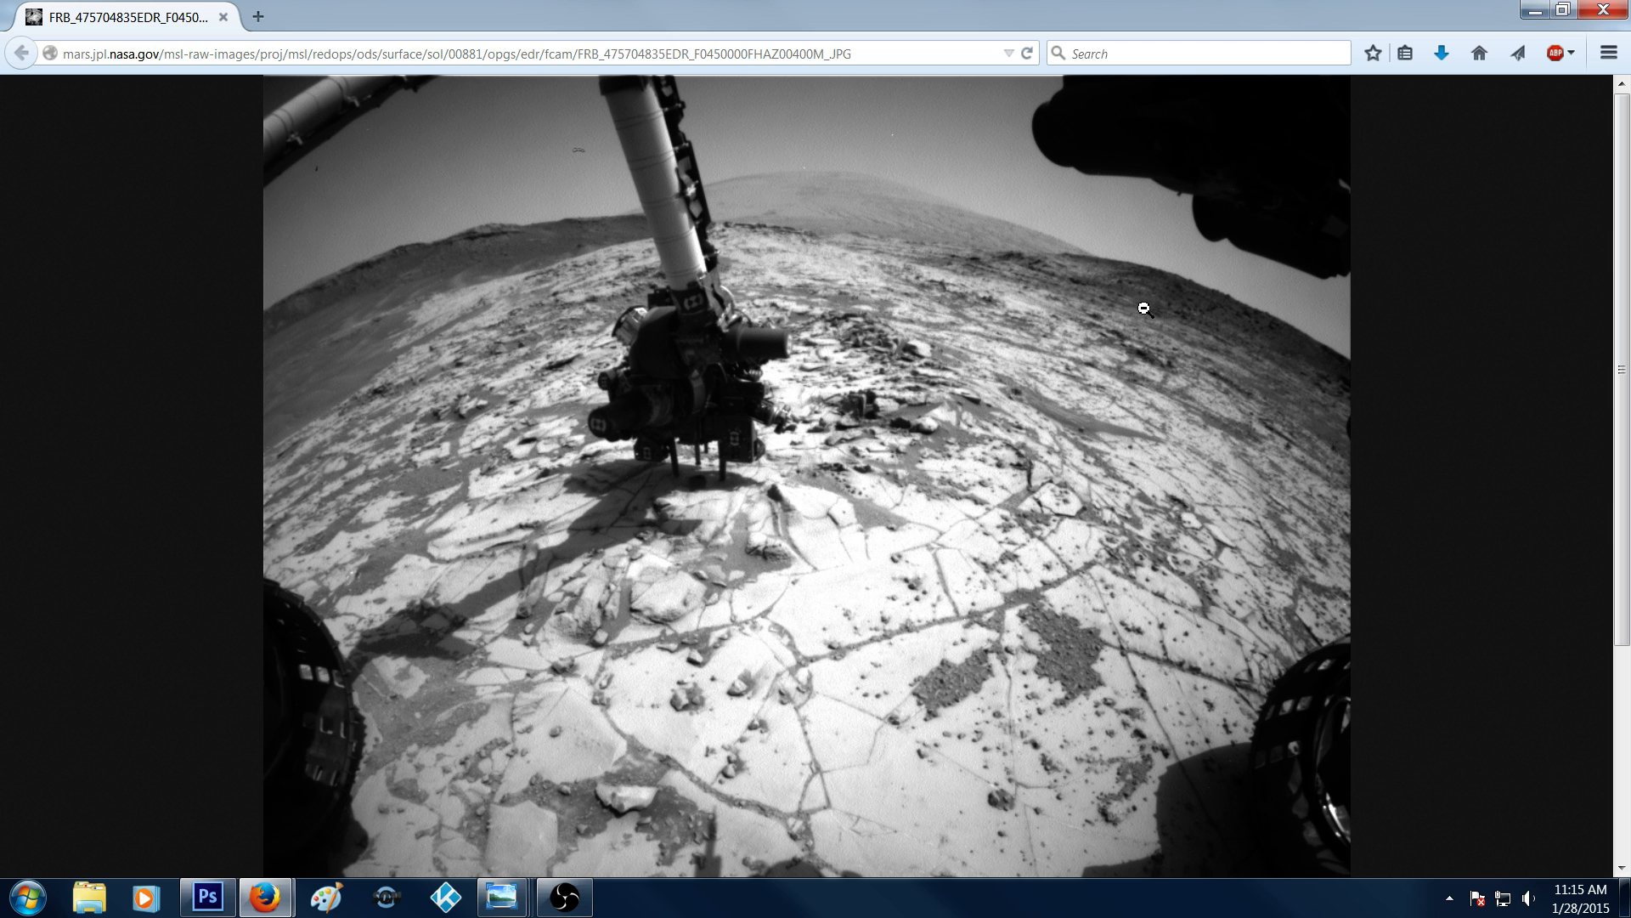
{"action": "mouse_move", "coordinate": [1127, 289]}
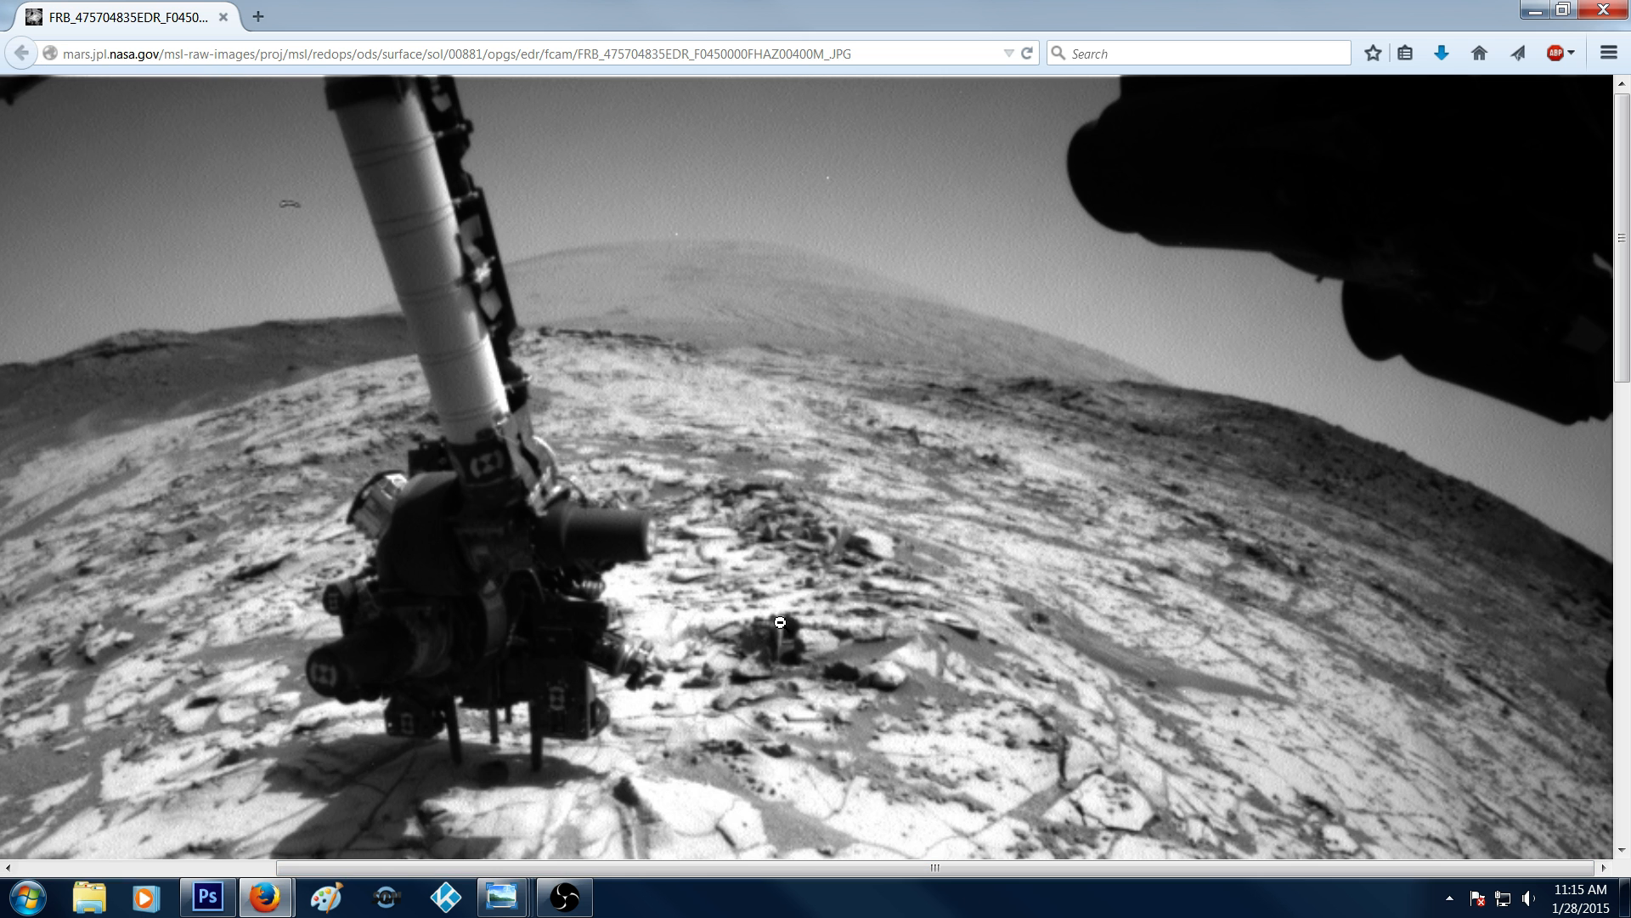
{"action": "mouse_move", "coordinate": [1151, 405]}
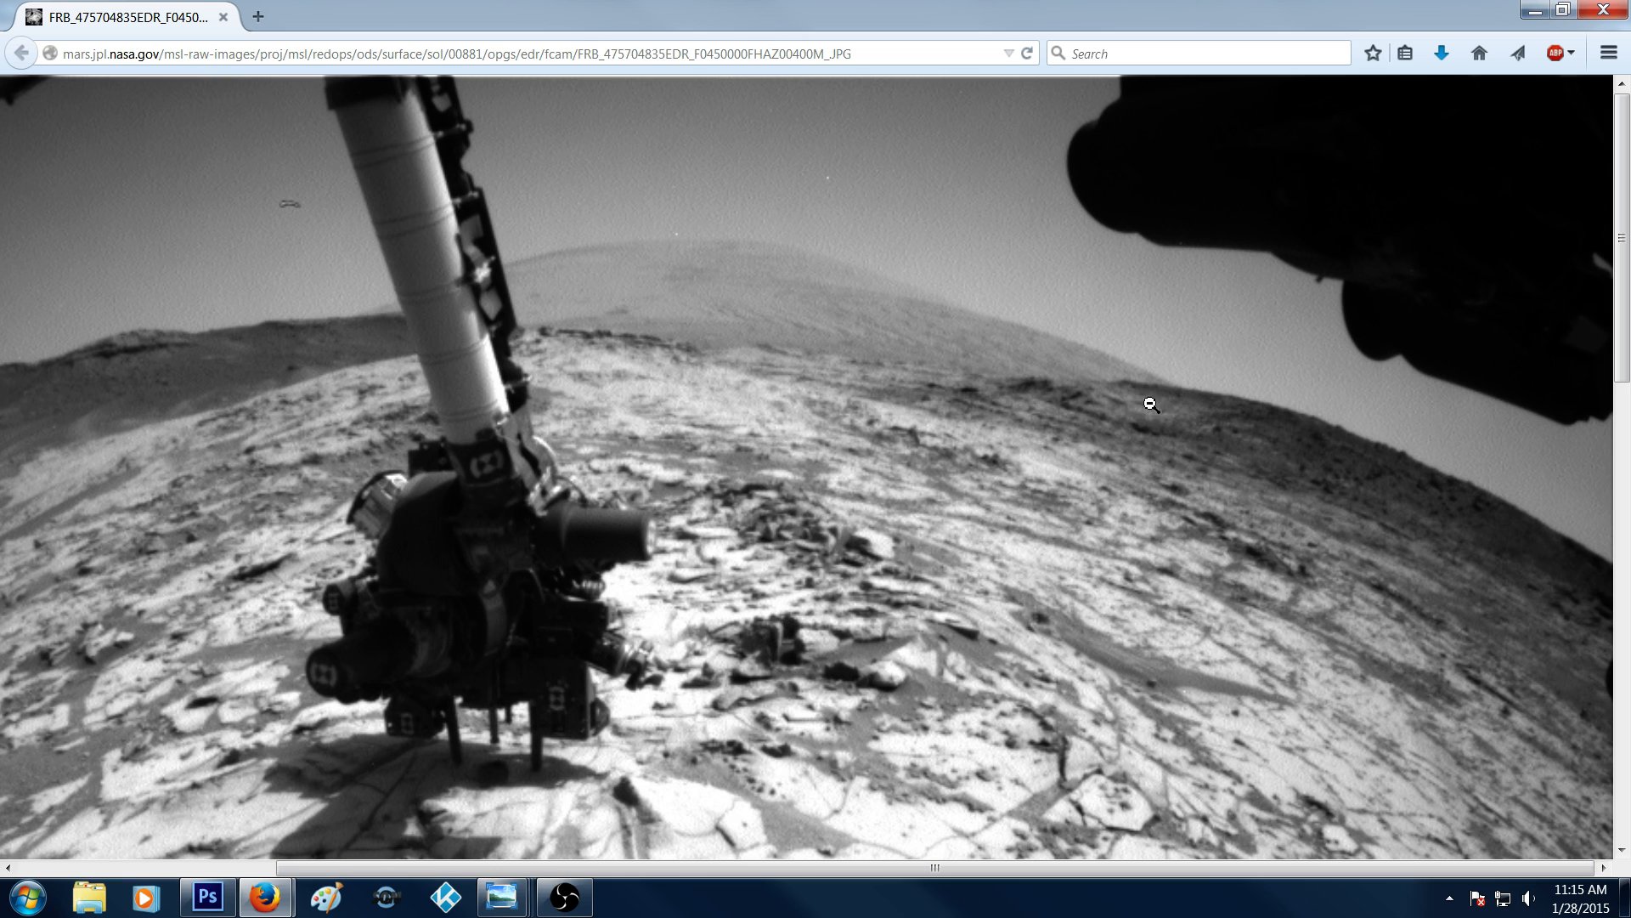
{"action": "mouse_move", "coordinate": [462, 373]}
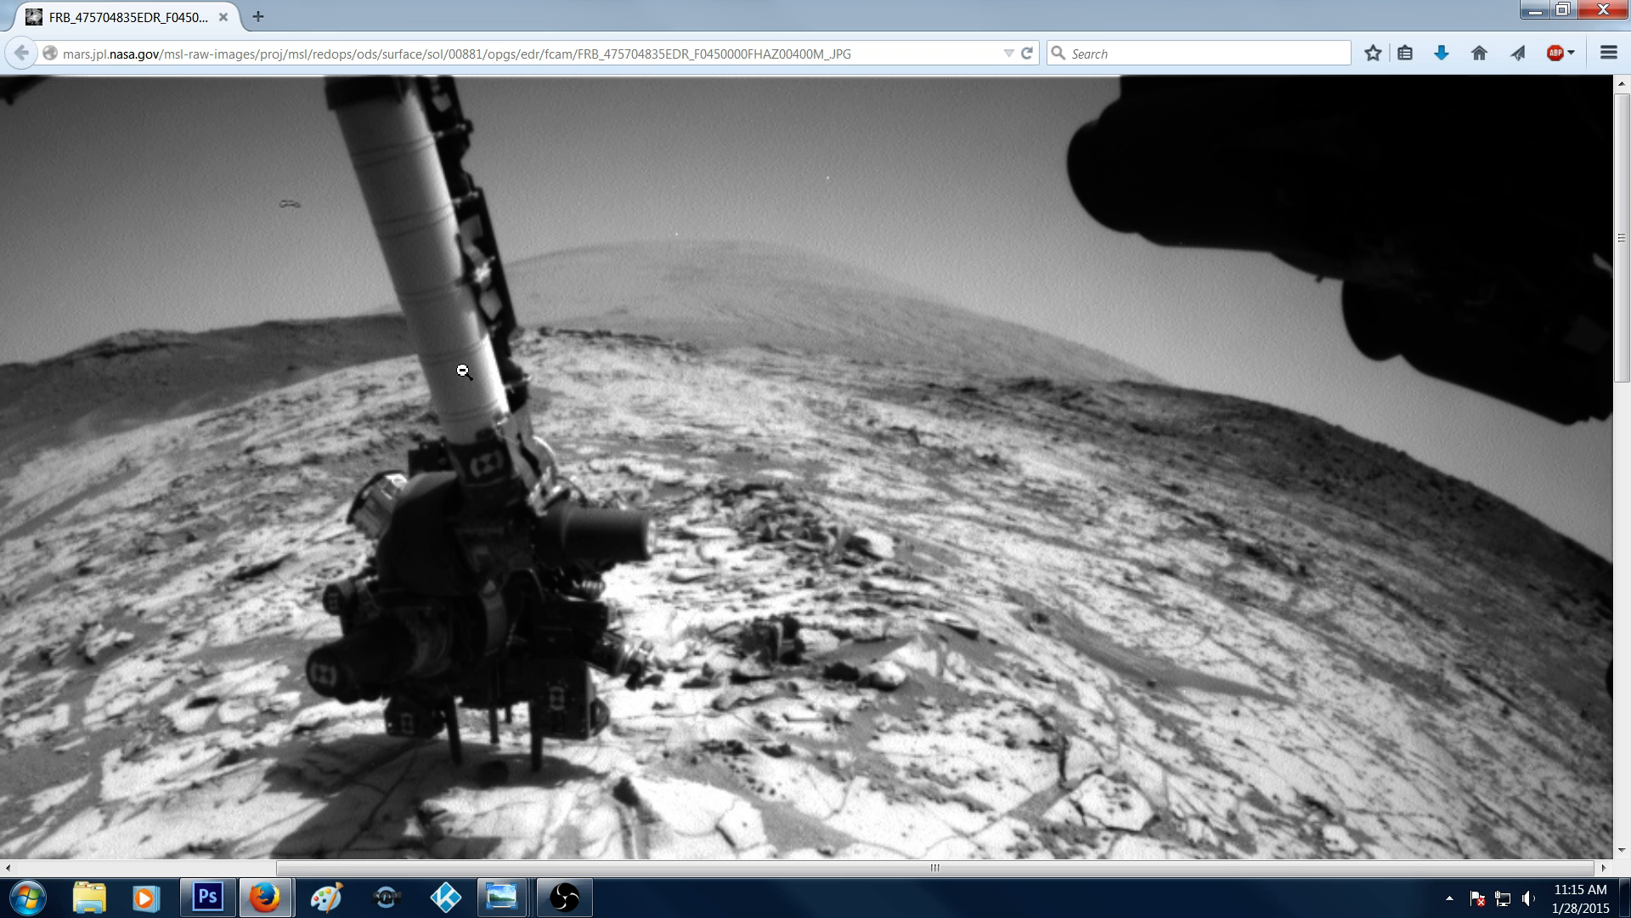
{"action": "mouse_move", "coordinate": [408, 344]}
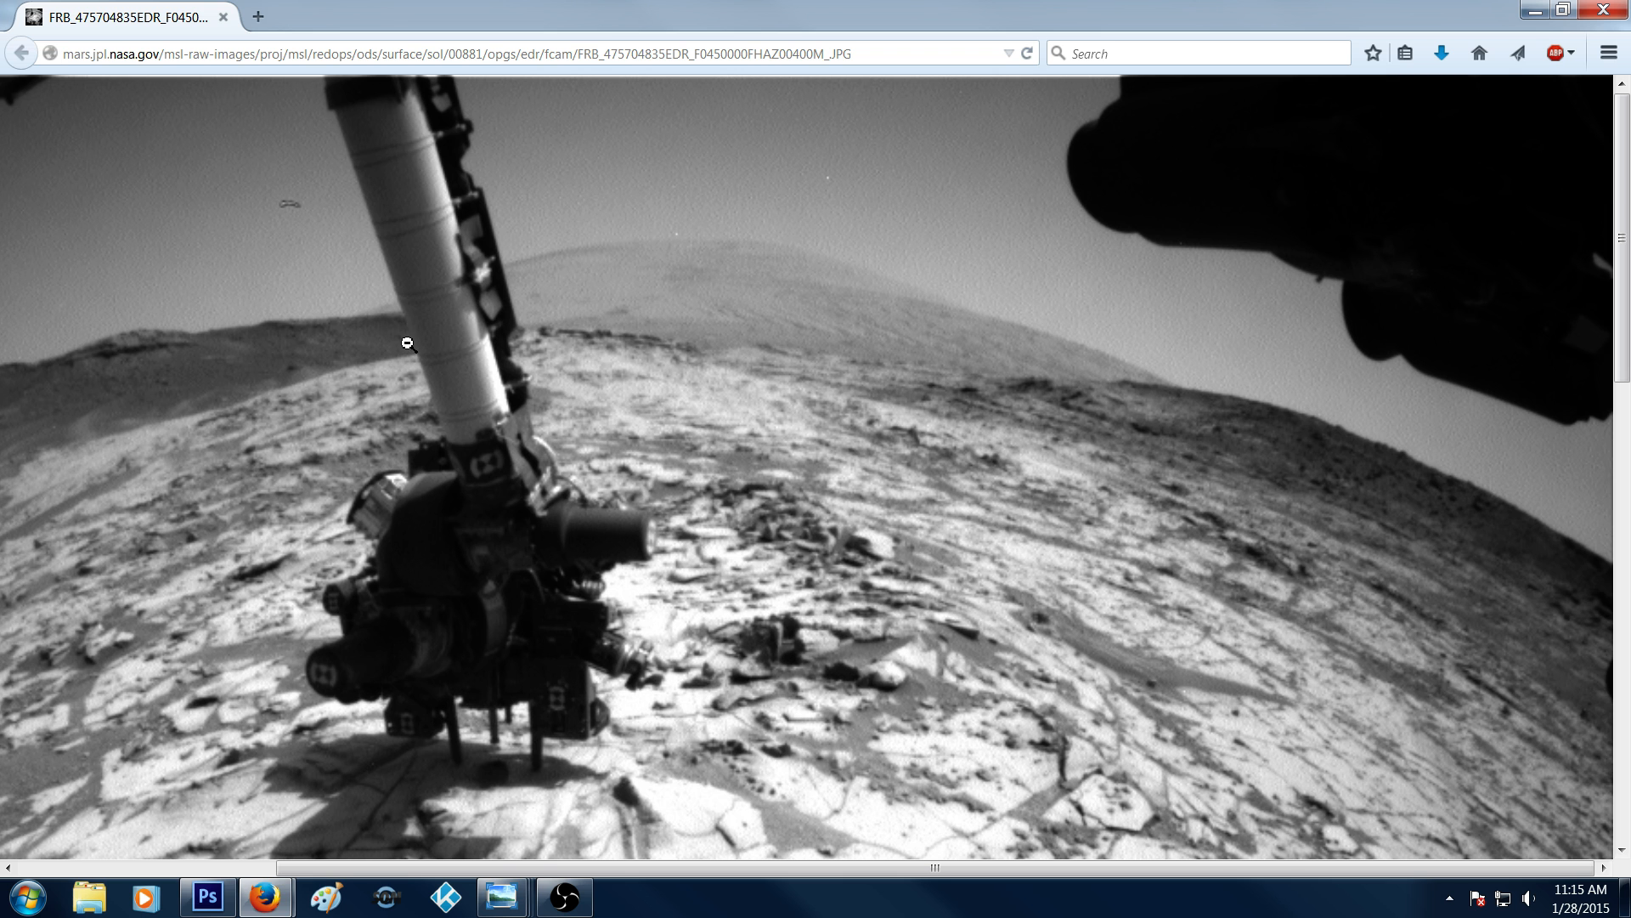
{"action": "mouse_move", "coordinate": [598, 258]}
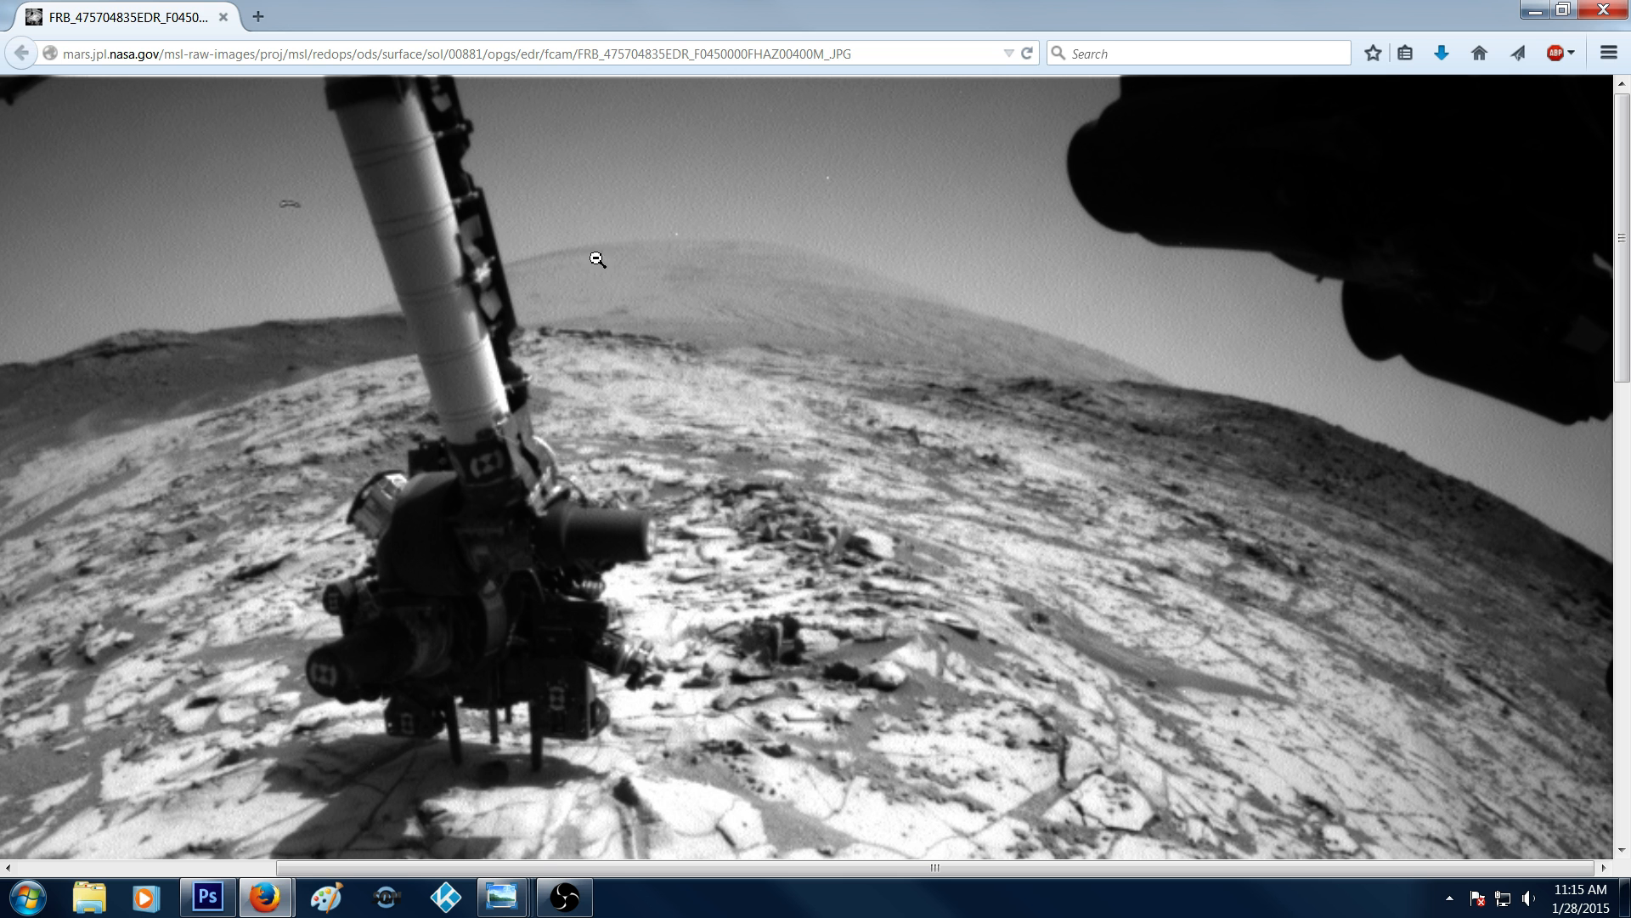
Zoom the Sol 881 front Hazcam image to its actual size in Firefox
{"action": "left_click", "coordinate": [597, 258]}
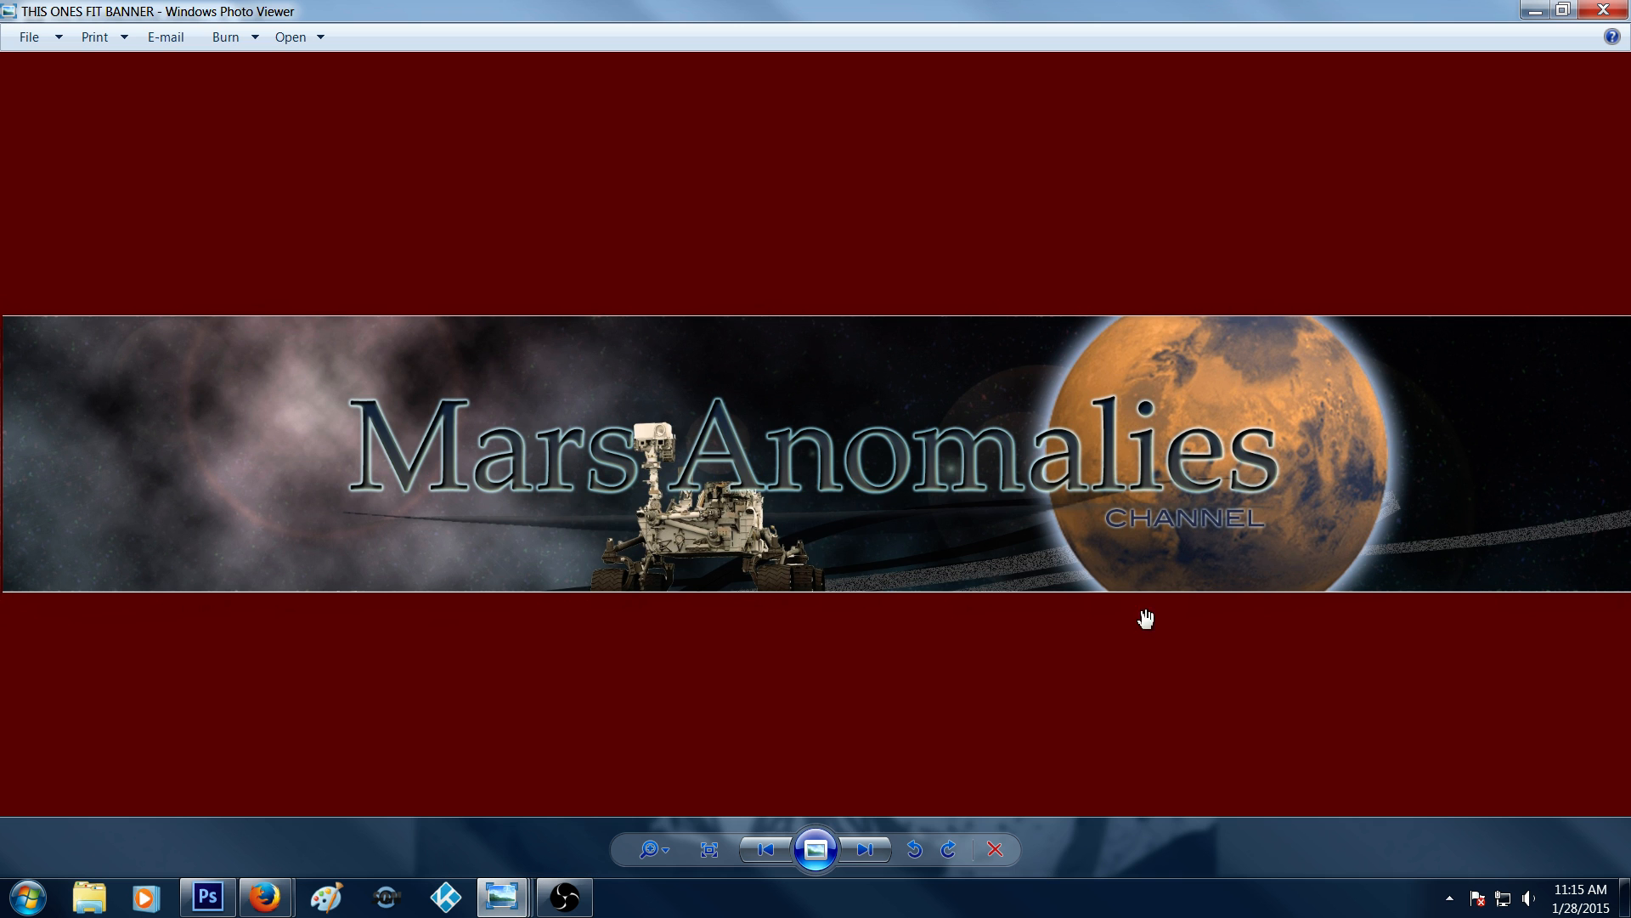
{"action": "mouse_move", "coordinate": [1402, 275]}
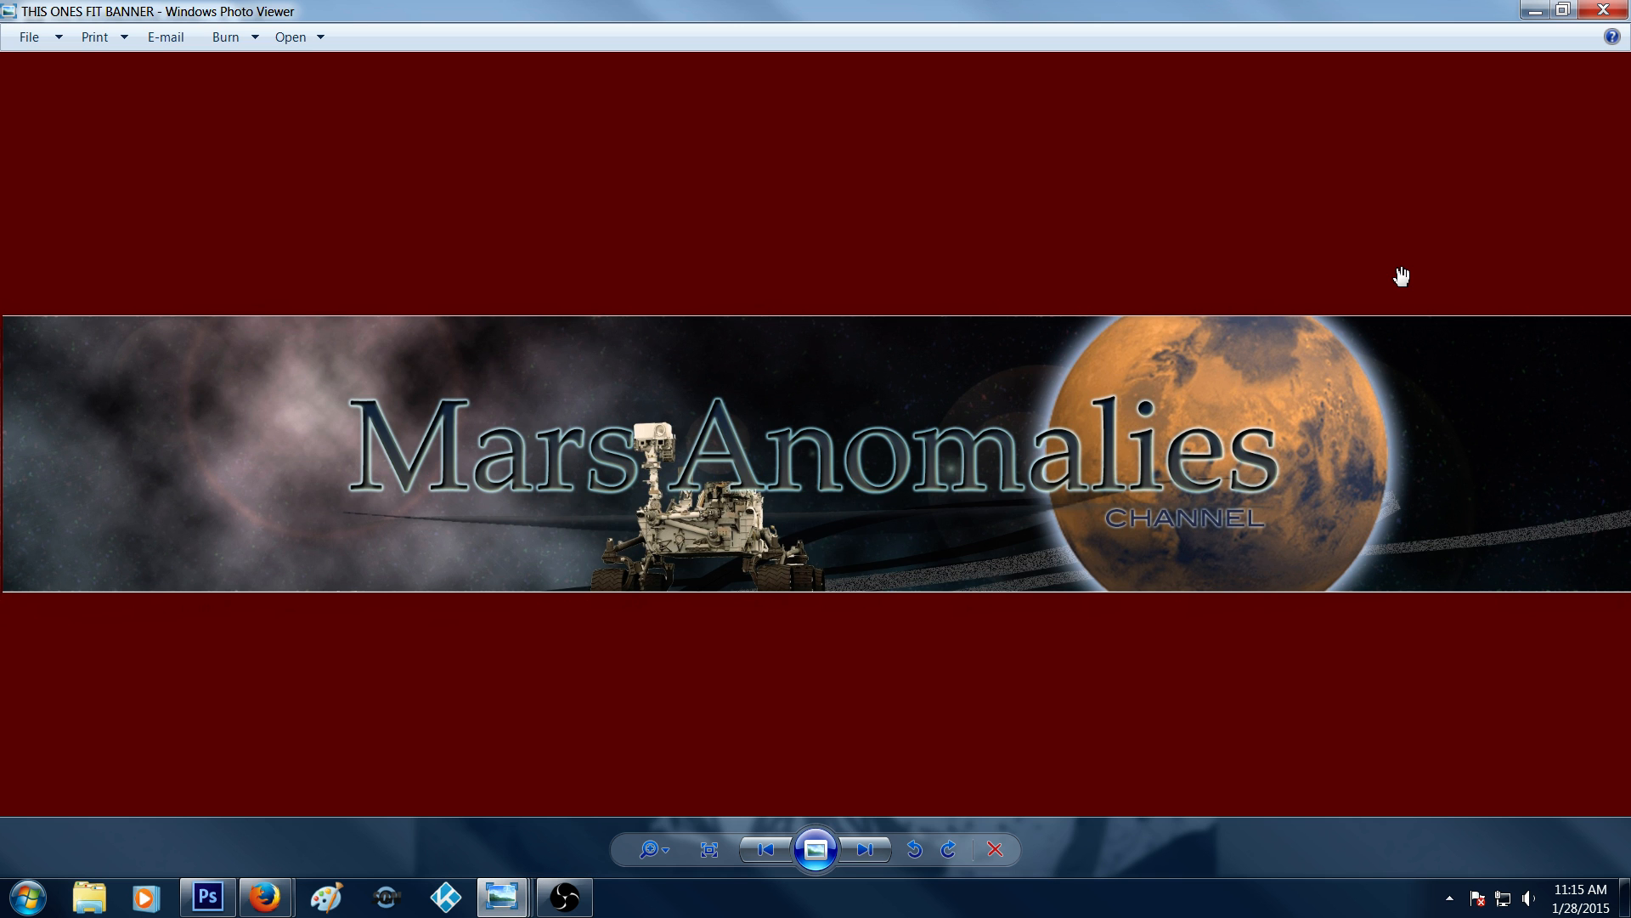